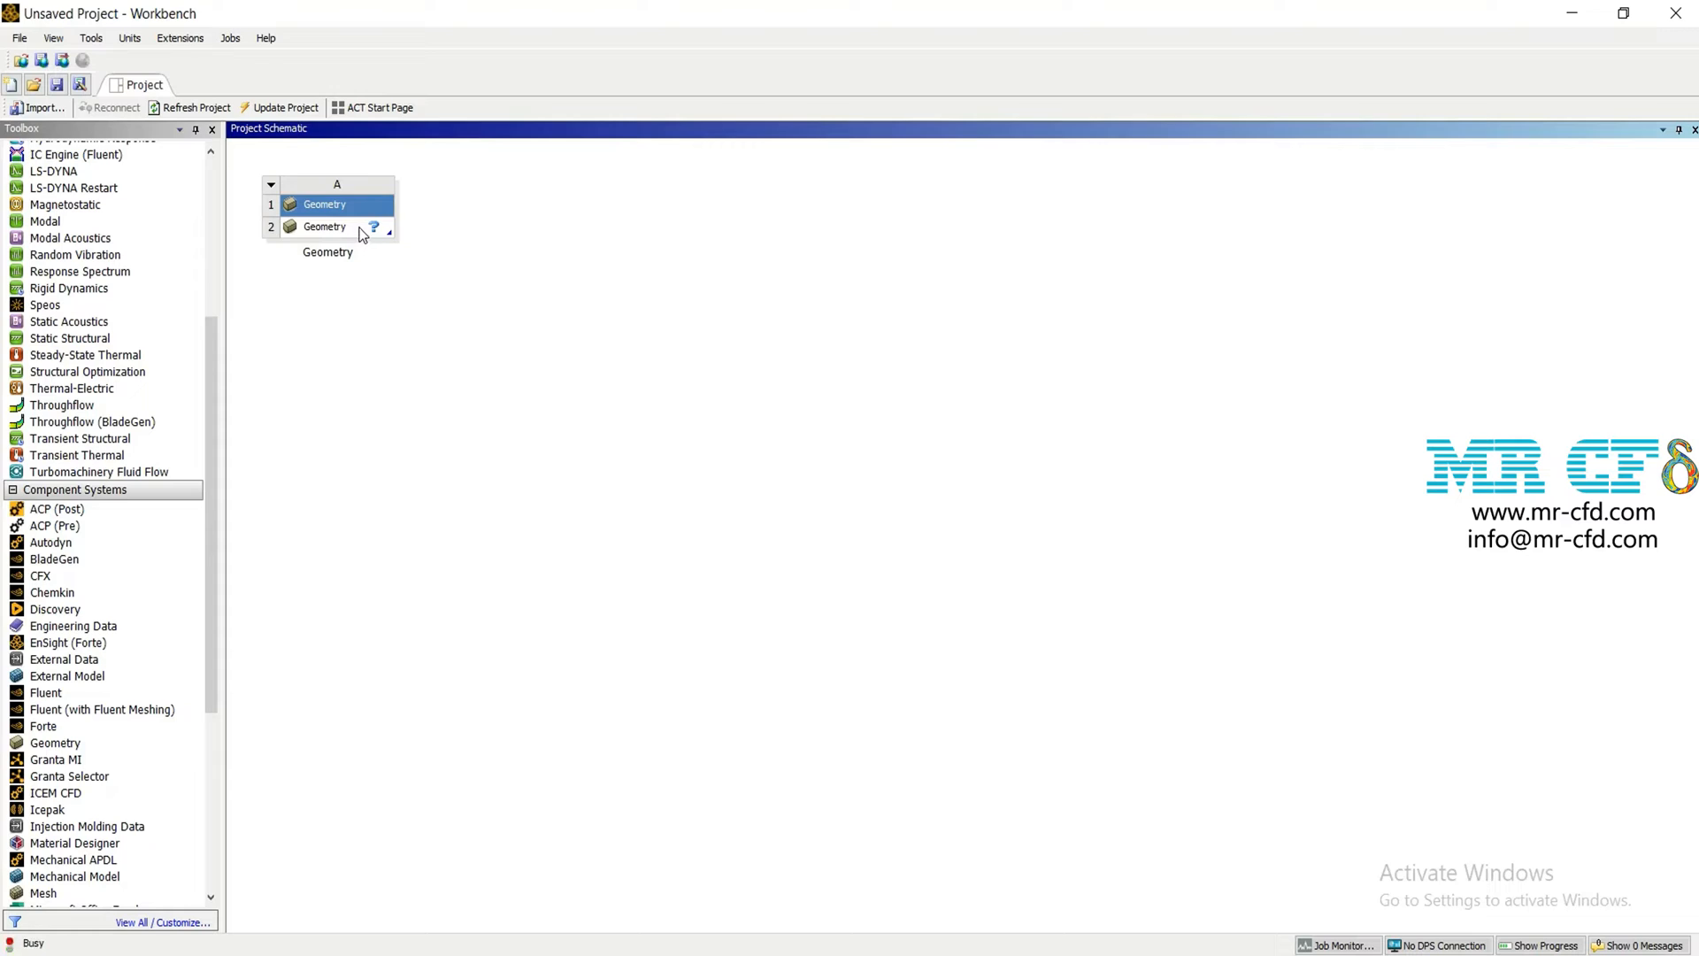
Import the geom base.stp airfoil geometry into the Geometry cell.
click(325, 227)
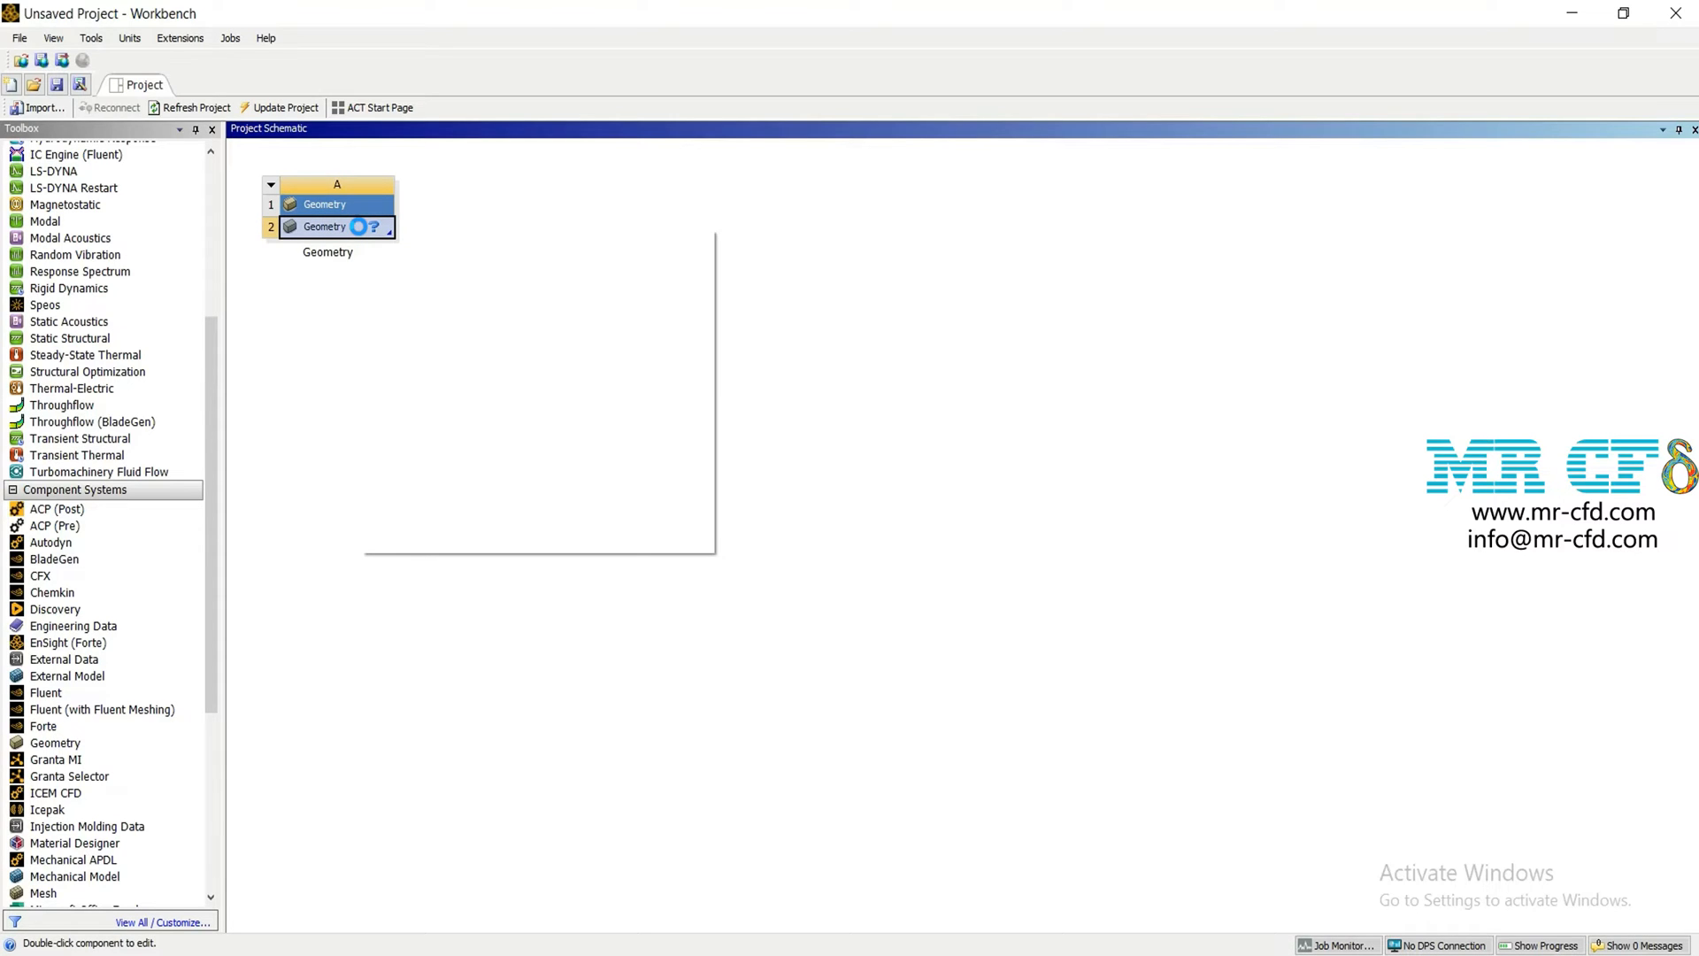
right_click(325, 227)
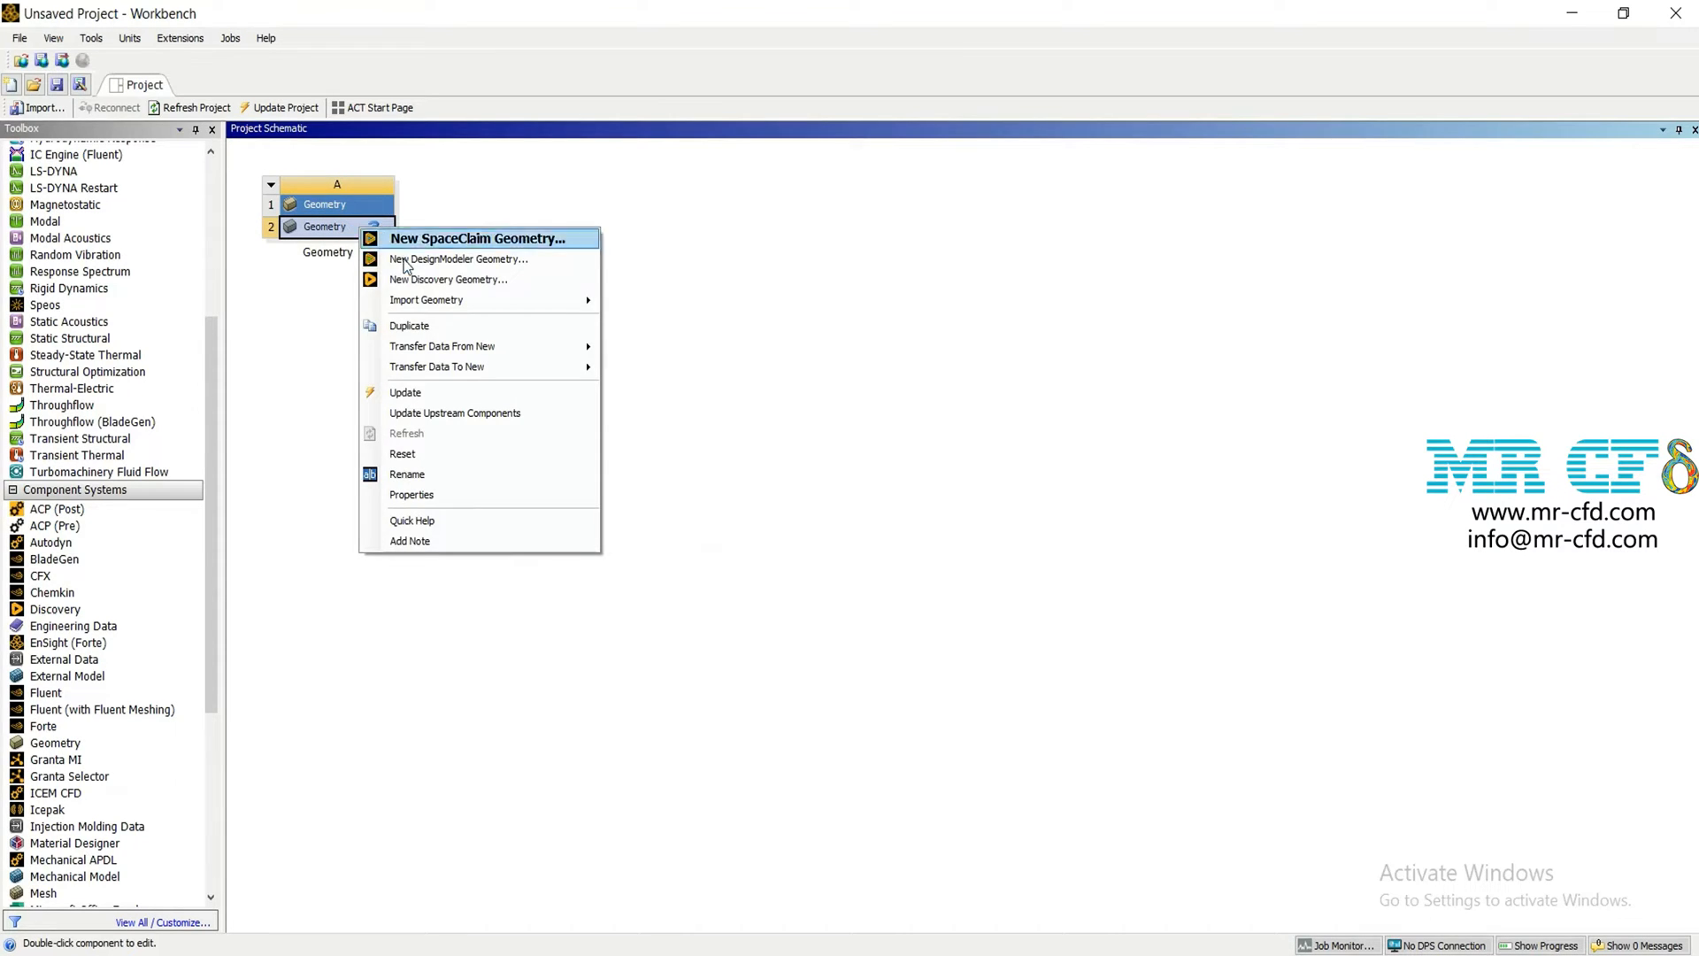
click(459, 258)
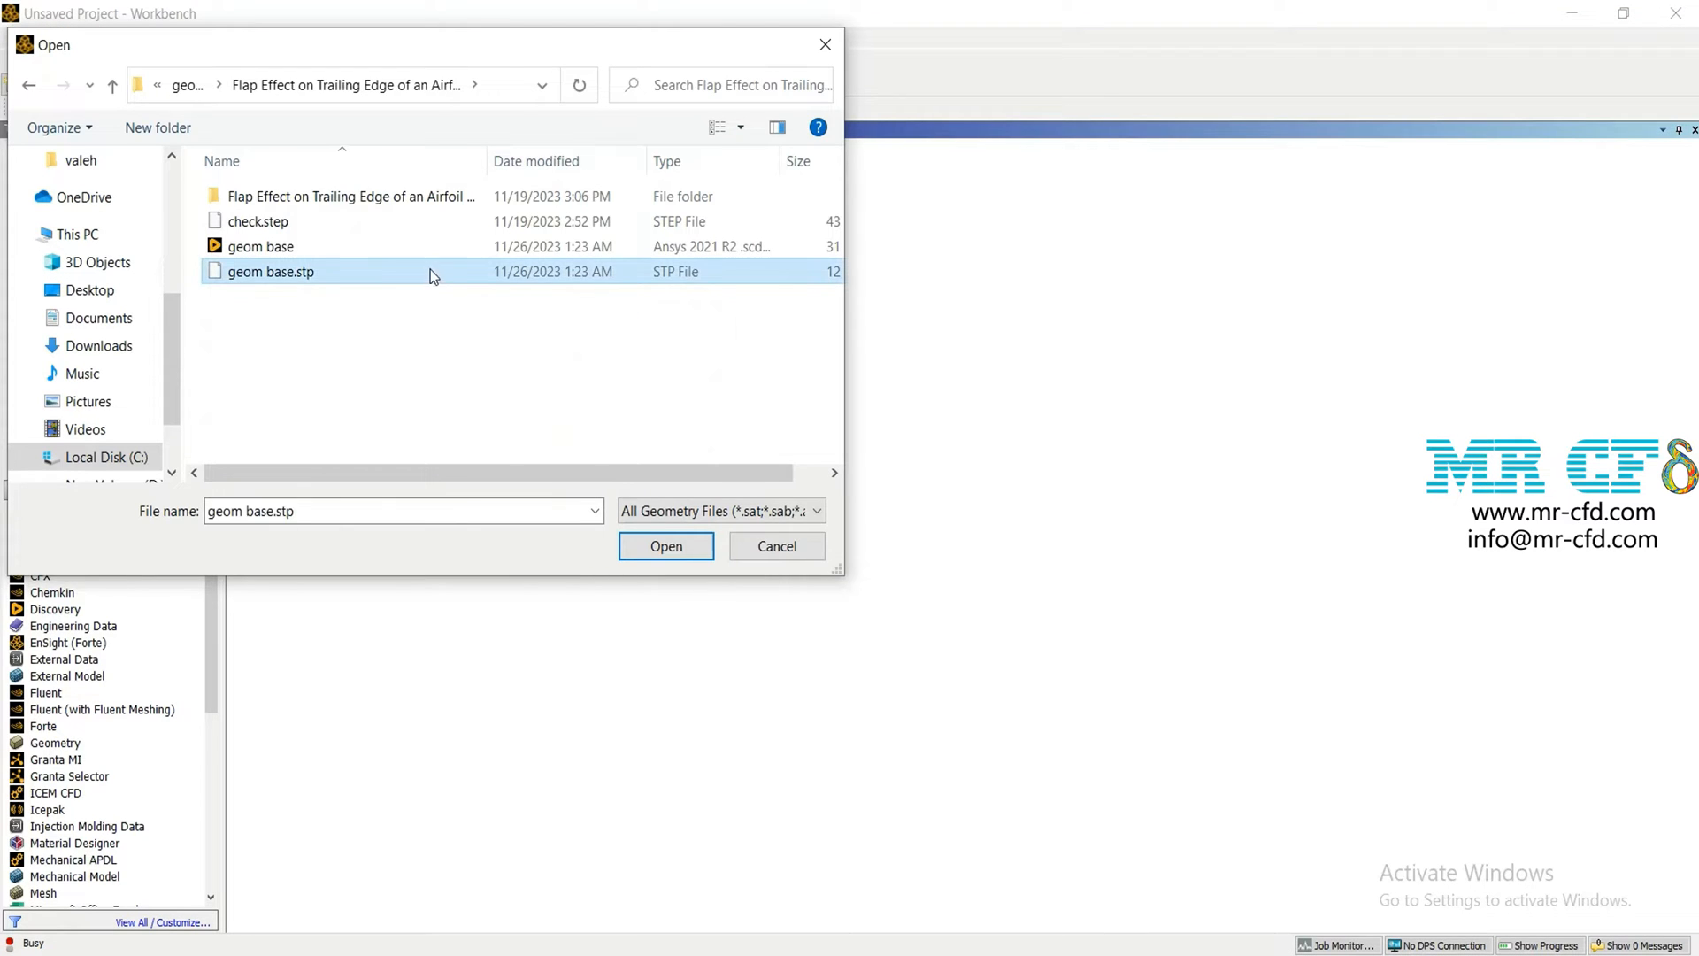
click(666, 545)
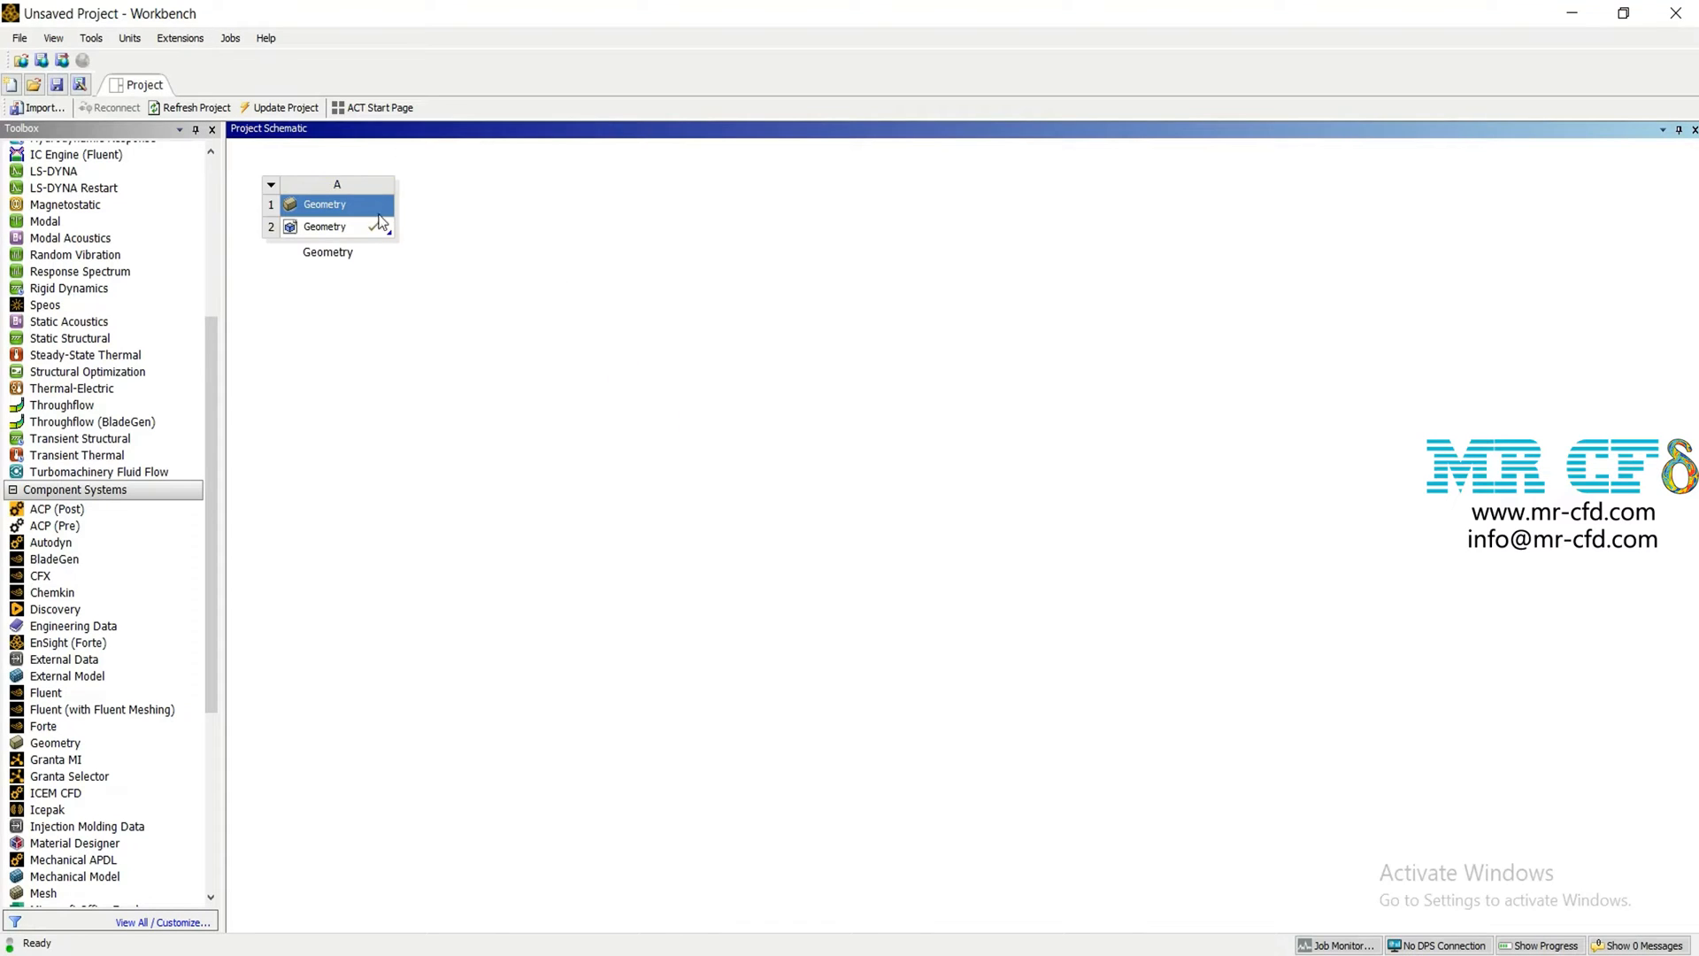
Launch SpaceClaim to edit the imported geometry.
click(326, 227)
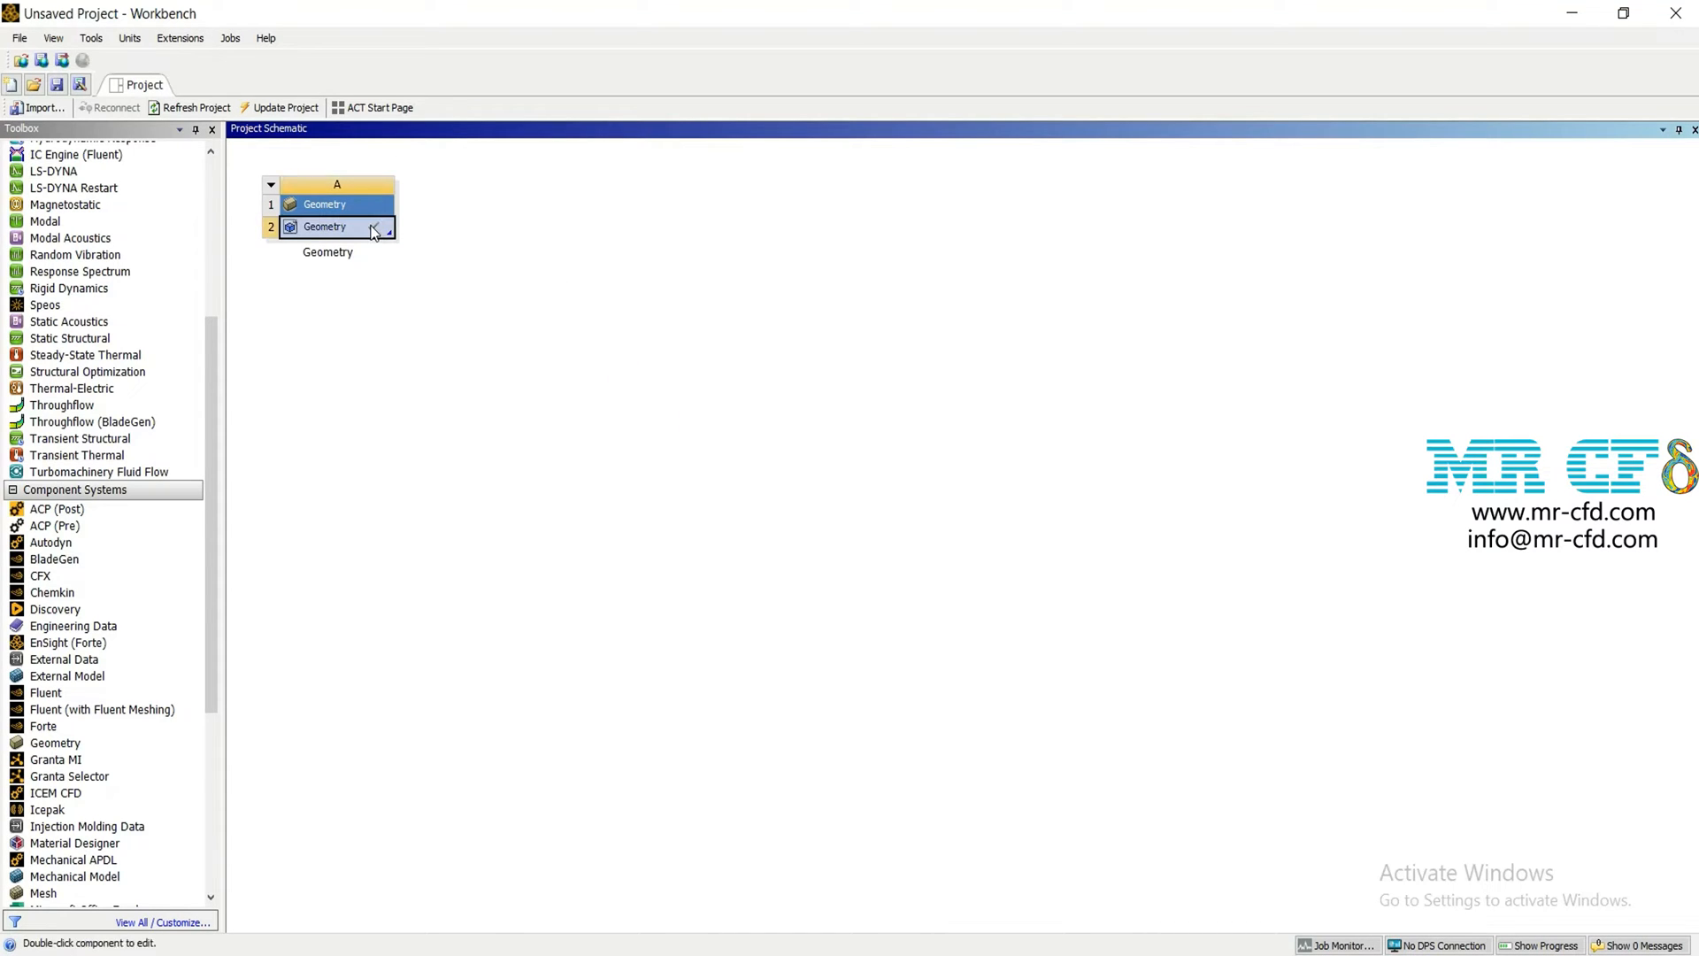
double_click(326, 227)
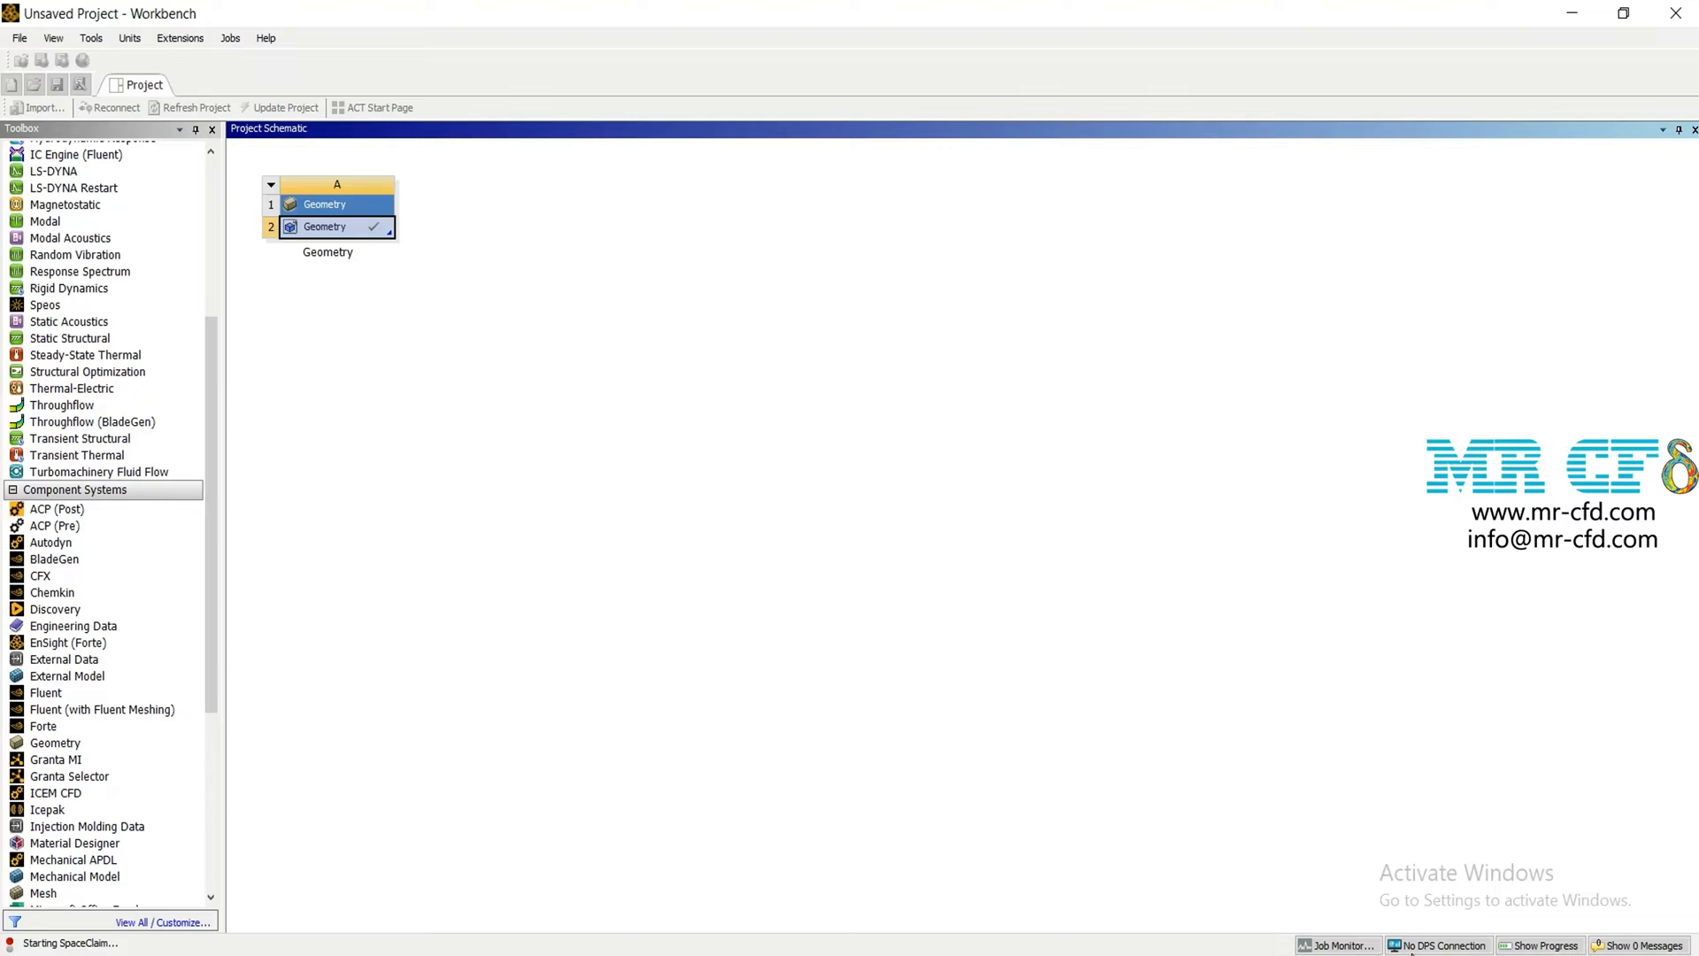
Start a line sketch on the plane of the imported airfoil and flap surfaces.
double_click(324, 226)
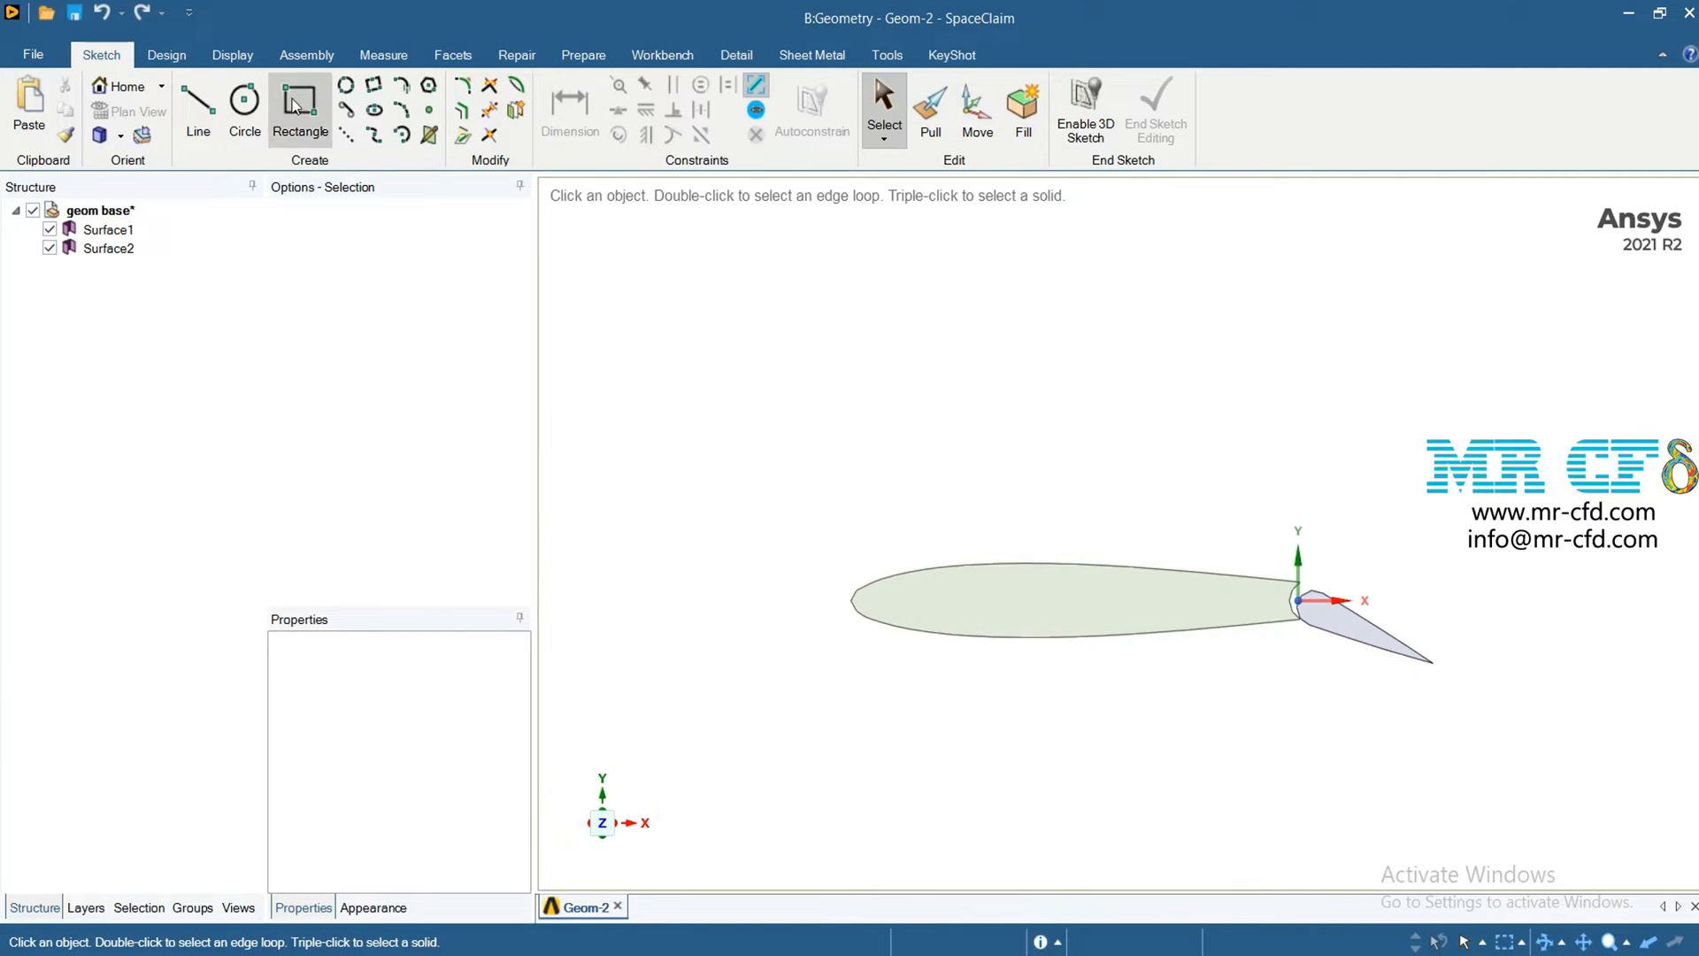
click(196, 103)
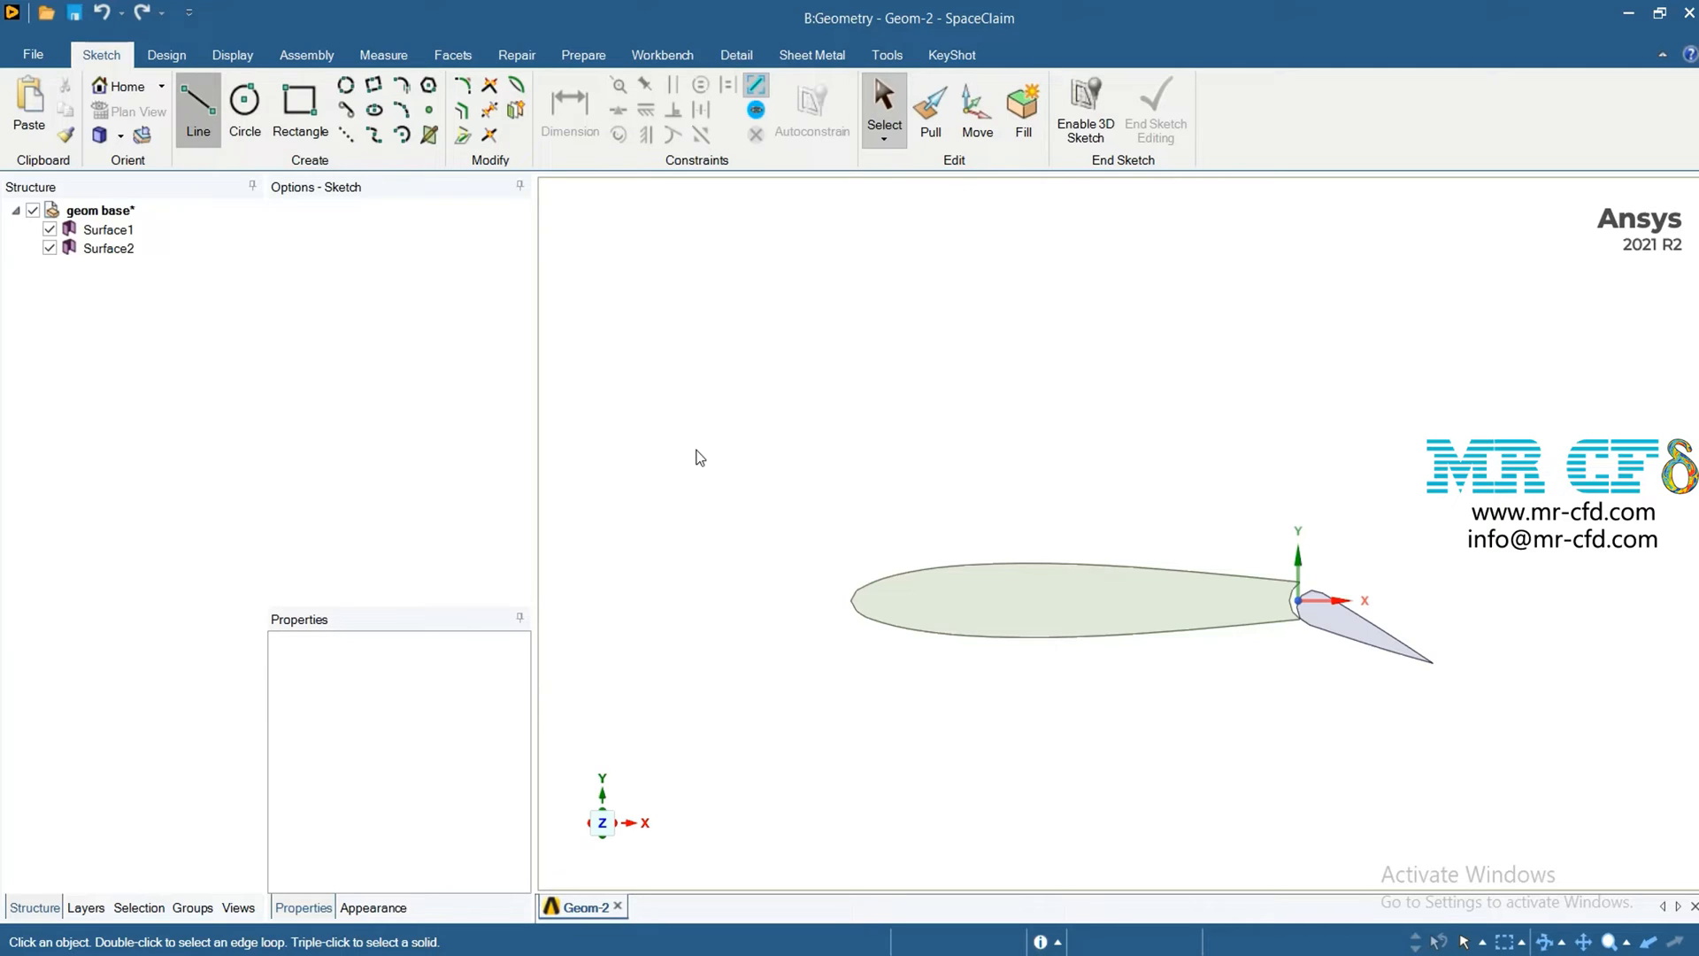
click(196, 108)
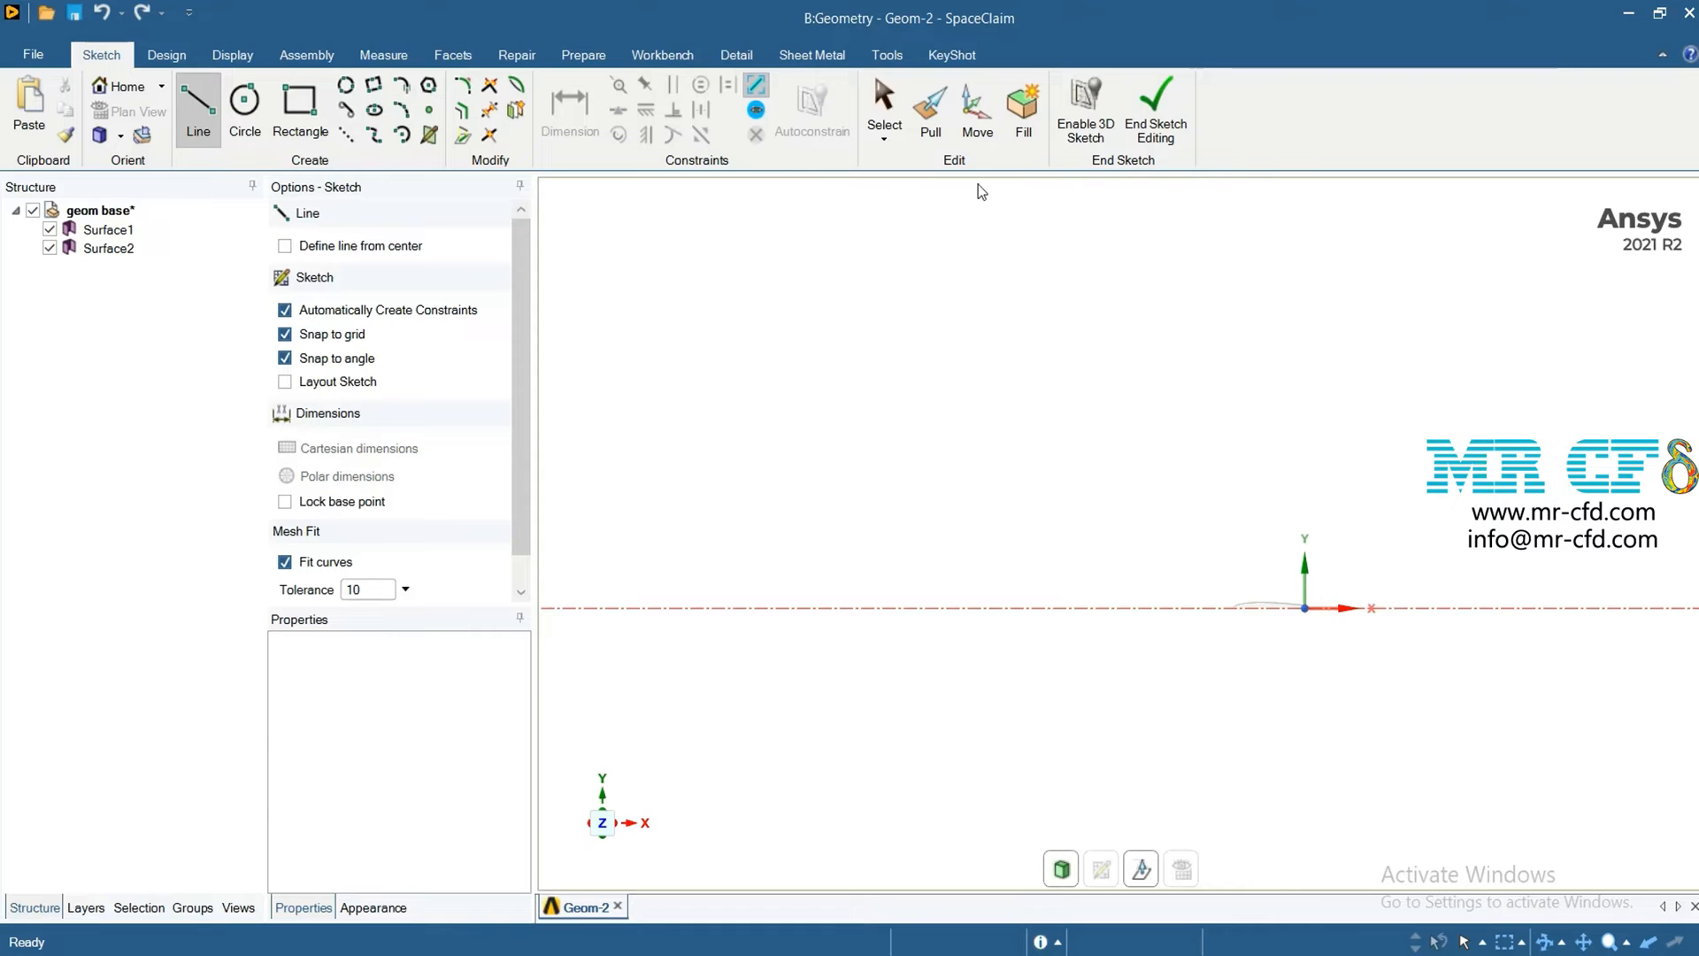
Draw a vertical line right of the origin crossing the horizontal axis.
click(1363, 607)
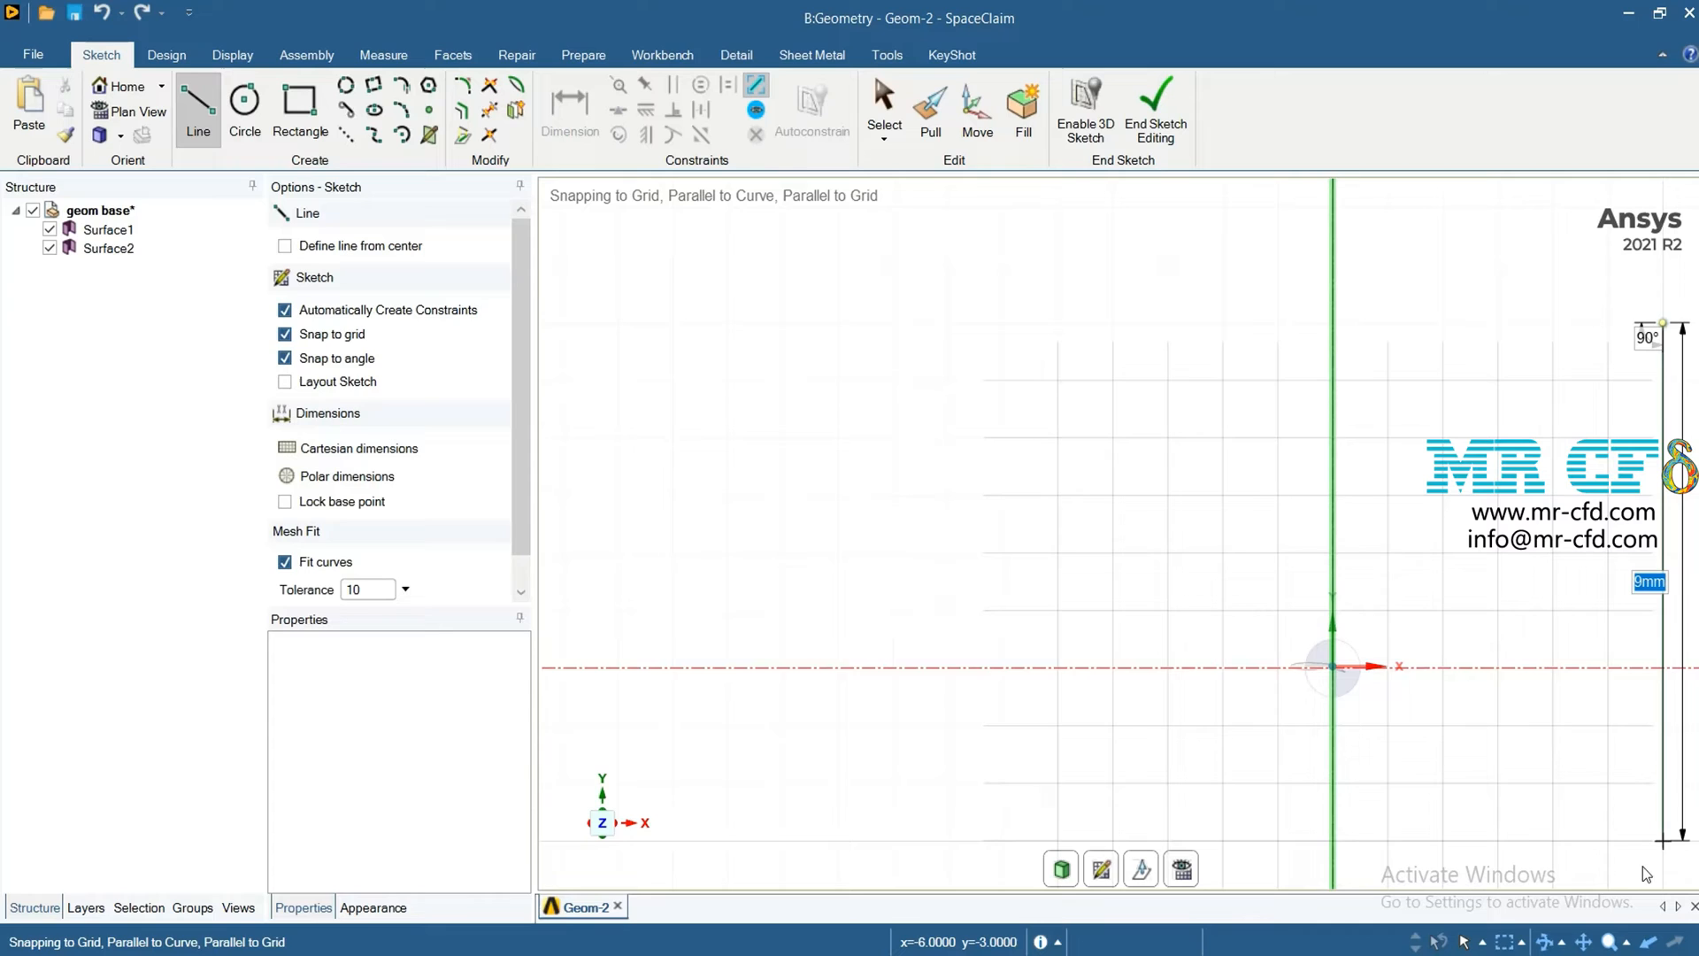
text(22)
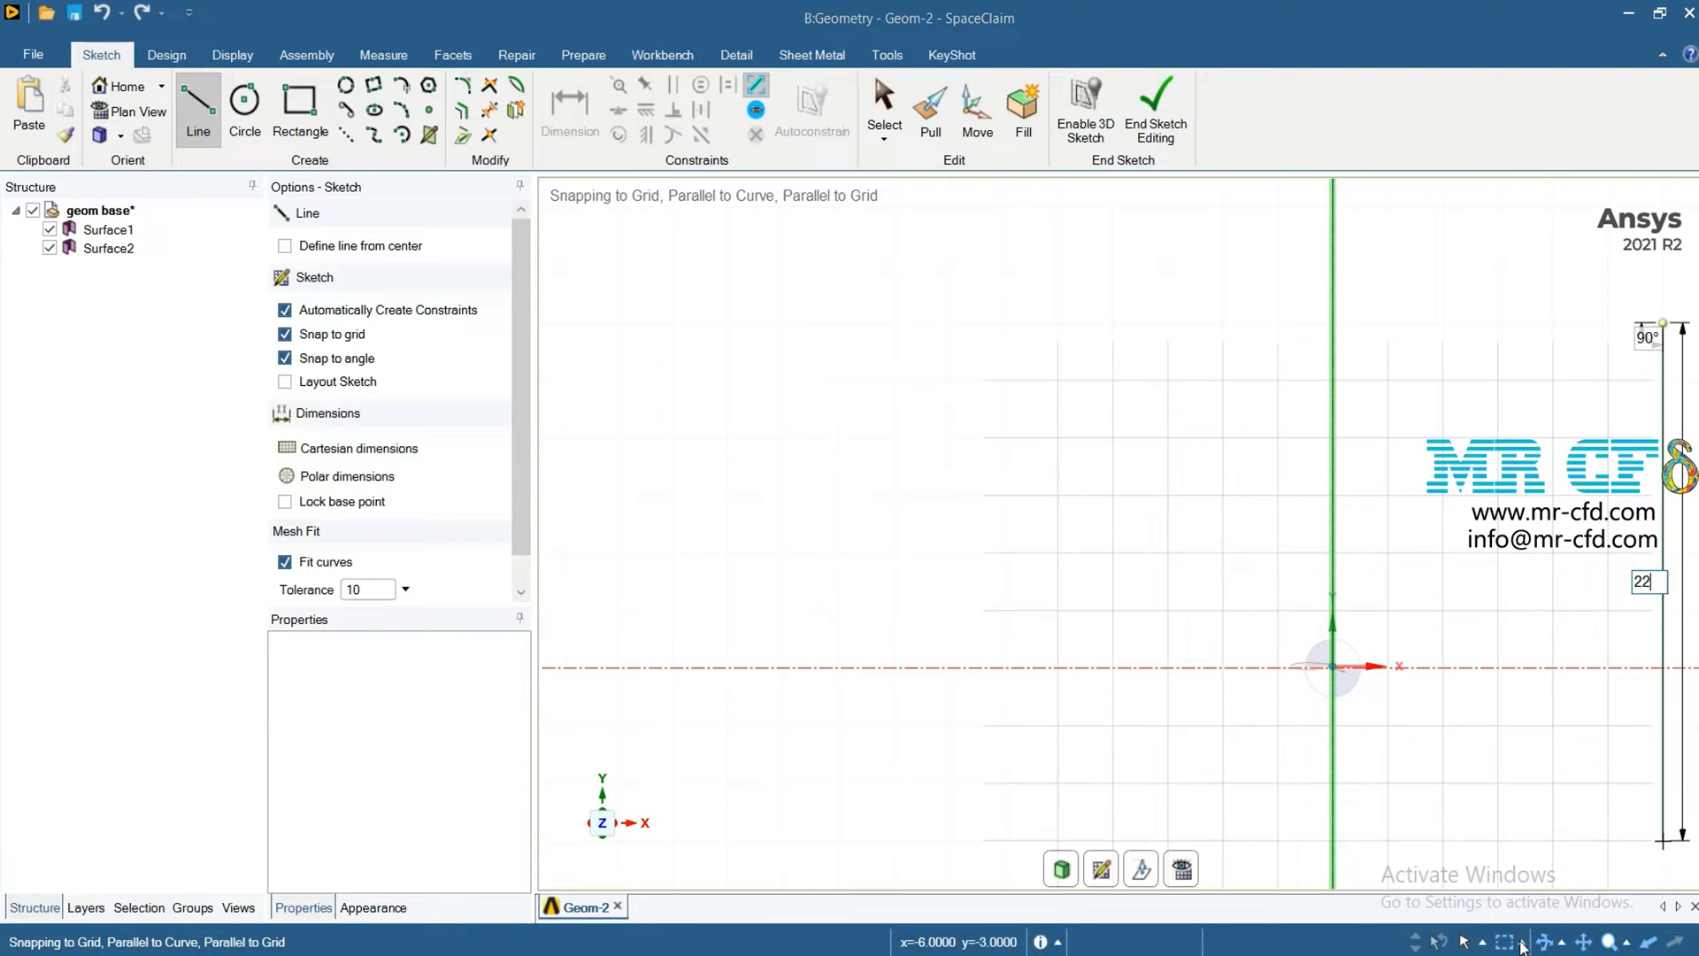
text(20)
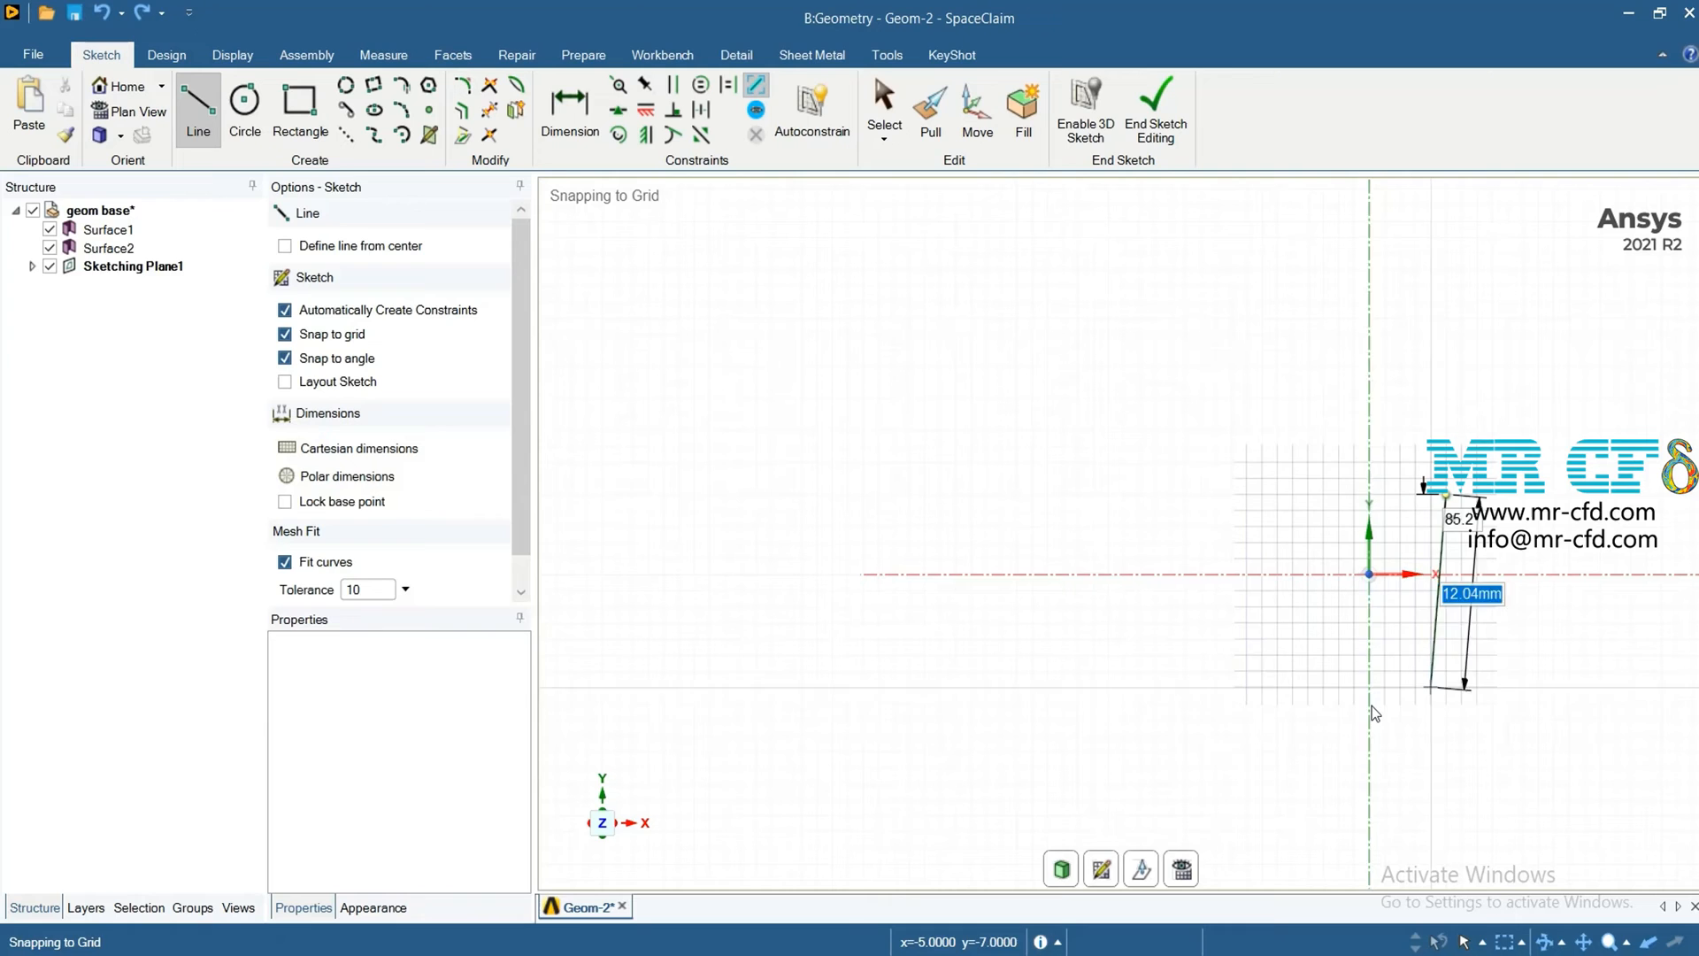
Dimension the line's top end 10 mm above the horizontal axis.
click(568, 103)
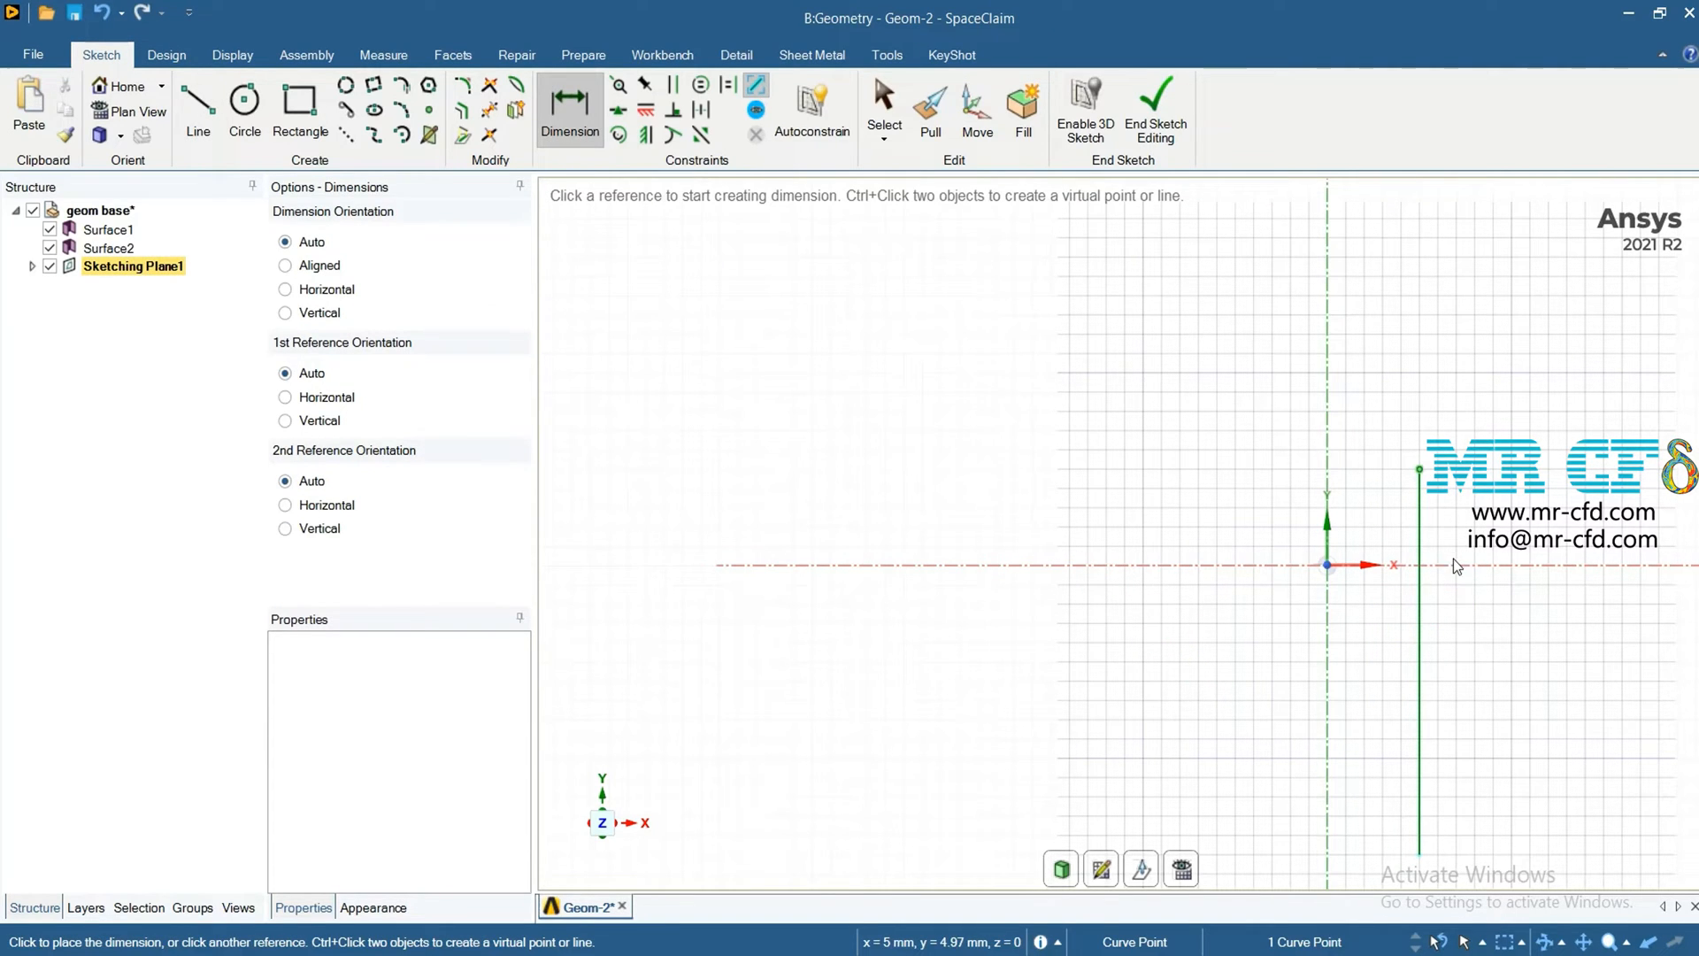
click(1326, 565)
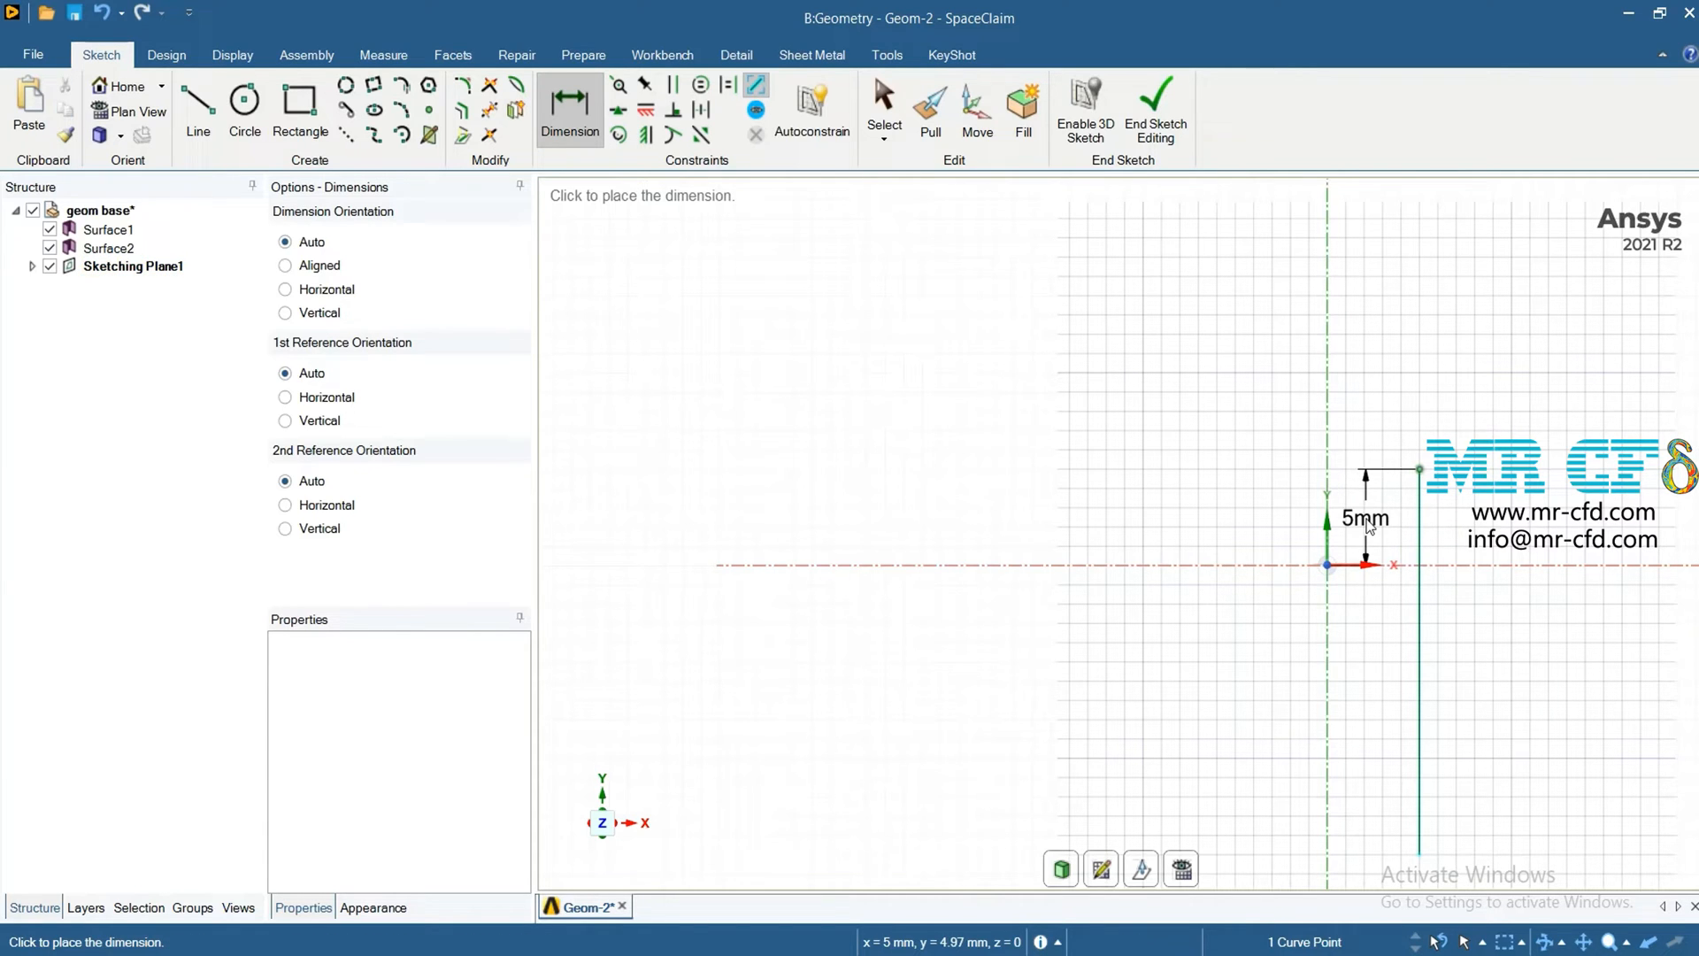
double_click(1364, 518)
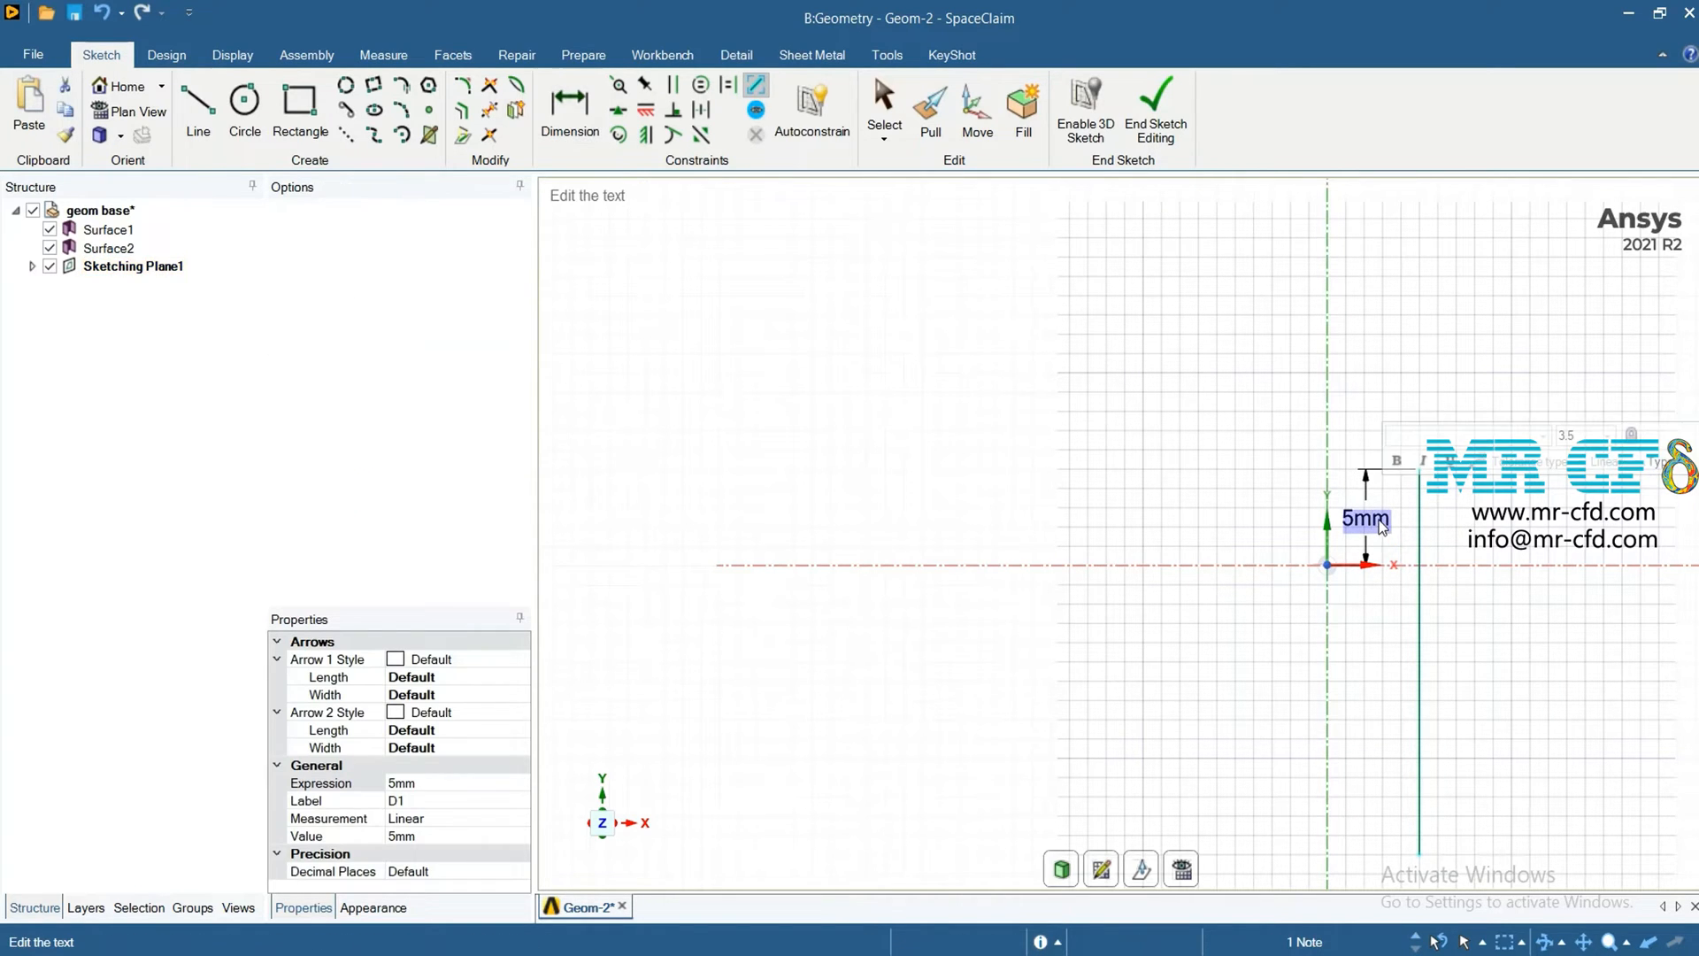
text(10m)
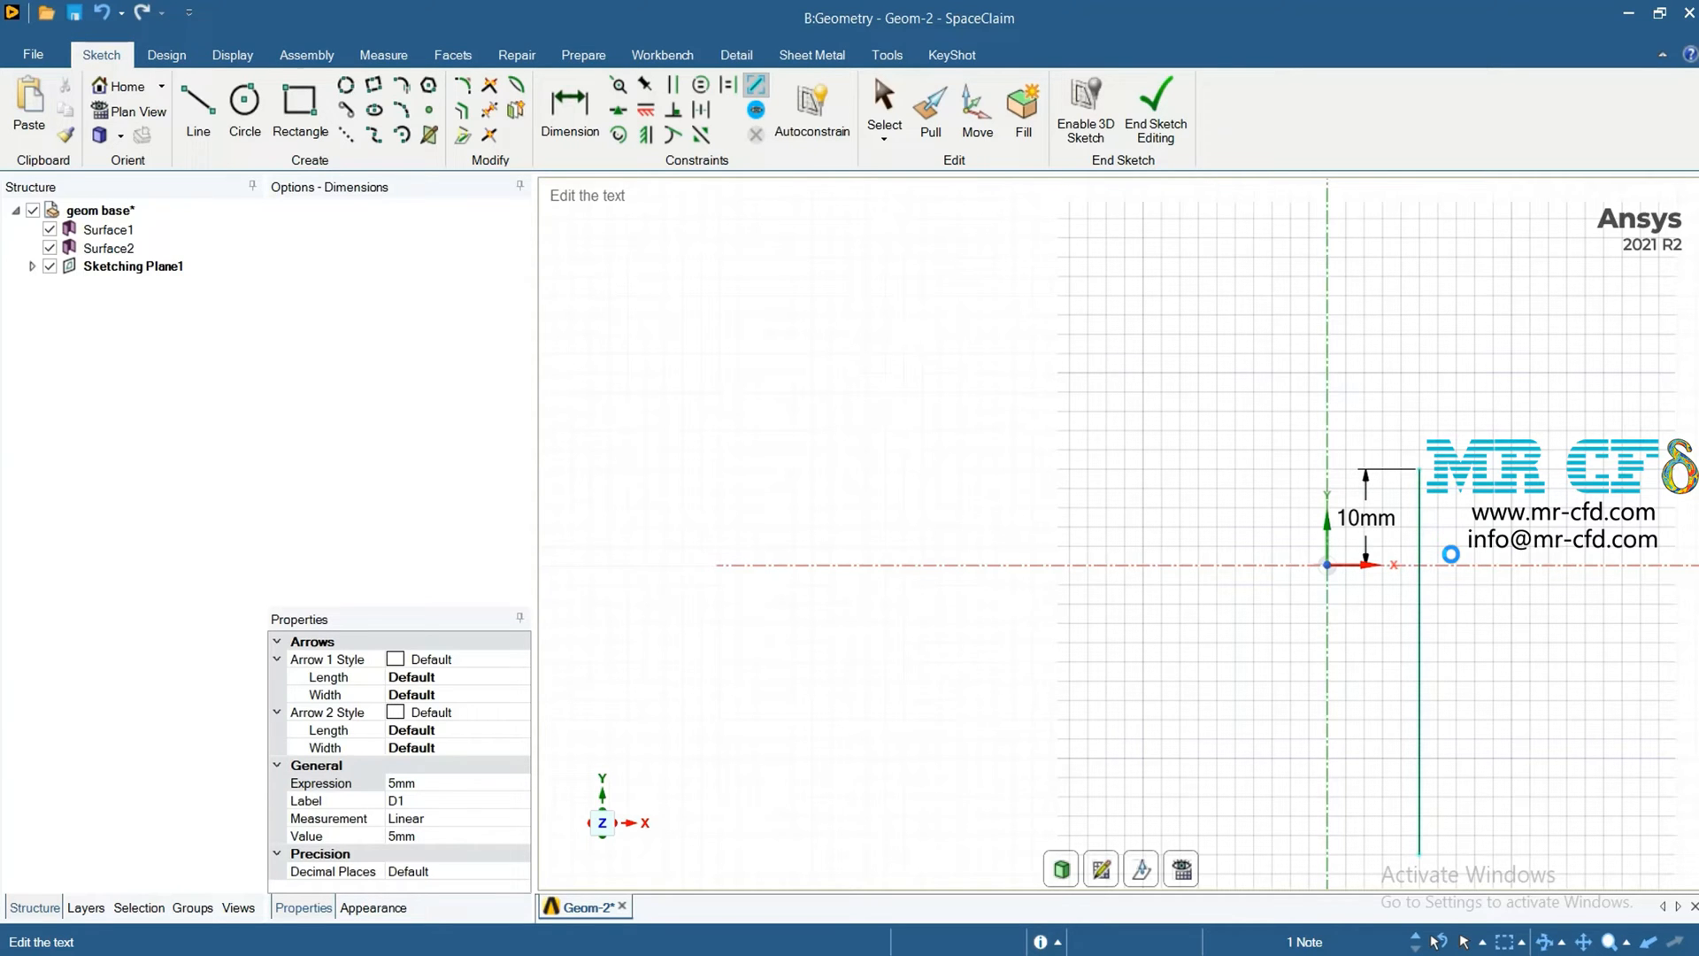
click(568, 103)
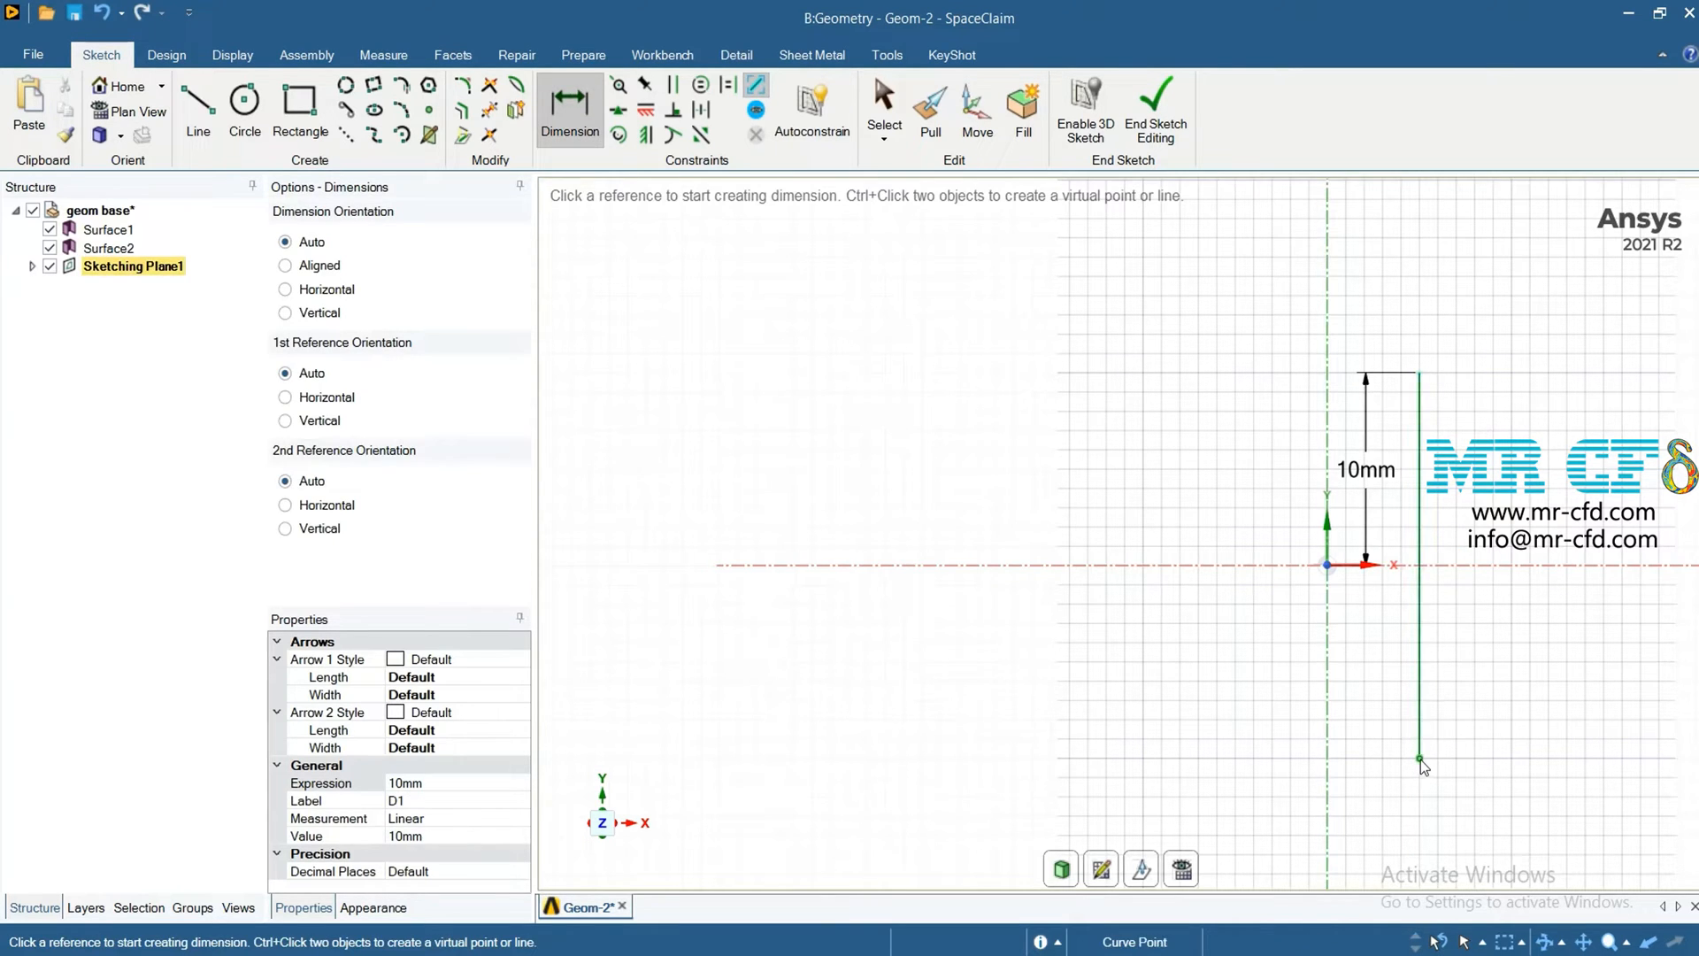
Dimension the bottom end 10 mm below the axis and the line 10 mm right of origin.
click(1364, 563)
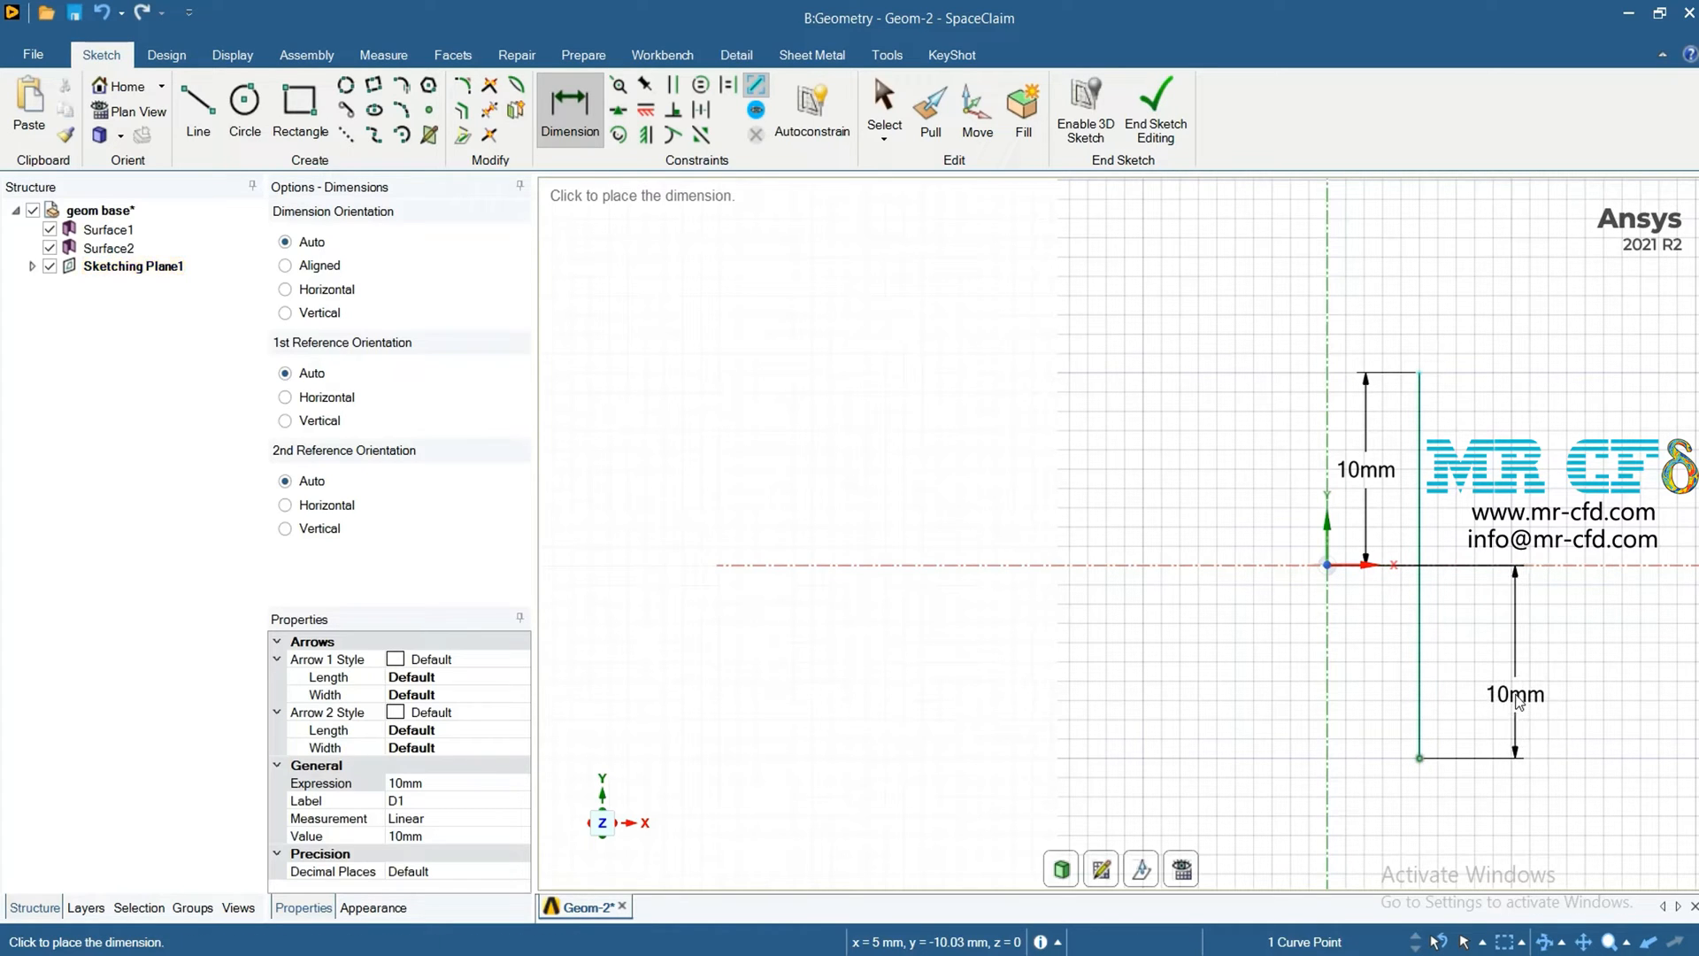
click(1420, 375)
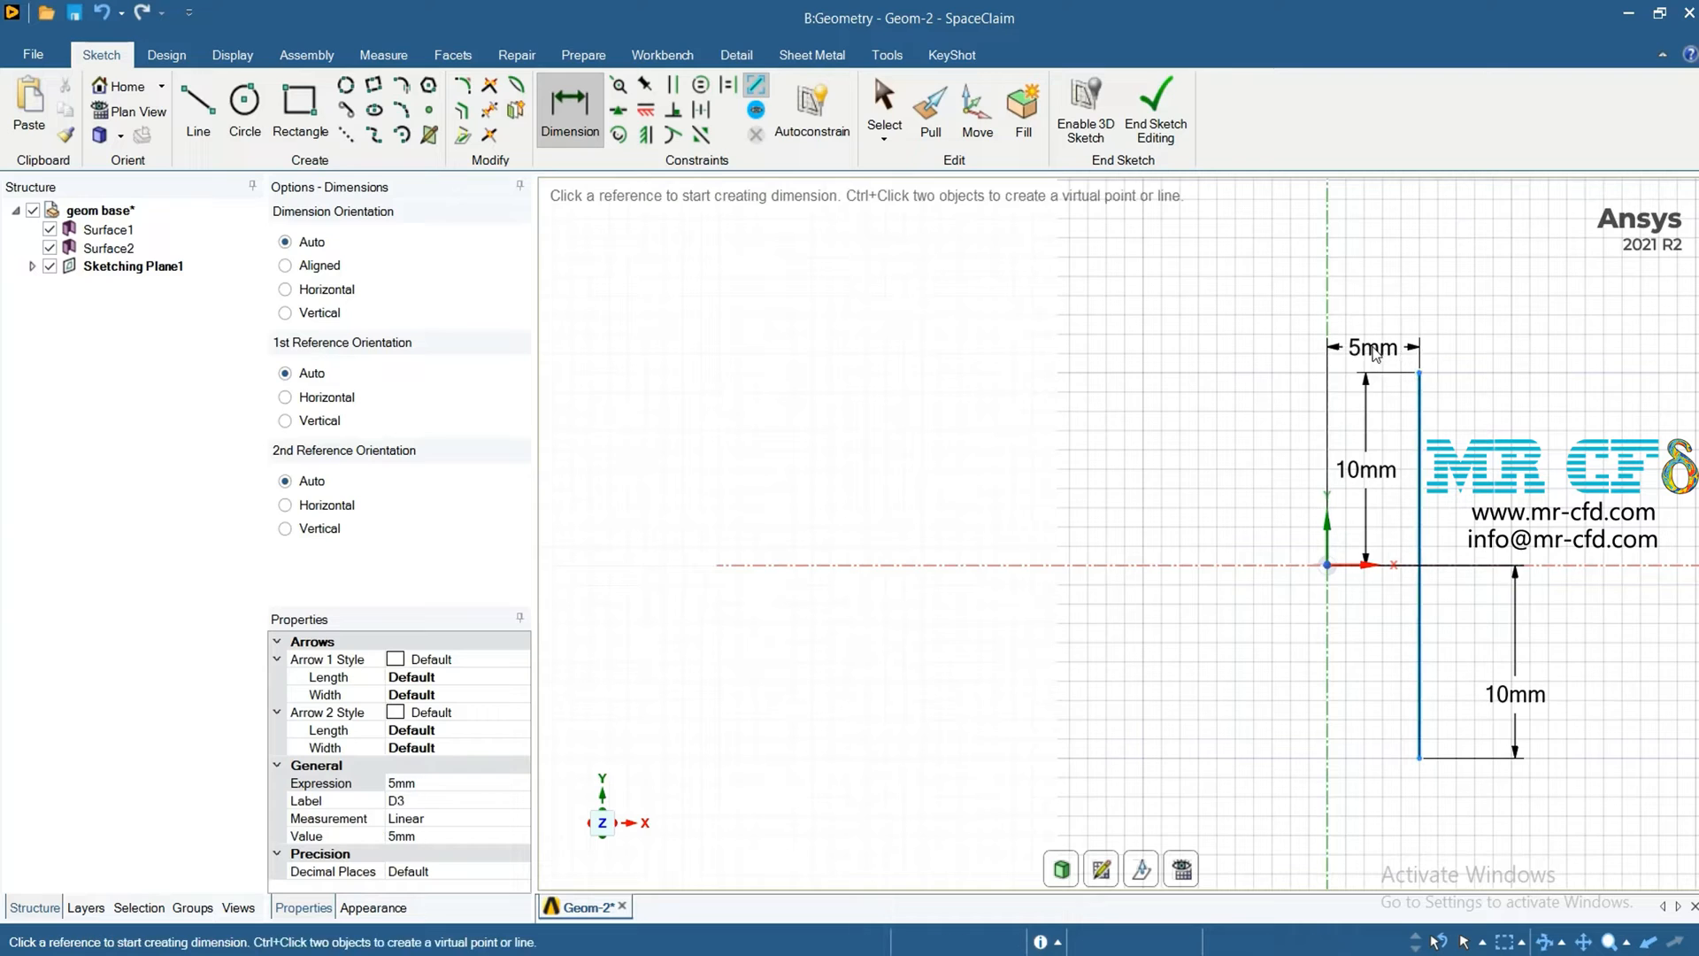
double_click(1372, 347)
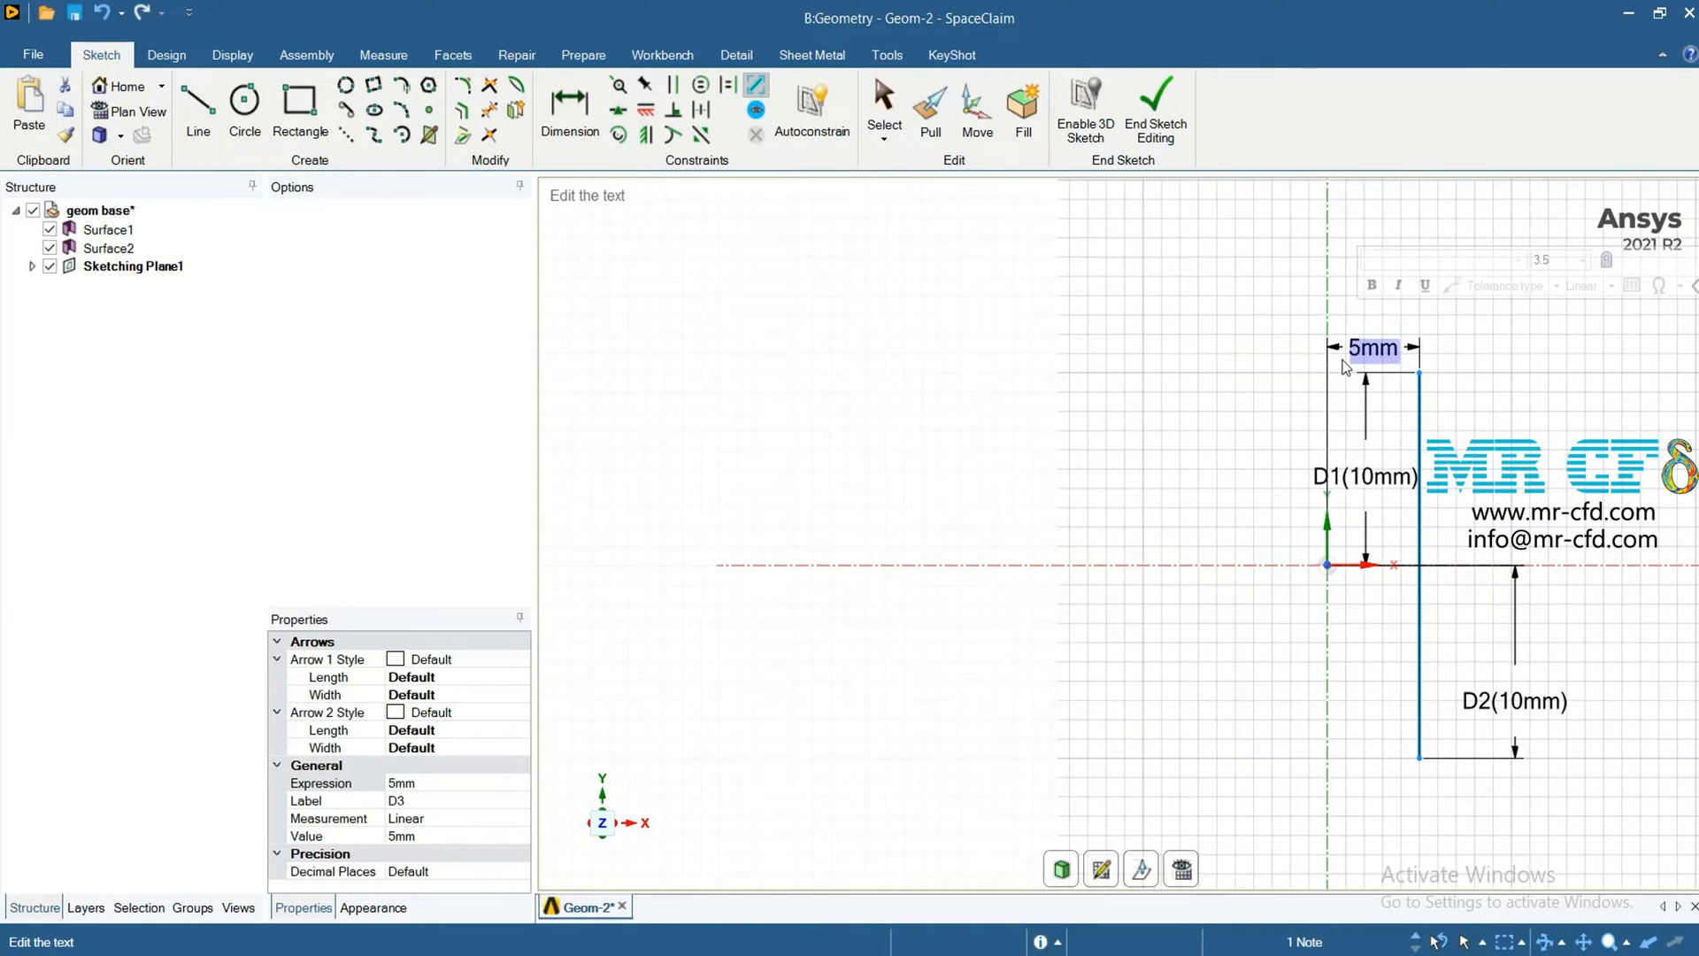
text(10)
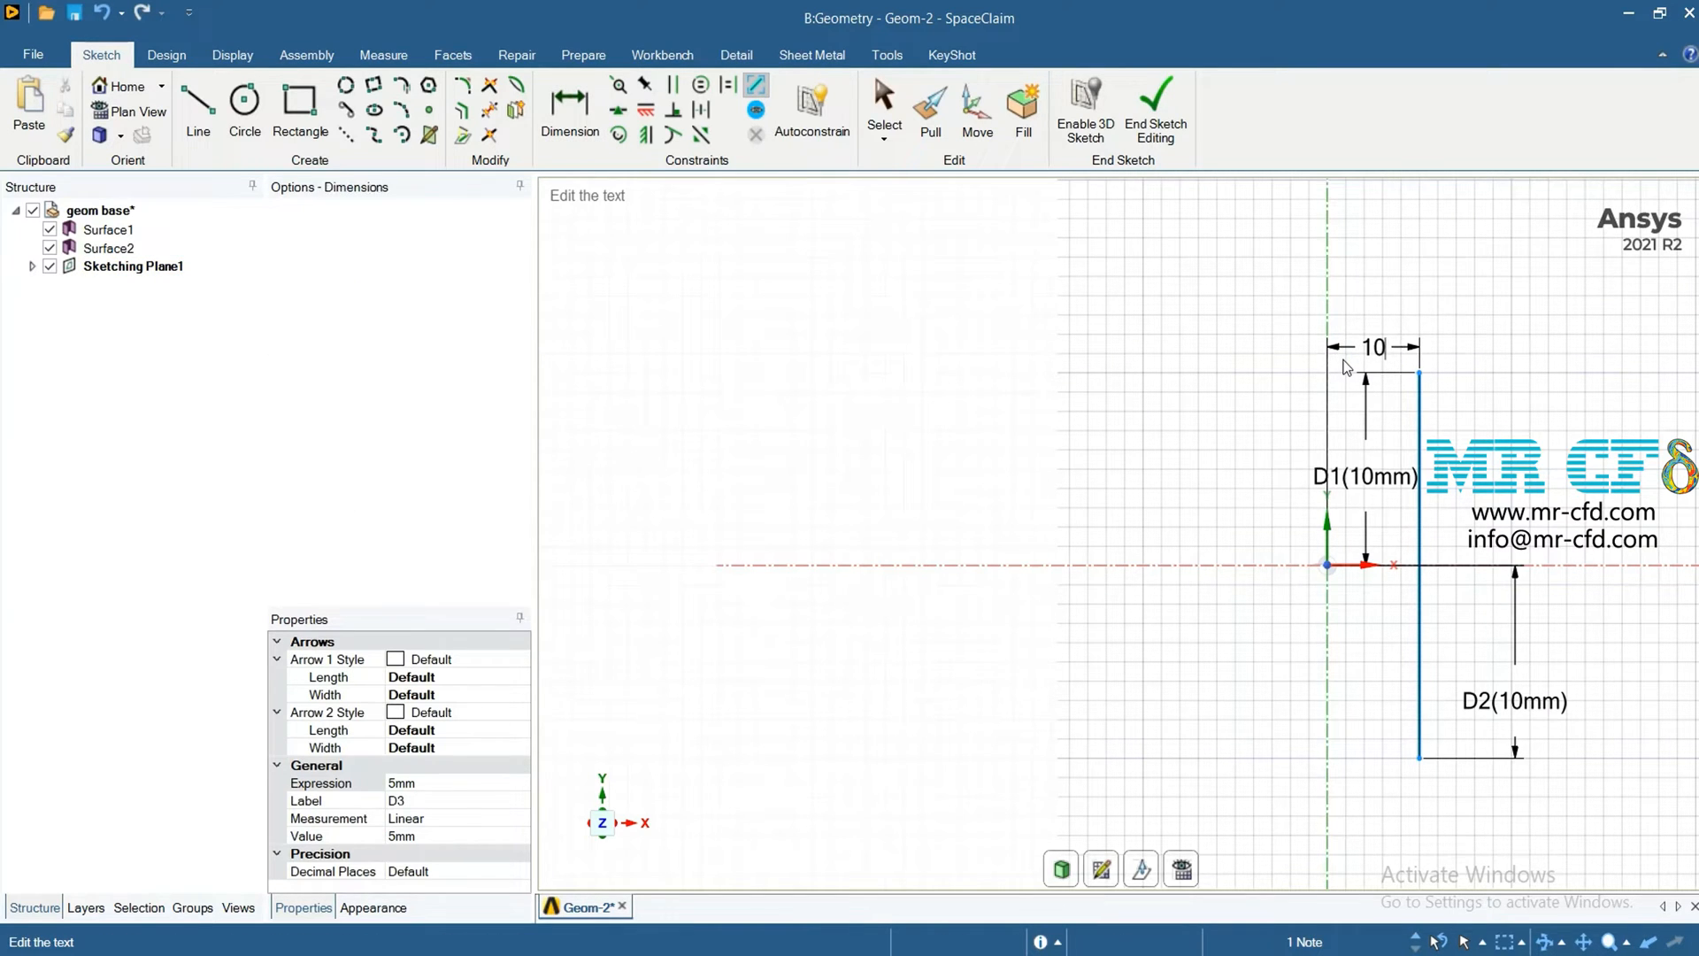
click(569, 102)
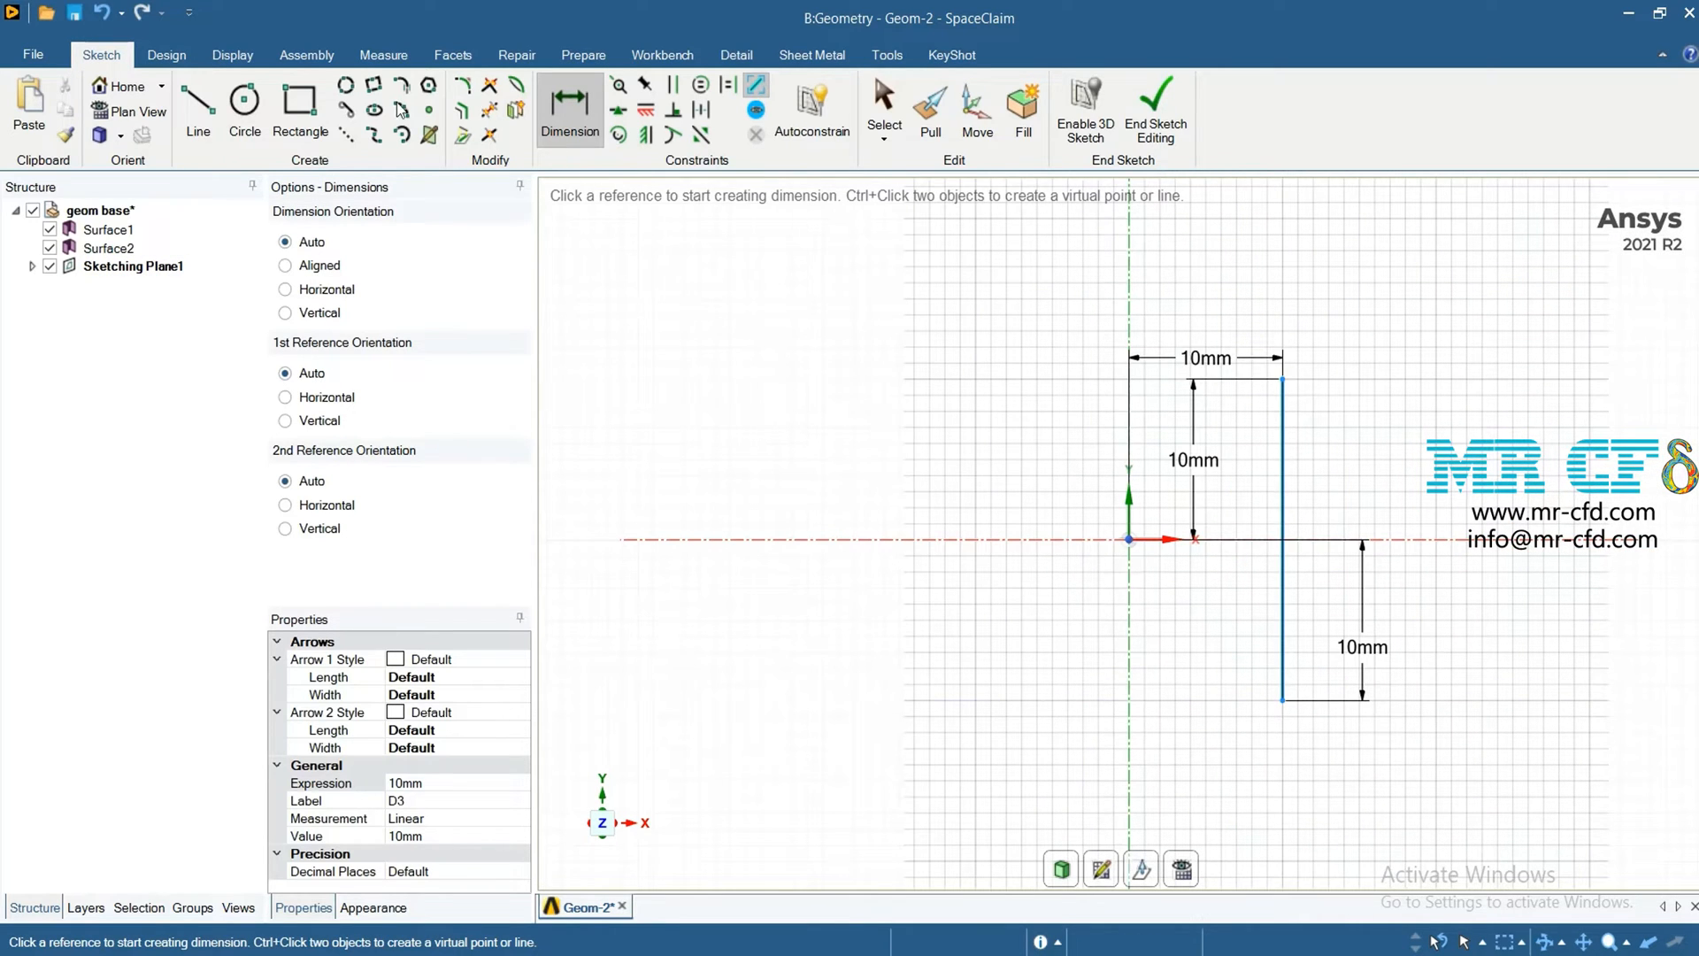
Draw the top, bottom and left lines and a left semicircle to close the D-shaped outline.
click(198, 100)
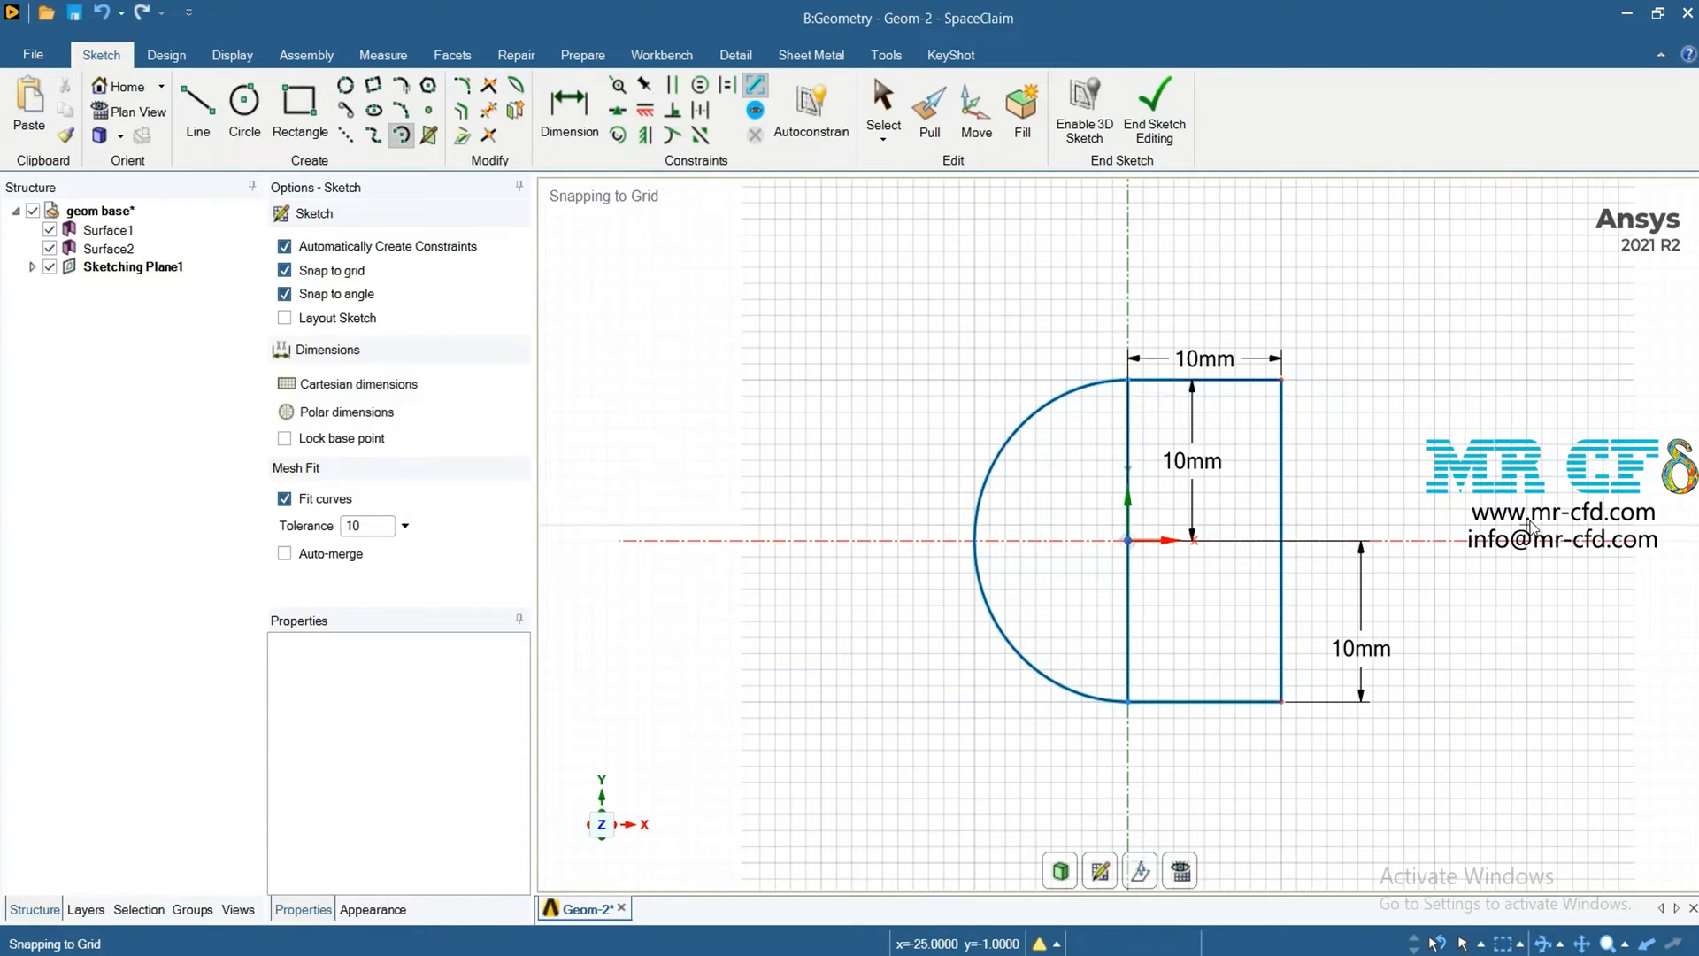
mouse_move(531, 133)
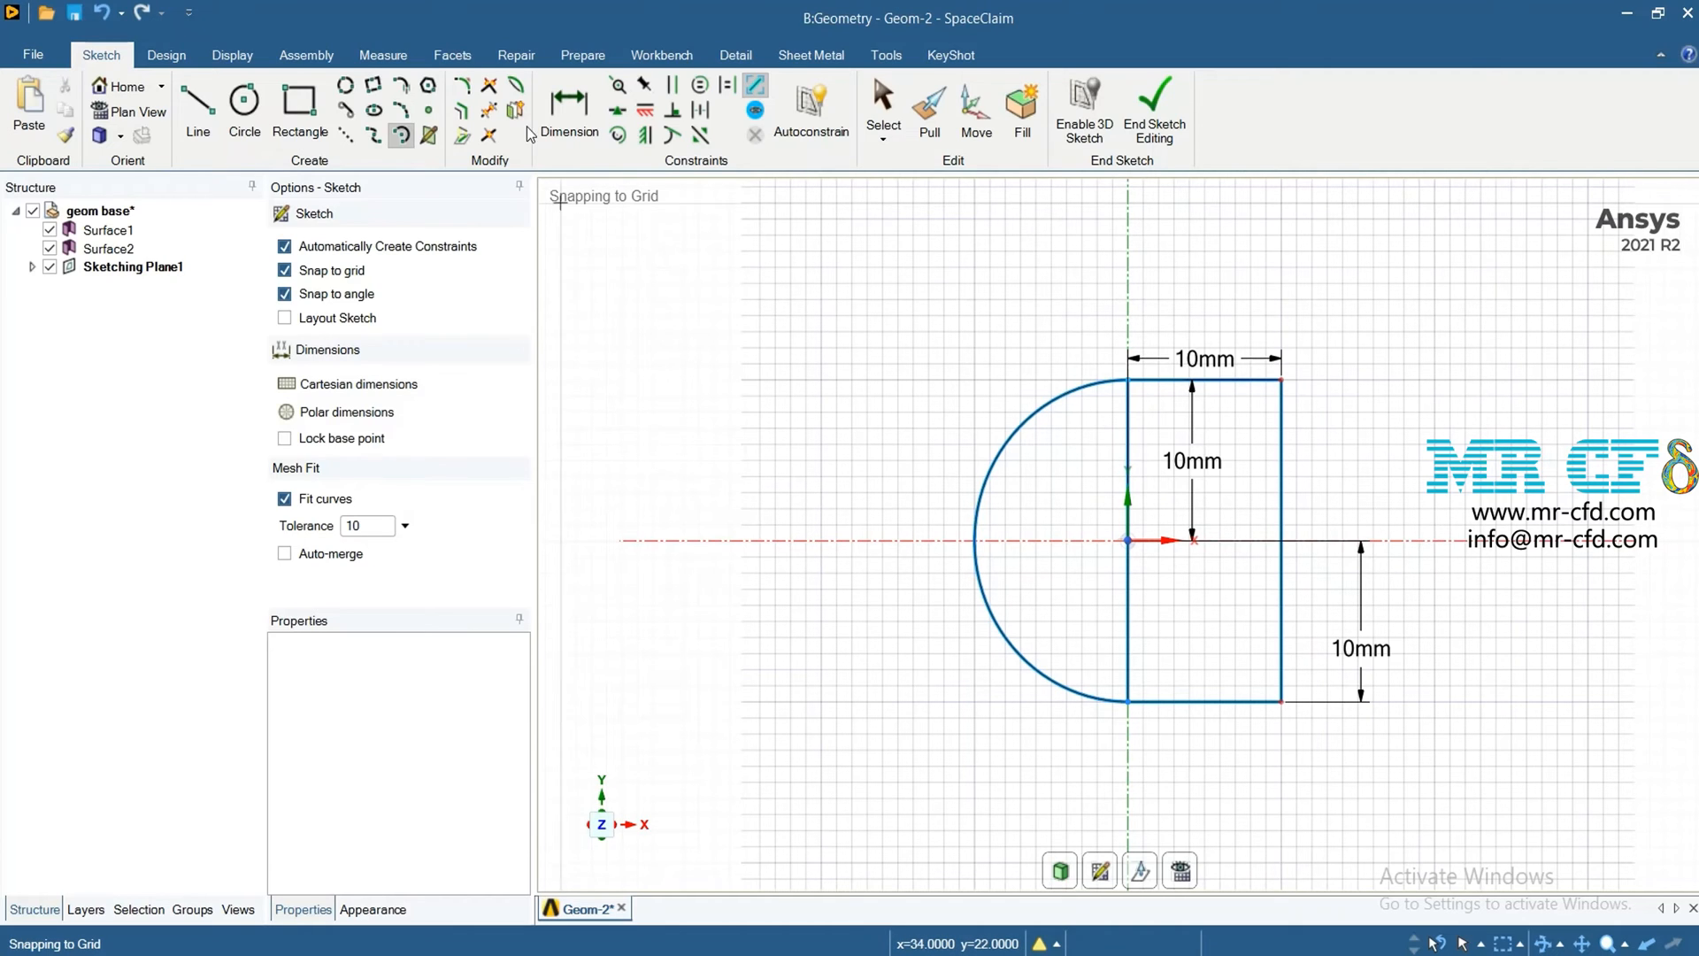
Trim the inner vertical edge so the semicircle and rectangle form one closed outline.
click(488, 85)
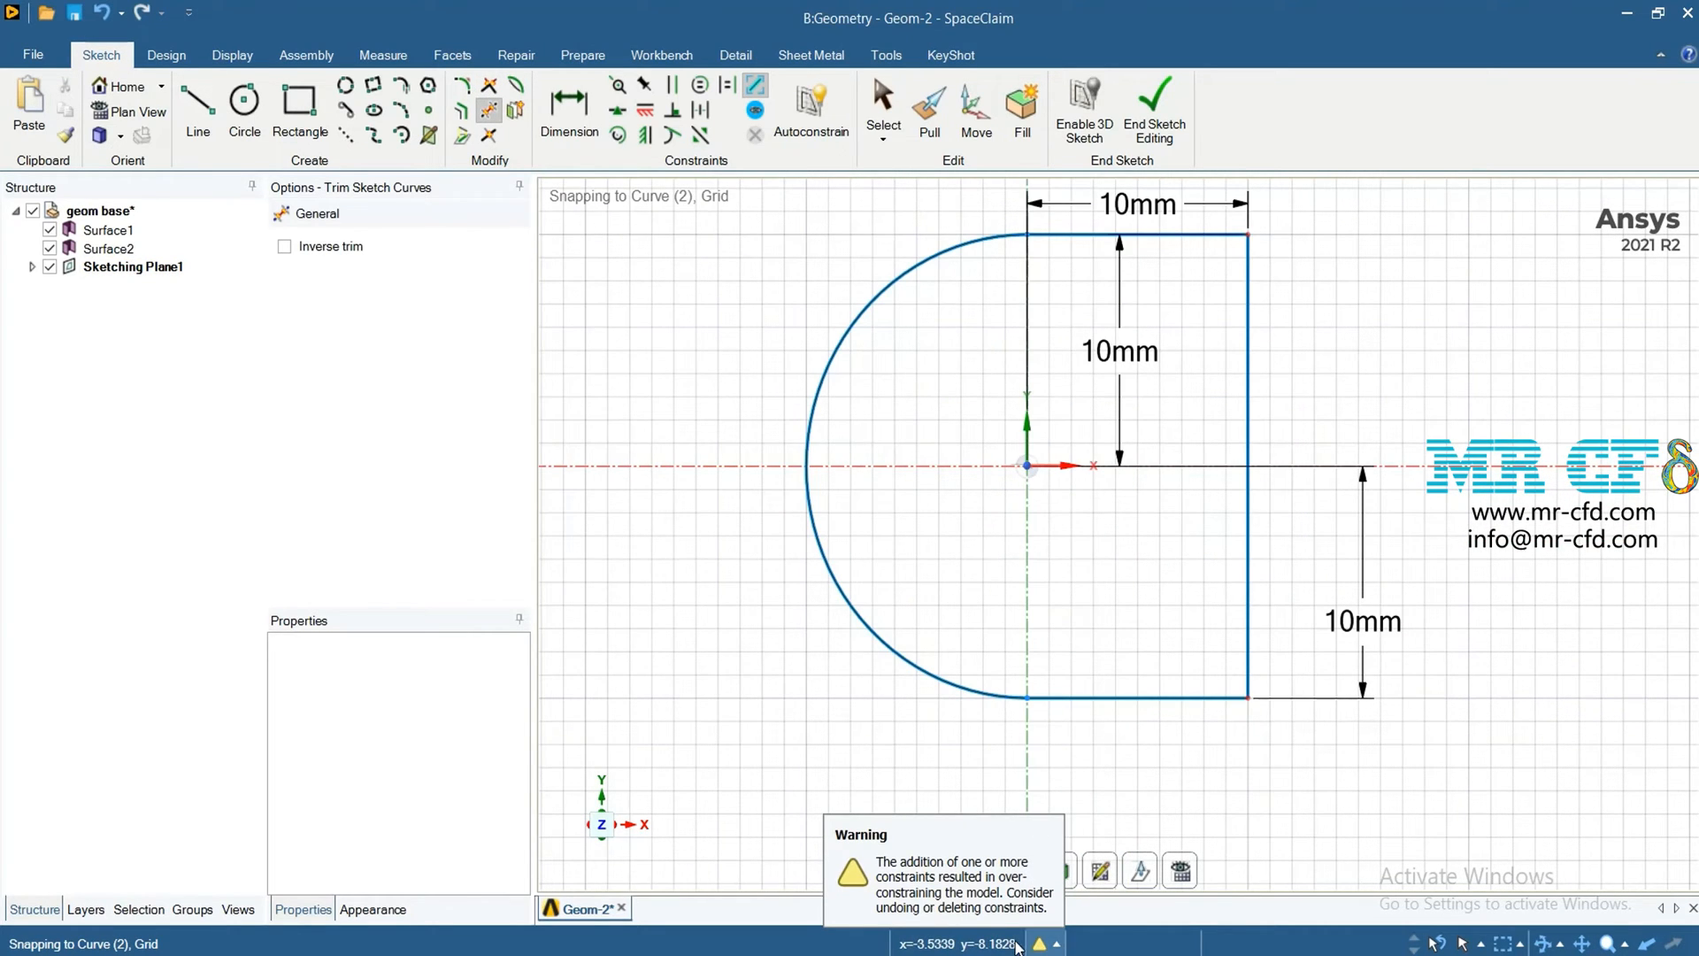
mouse_move(1027, 915)
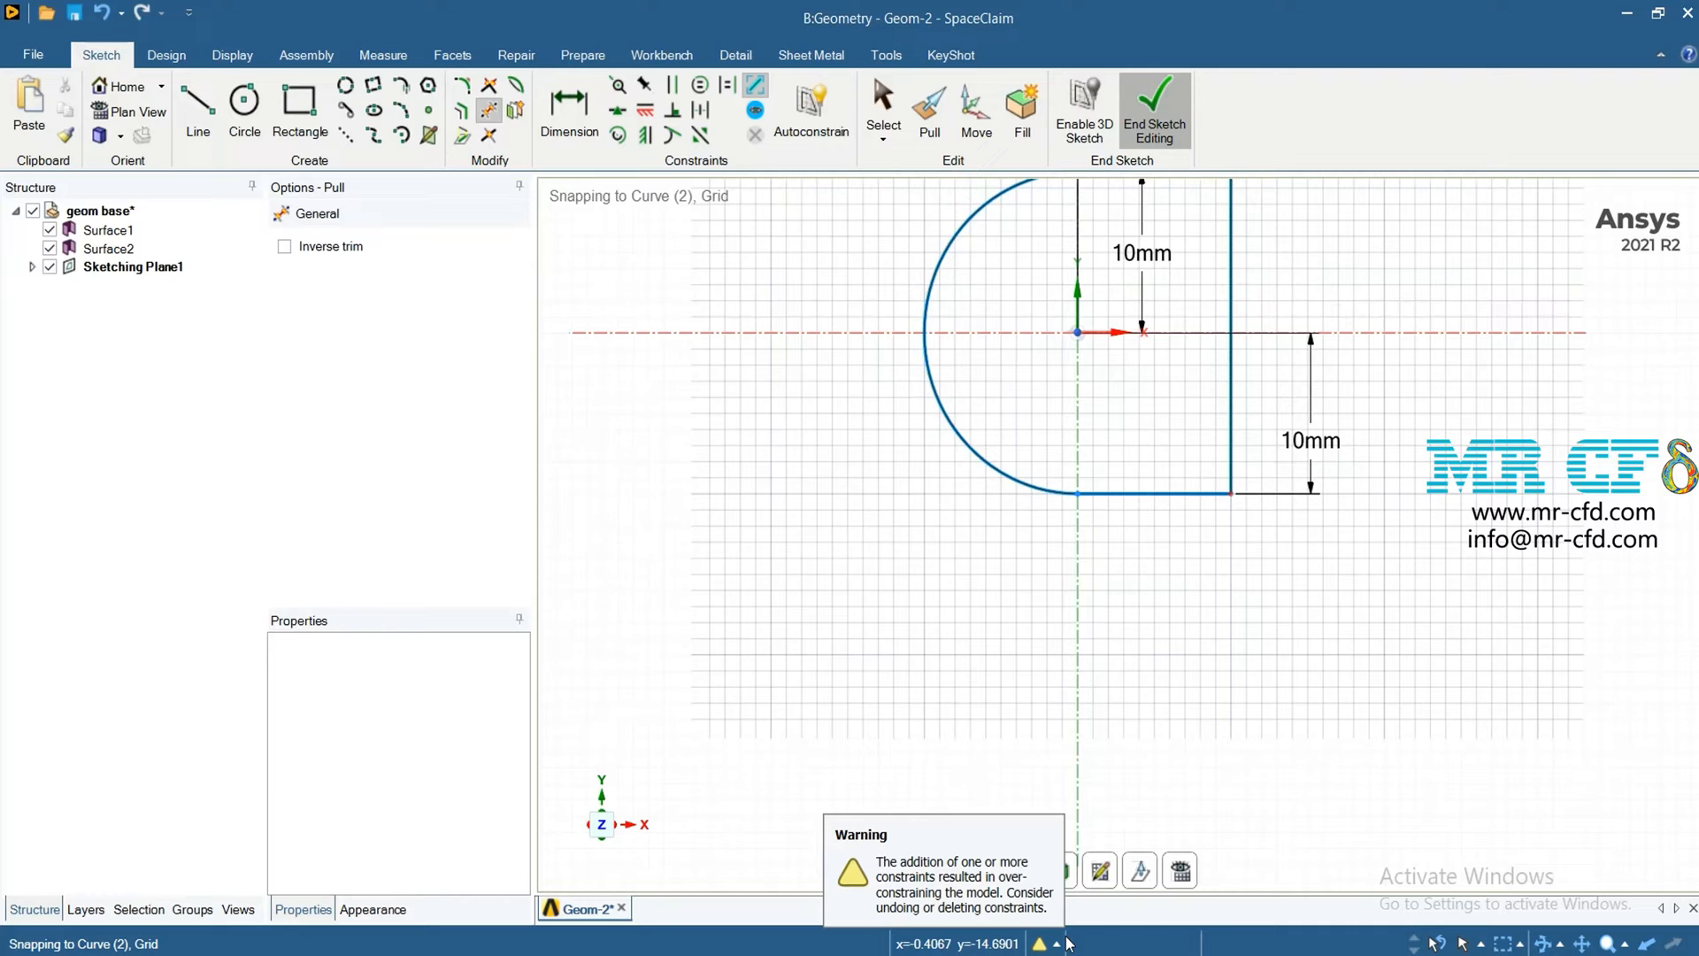
End the sketch to create the filled D-shaped surface and clear the status warnings.
click(1154, 112)
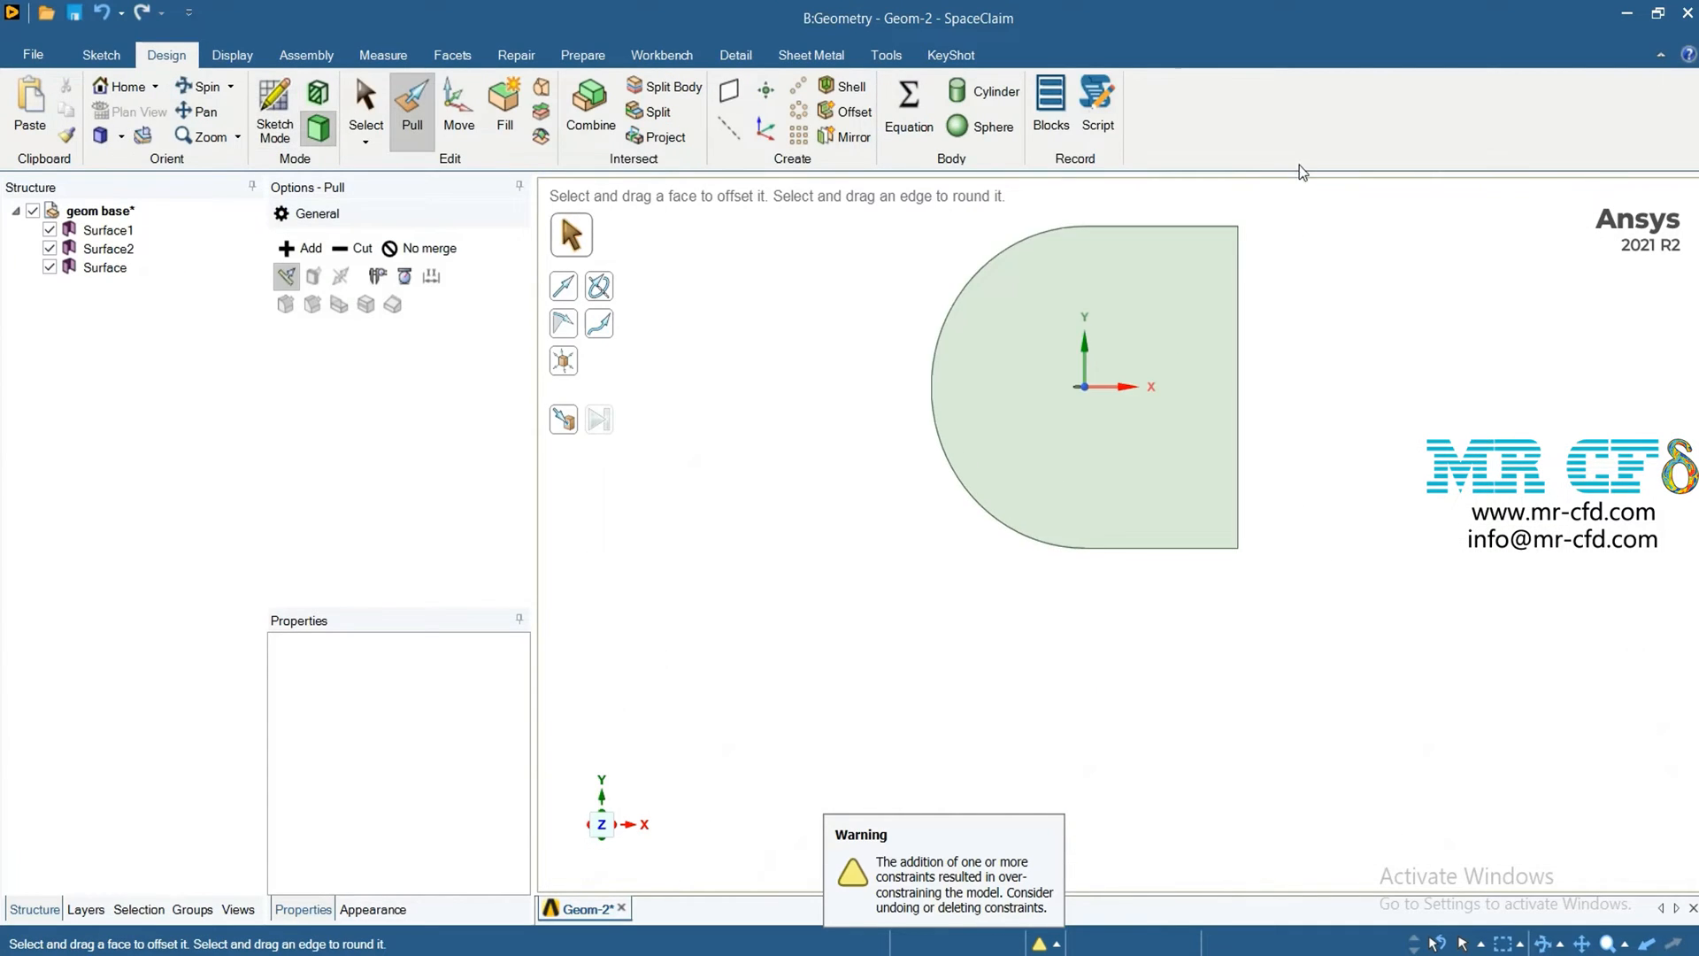
click(99, 54)
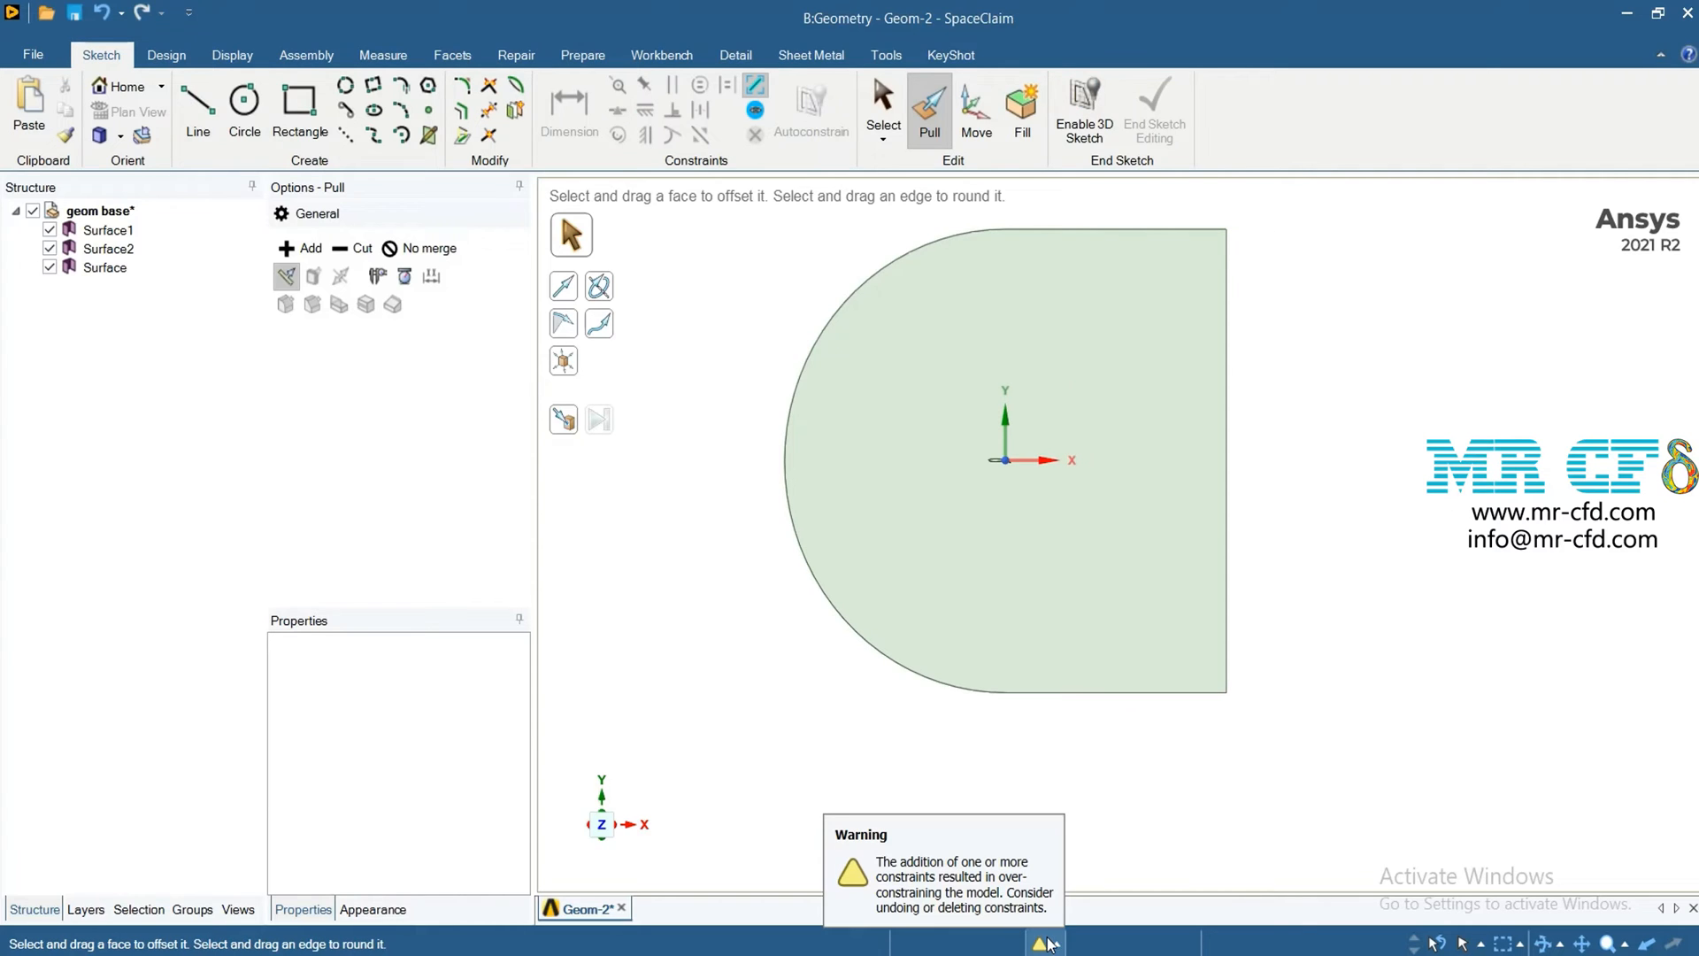
mouse_move(1100, 853)
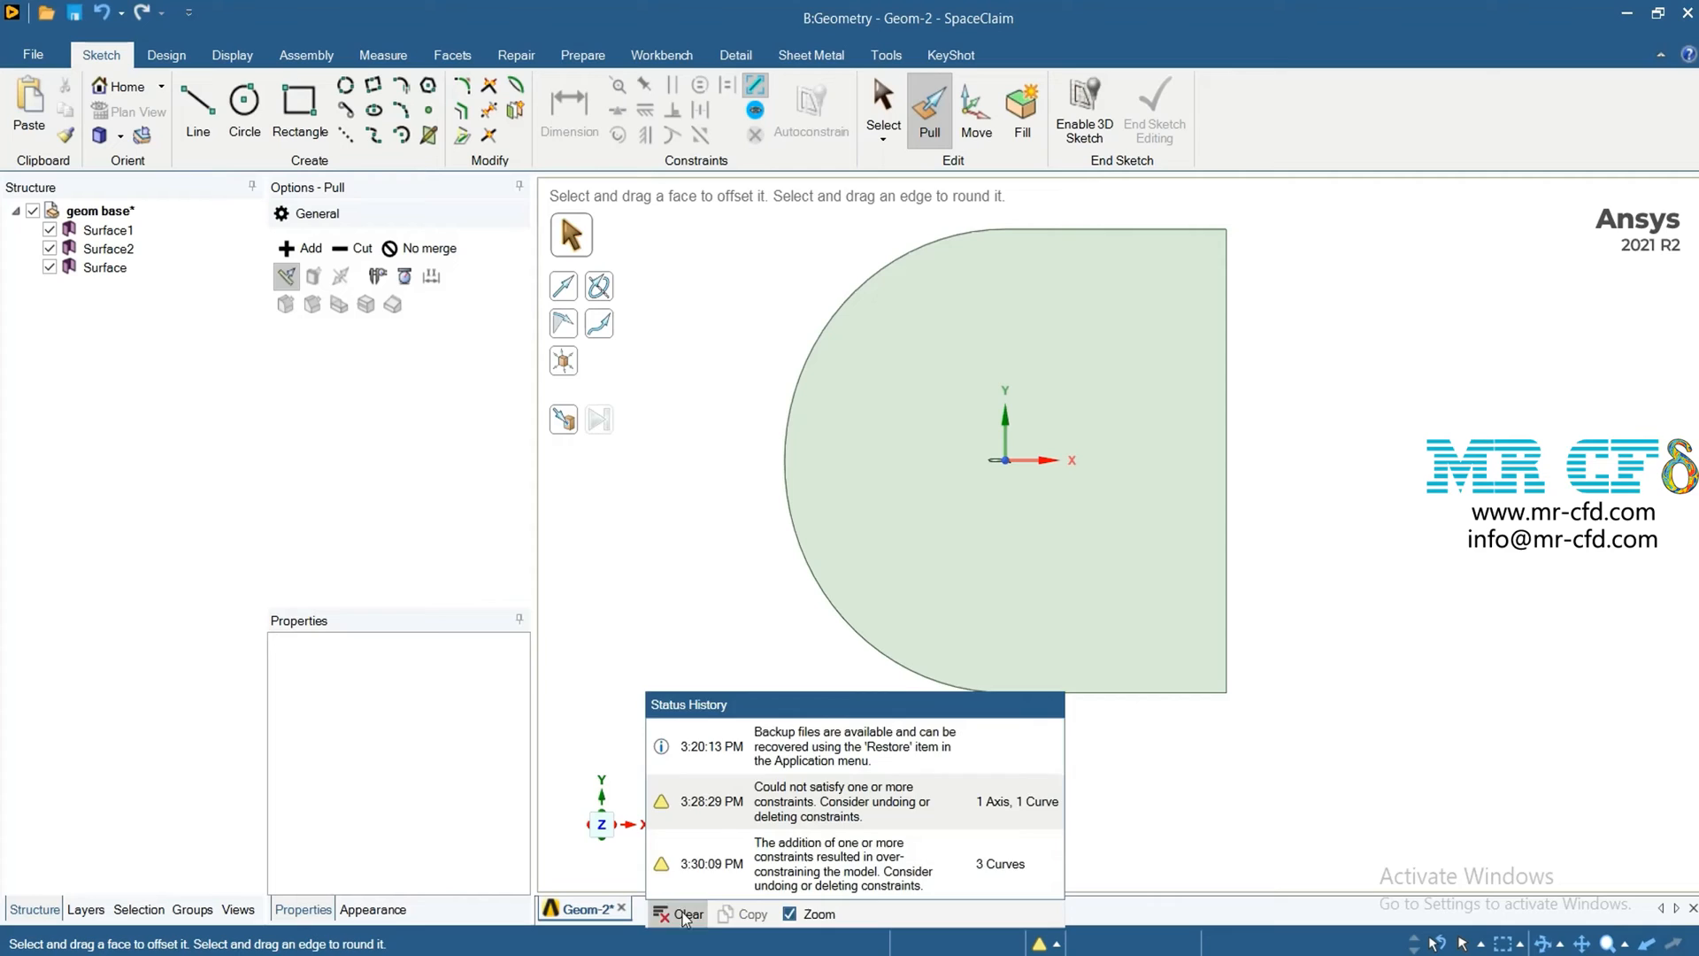
click(687, 914)
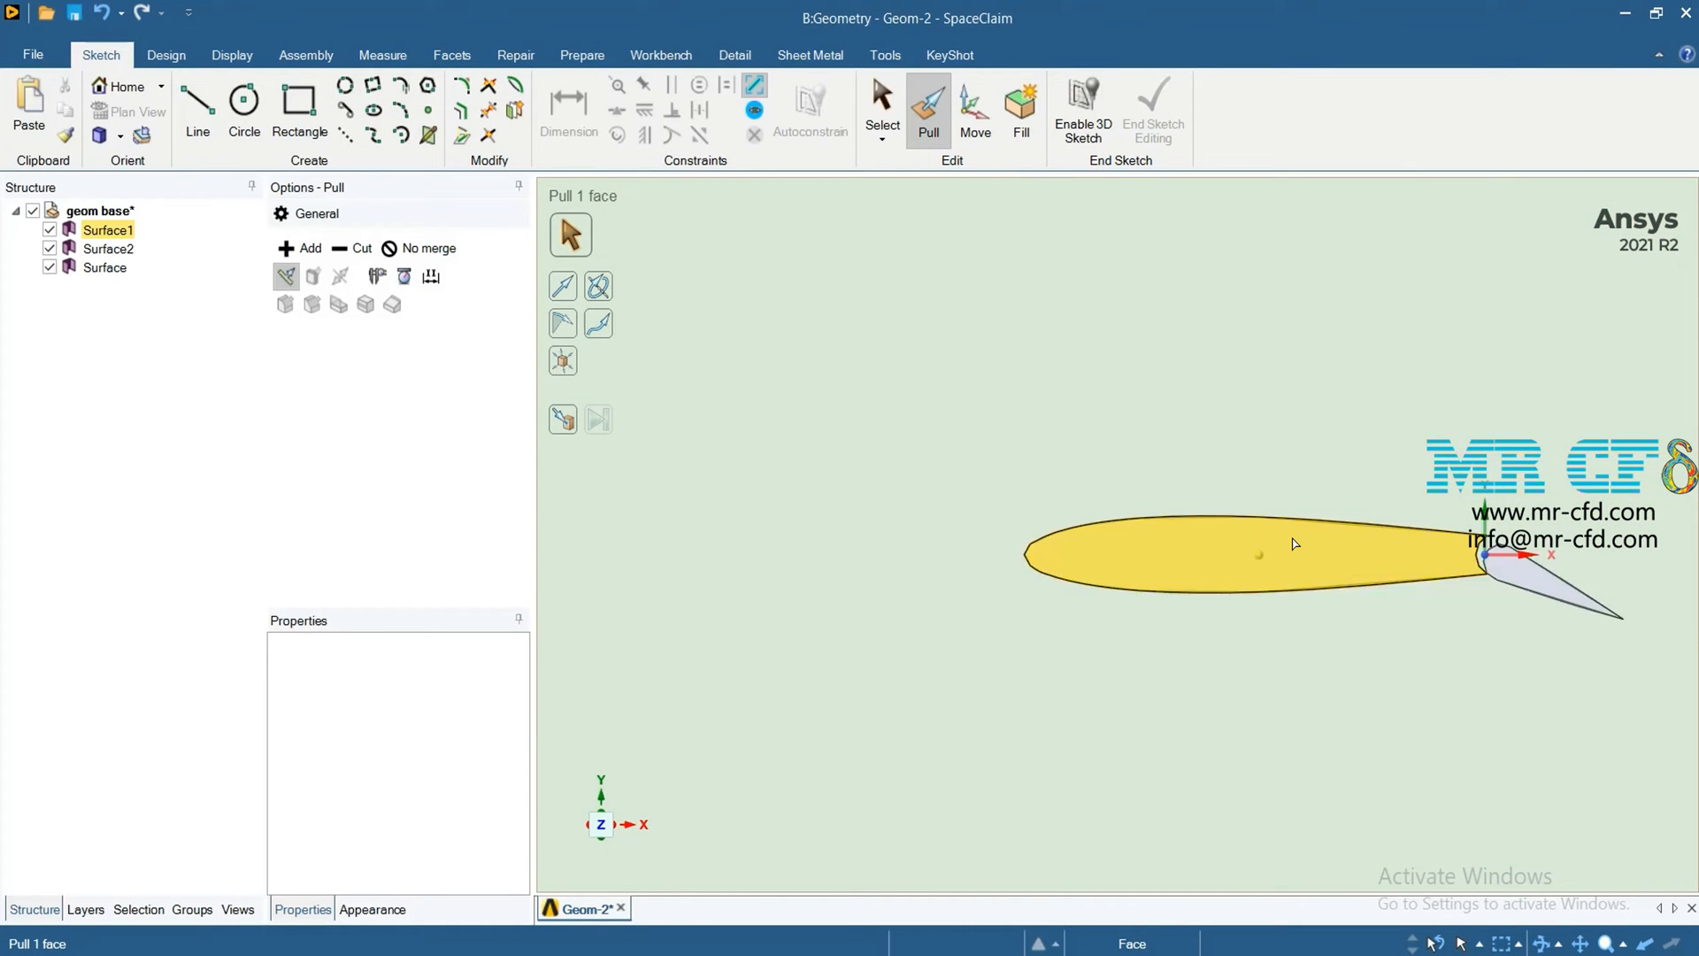
Delete the airfoil's Surface1 from the structure.
click(1257, 553)
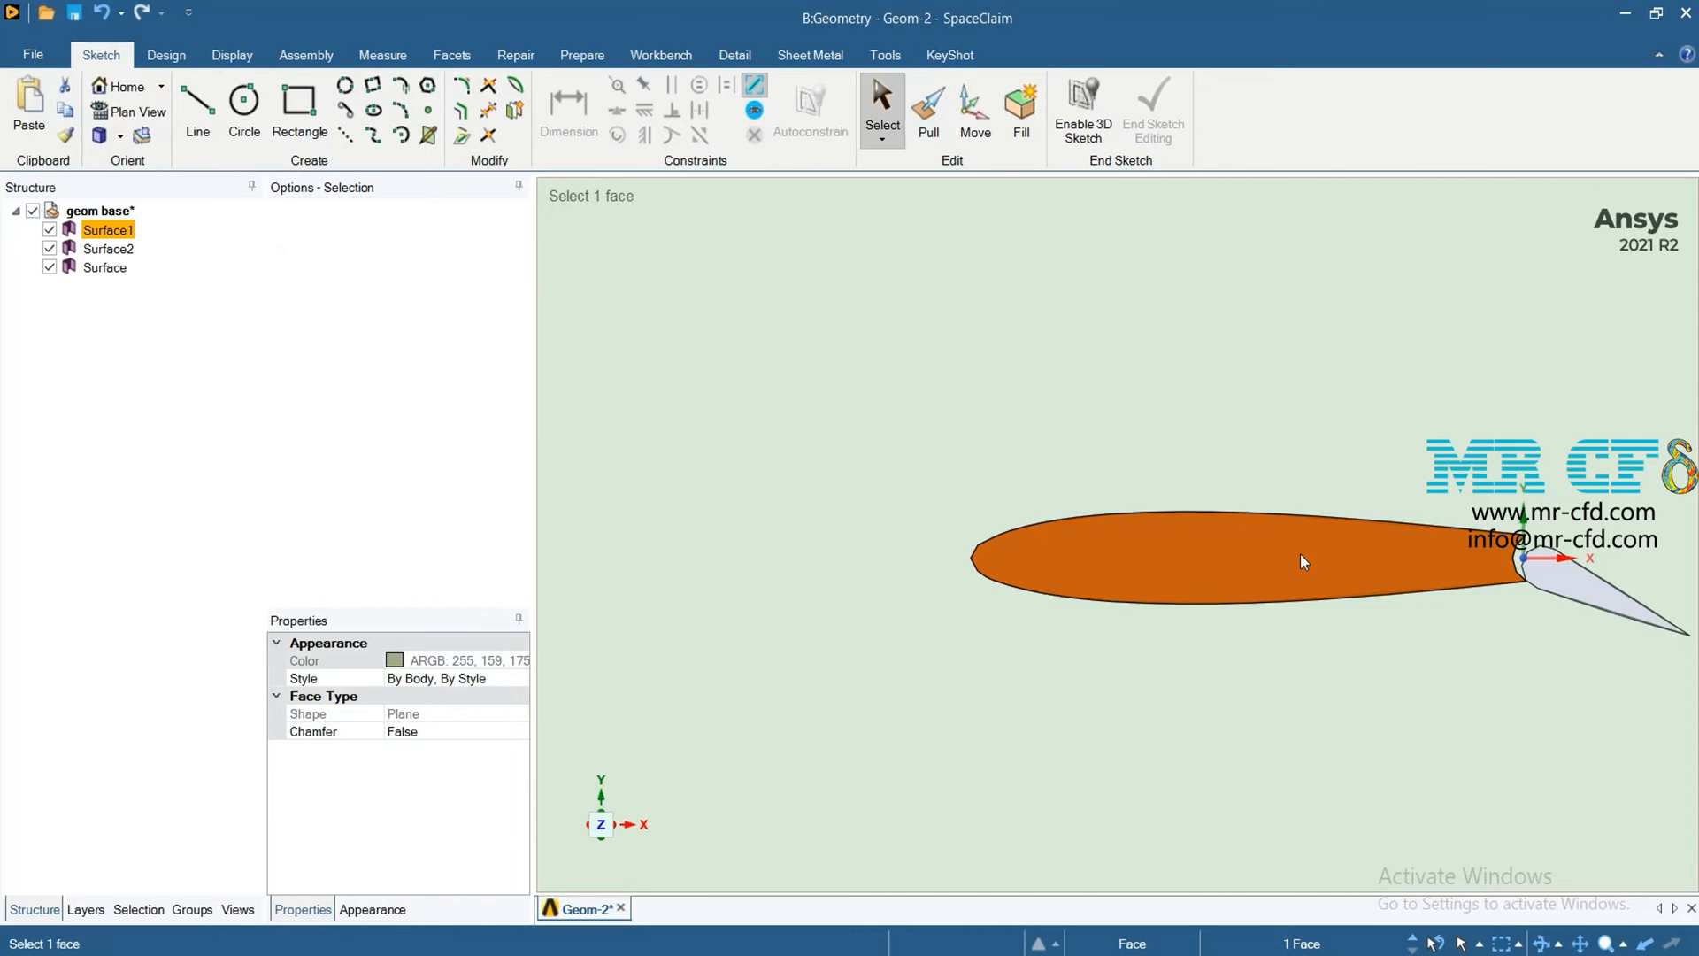
right_click(1305, 561)
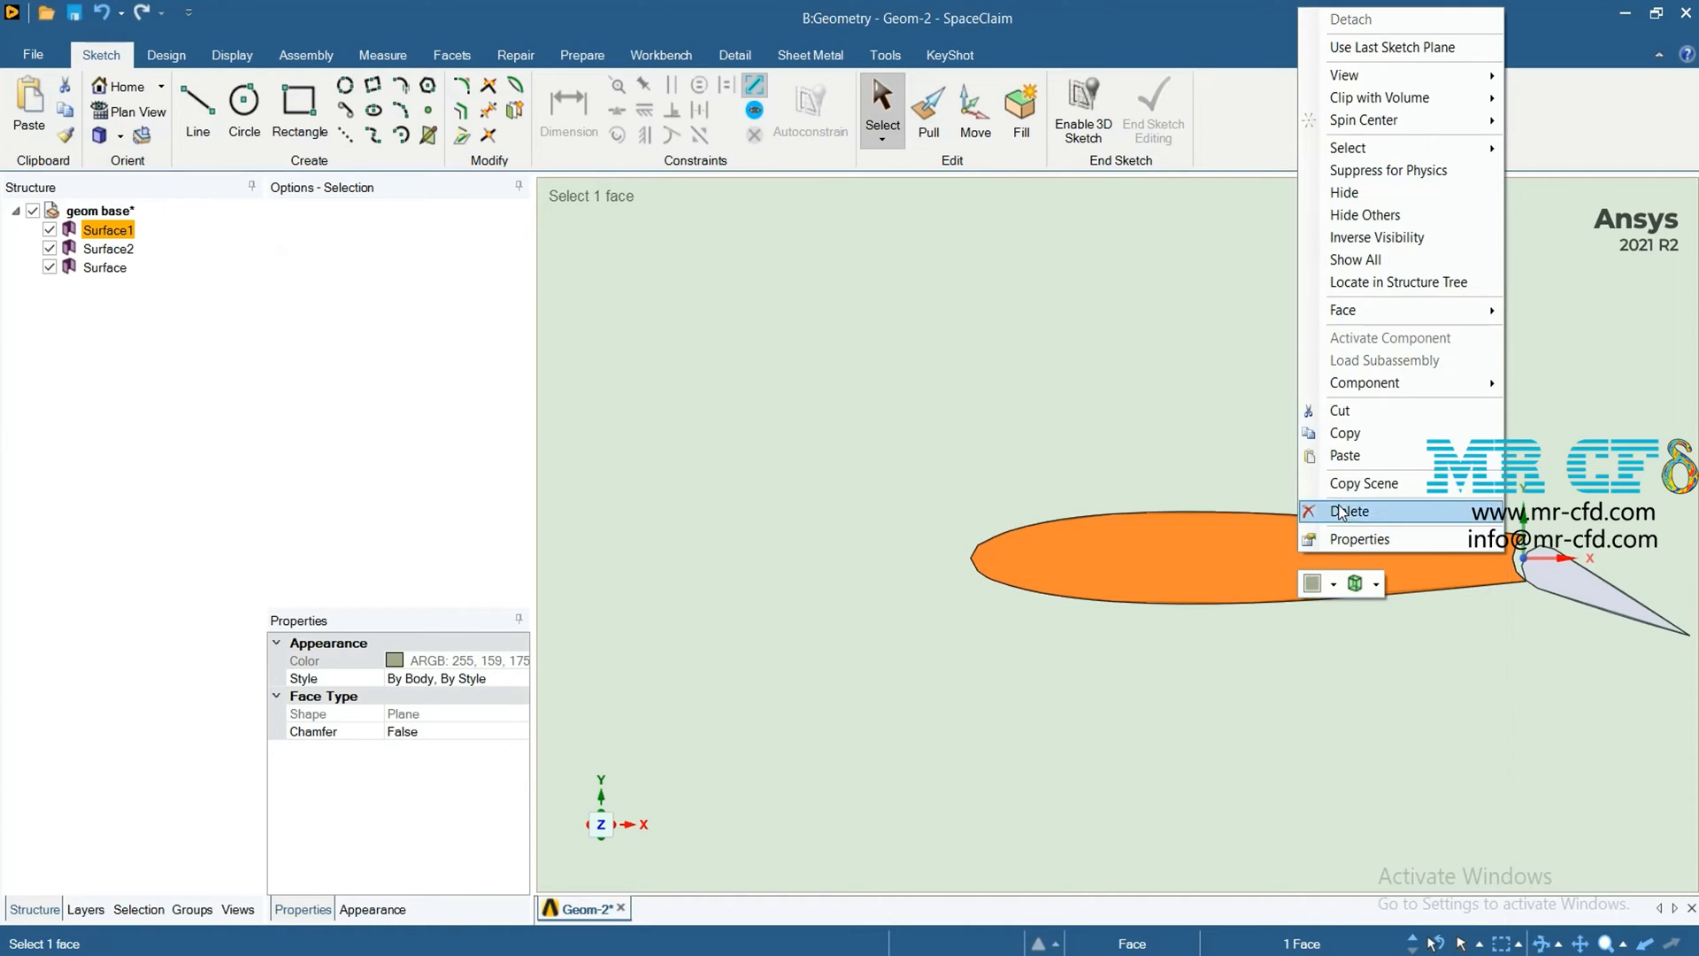
click(1350, 510)
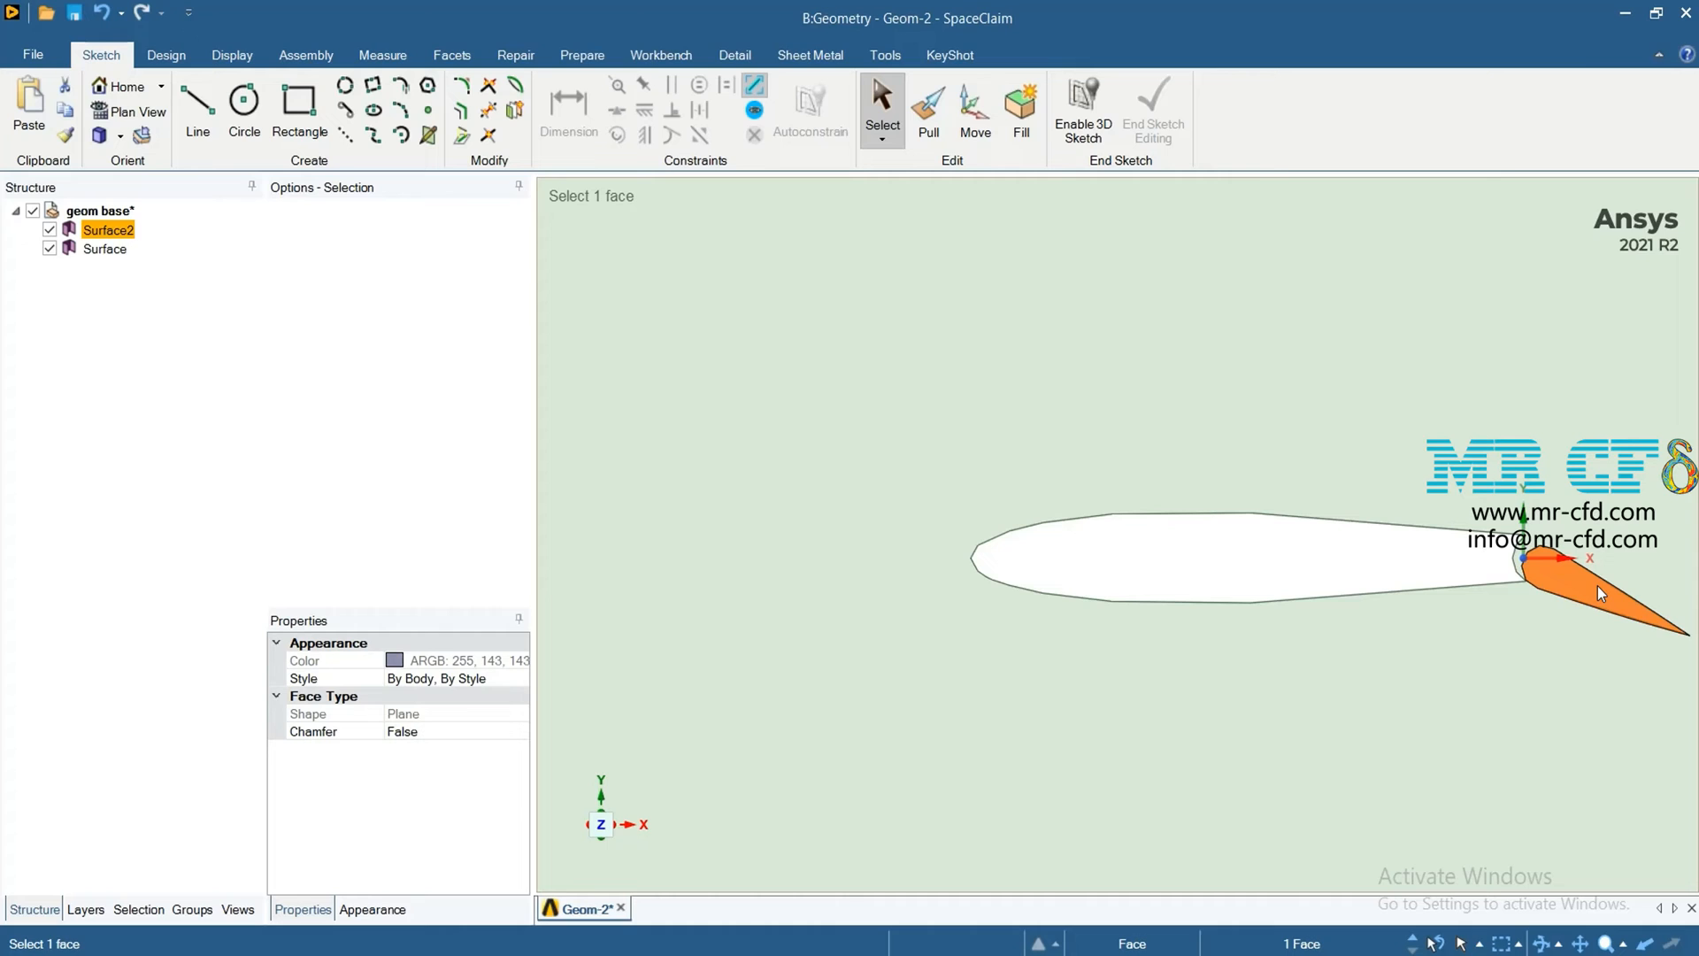
mouse_move(1624, 554)
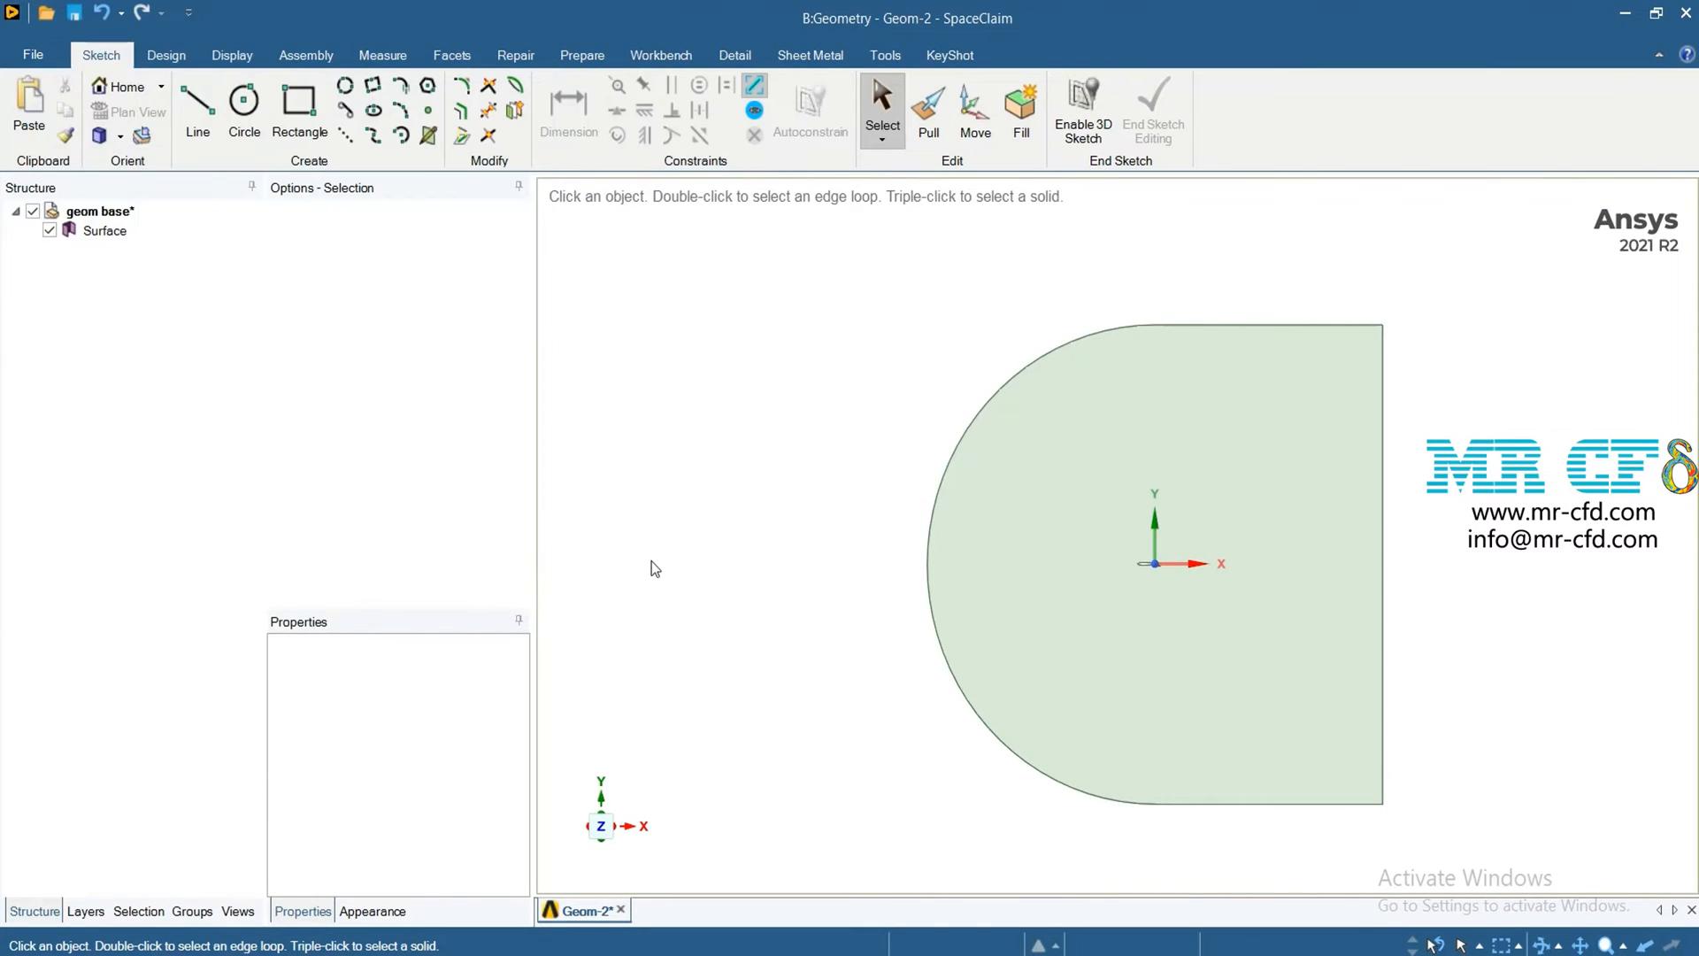
mouse_move(694, 586)
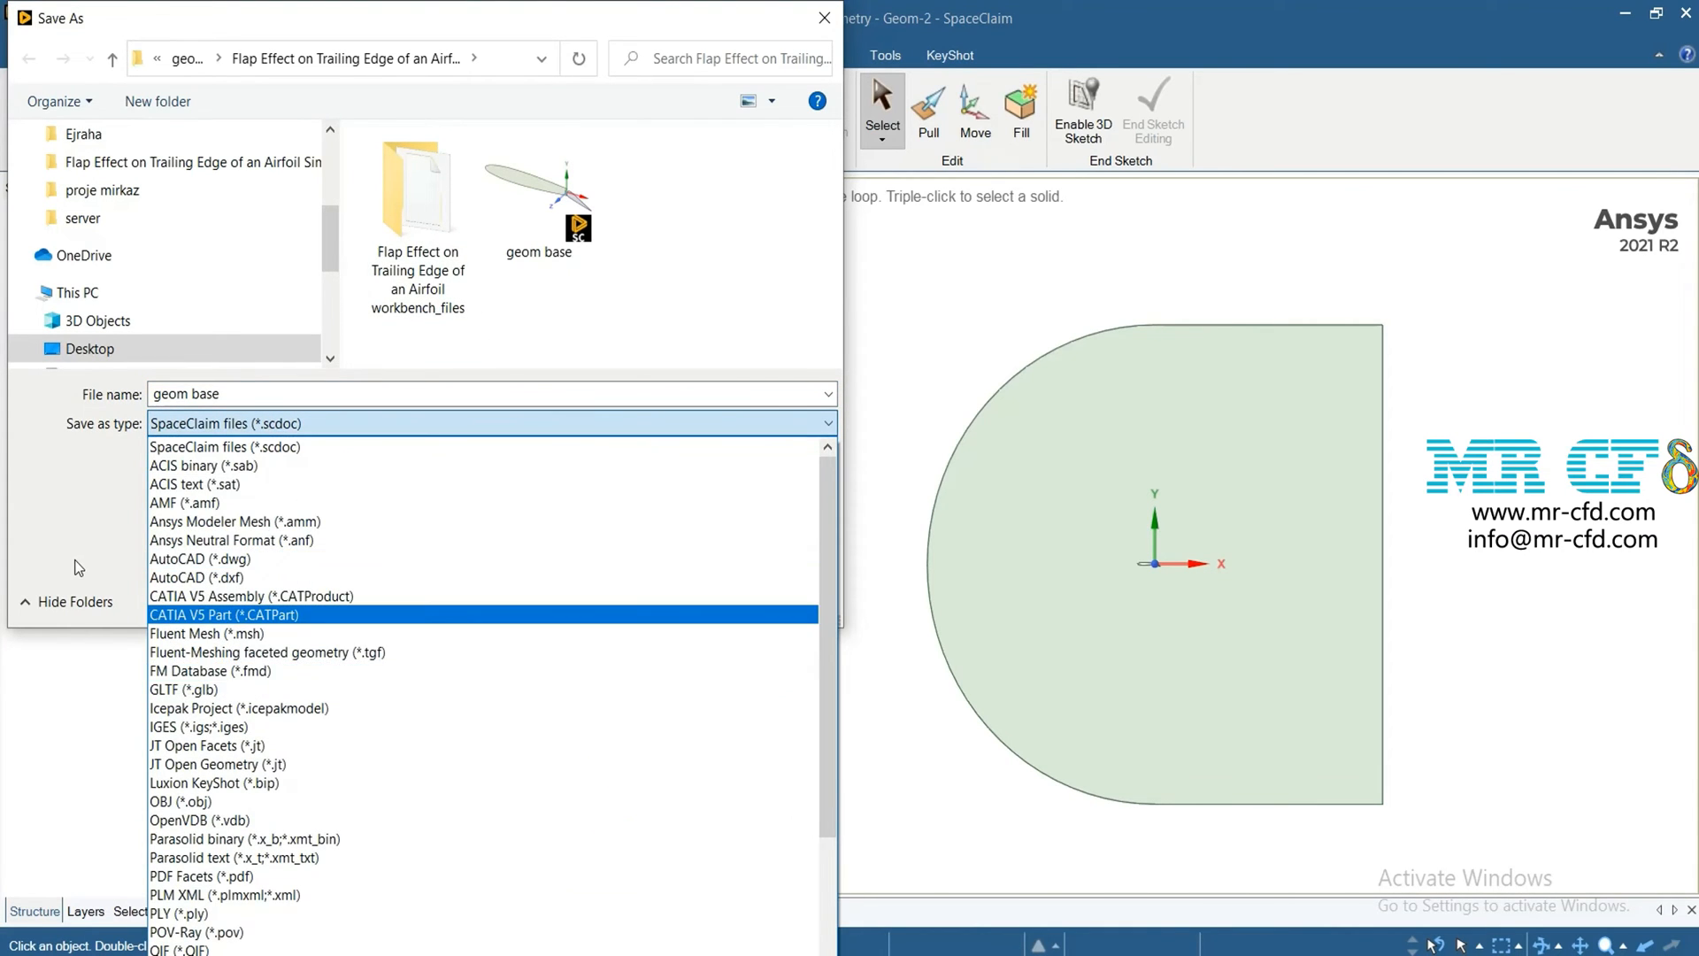
Choose the file format while saving the domain geometry.
click(223, 446)
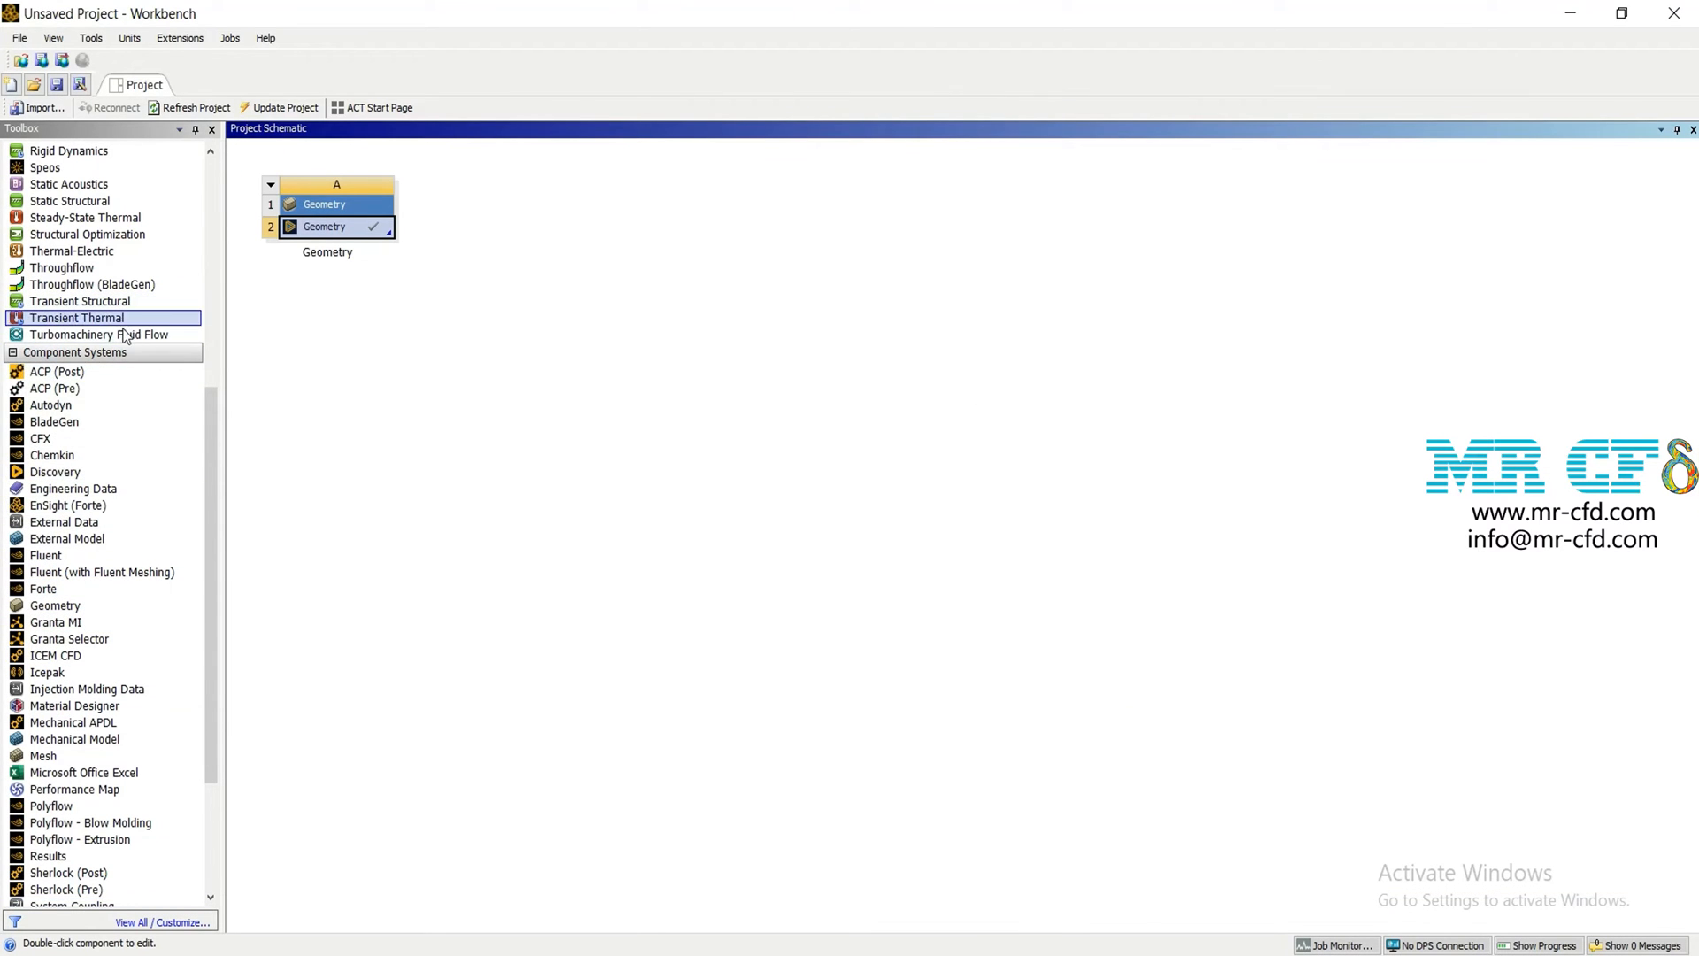
Add a Mesh system linked to the geometry and launch it in Meshing.
click(55, 655)
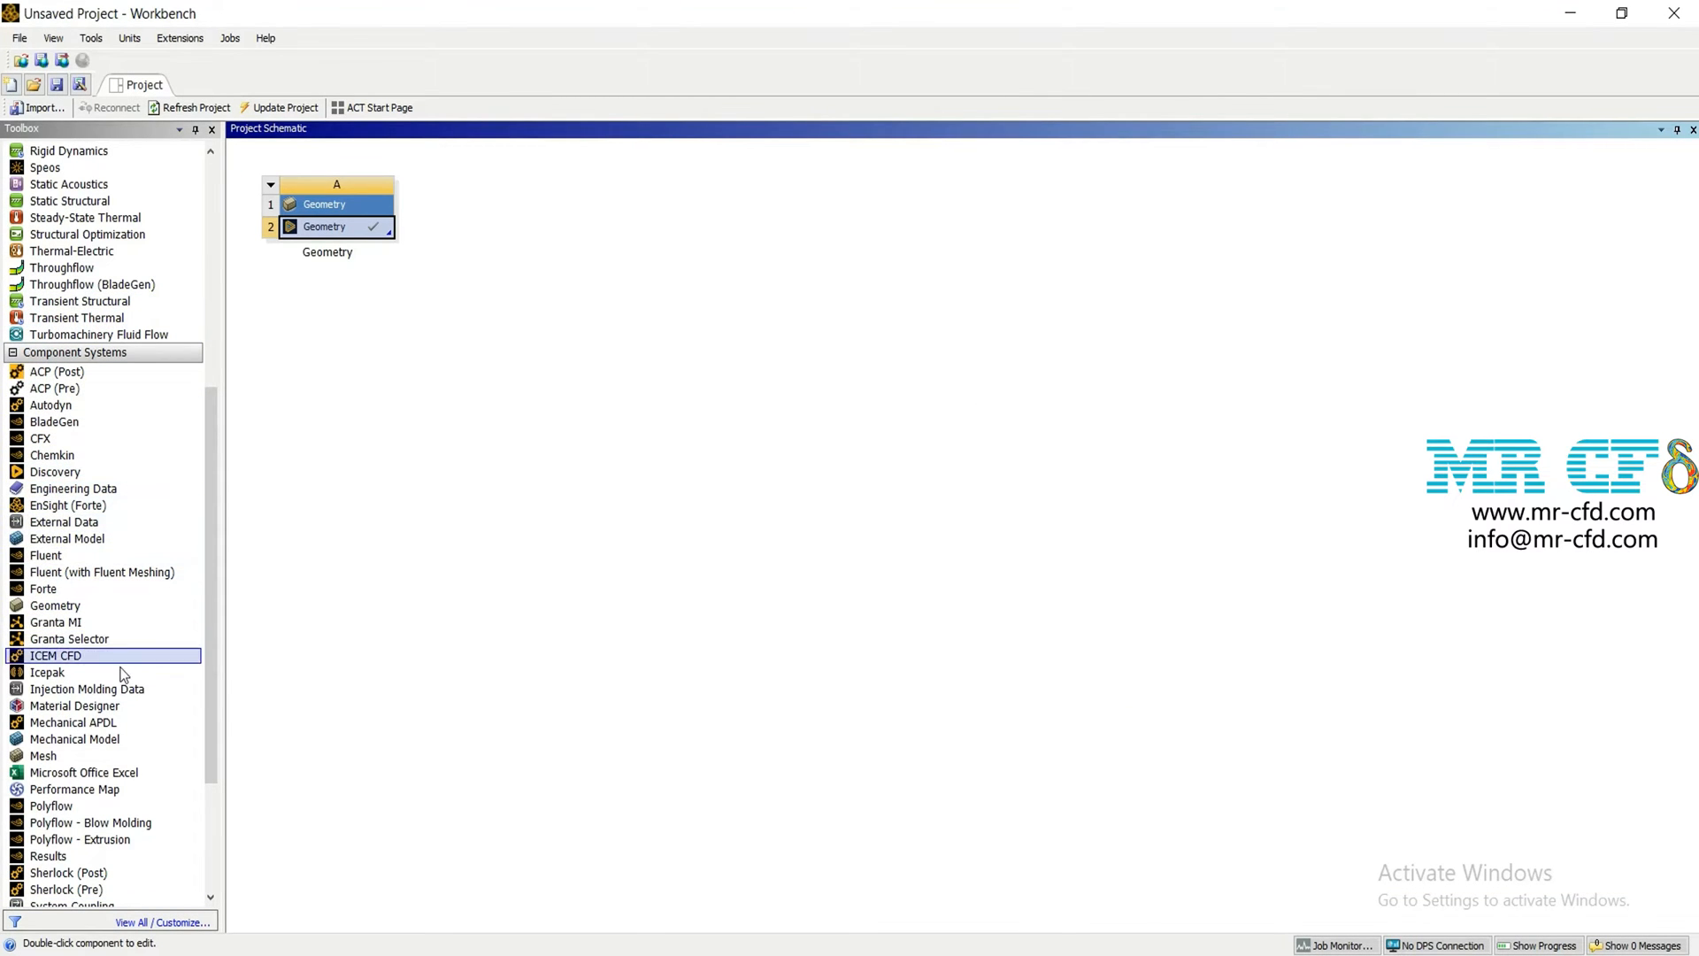
click(43, 756)
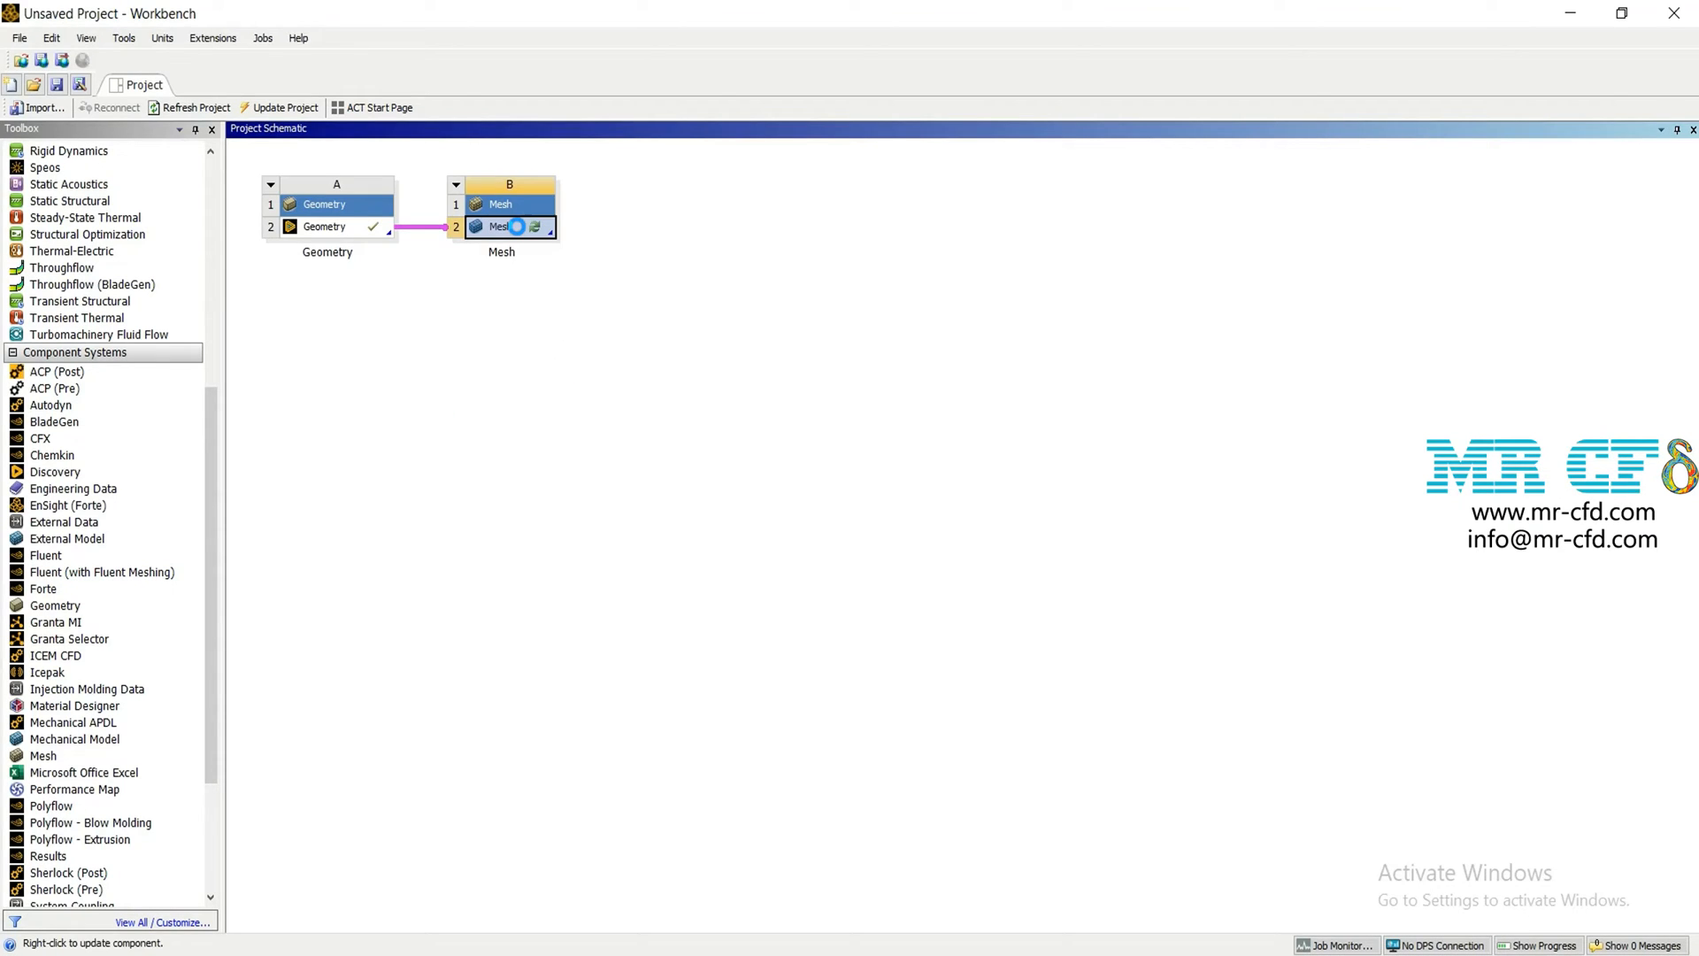
click(532, 227)
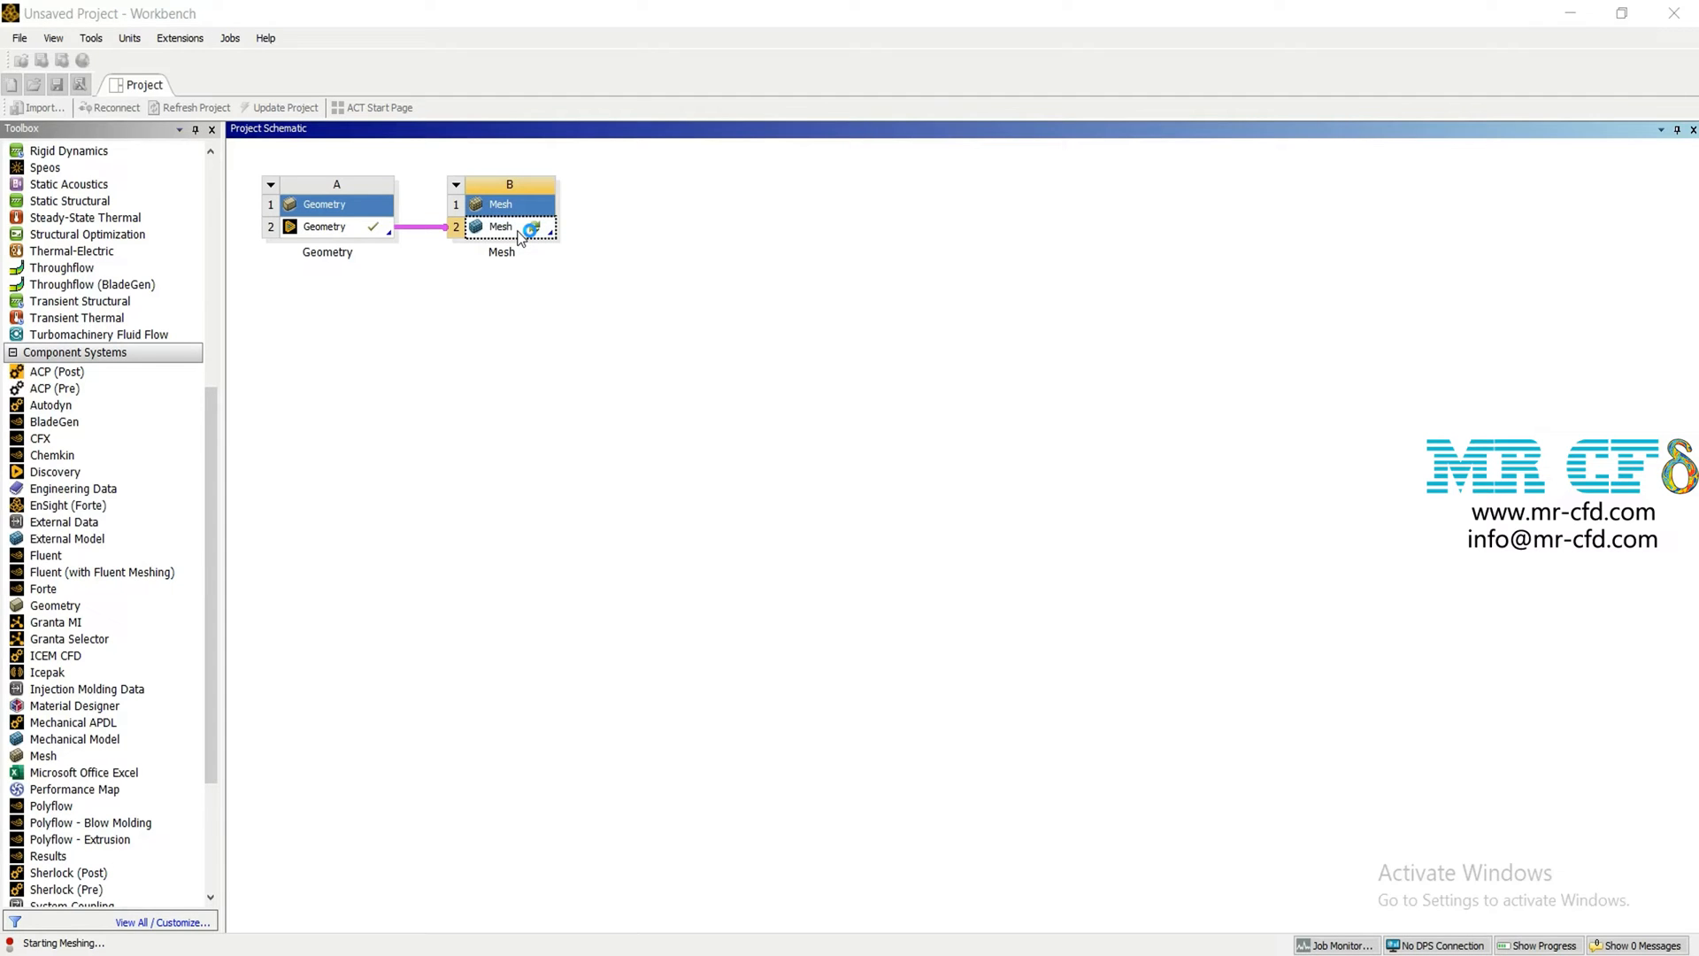
double_click(501, 225)
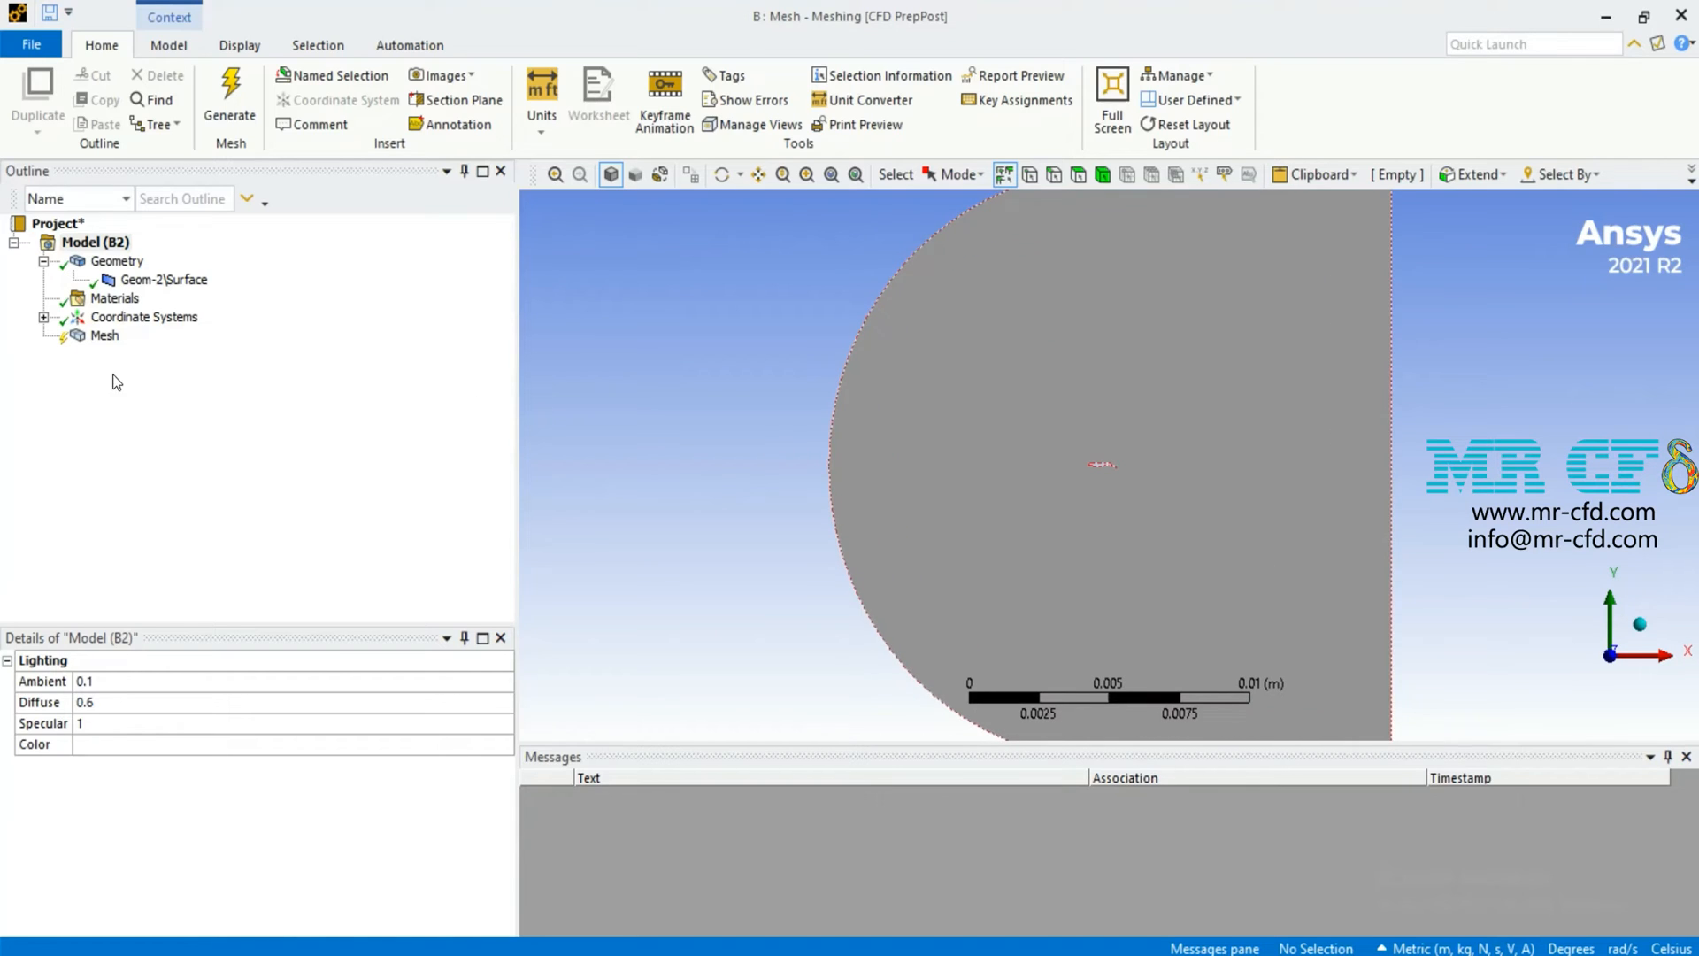
Set the mesh physics preference to CFD with Fluent and smoothing to High.
click(104, 335)
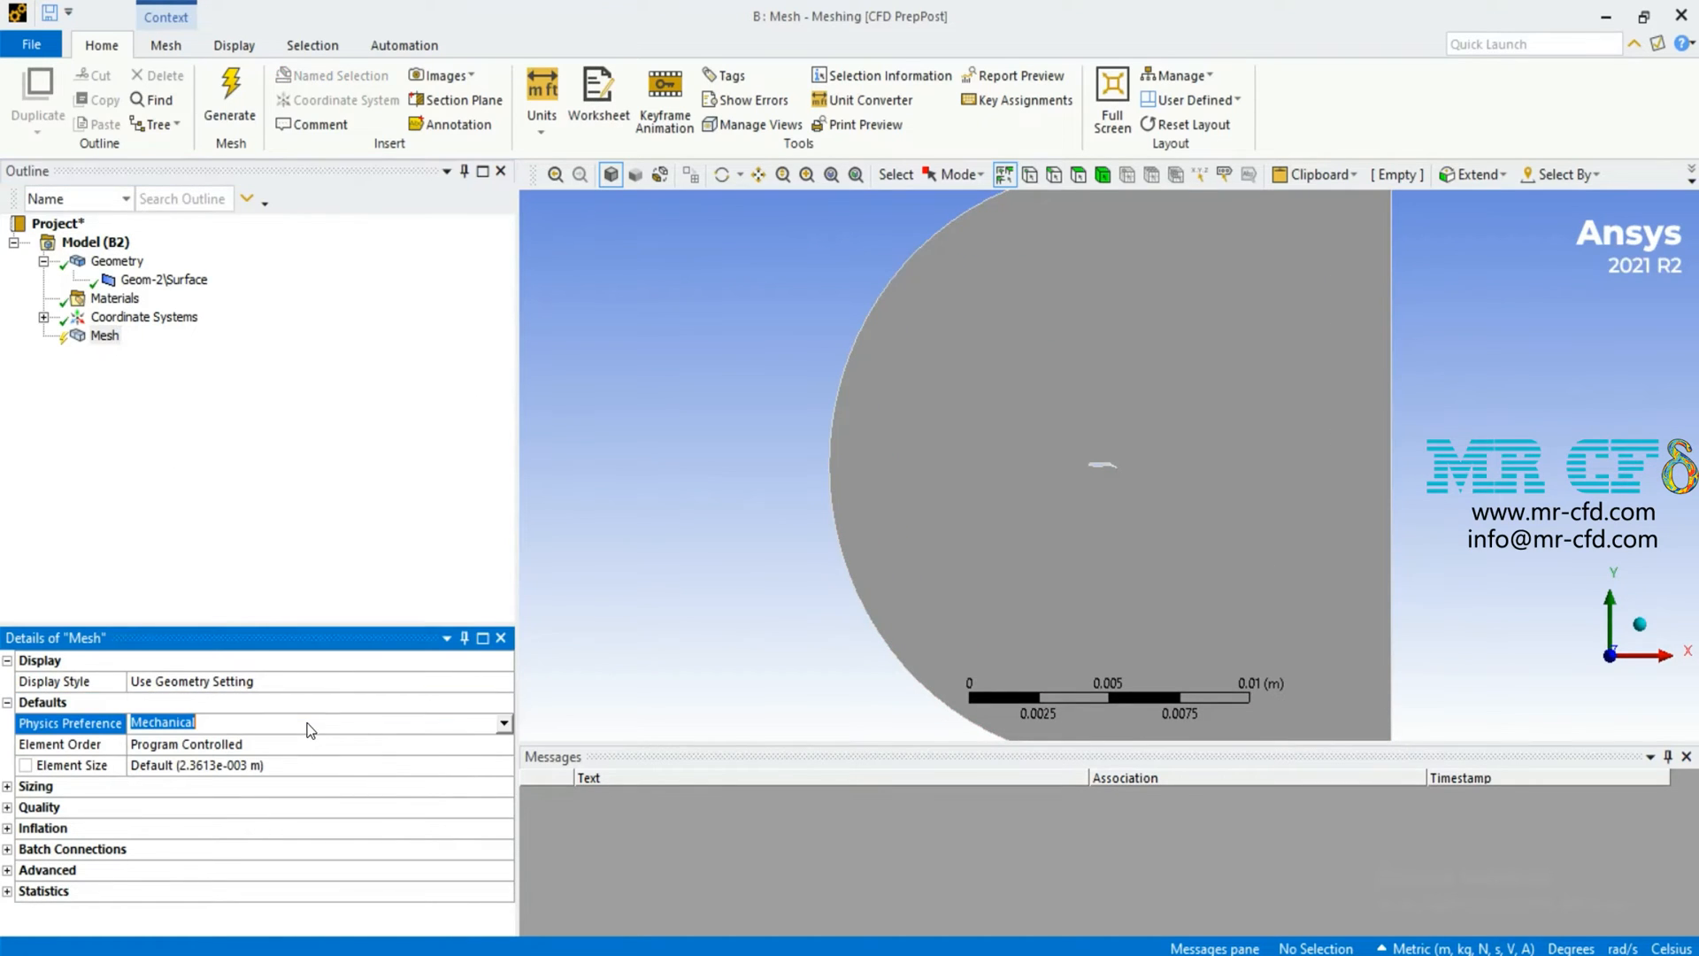
click(501, 723)
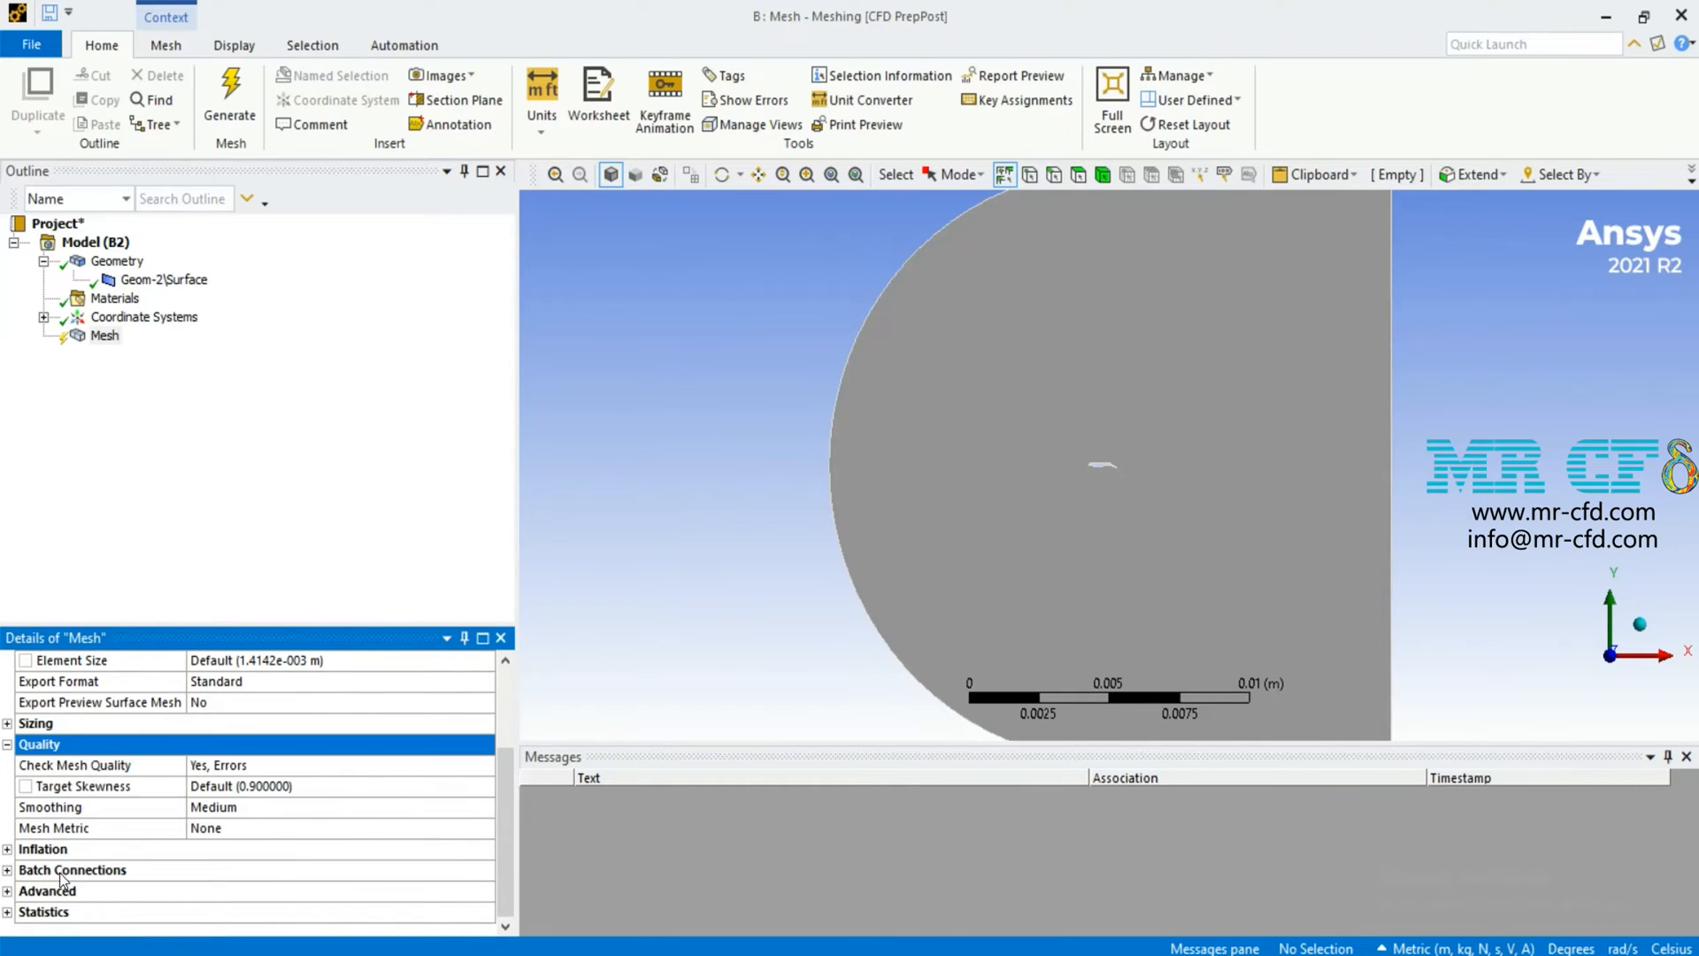
click(99, 807)
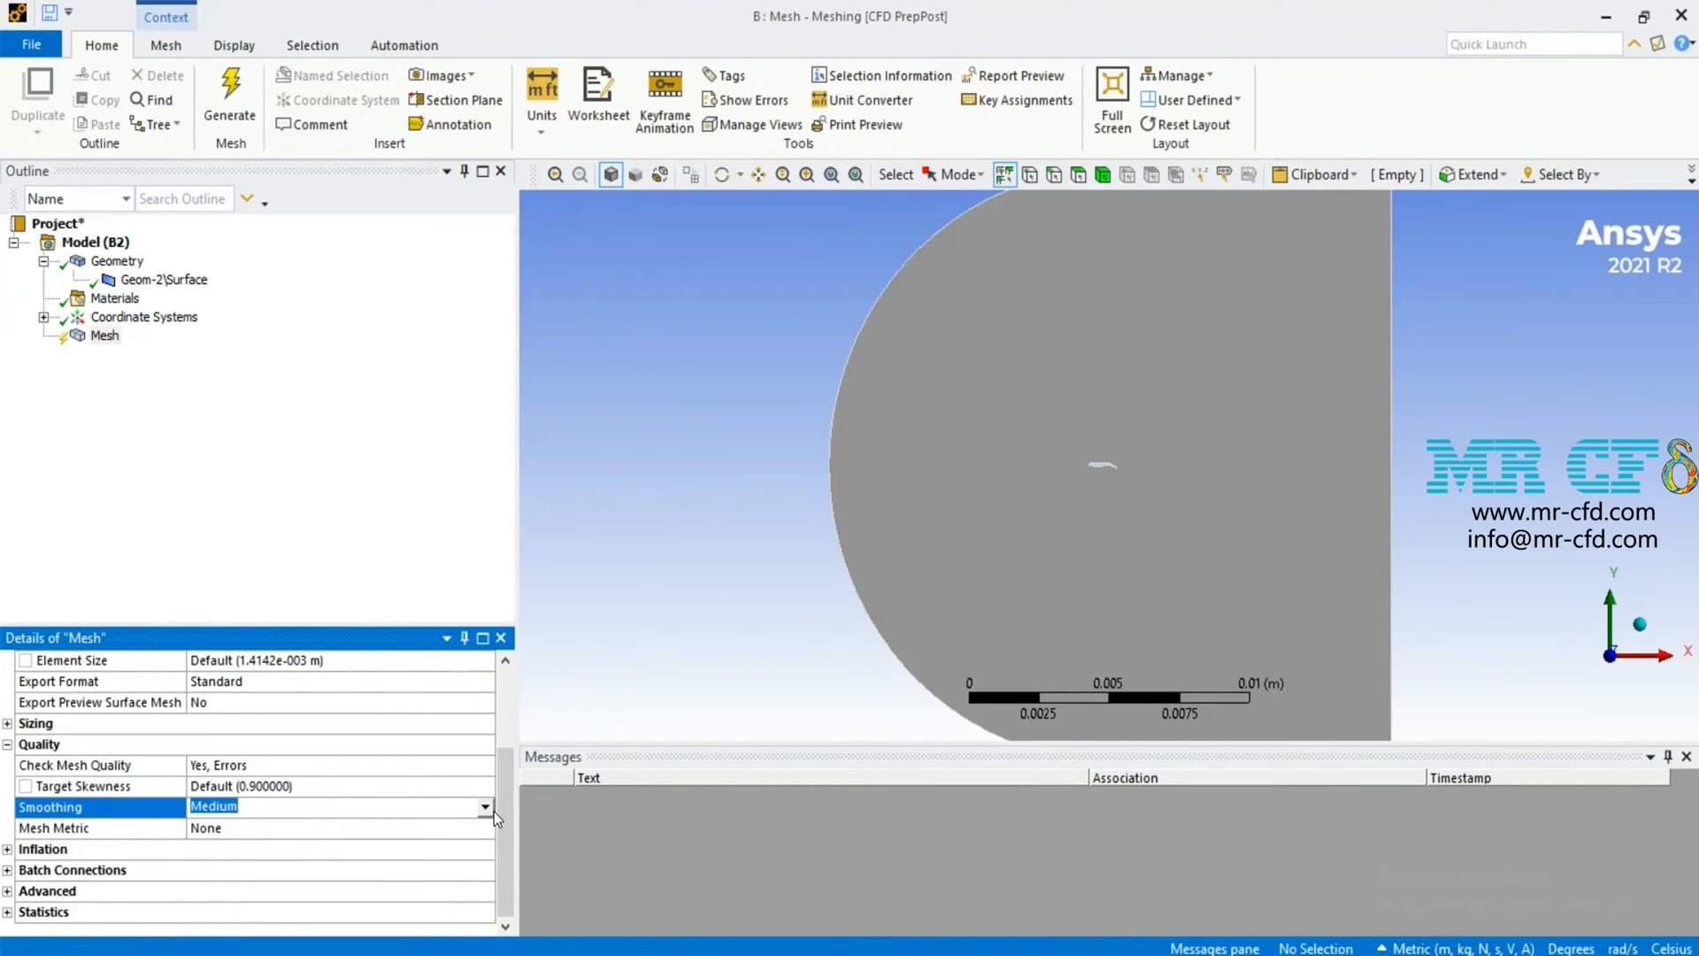
click(214, 807)
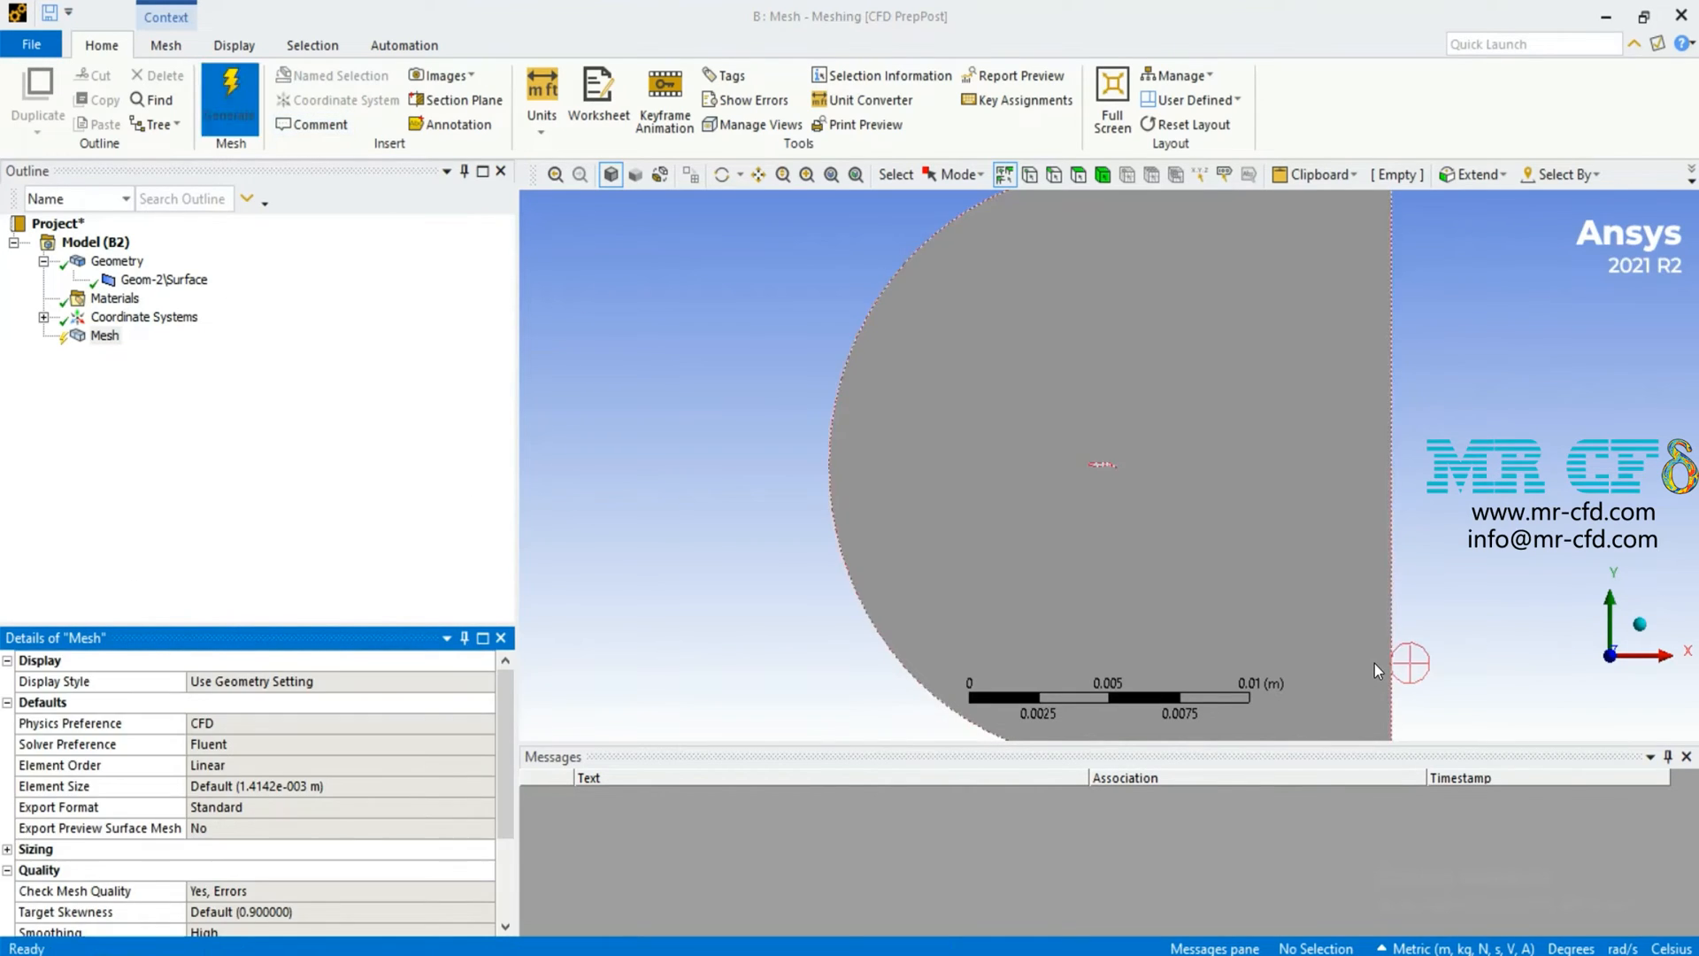
Set the default element size to 5e-4 m and generate the mesh.
click(229, 95)
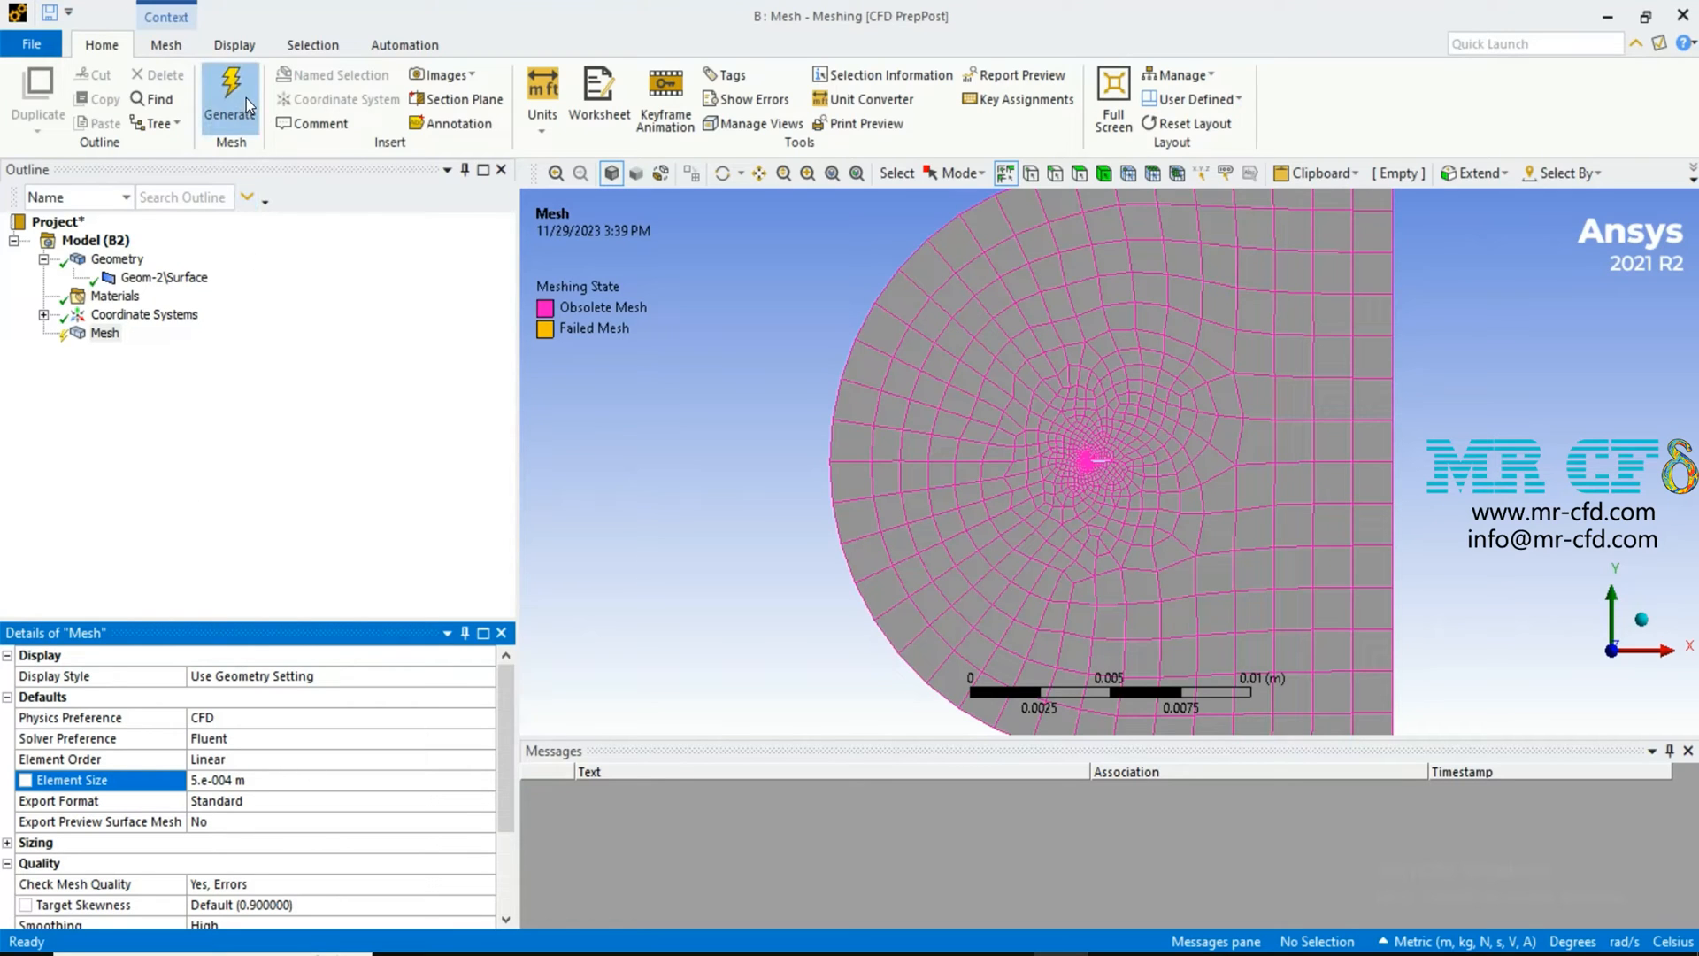
click(228, 97)
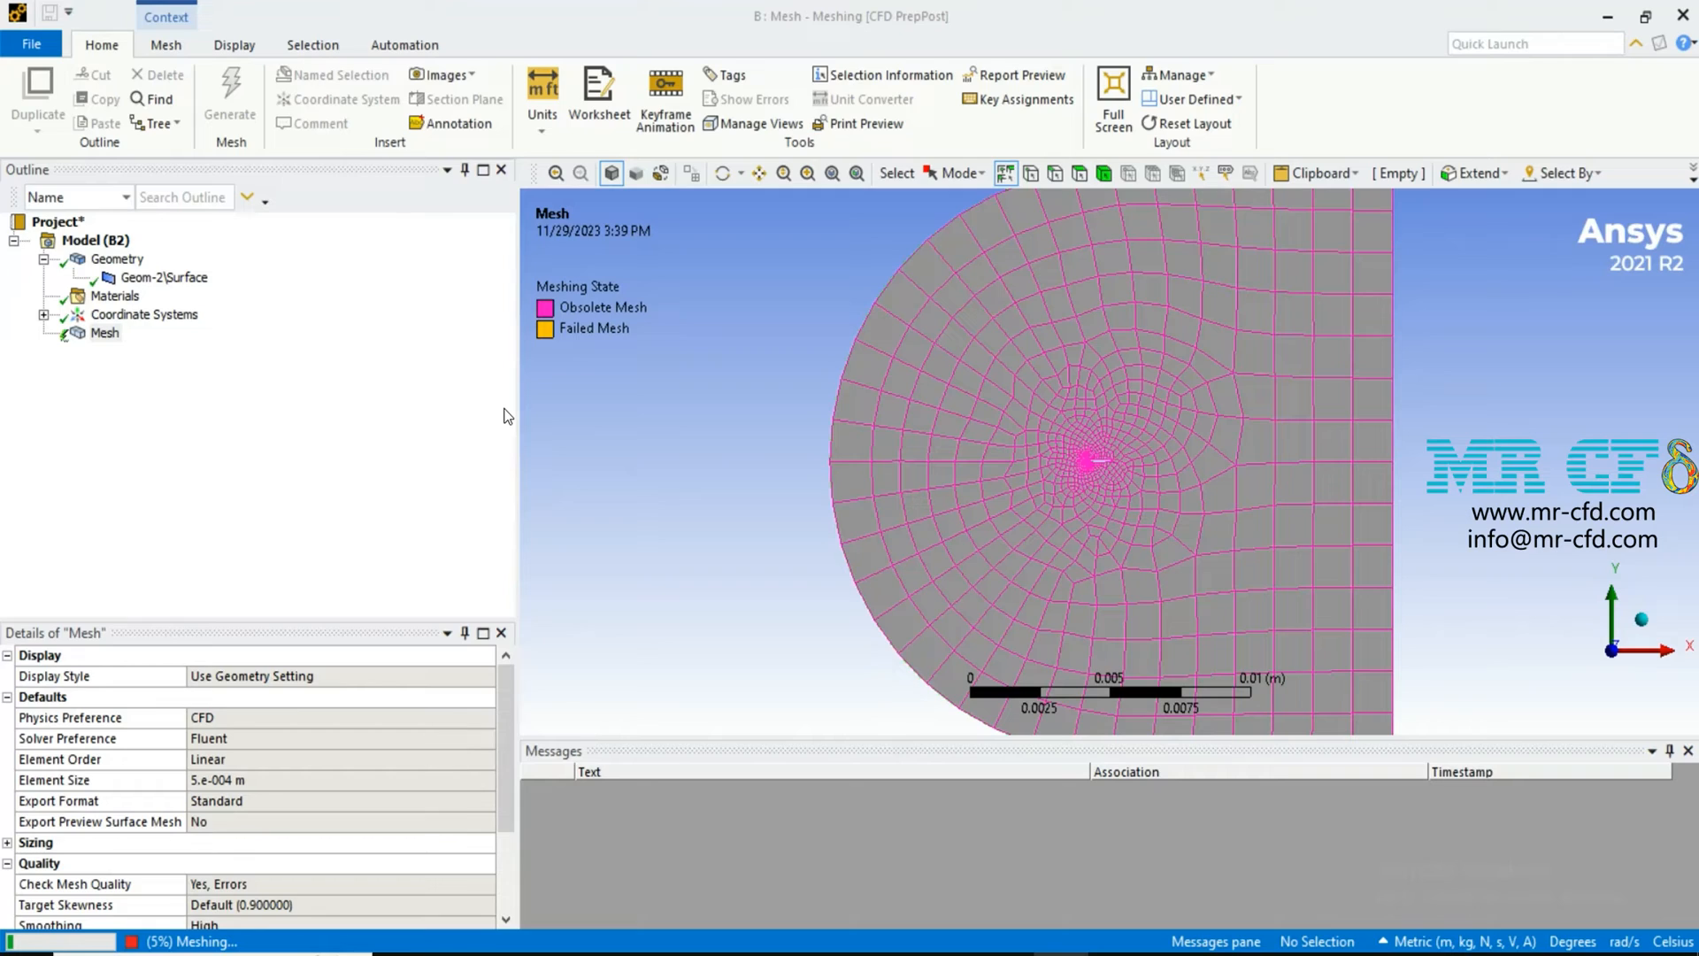
click(228, 92)
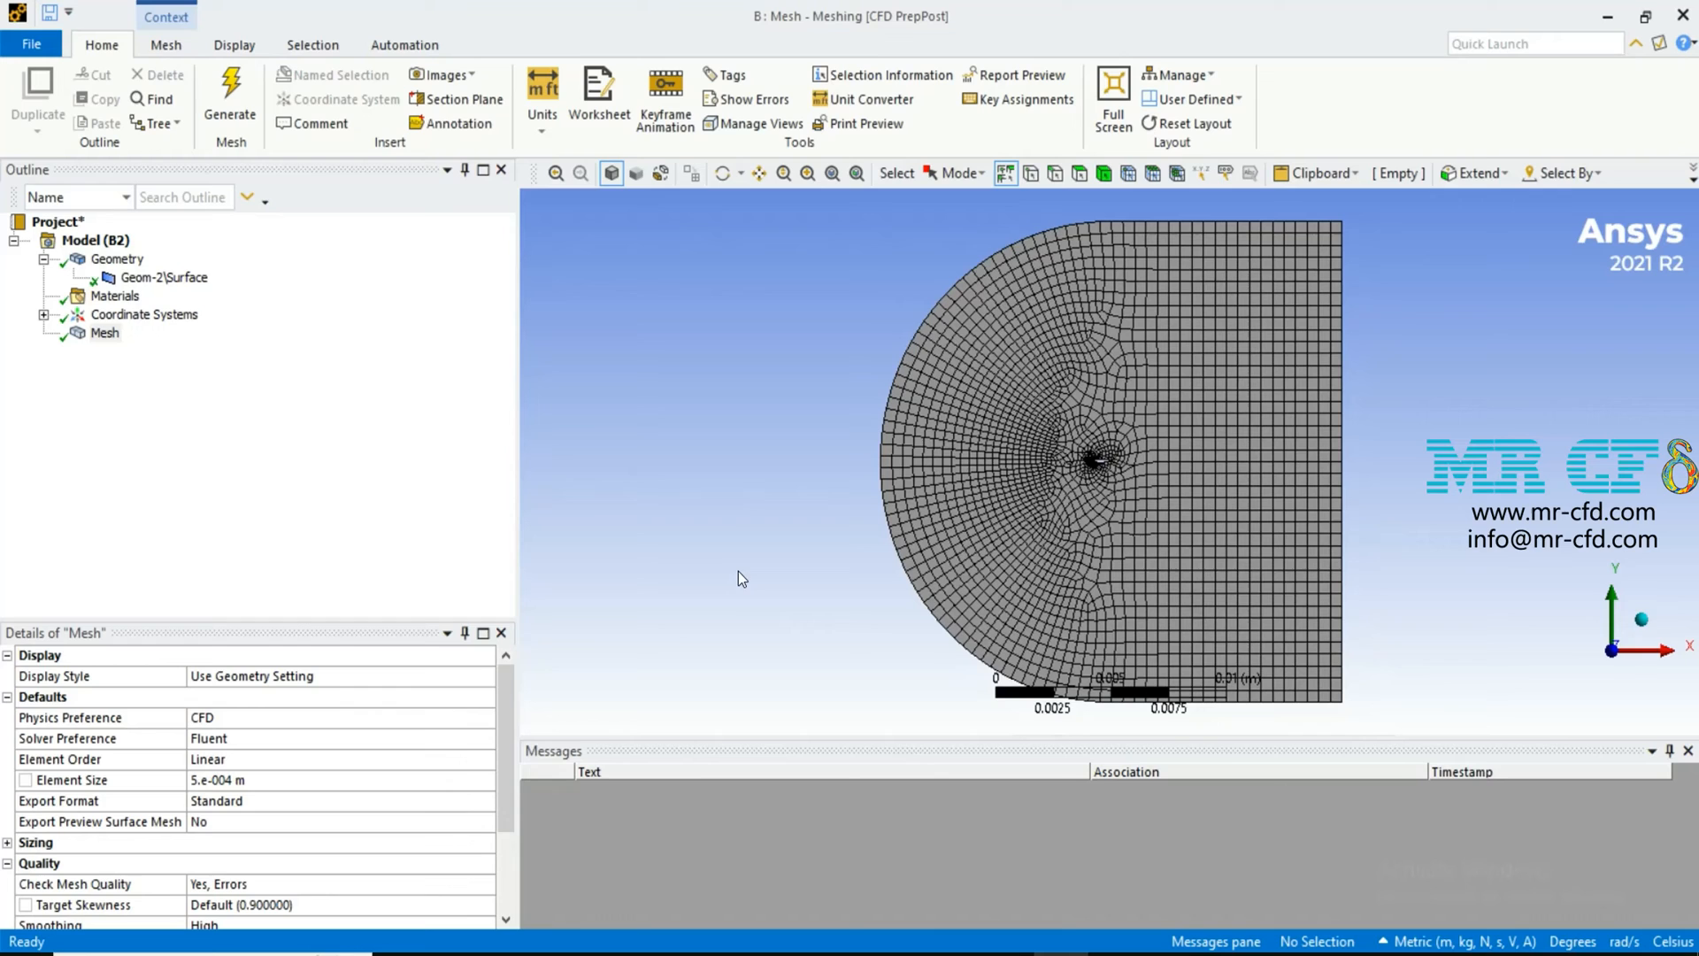
mouse_move(142, 344)
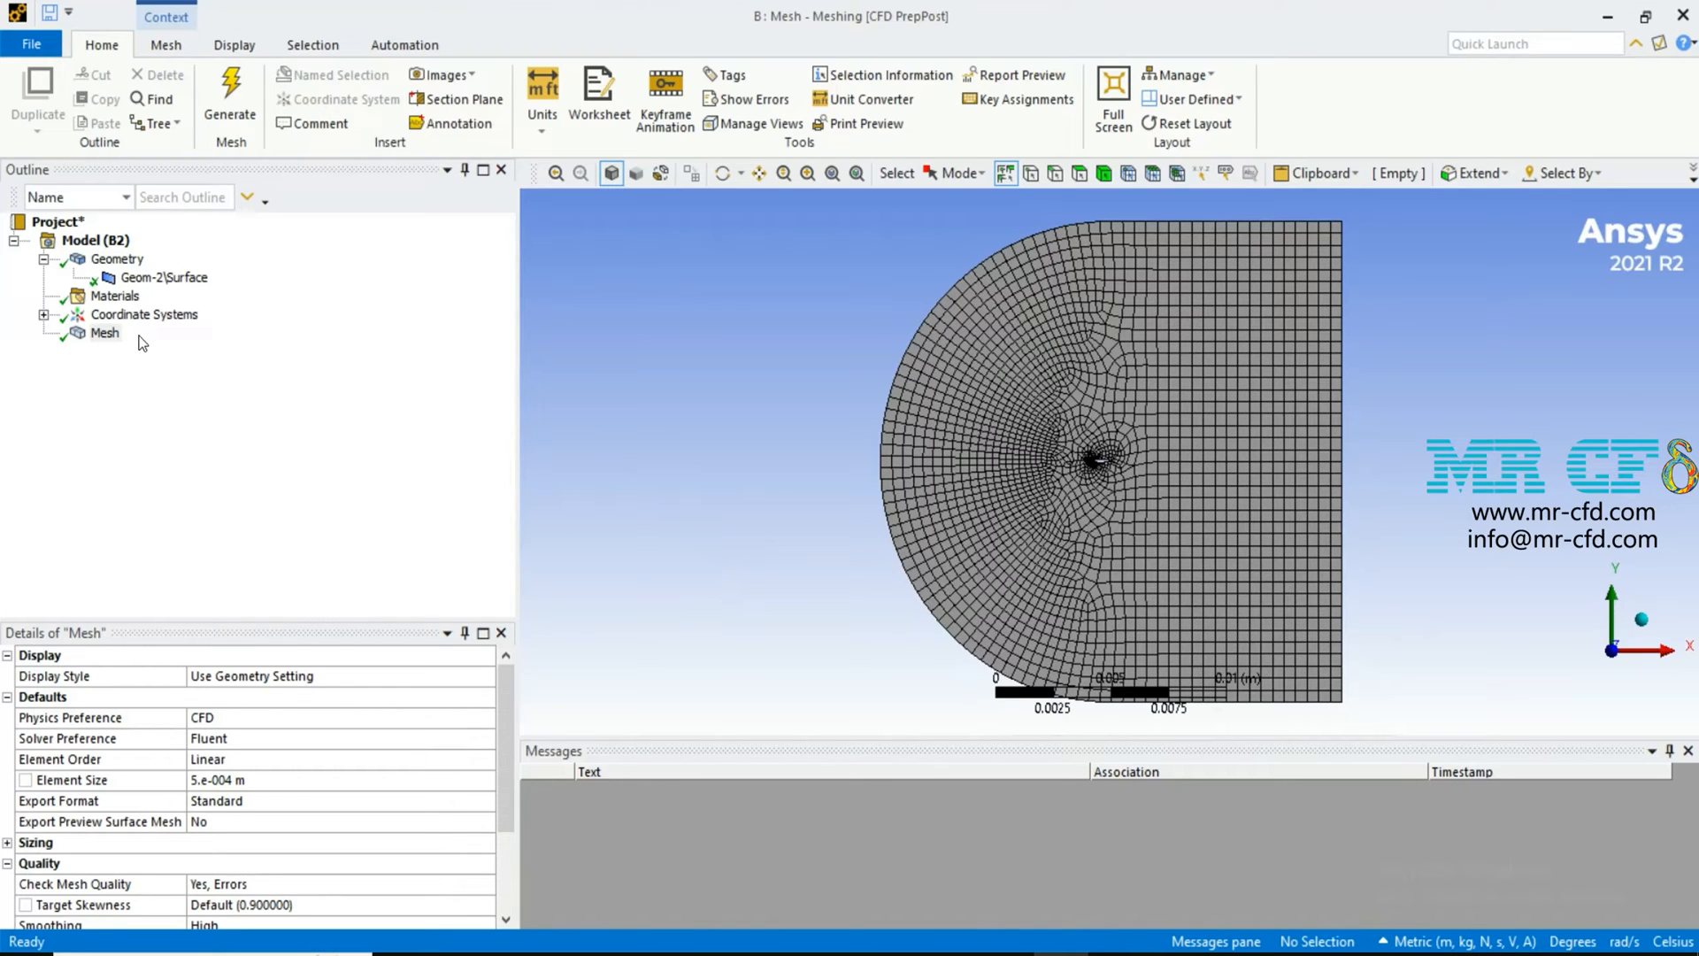
Apply an All Triangles method to the surface body and regenerate a triangular mesh around the airfoil.
right_click(104, 333)
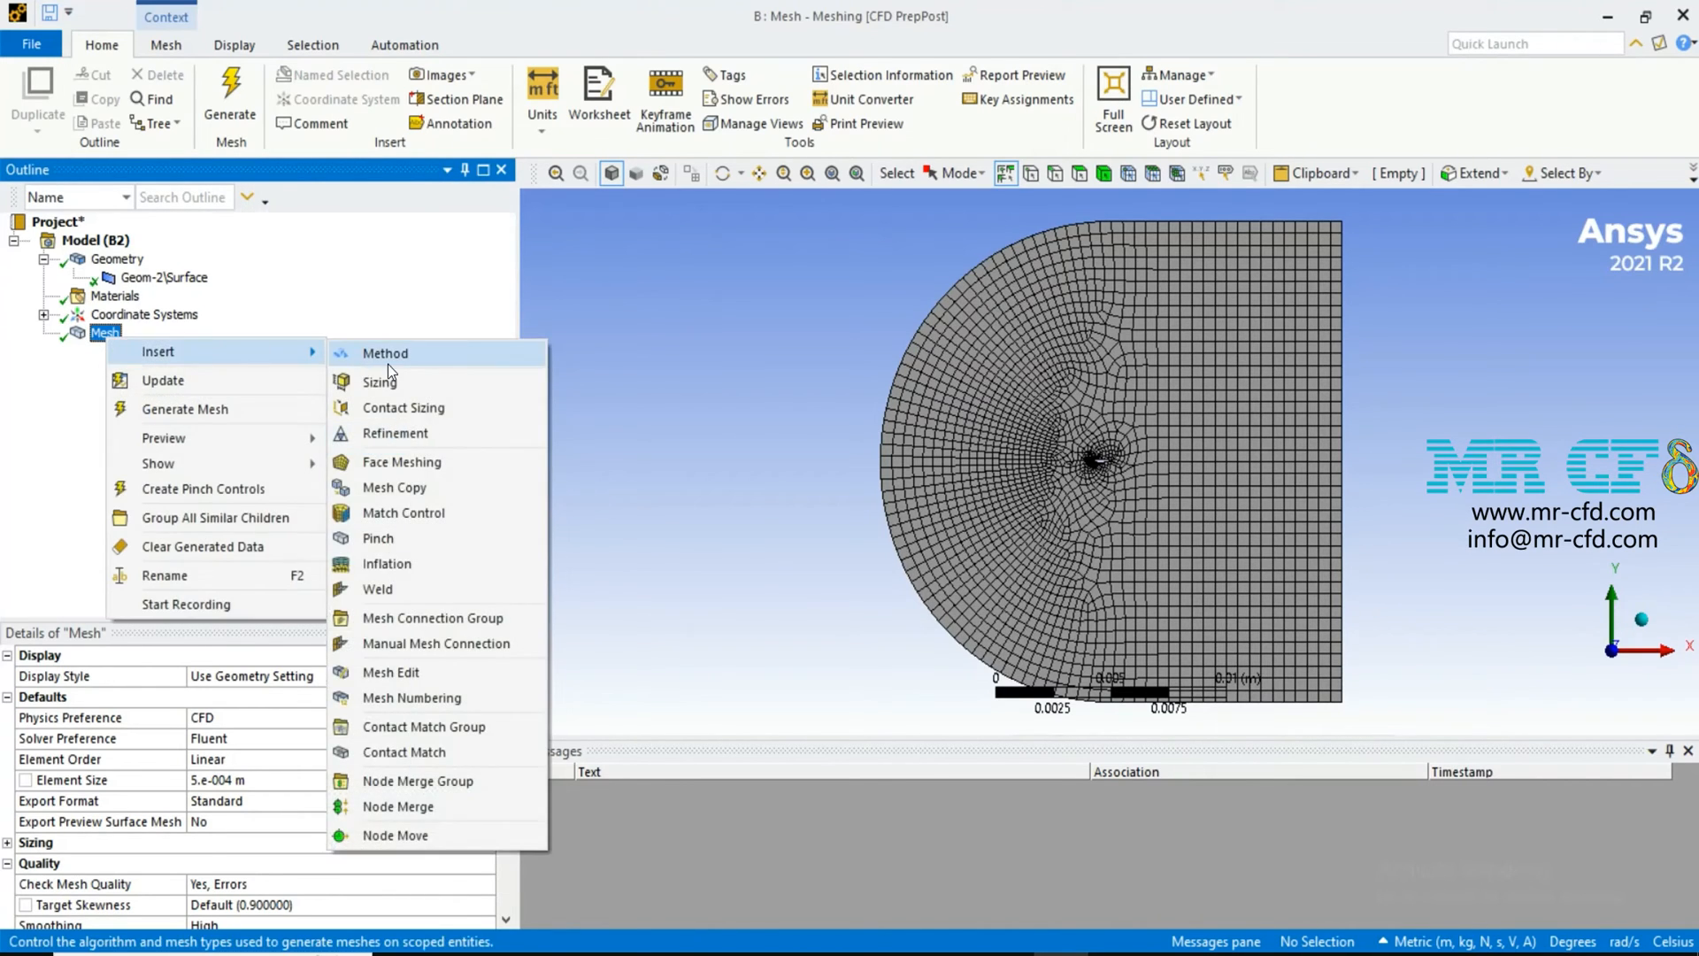
click(386, 352)
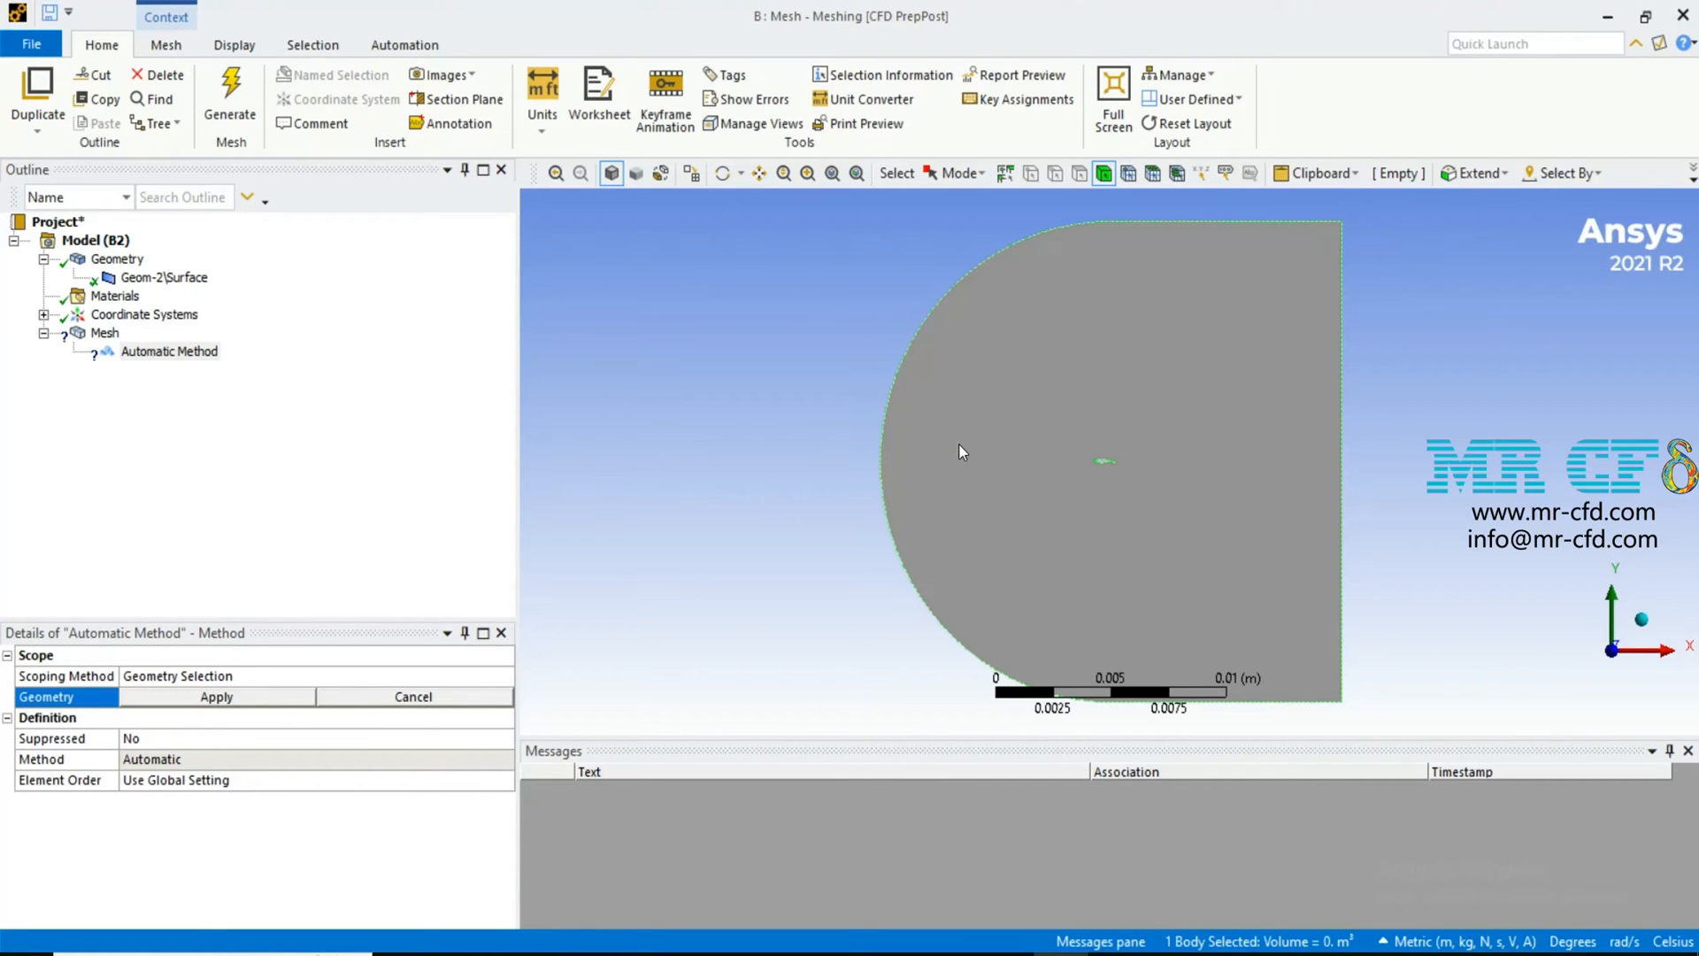
mouse_move(1193, 122)
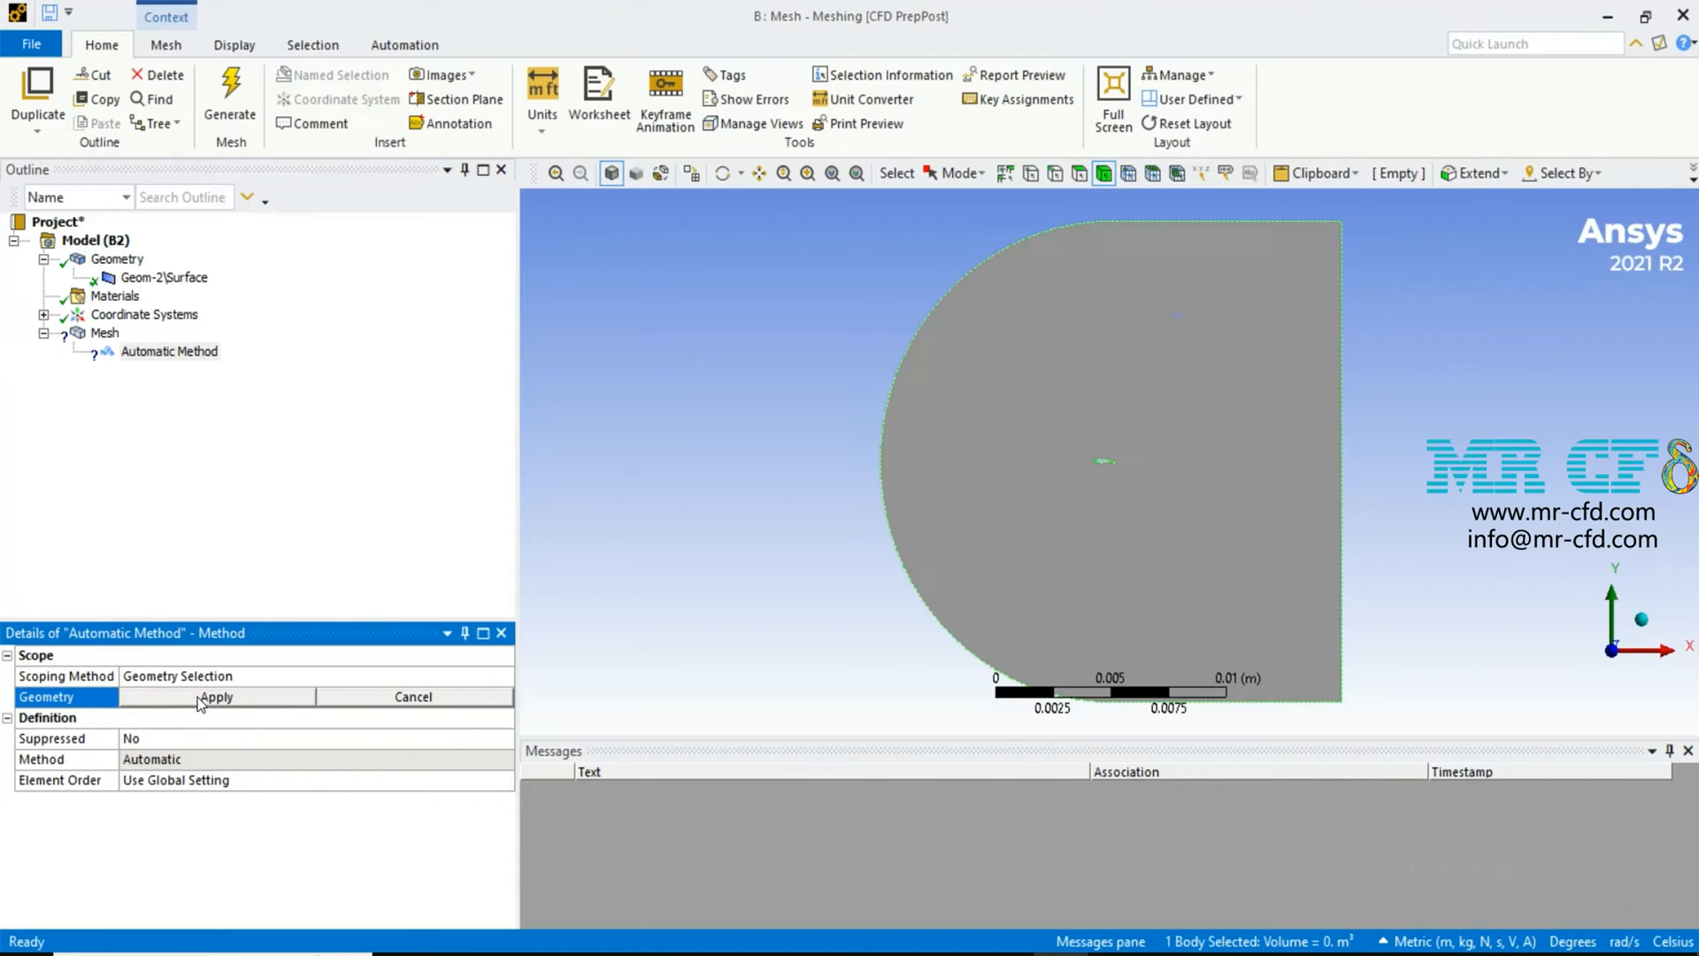
click(501, 760)
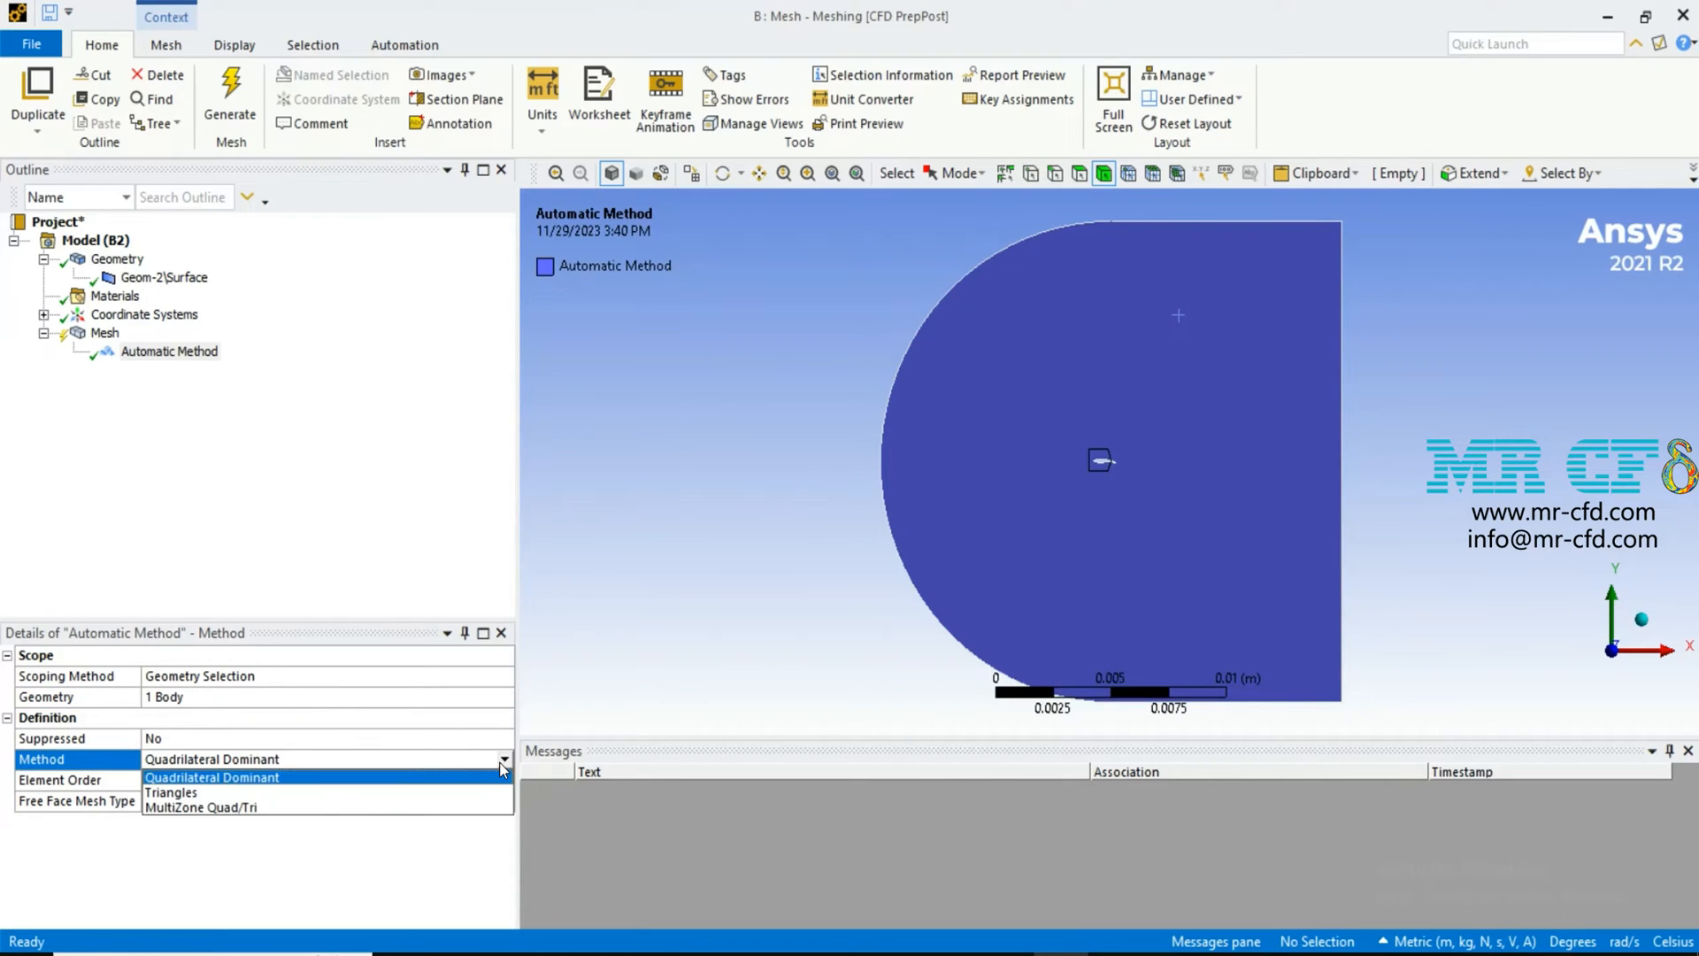
click(172, 793)
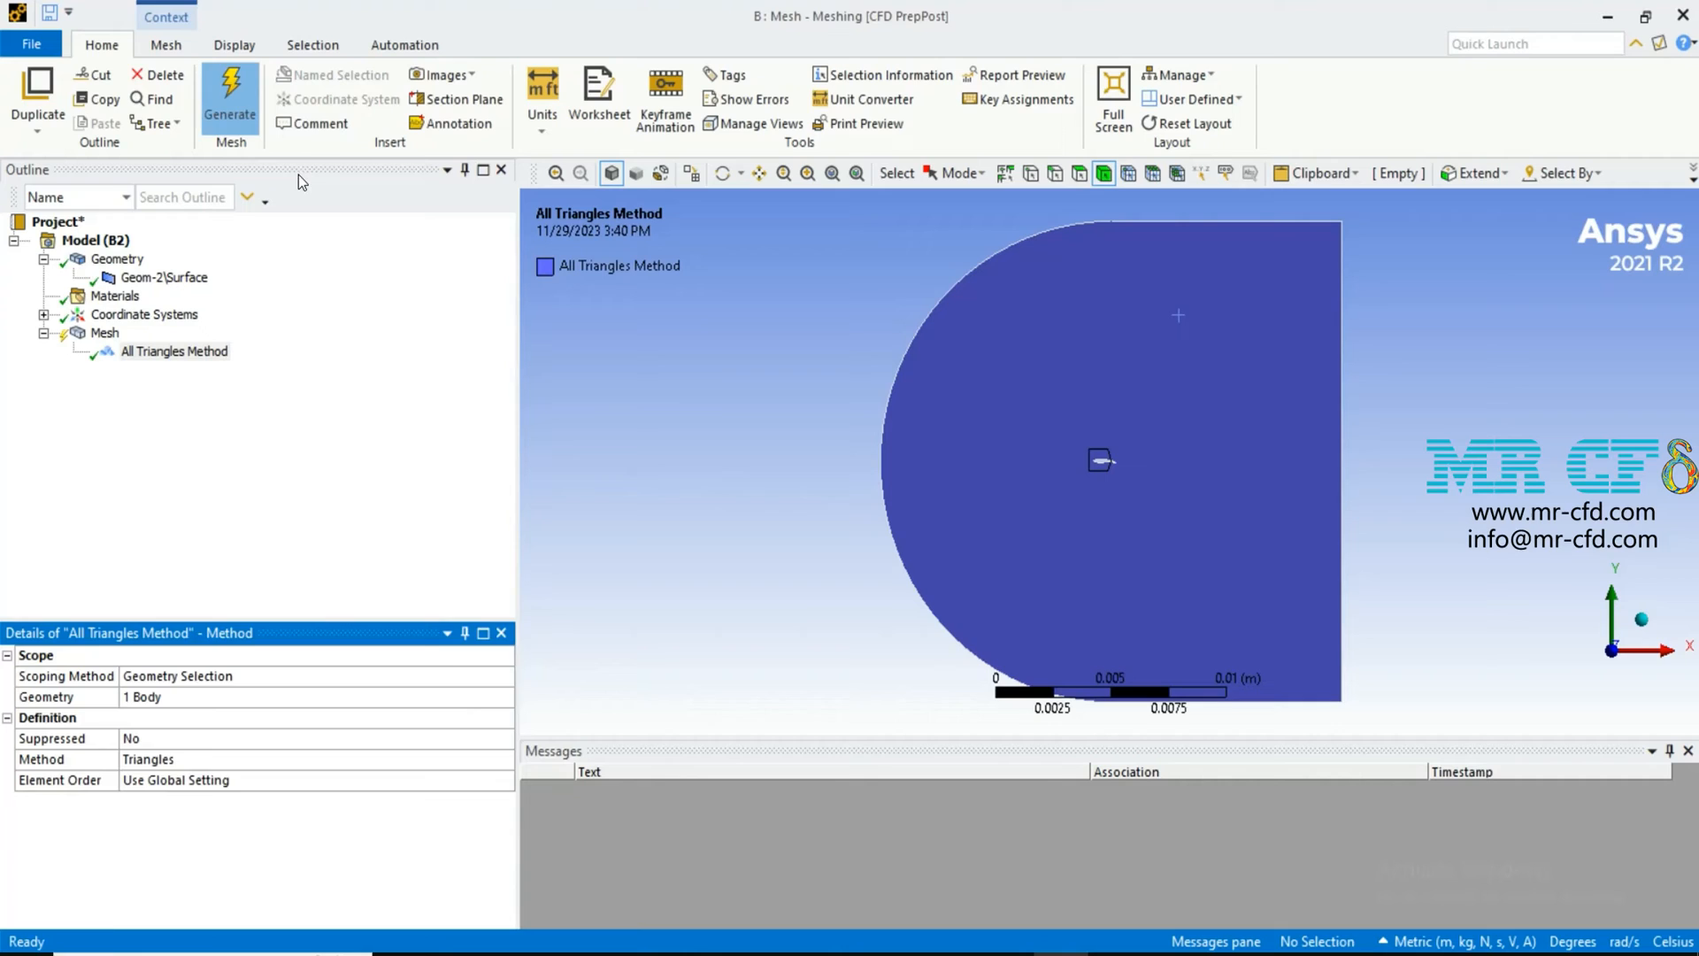
click(228, 95)
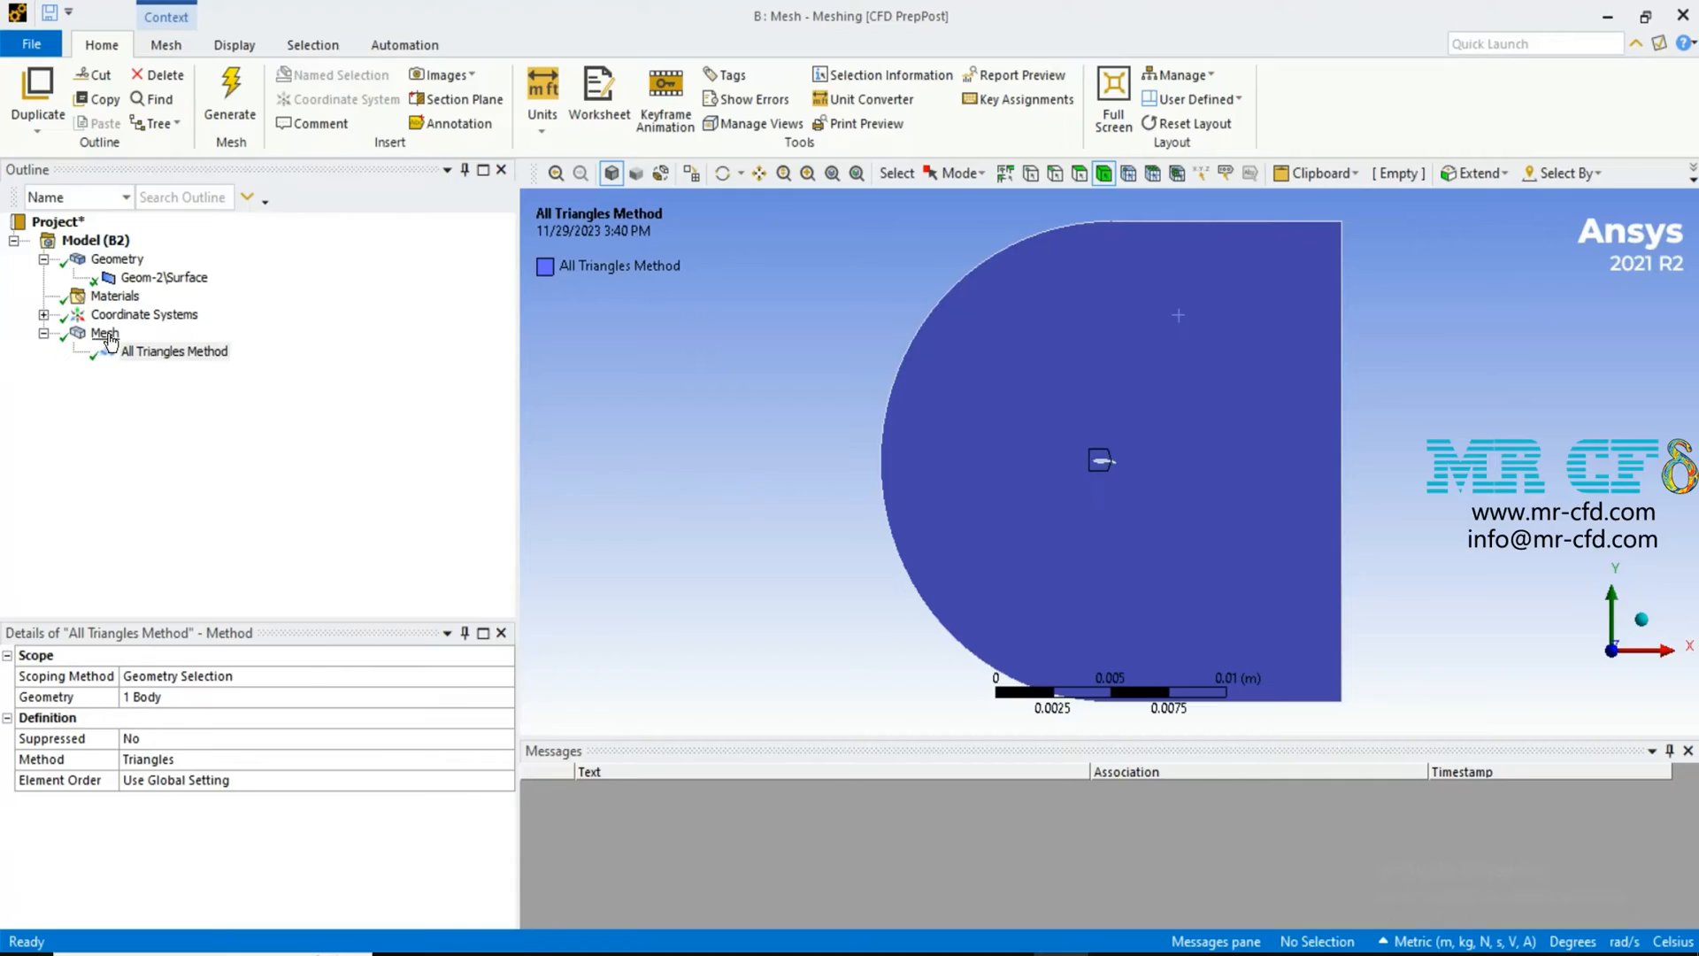
click(104, 333)
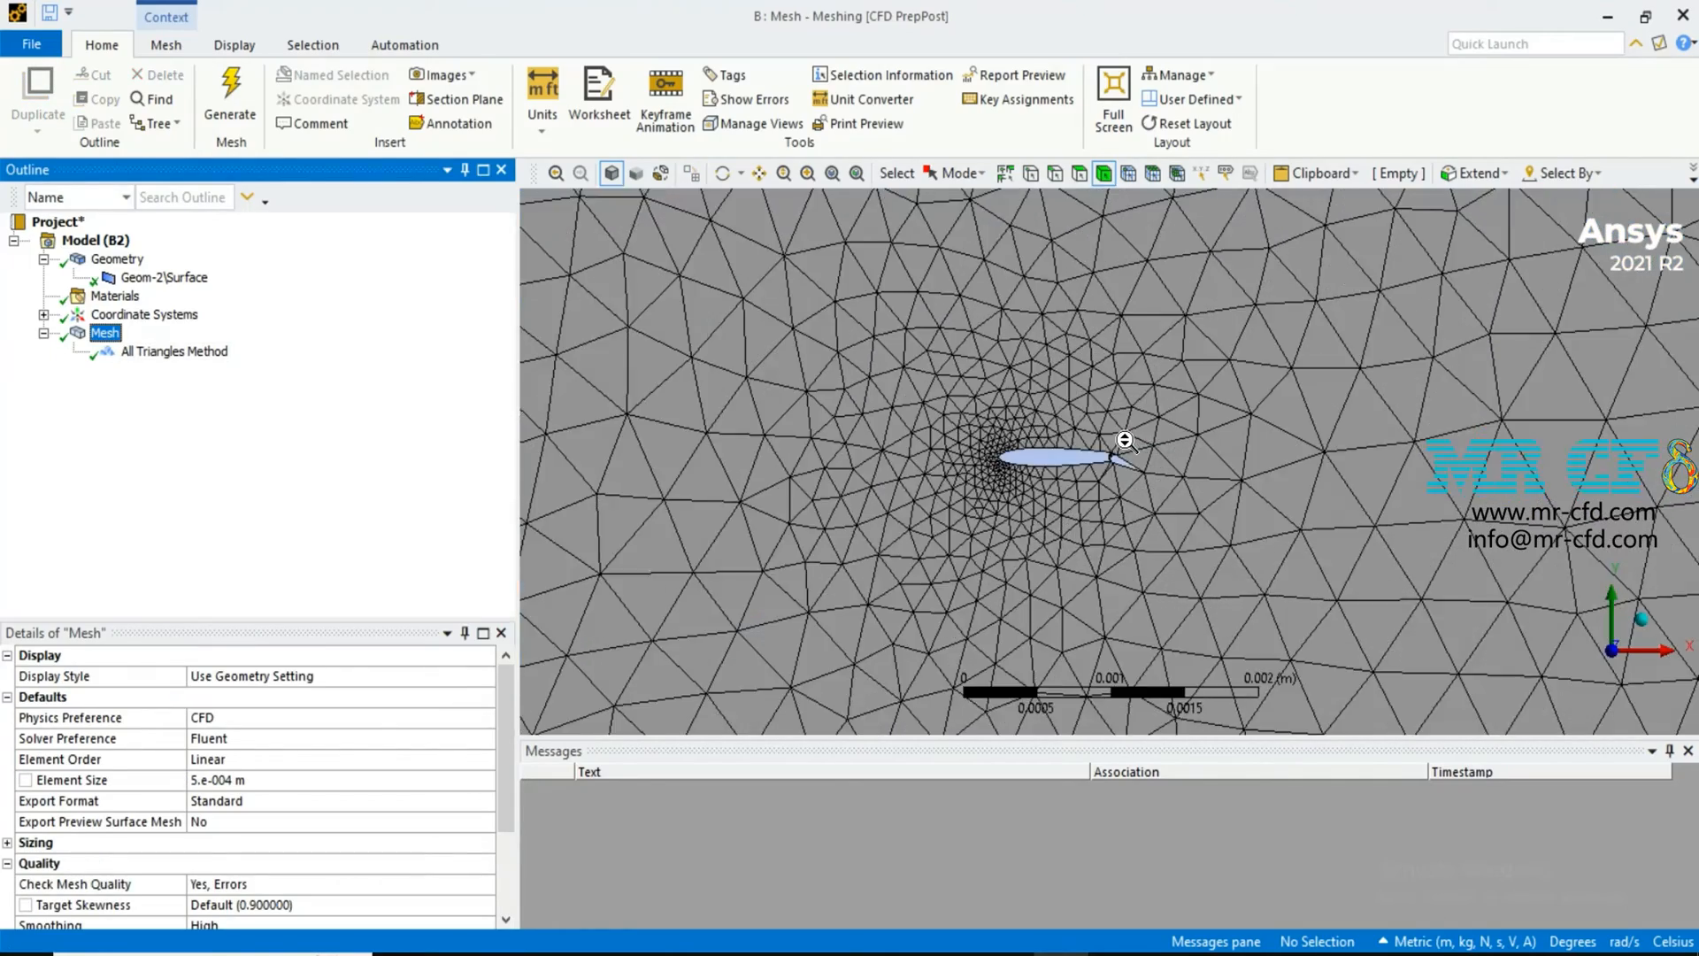
scroll(up, 3)
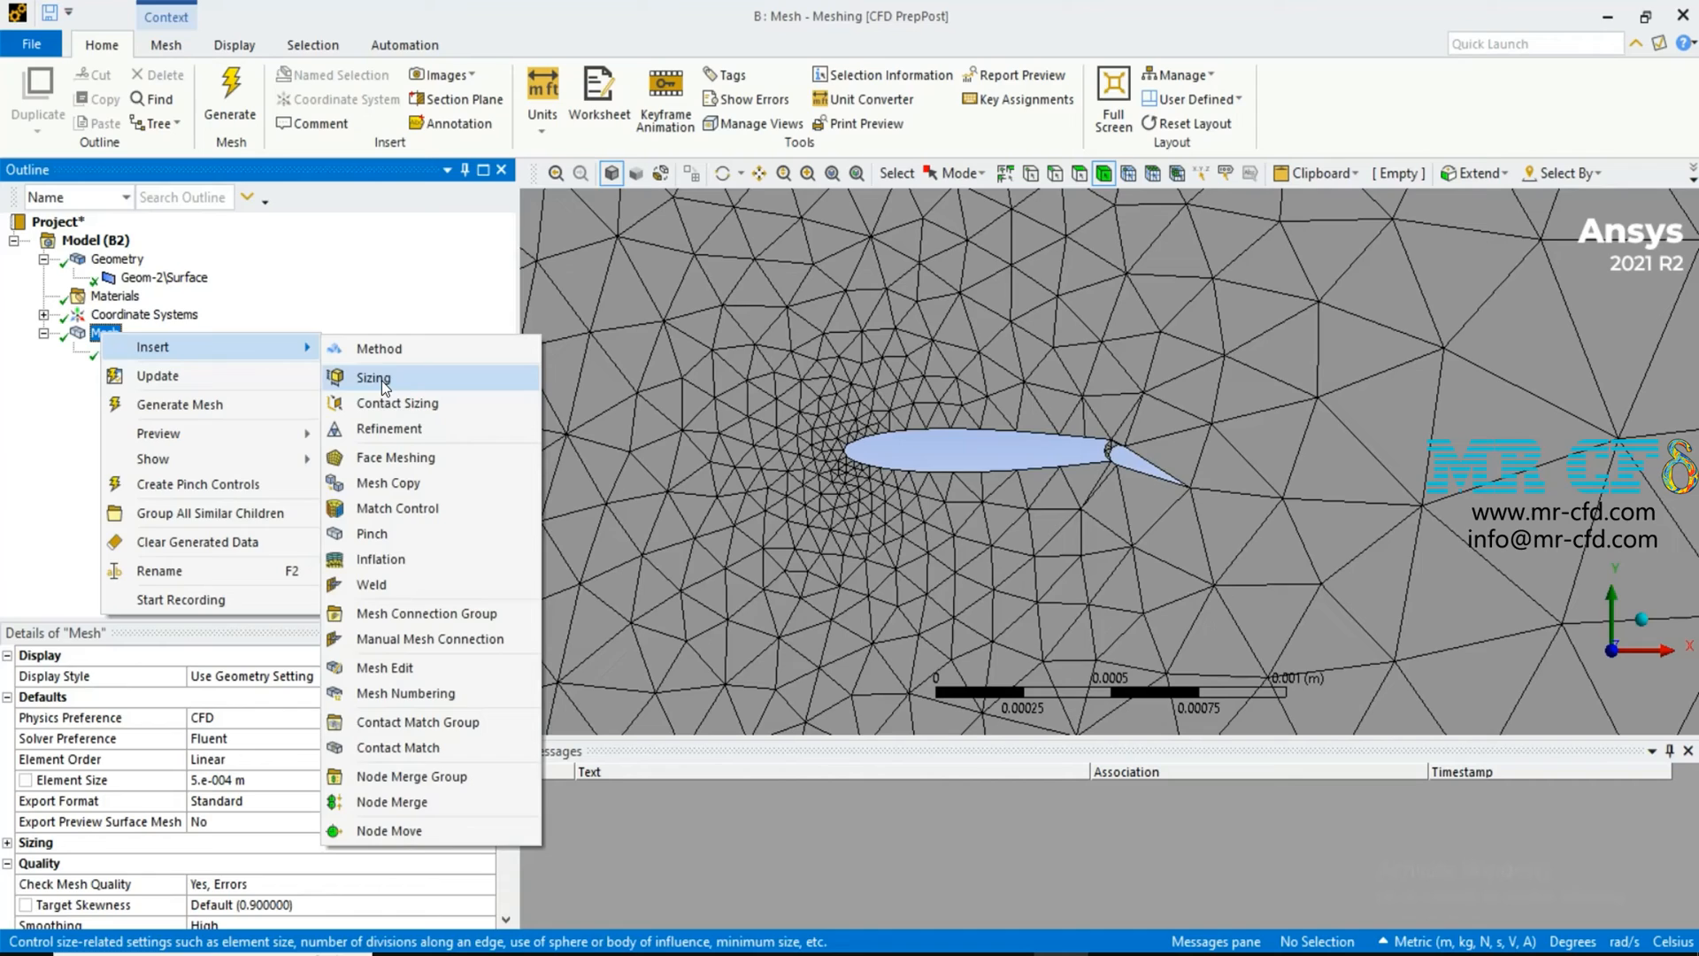
Add a Body Sizing on the domain surface body at 0.0001 m element size and start remeshing.
click(373, 377)
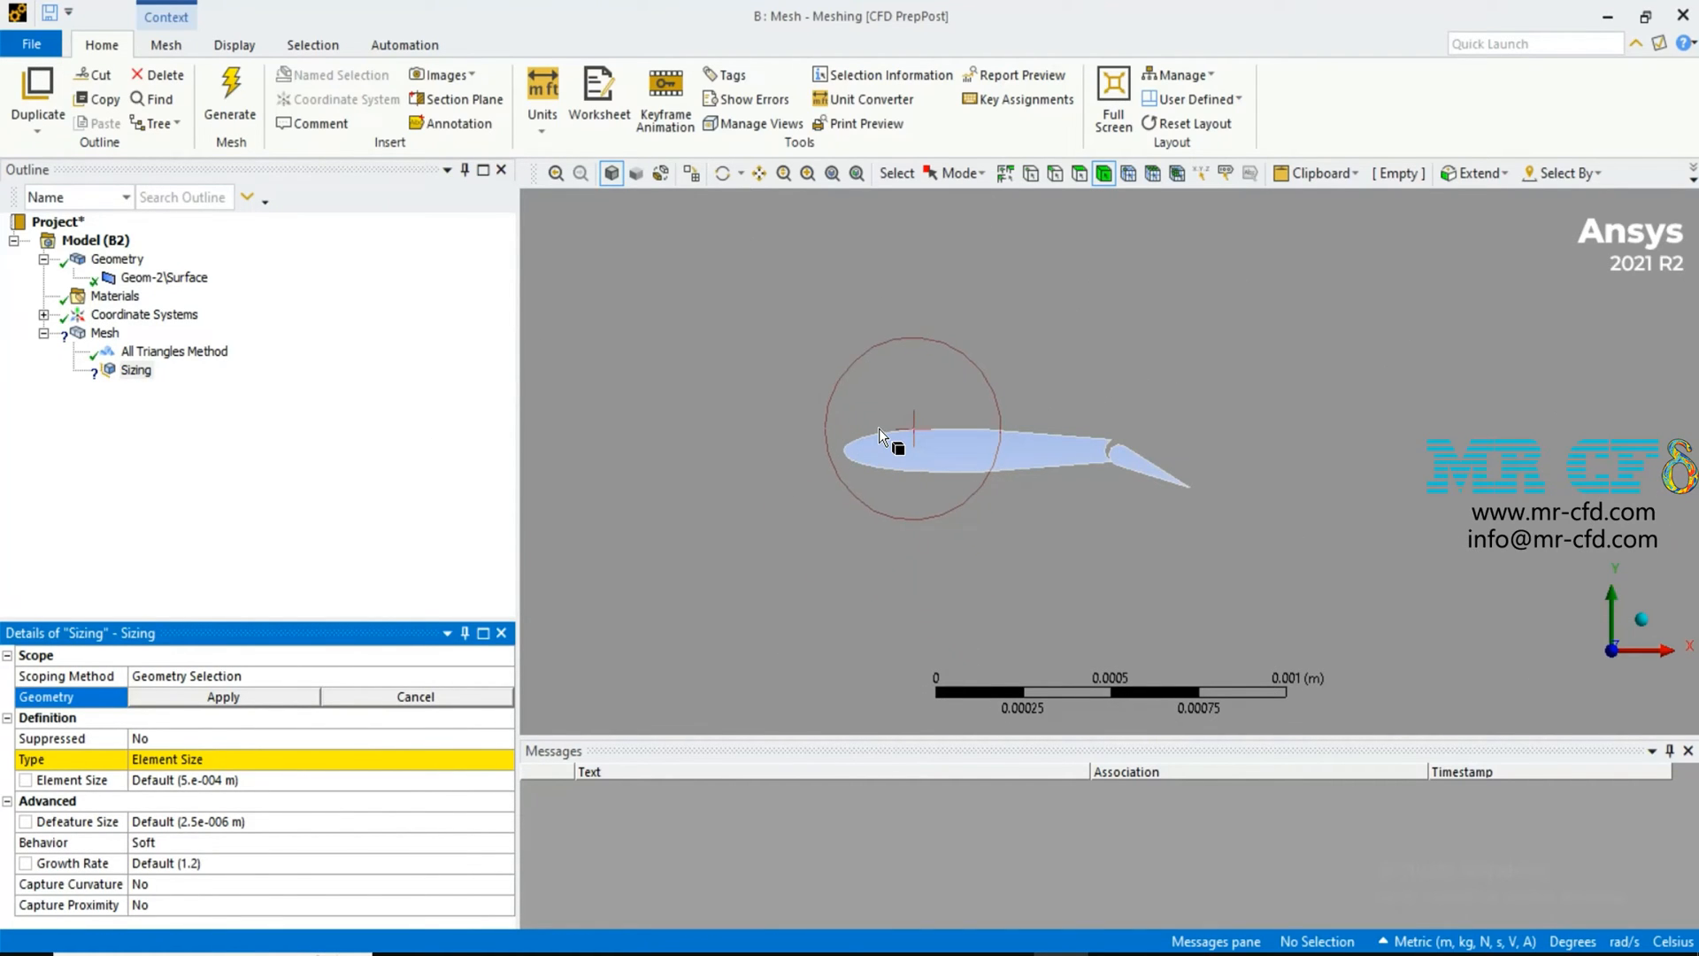
click(223, 696)
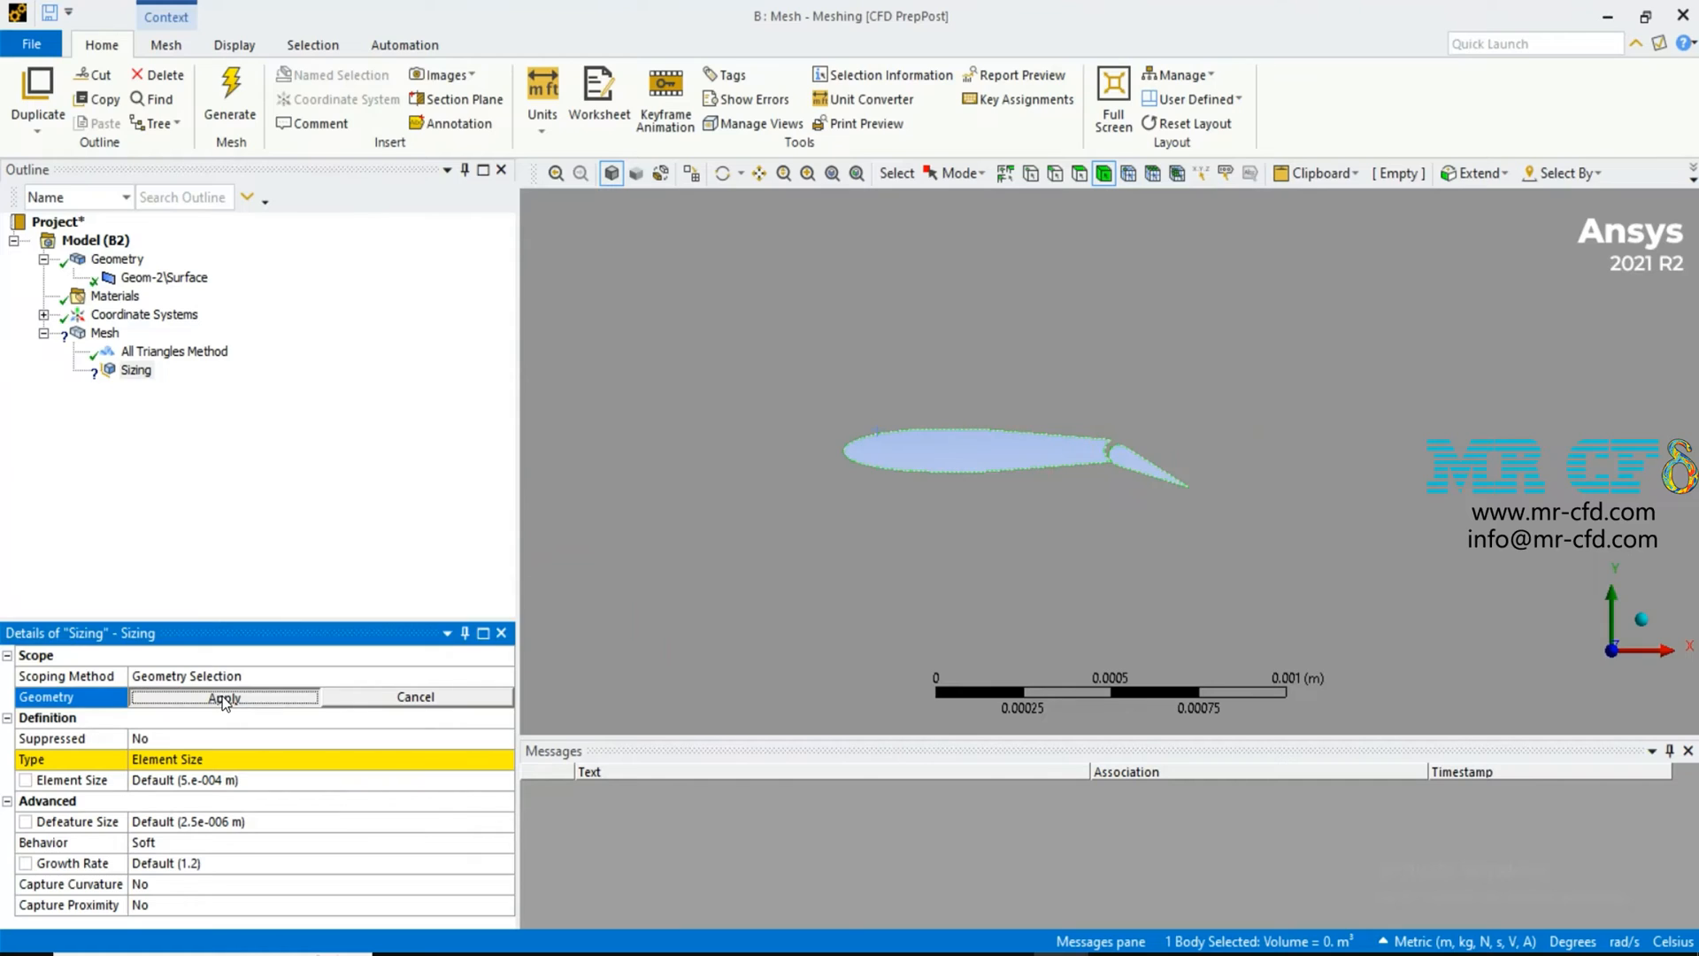
click(225, 697)
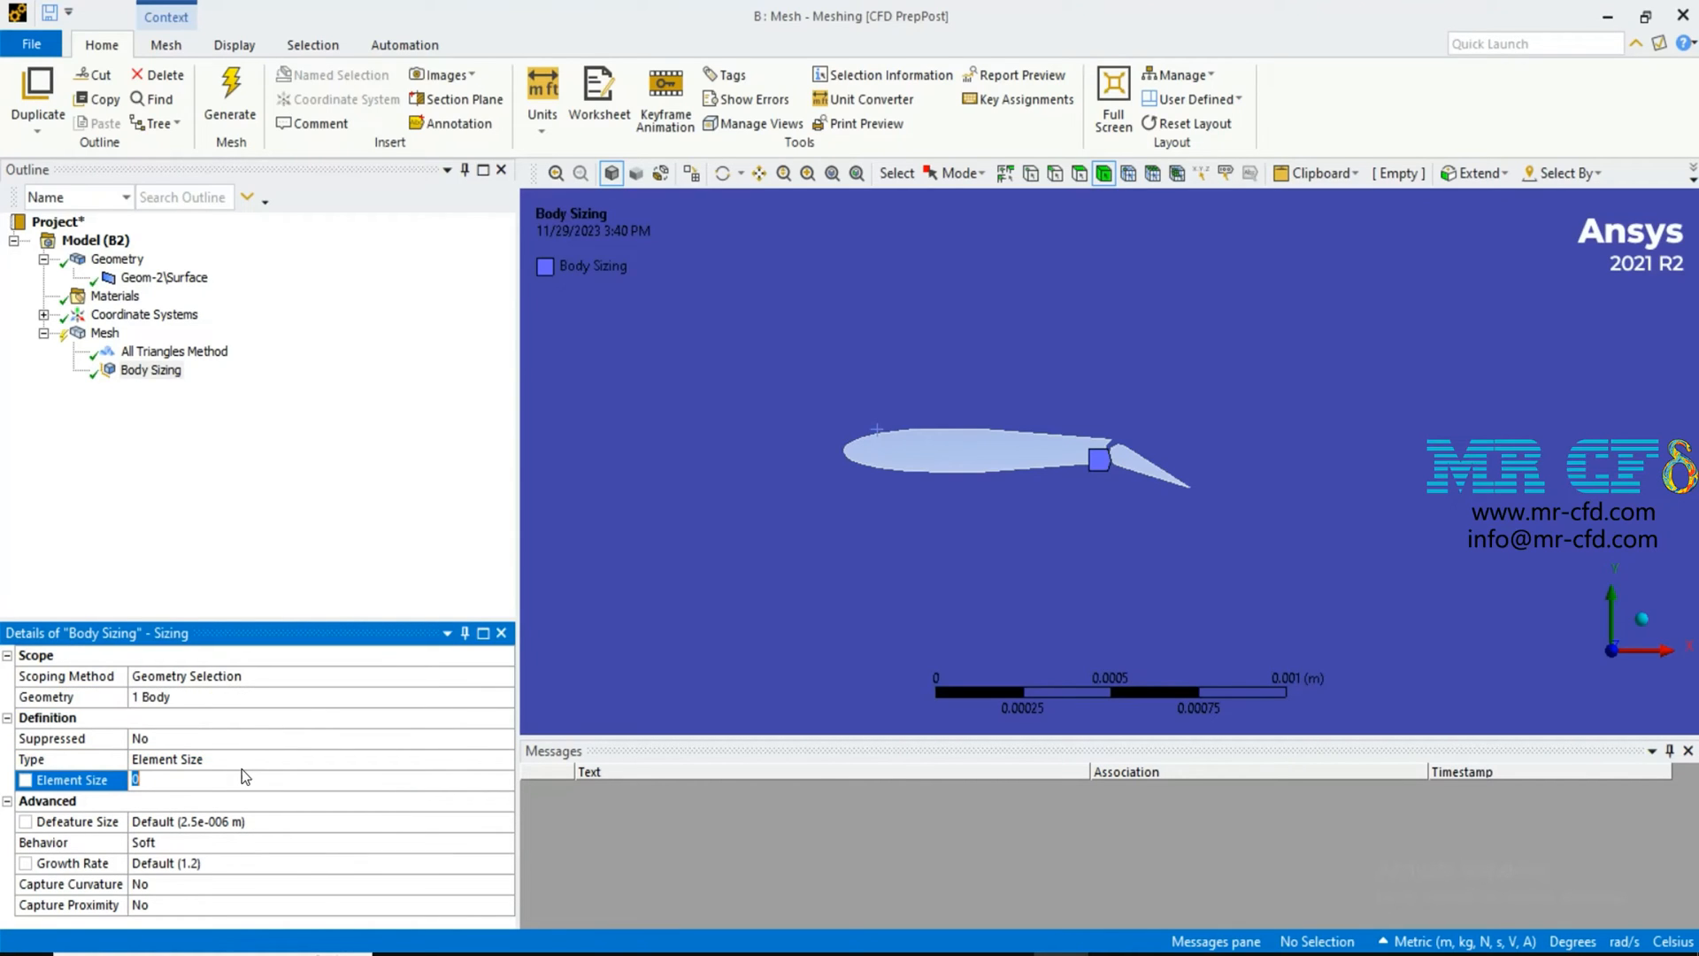
text(0.0001)
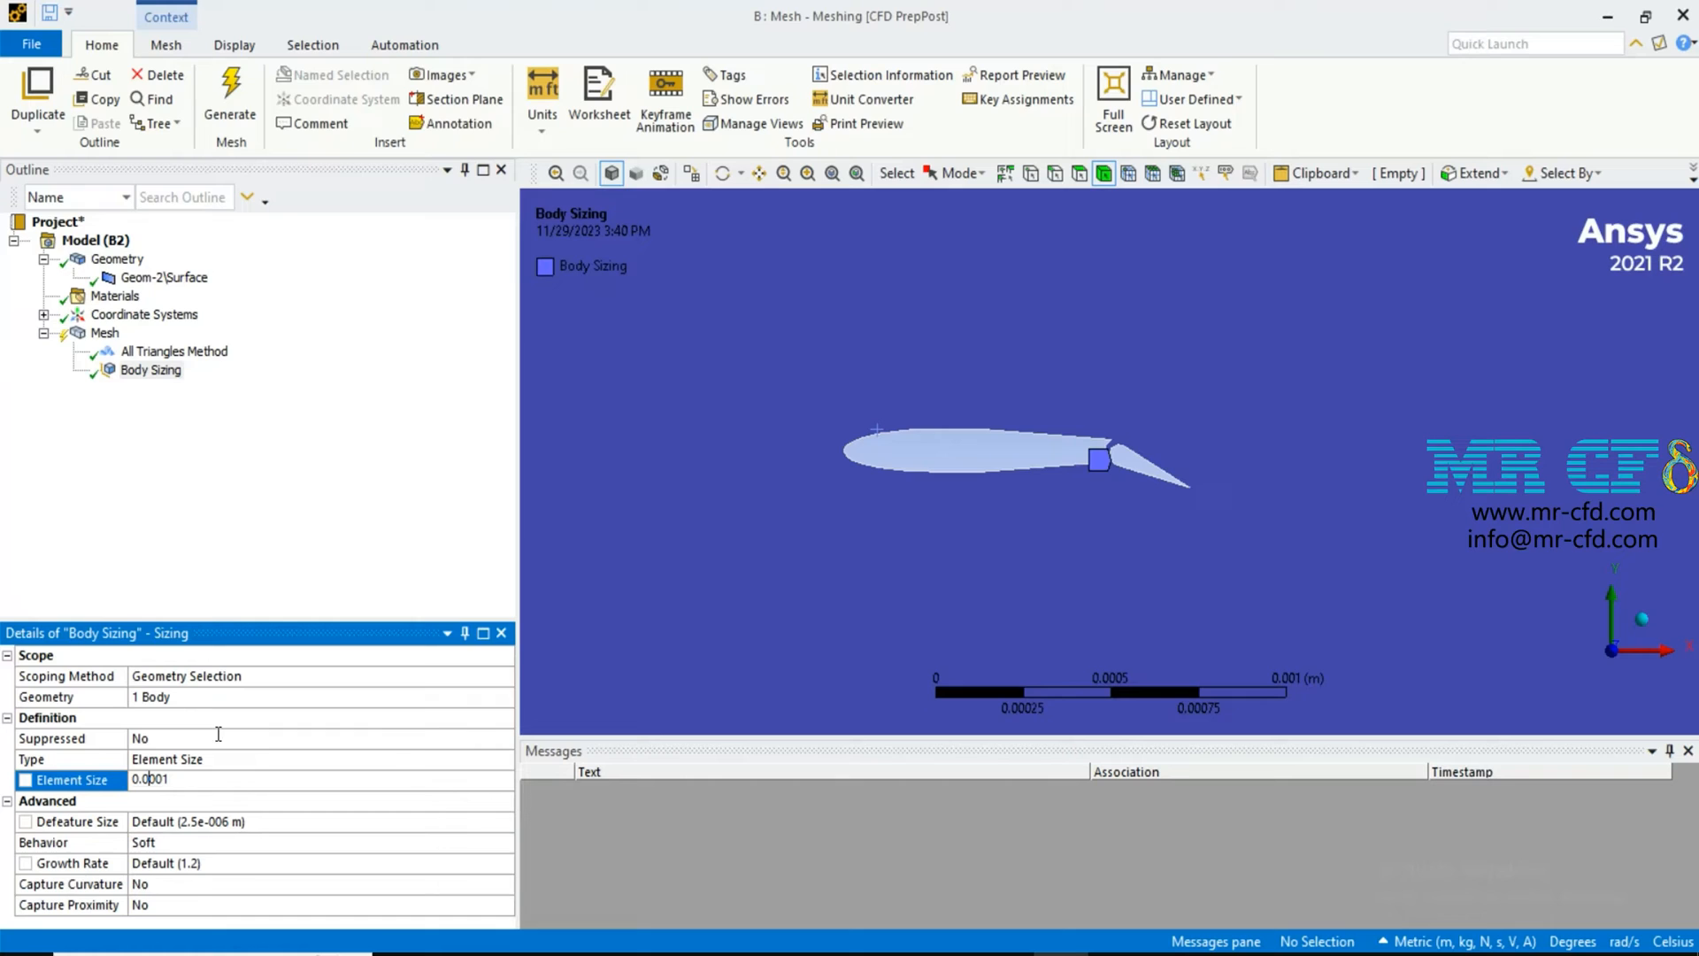
click(228, 96)
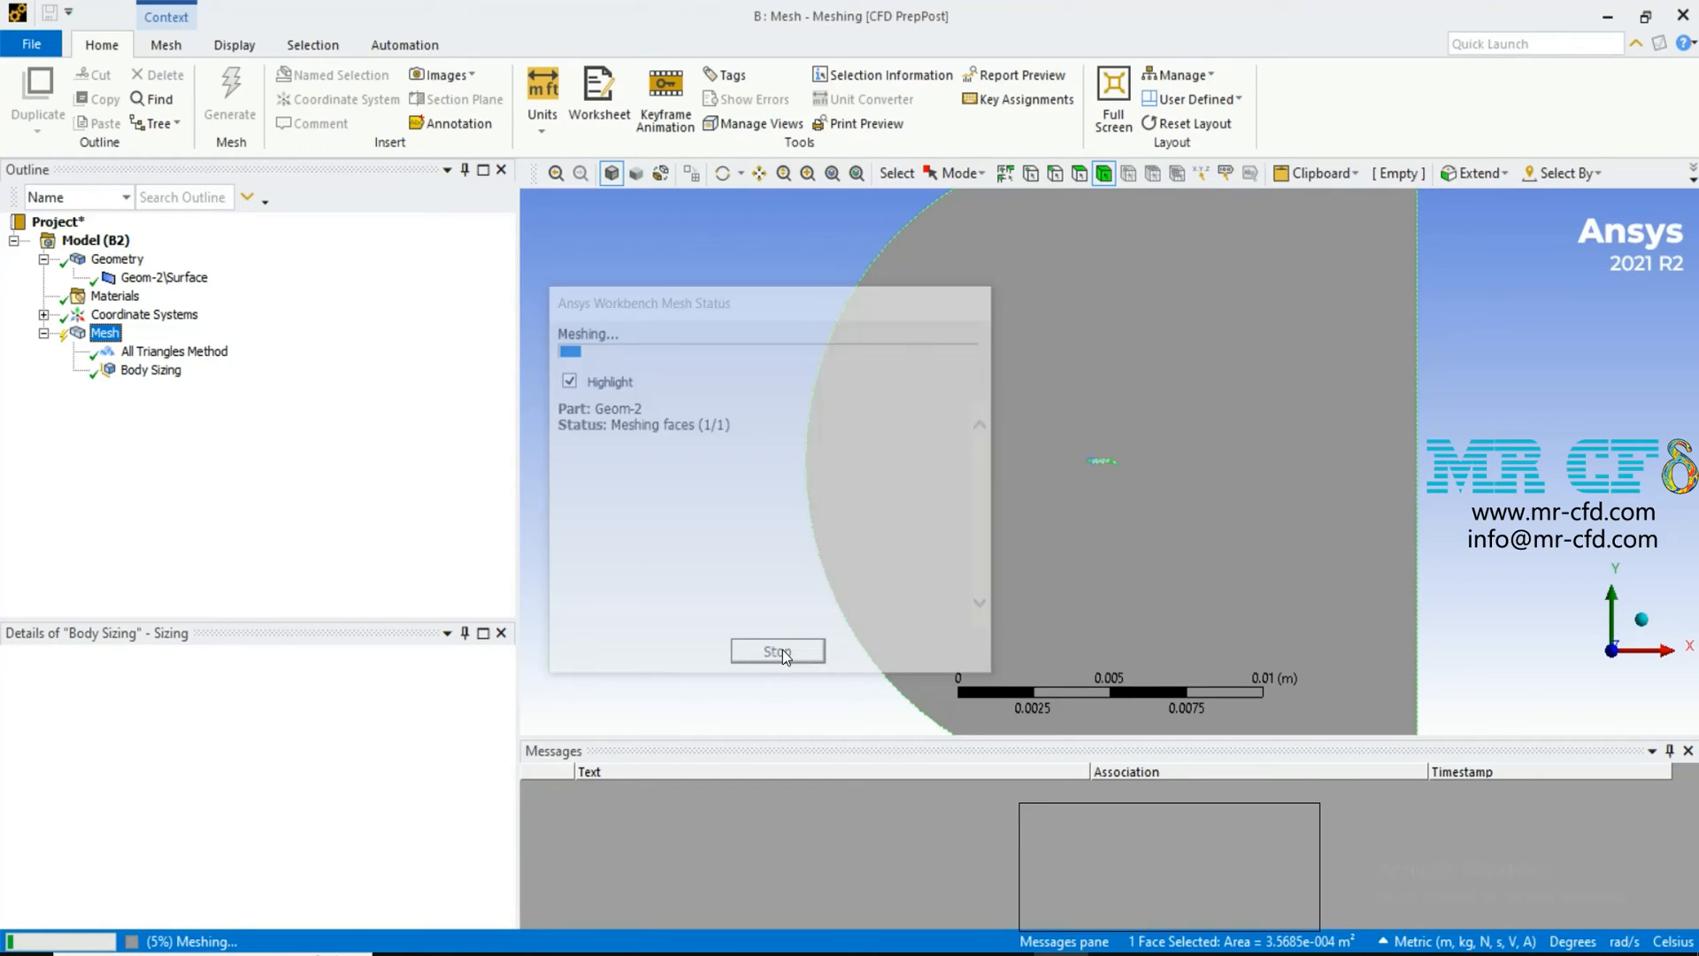
Stop the slow remesh and reopen the body sizing to rescope it.
click(777, 650)
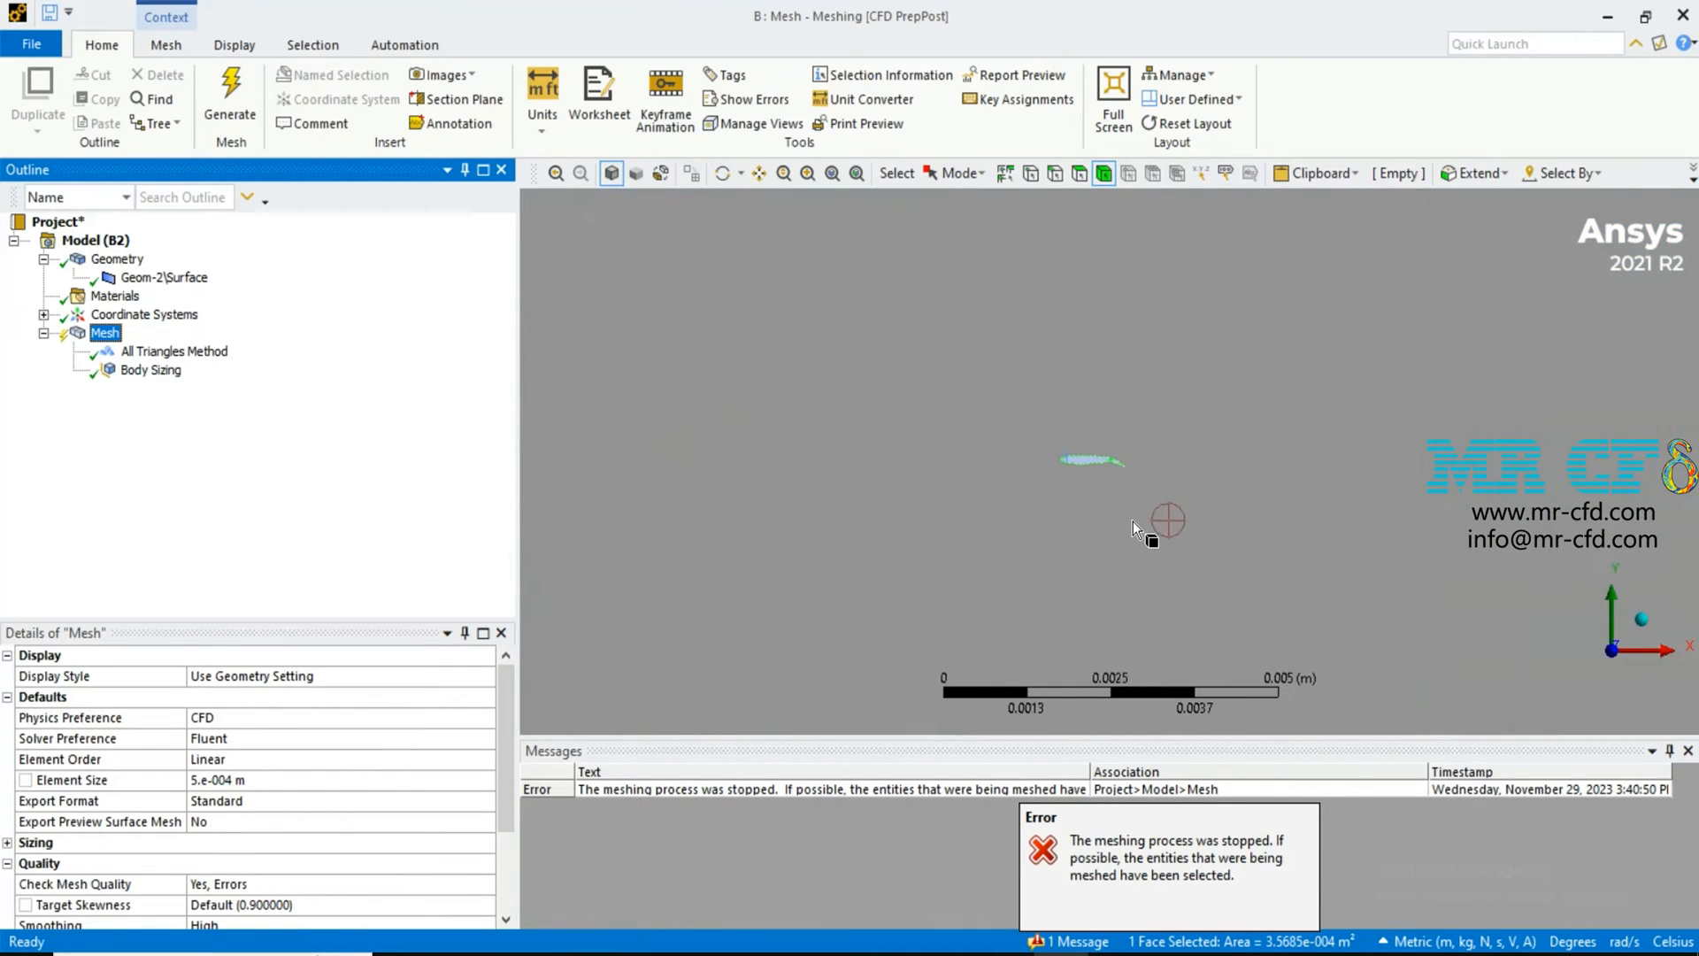
click(1053, 174)
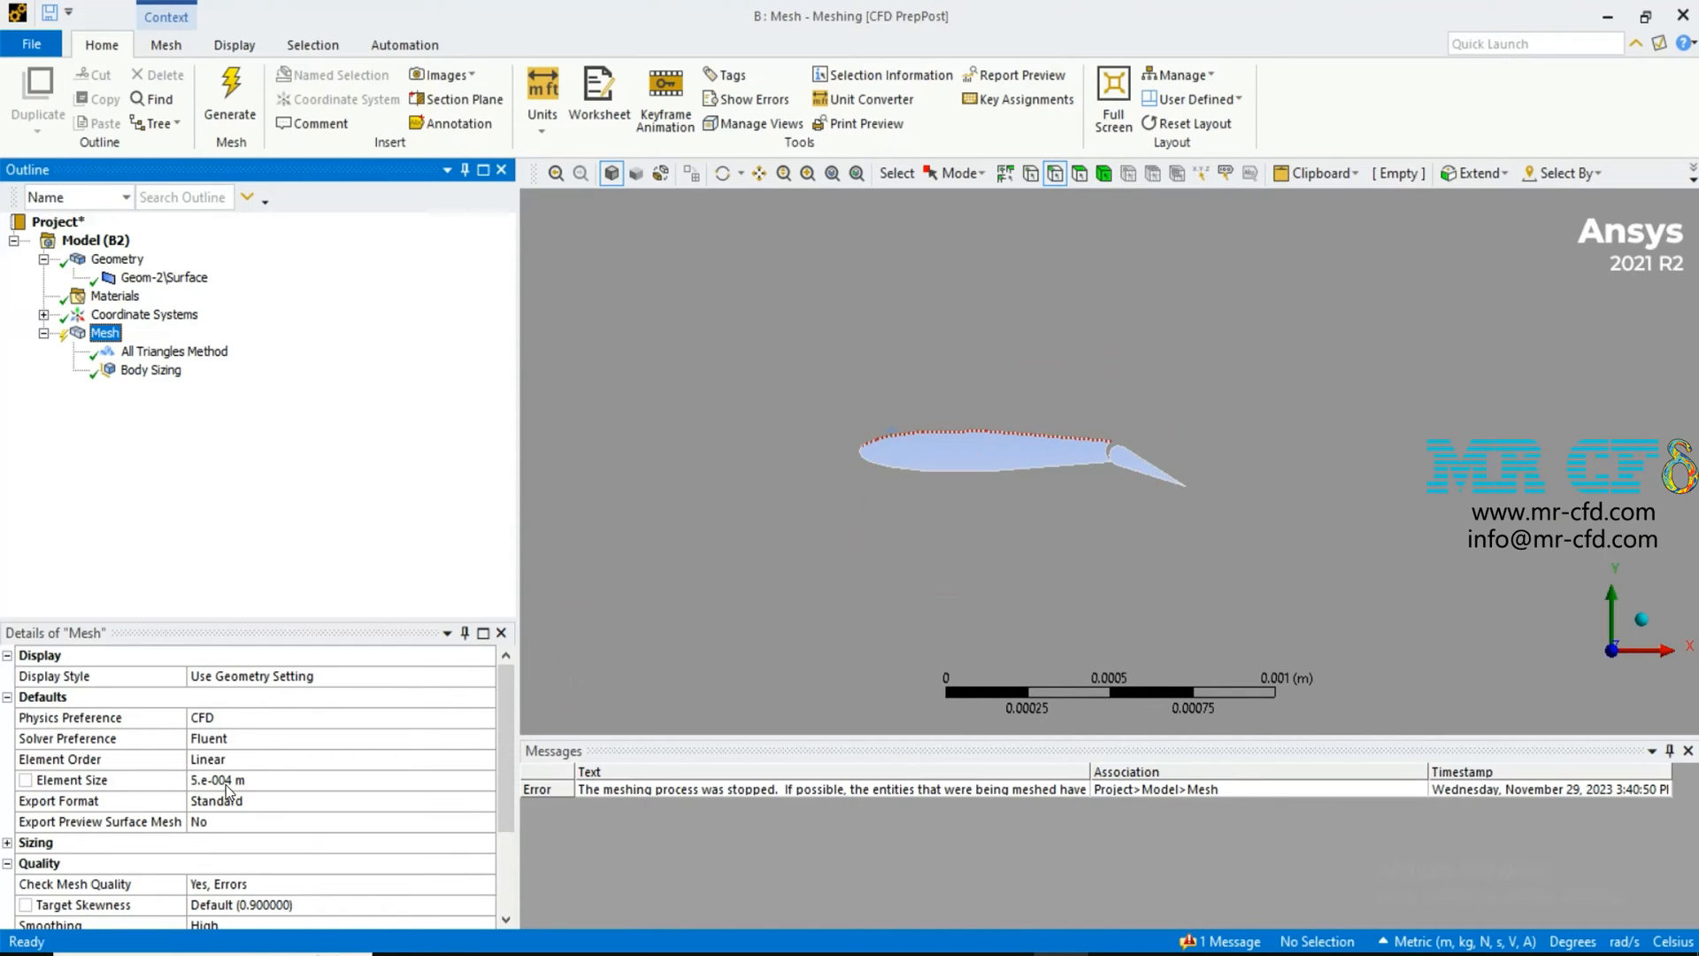
click(152, 370)
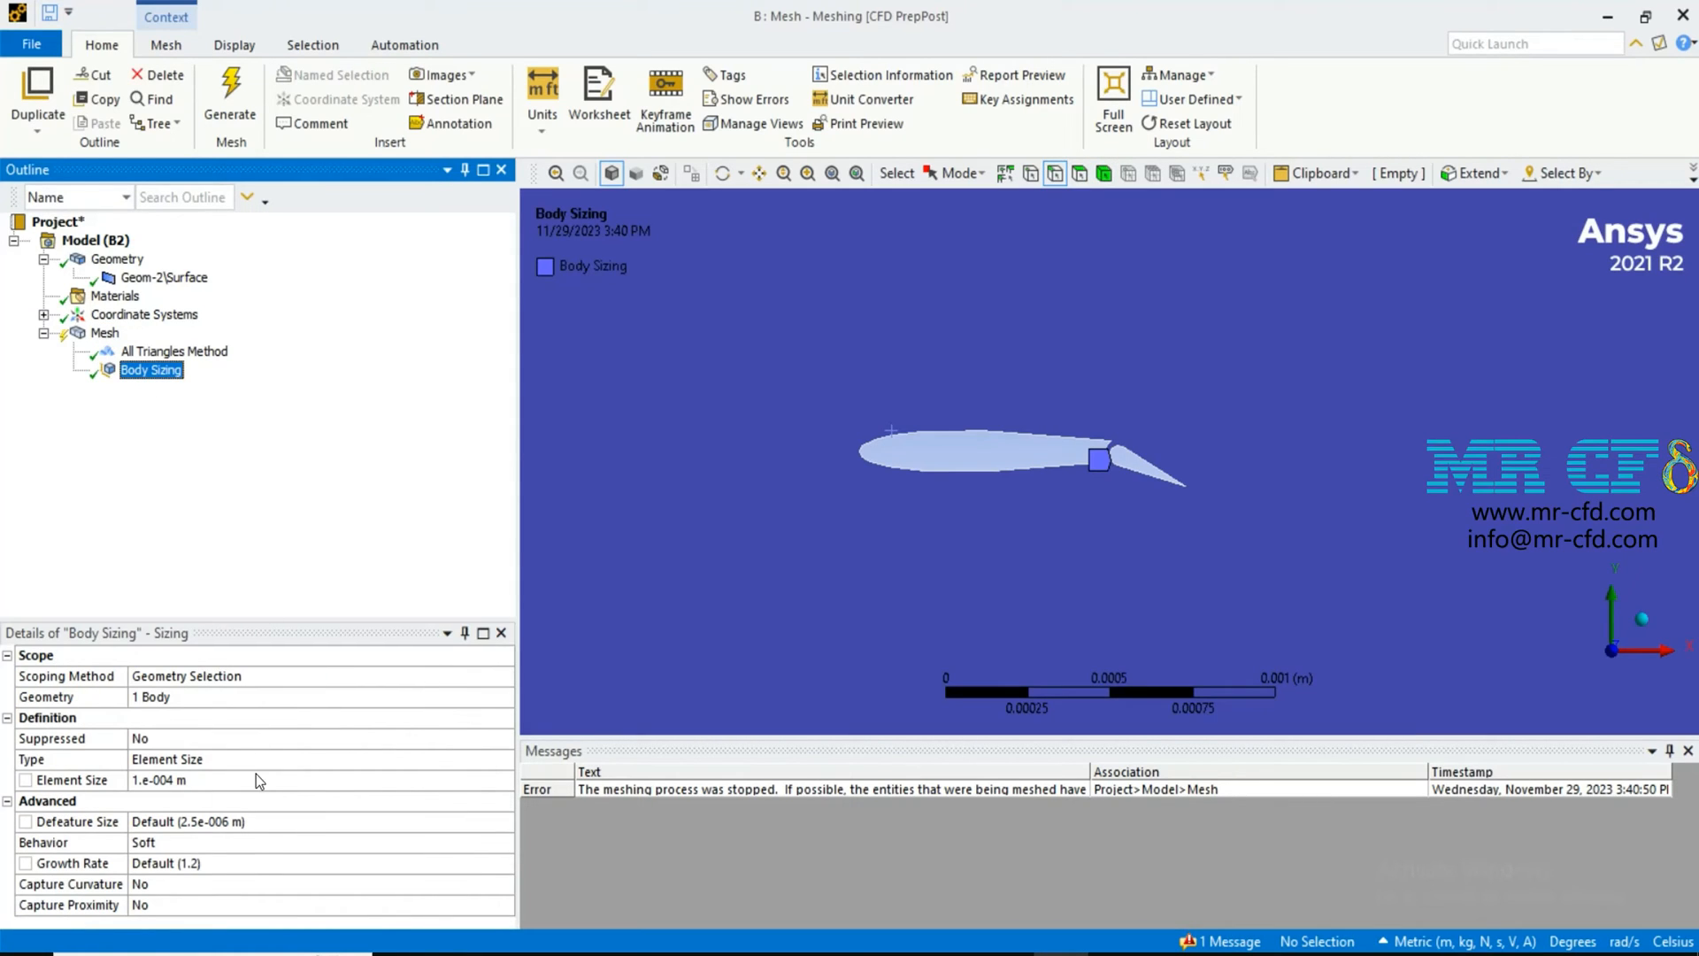
Rescope the 0.0001 m sizing to the 15 airfoil and flap edges as an Edge Sizing.
click(1041, 476)
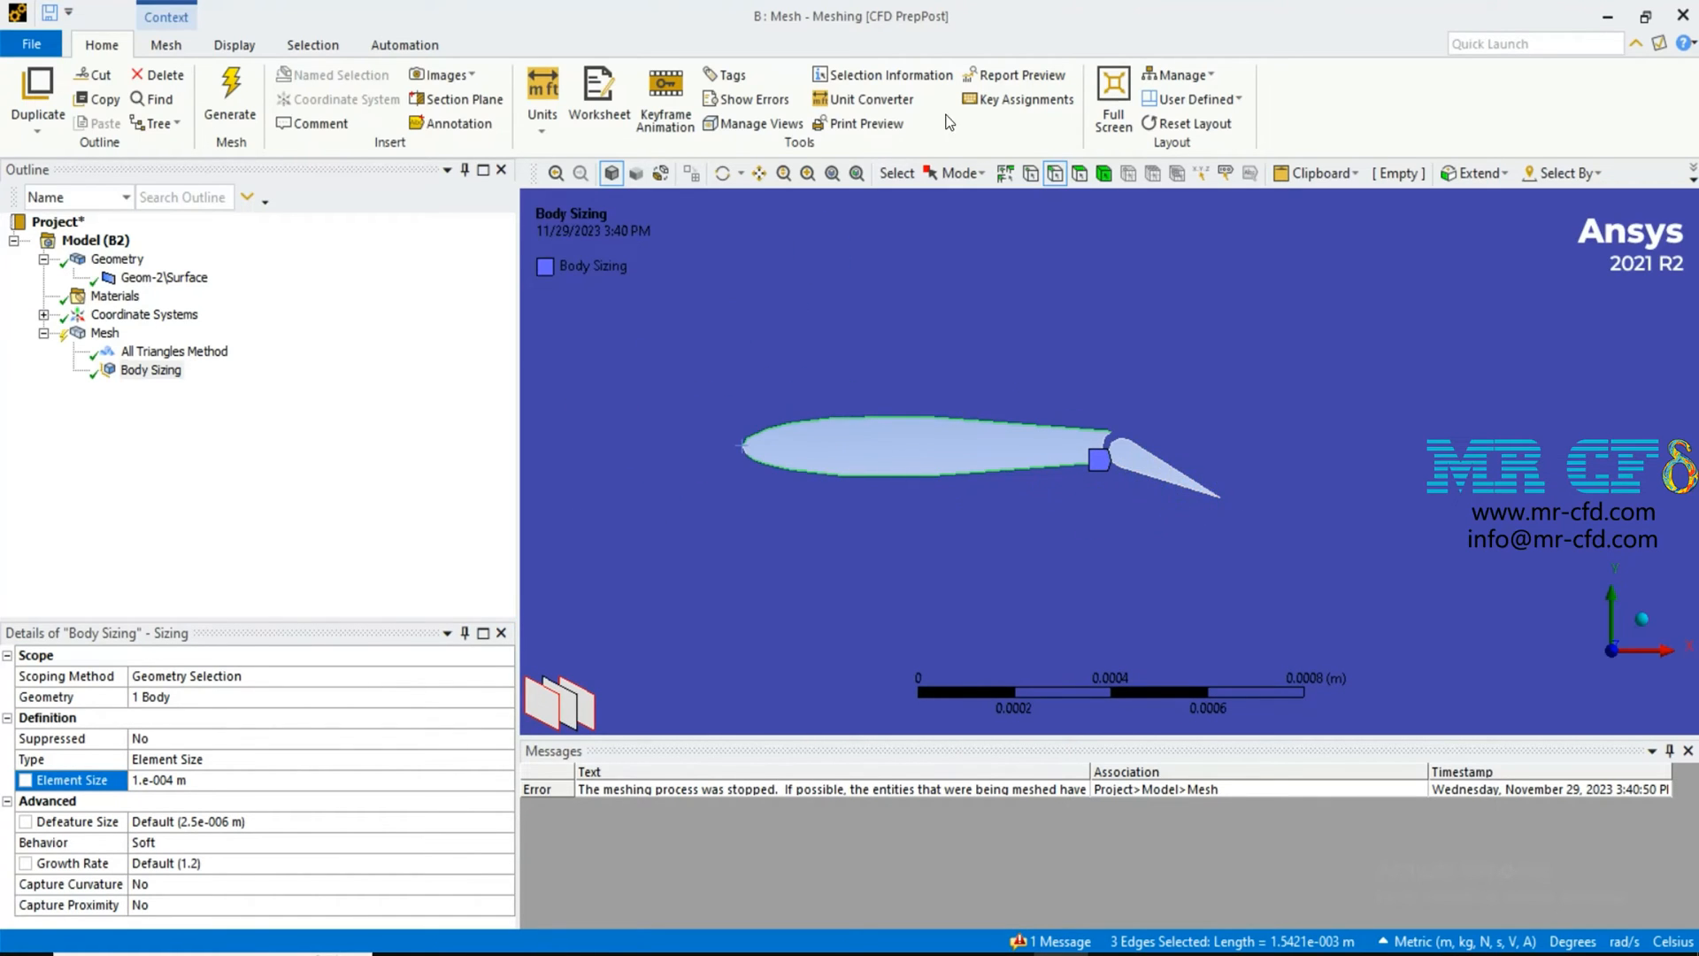
click(807, 174)
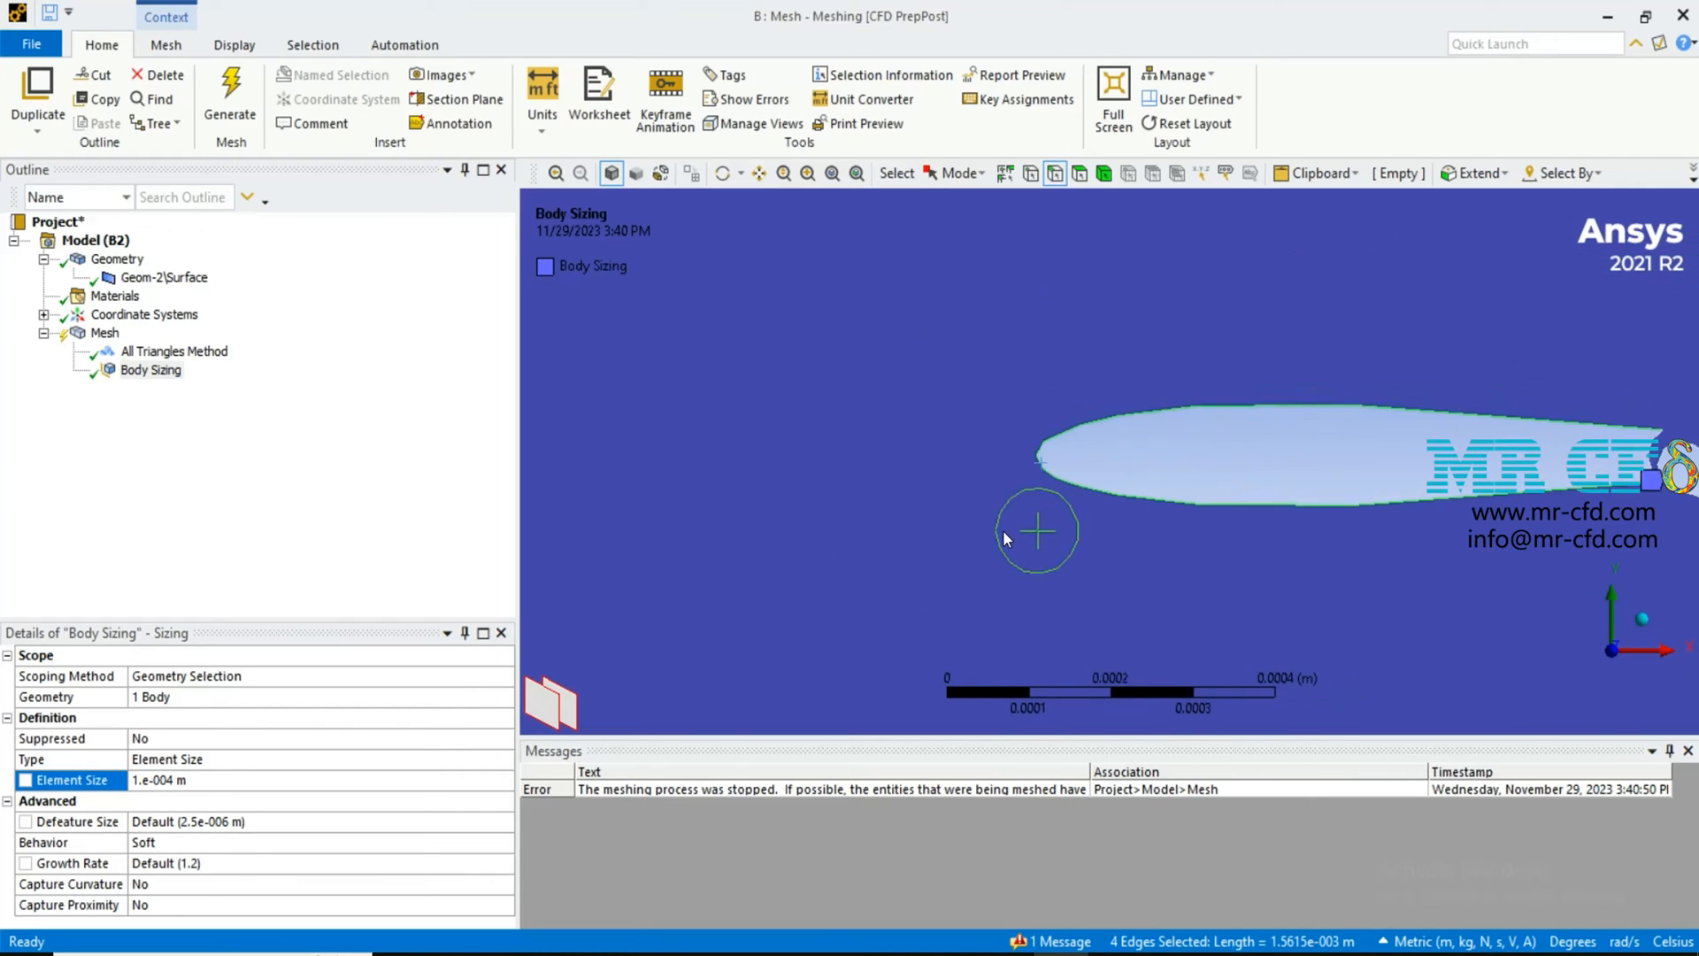
click(807, 174)
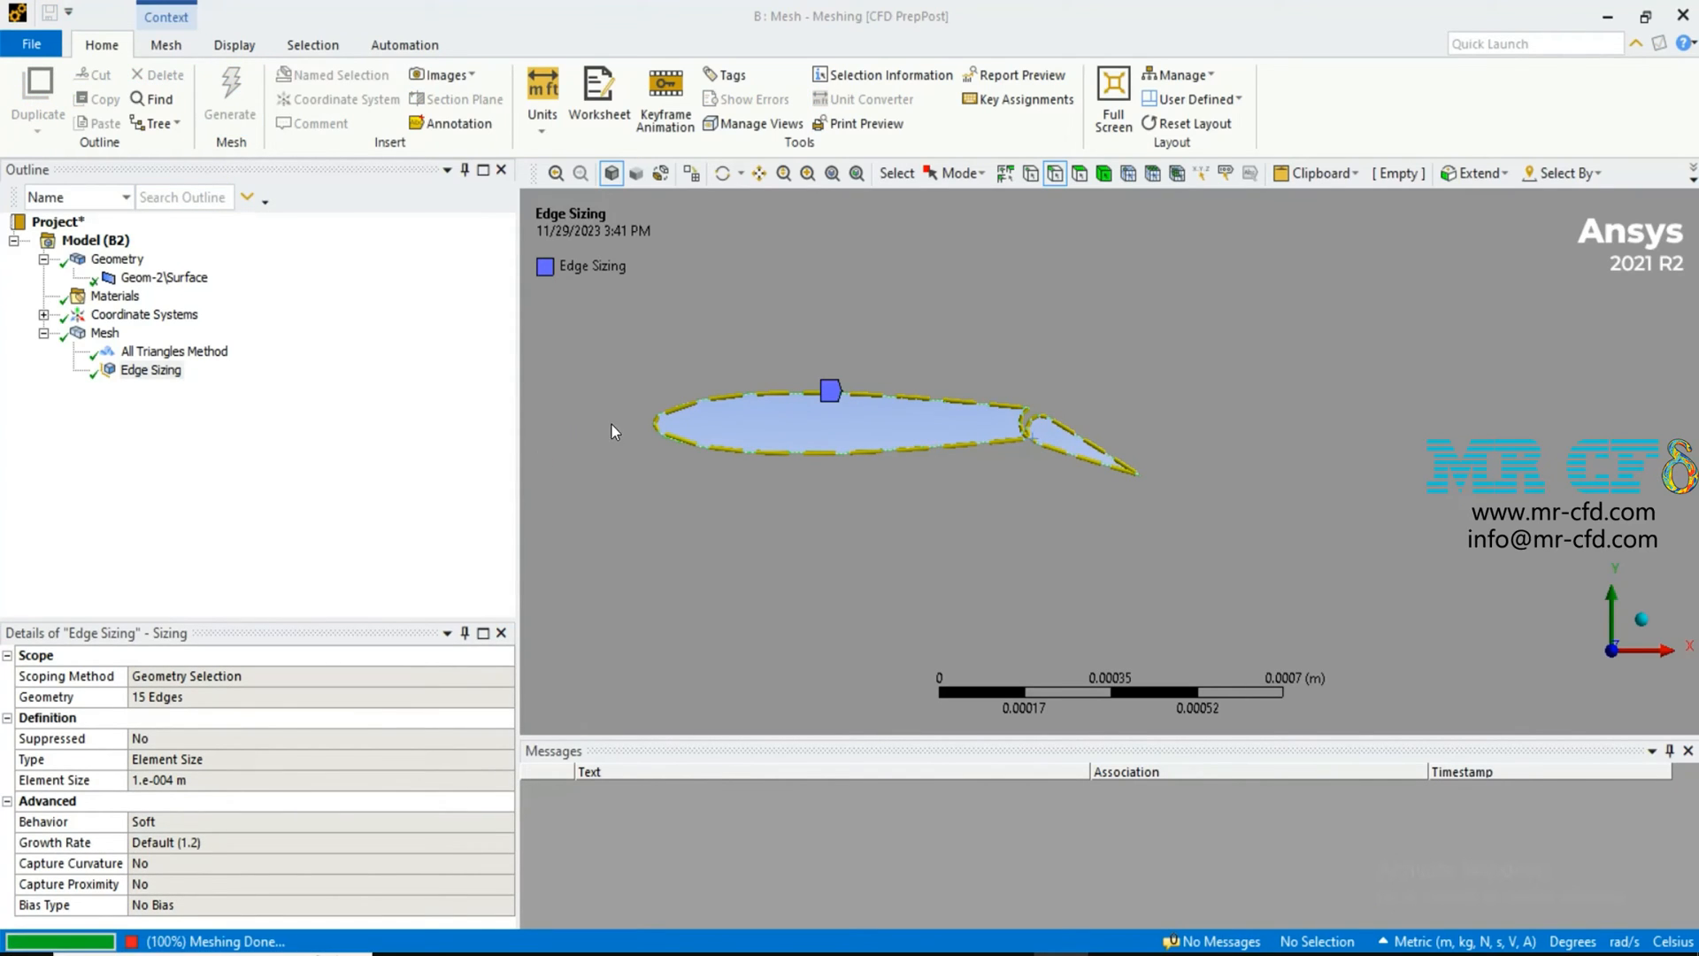
Reduce the airfoil Edge Sizing to 1e-5 m and regenerate a finer triangular mesh around airfoil and flap.
click(104, 333)
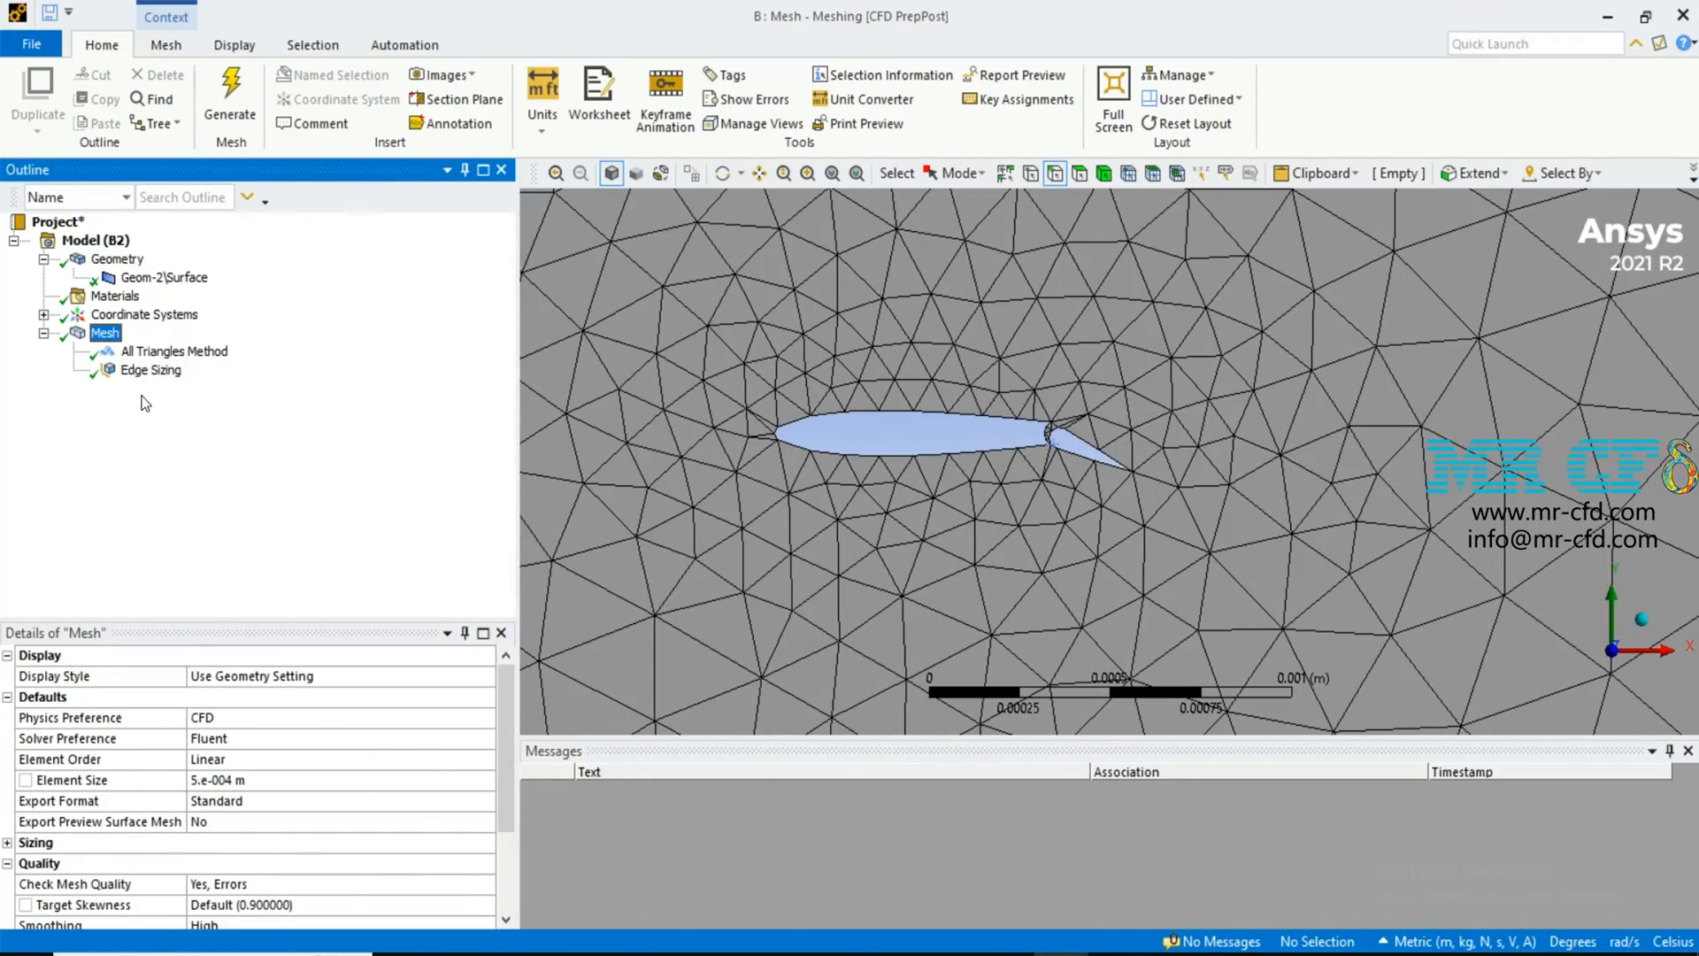
click(150, 370)
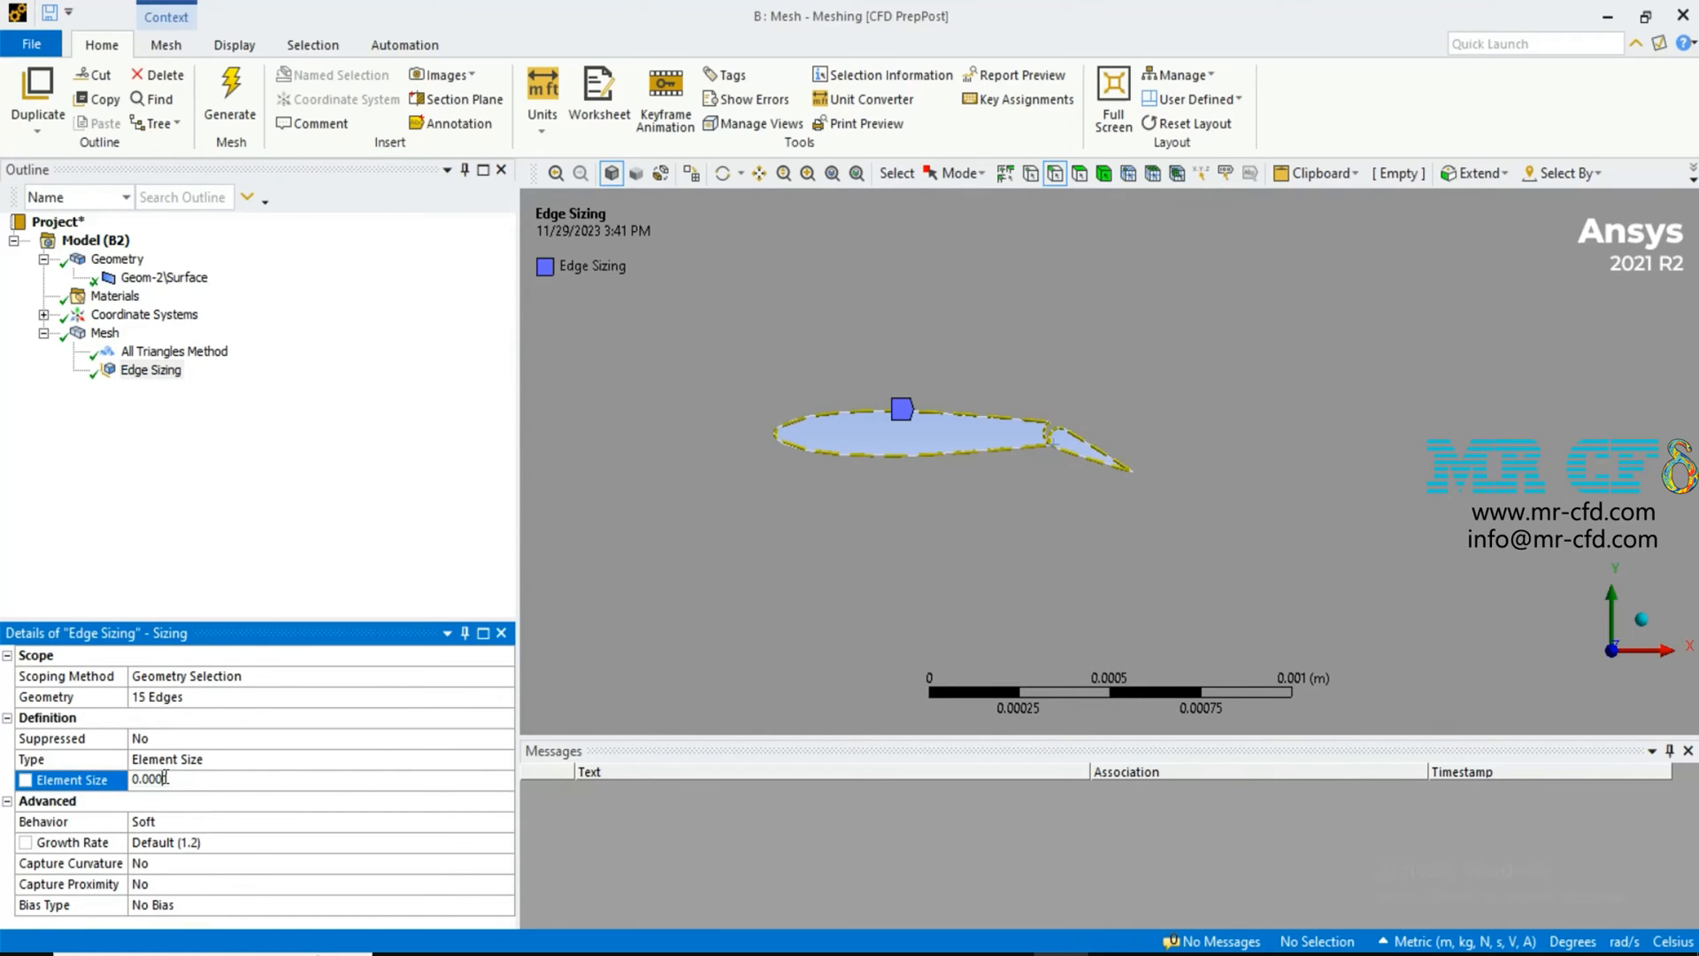
click(228, 97)
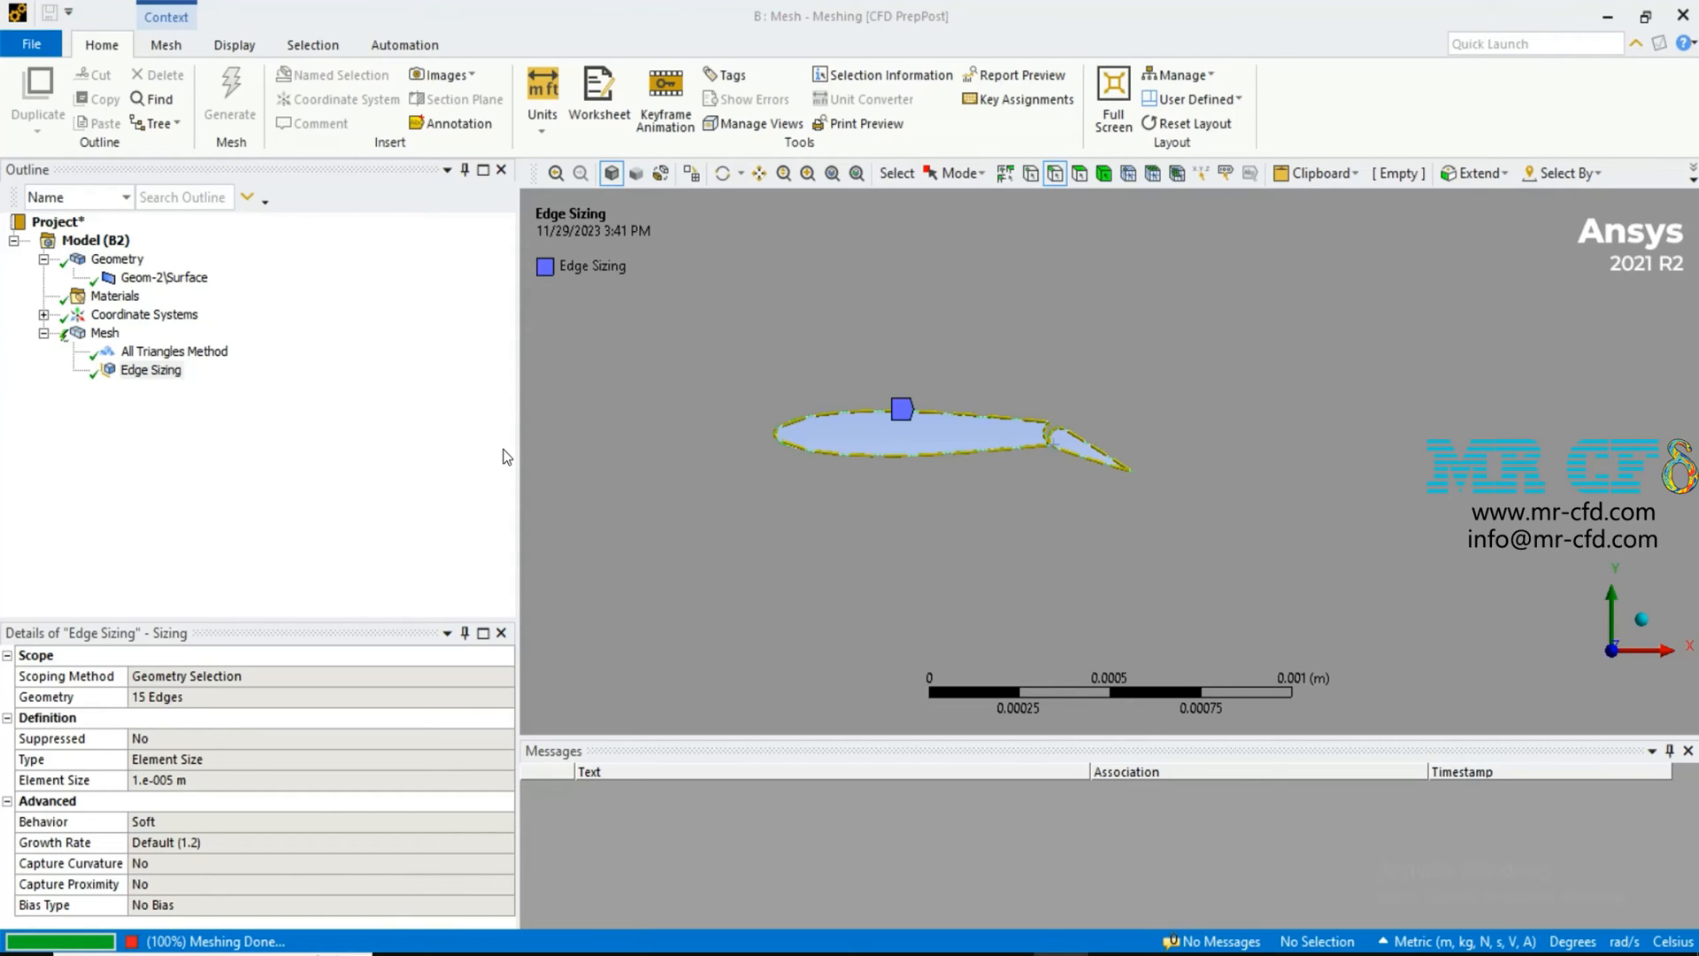
click(105, 333)
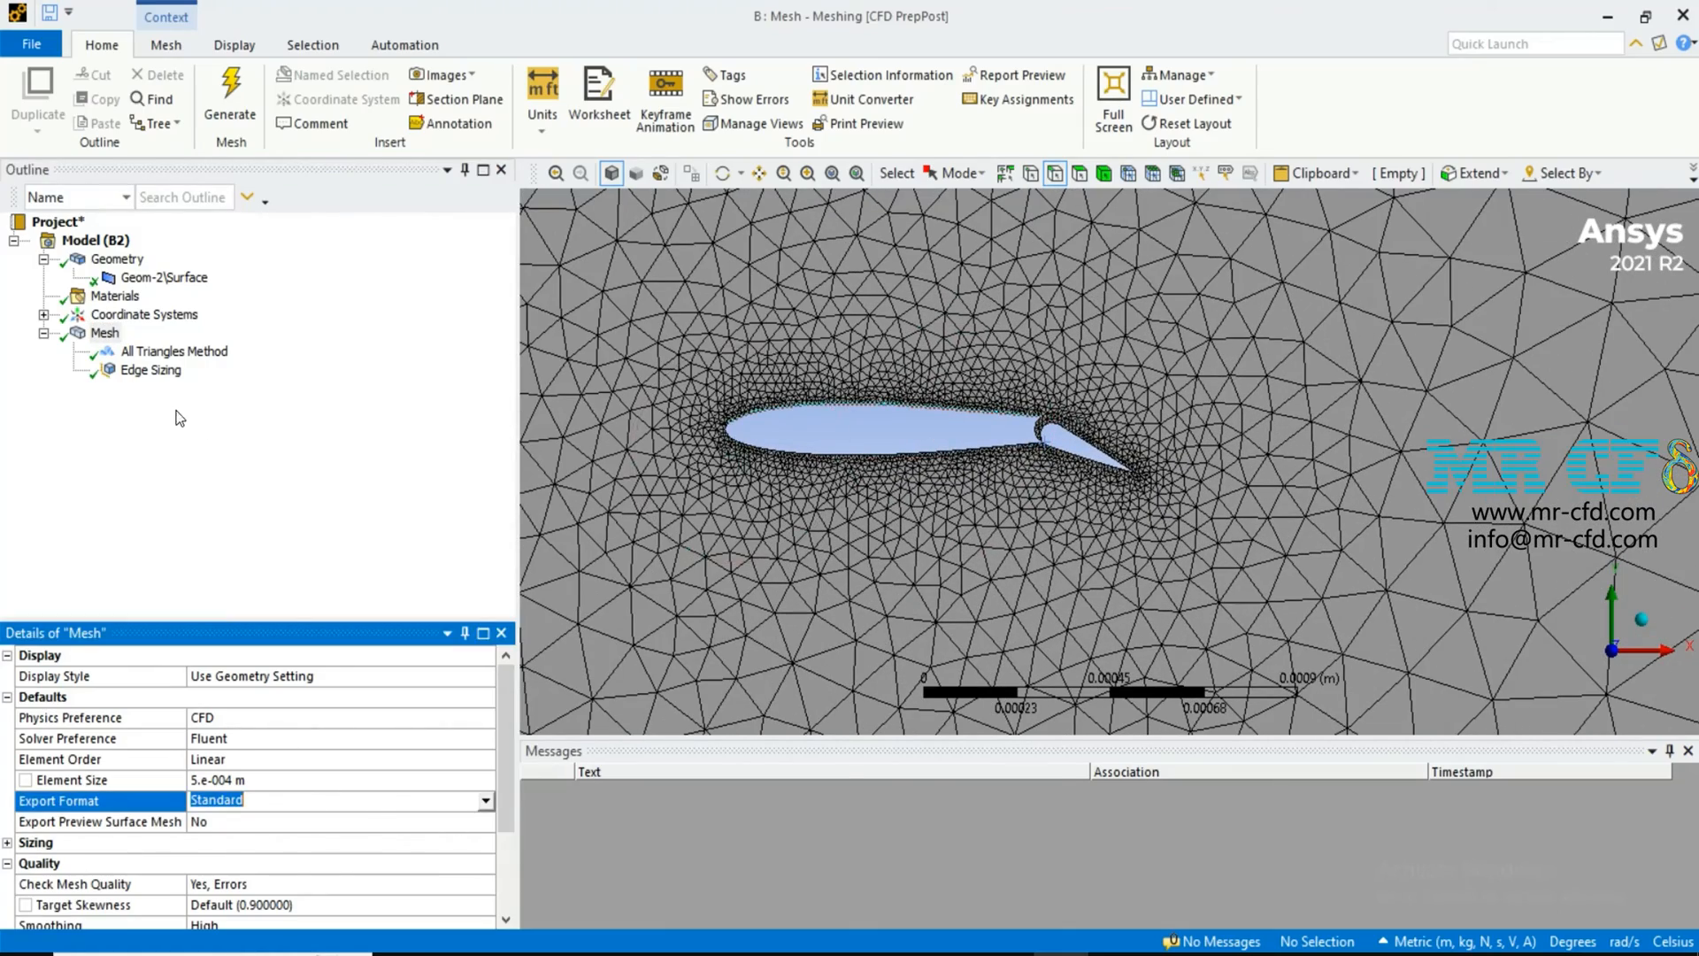
click(149, 370)
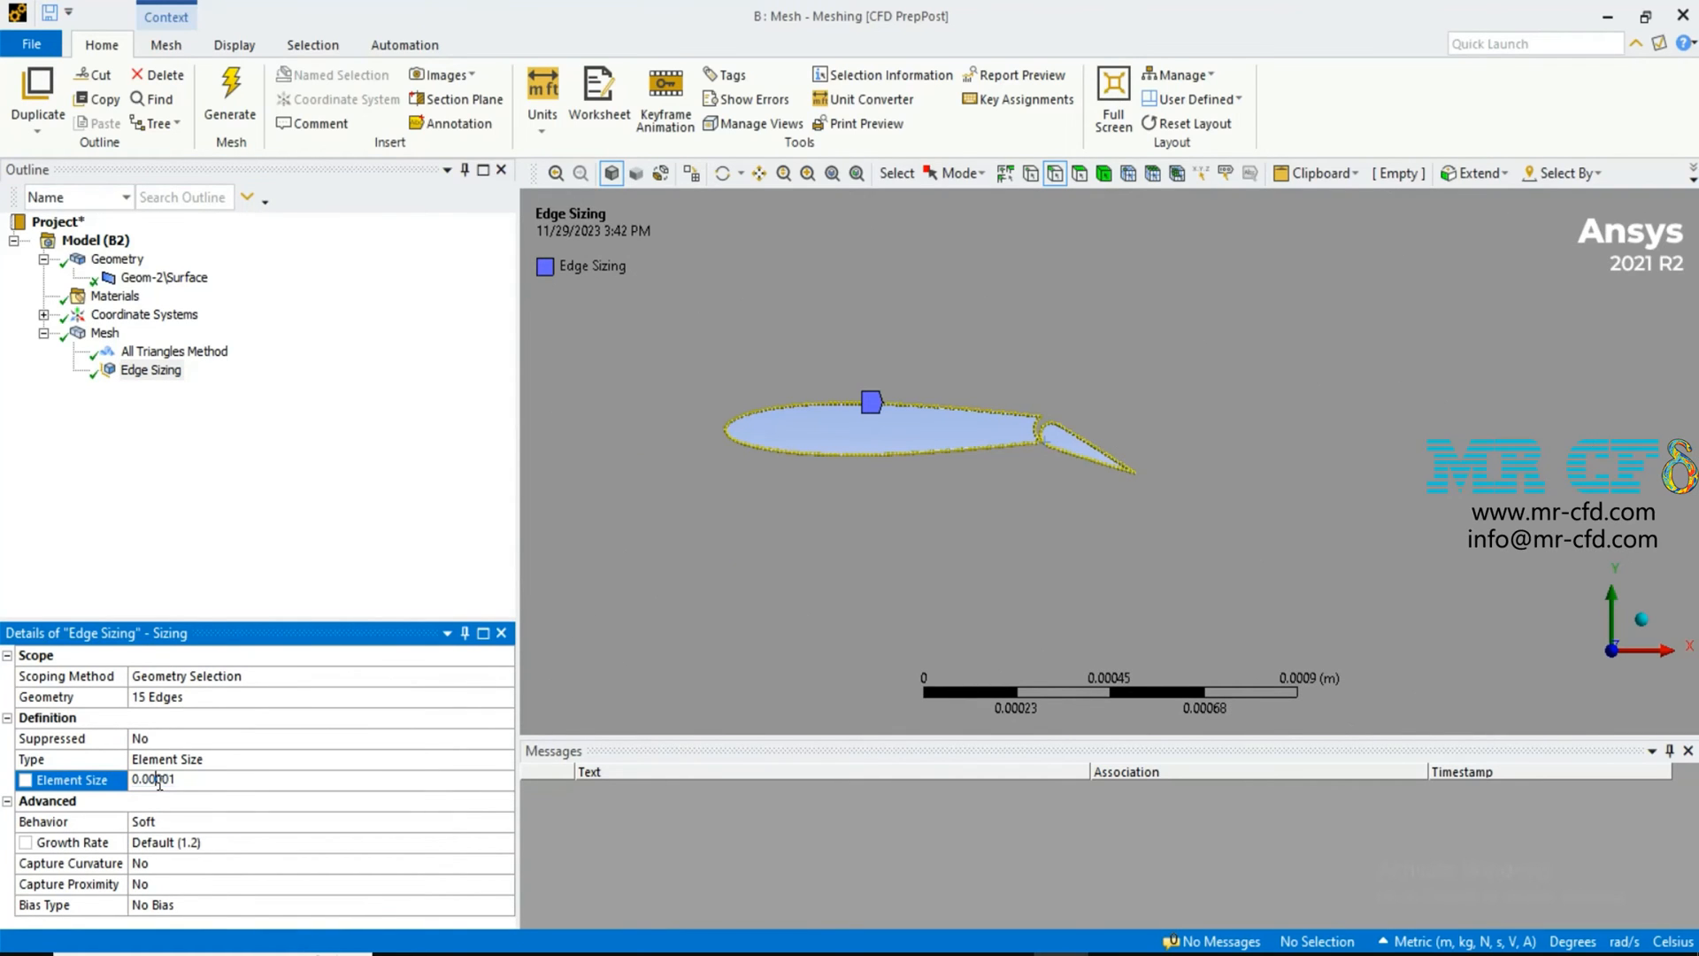
right_click(904, 337)
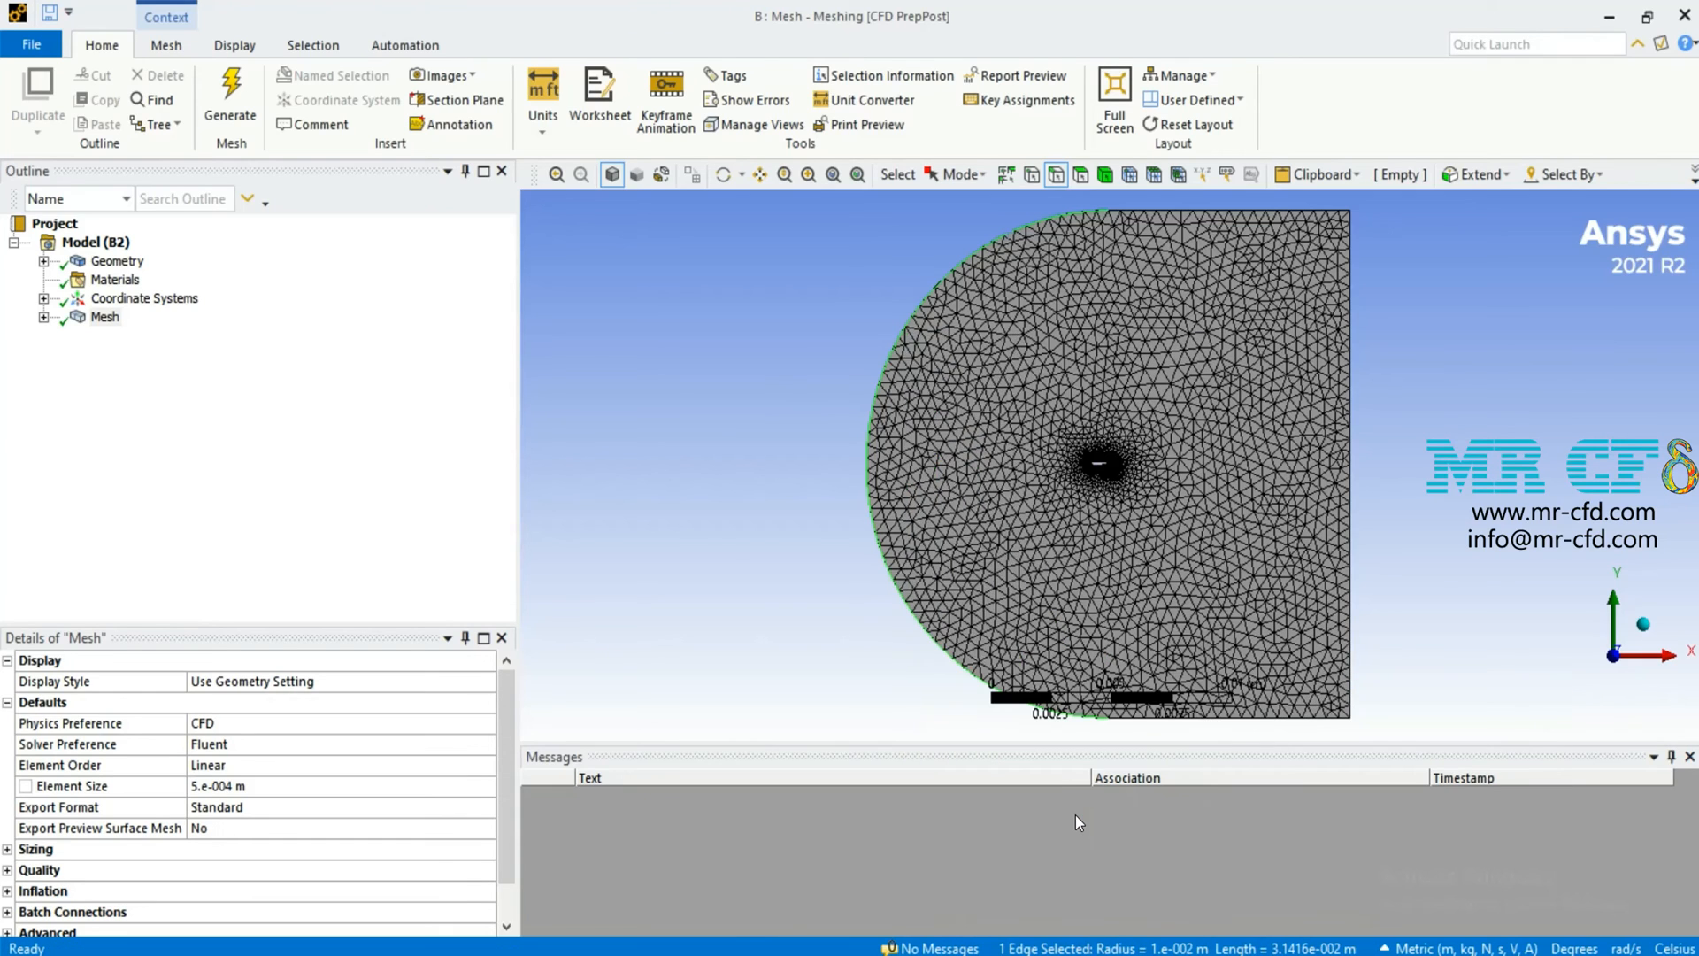
Name the curved far-field outer edge as the Inlet named selection.
text(INLE)
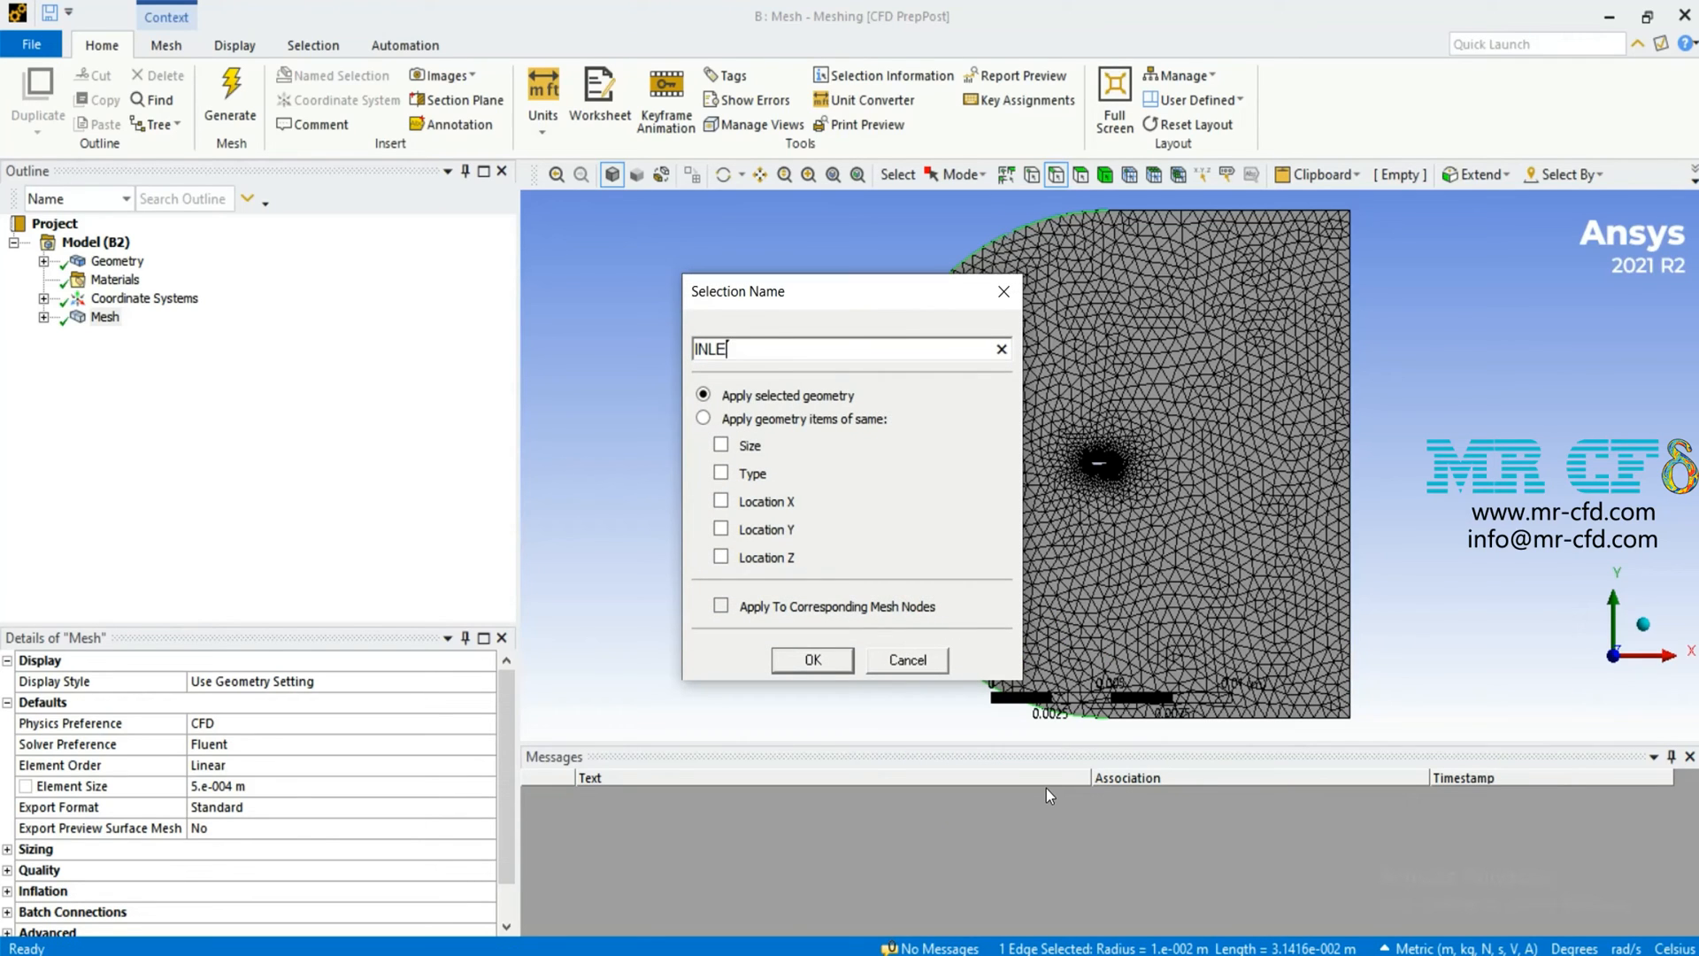
text(Inlet)
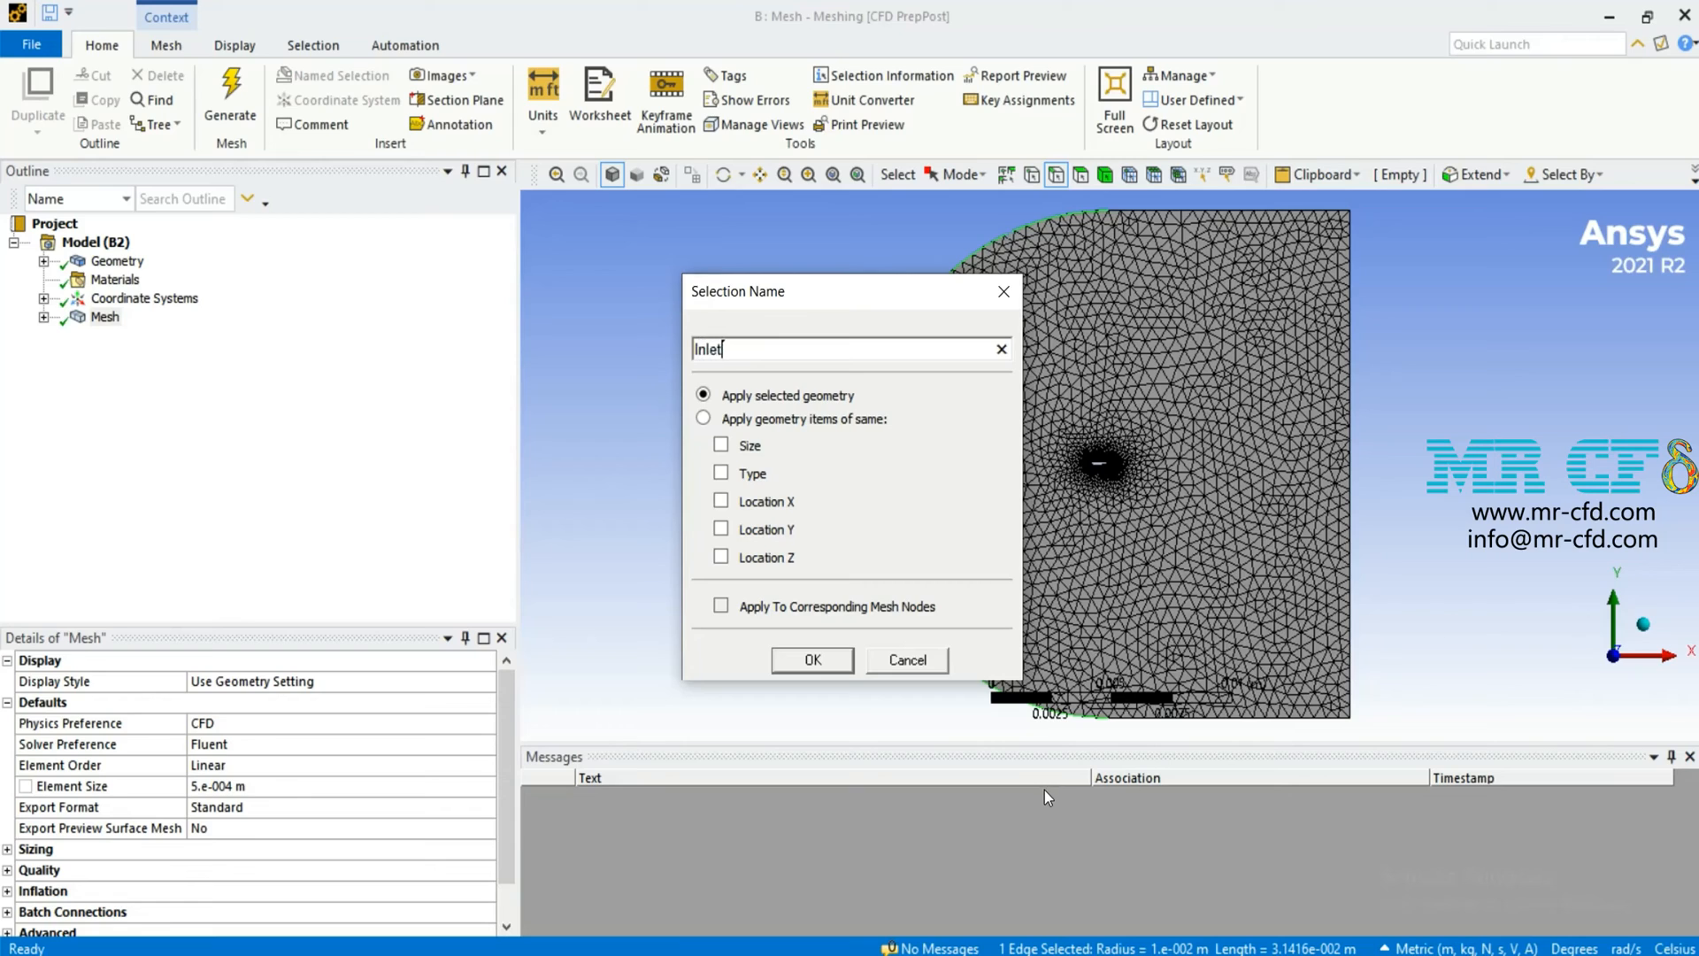
click(811, 660)
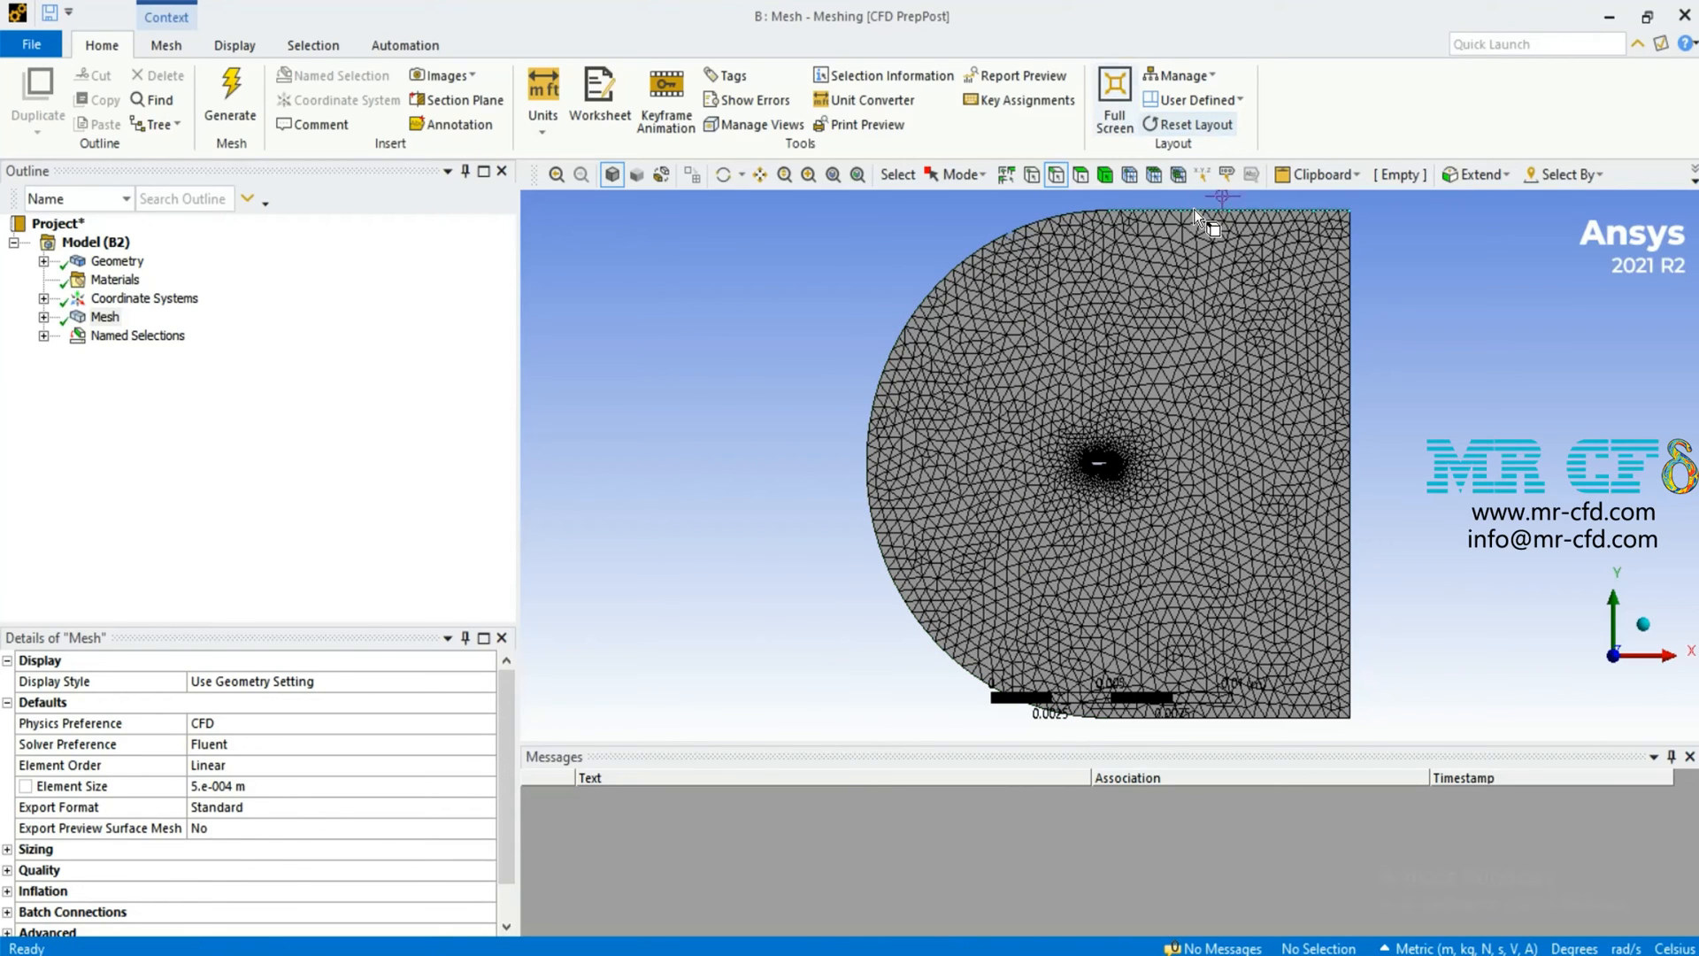
Name the straight right-side outer edges as a second boundary named selection (outlet).
click(1312, 726)
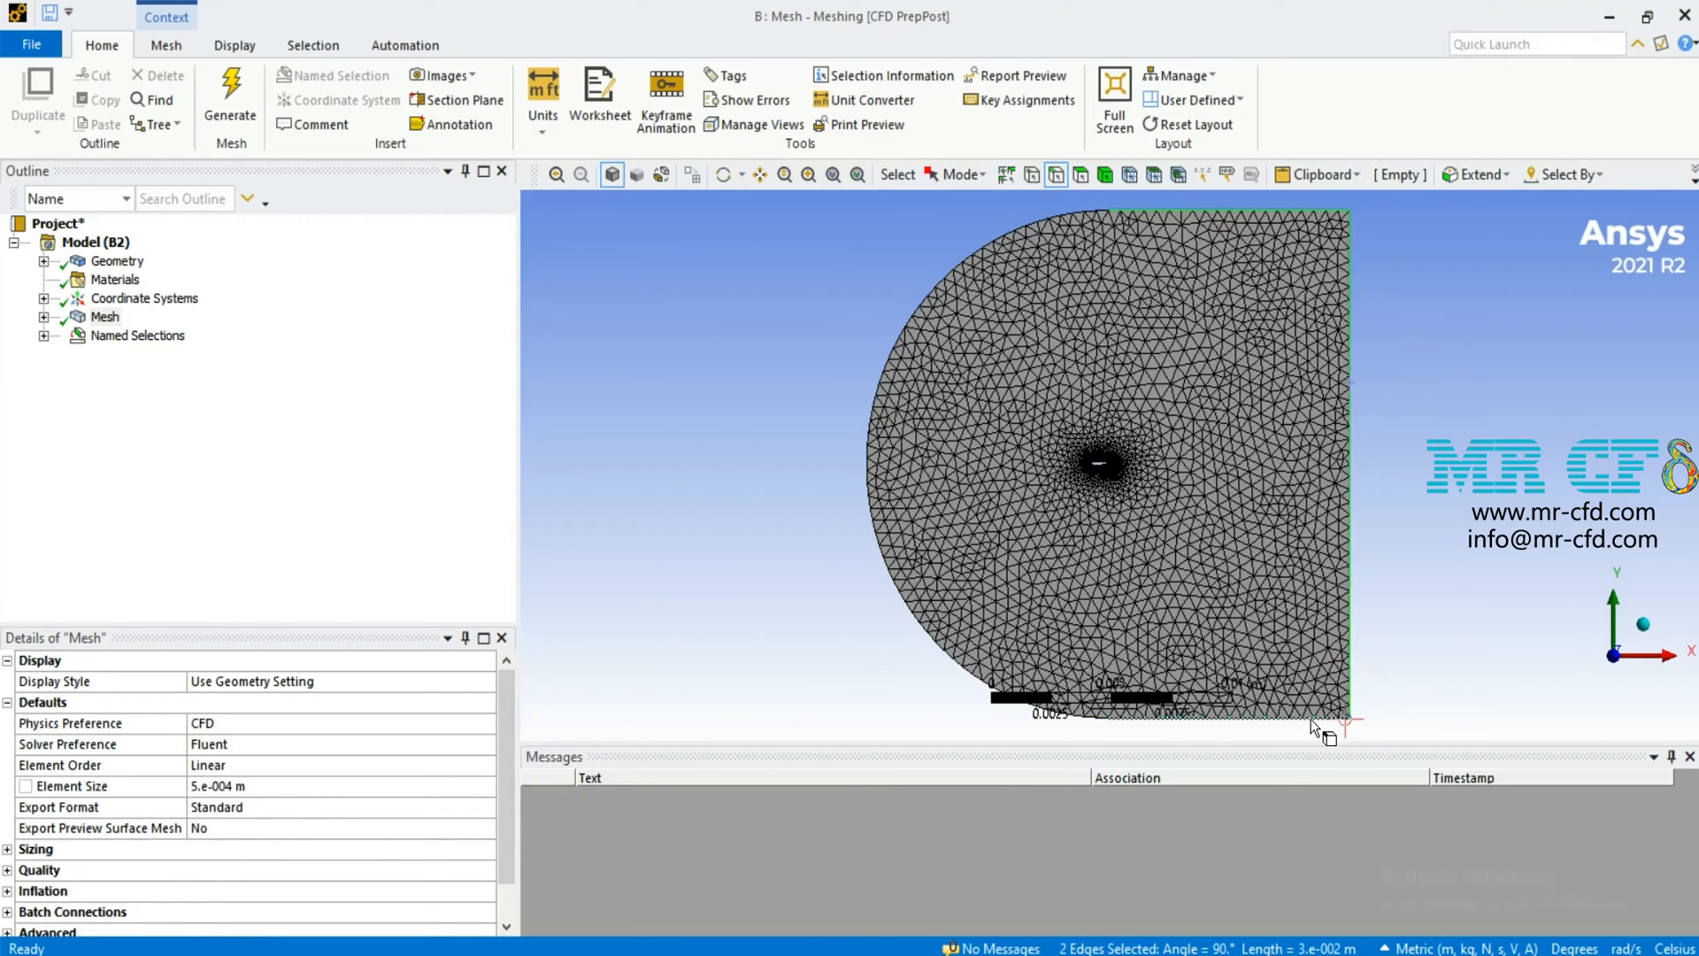
right_click(1313, 727)
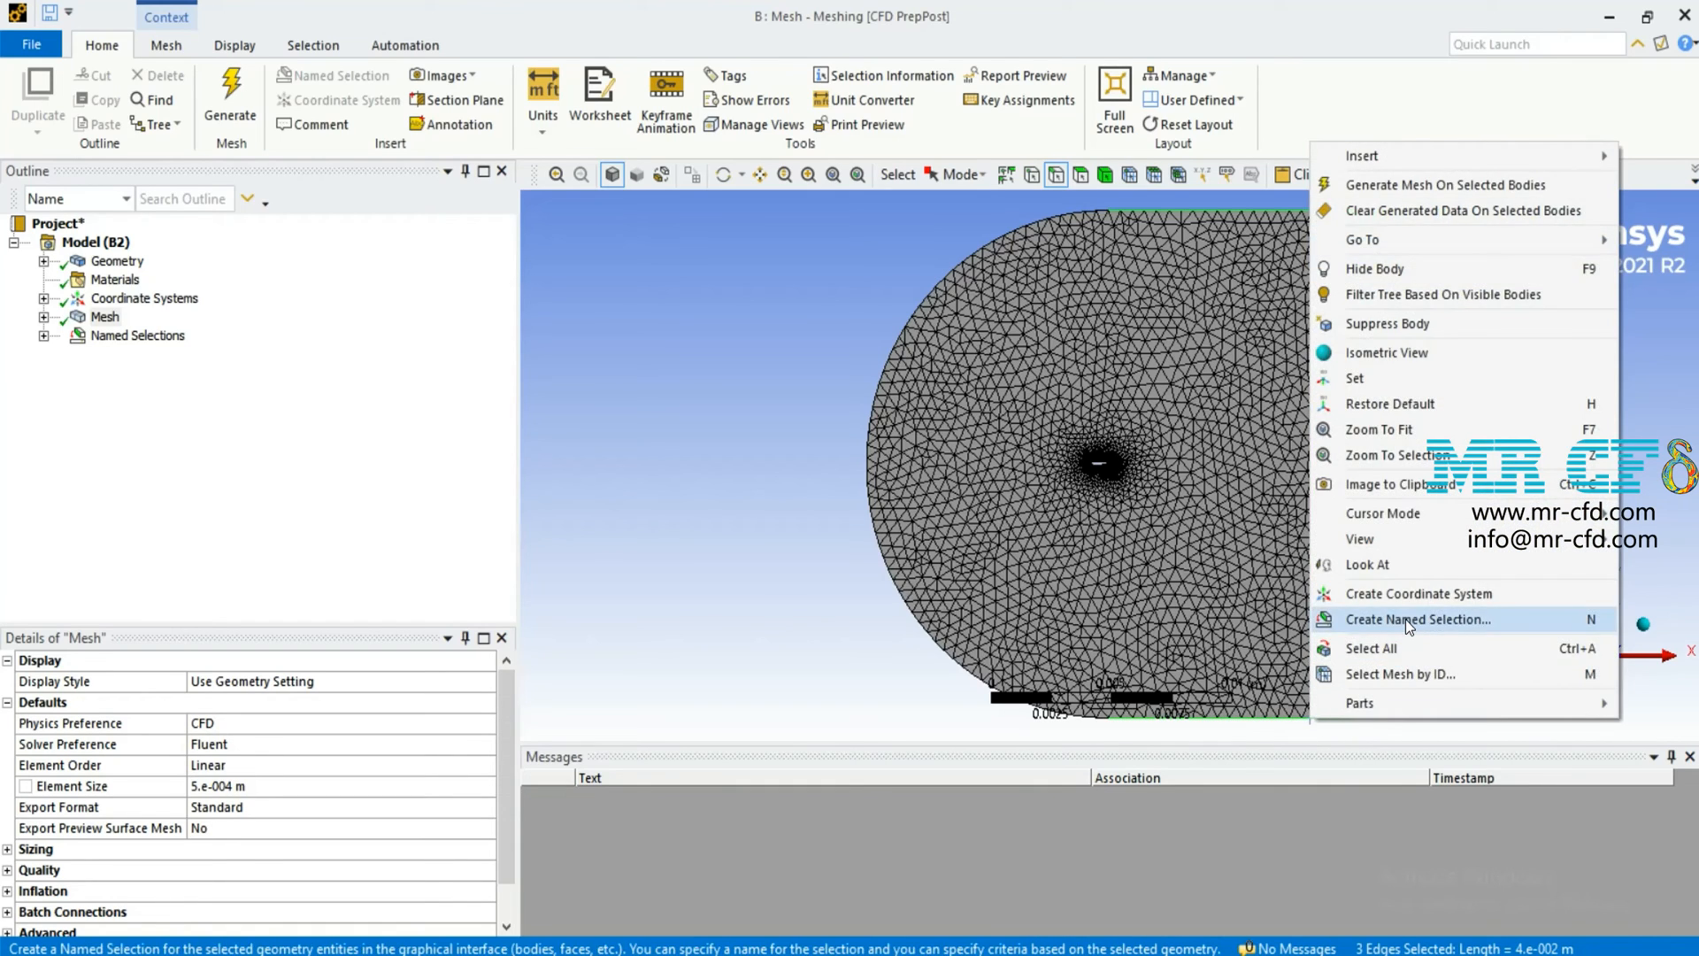
click(1418, 620)
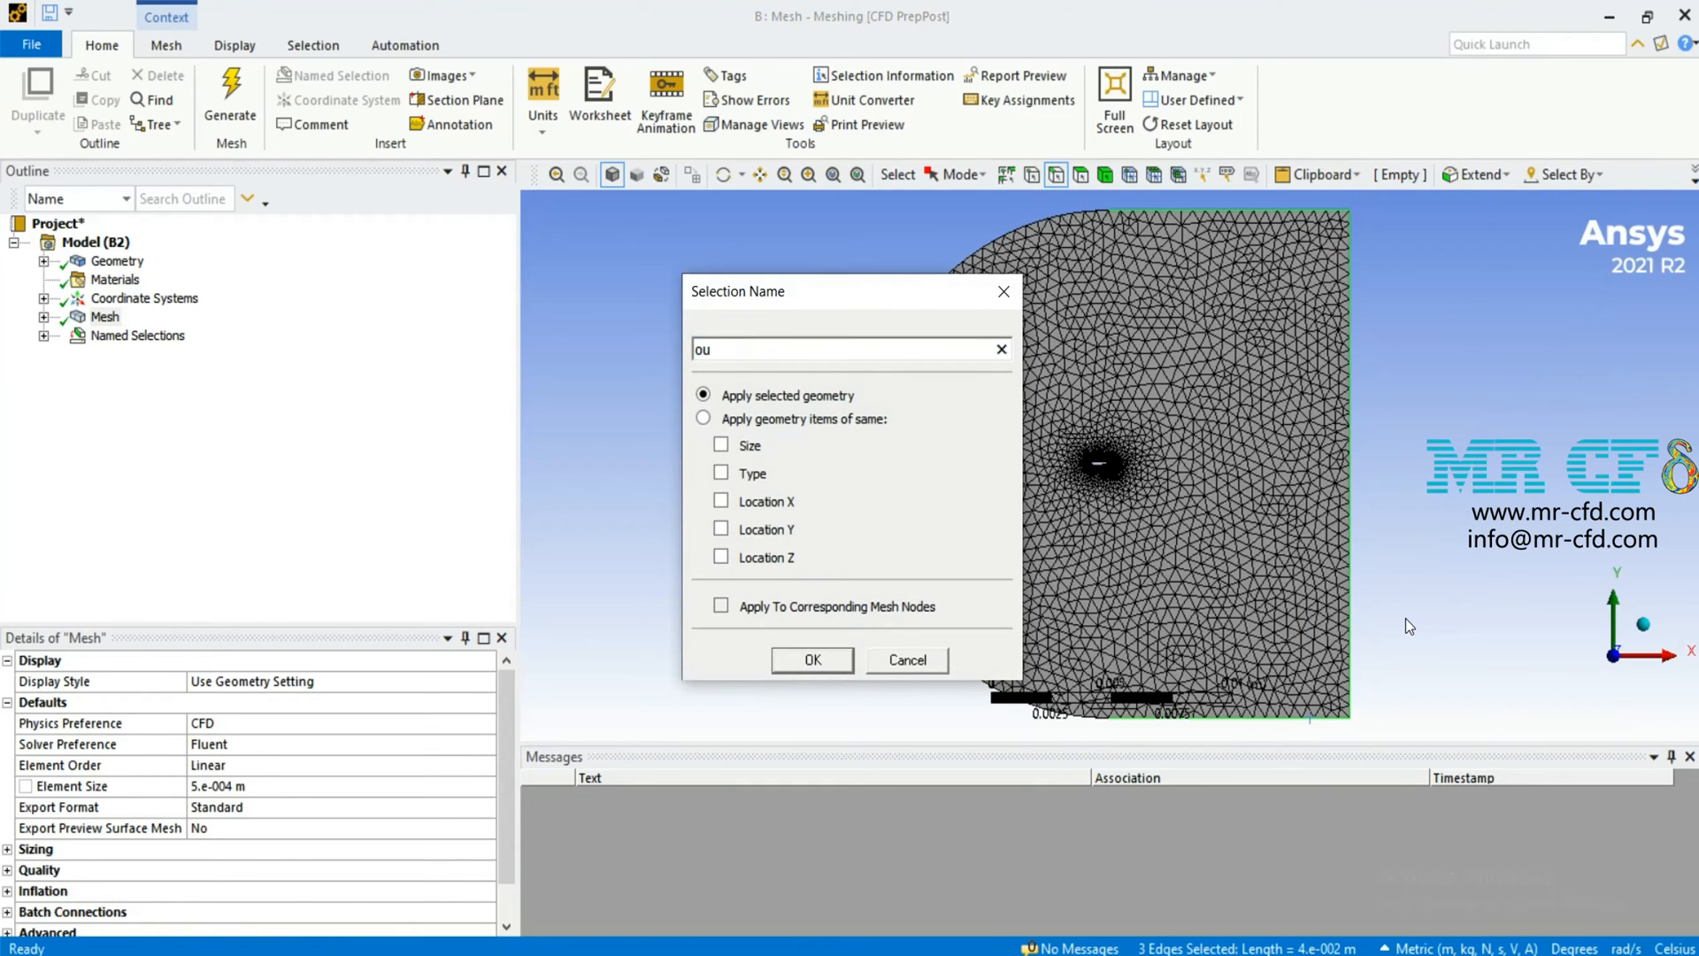
click(906, 660)
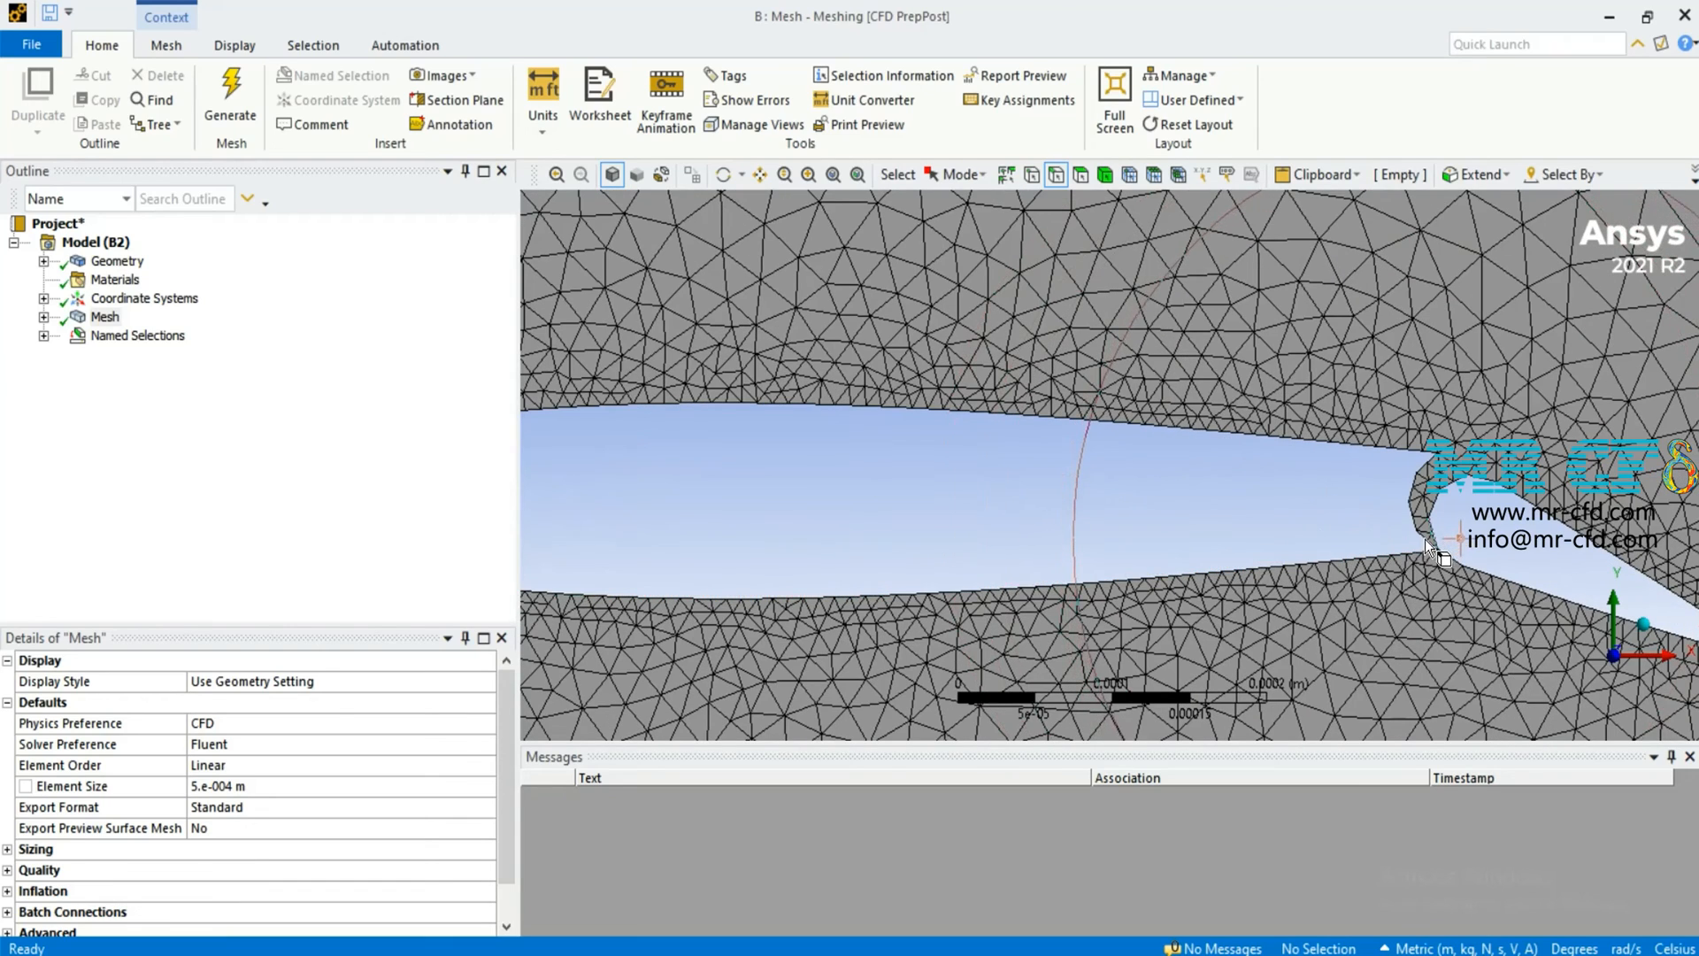
Select all main airfoil edges and save them as the airfoil named selection.
click(1451, 558)
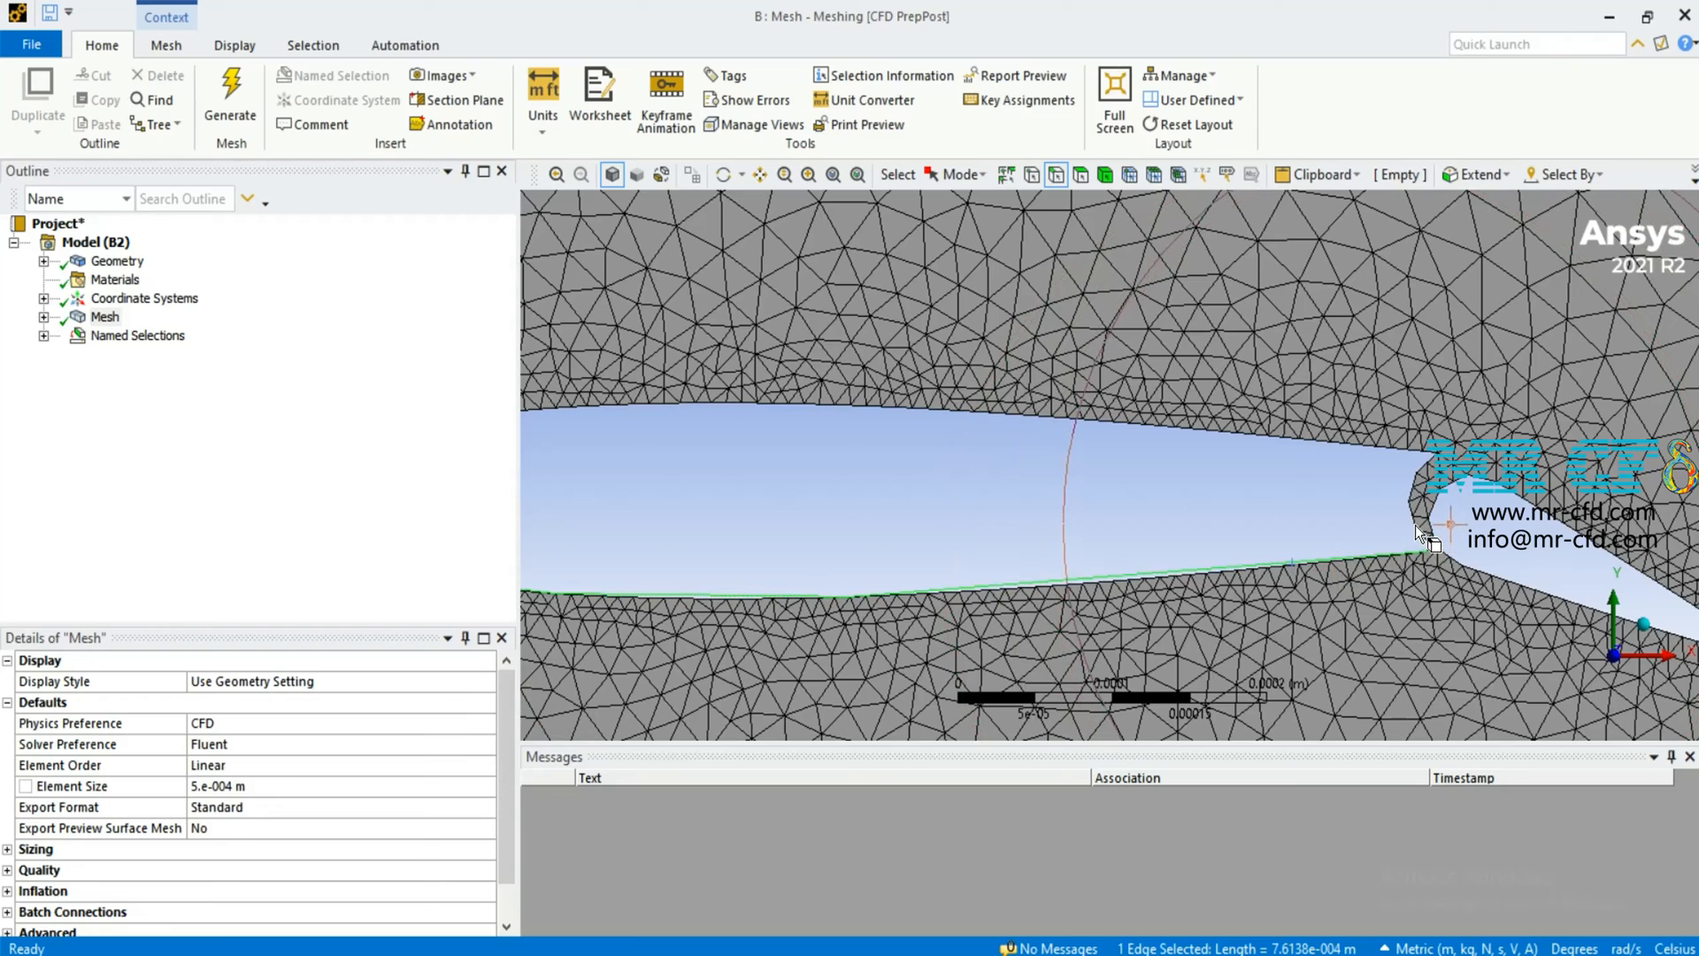
click(1425, 509)
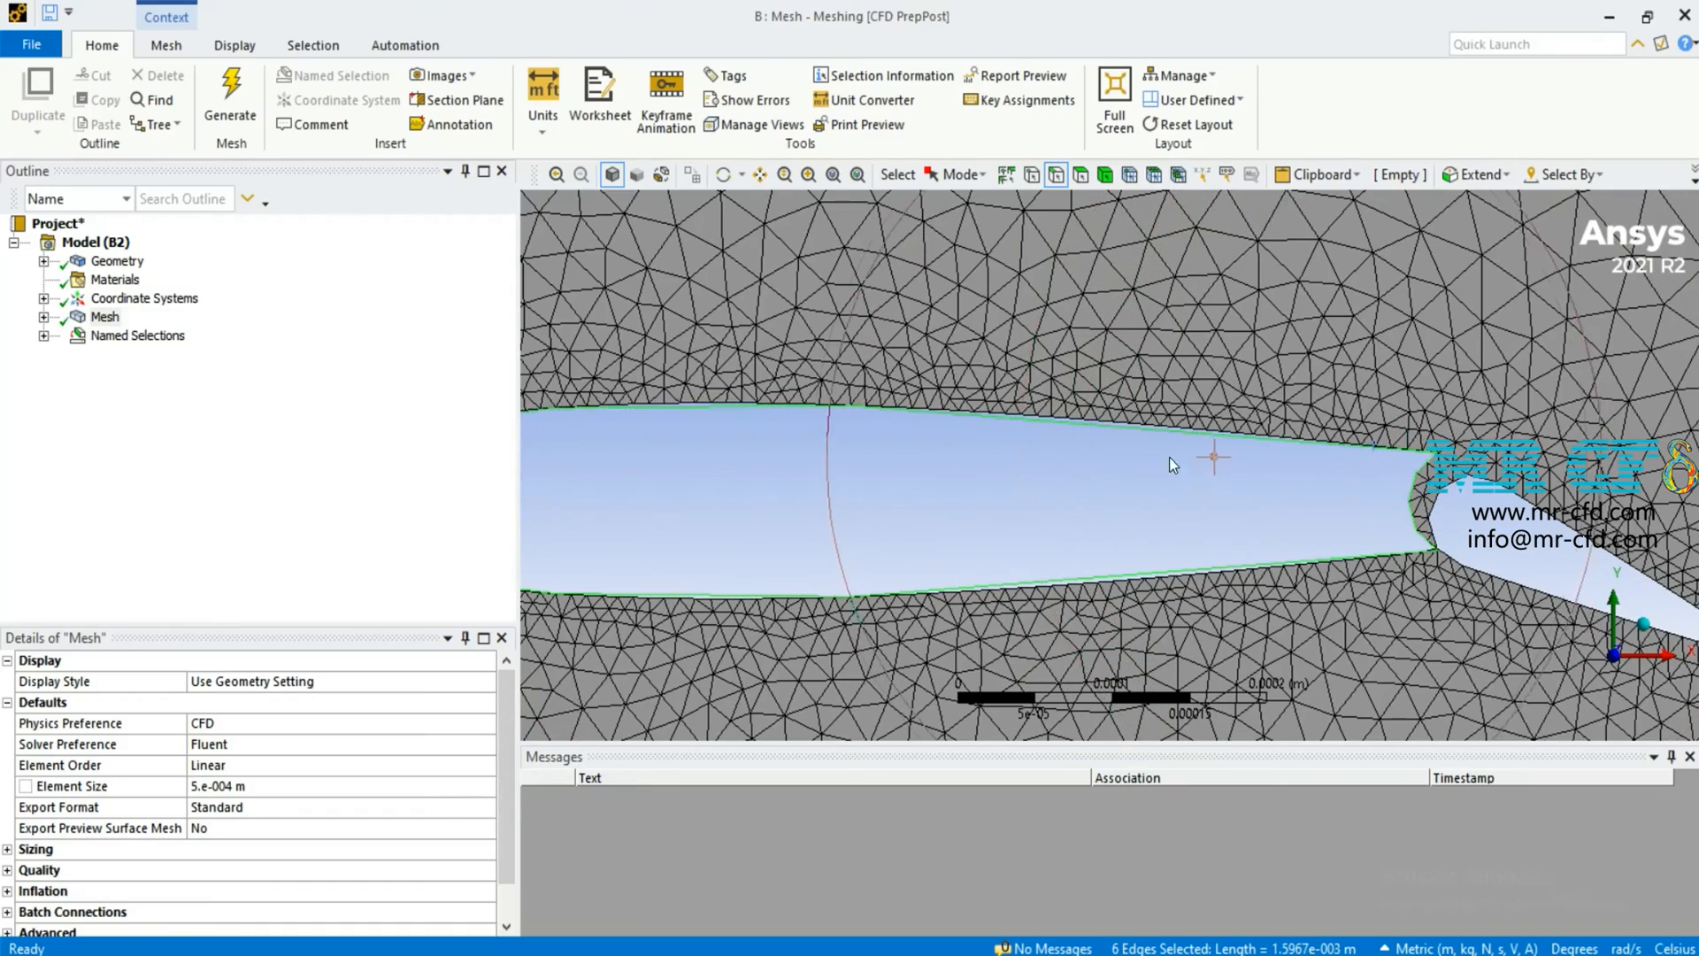
scroll(down, 3)
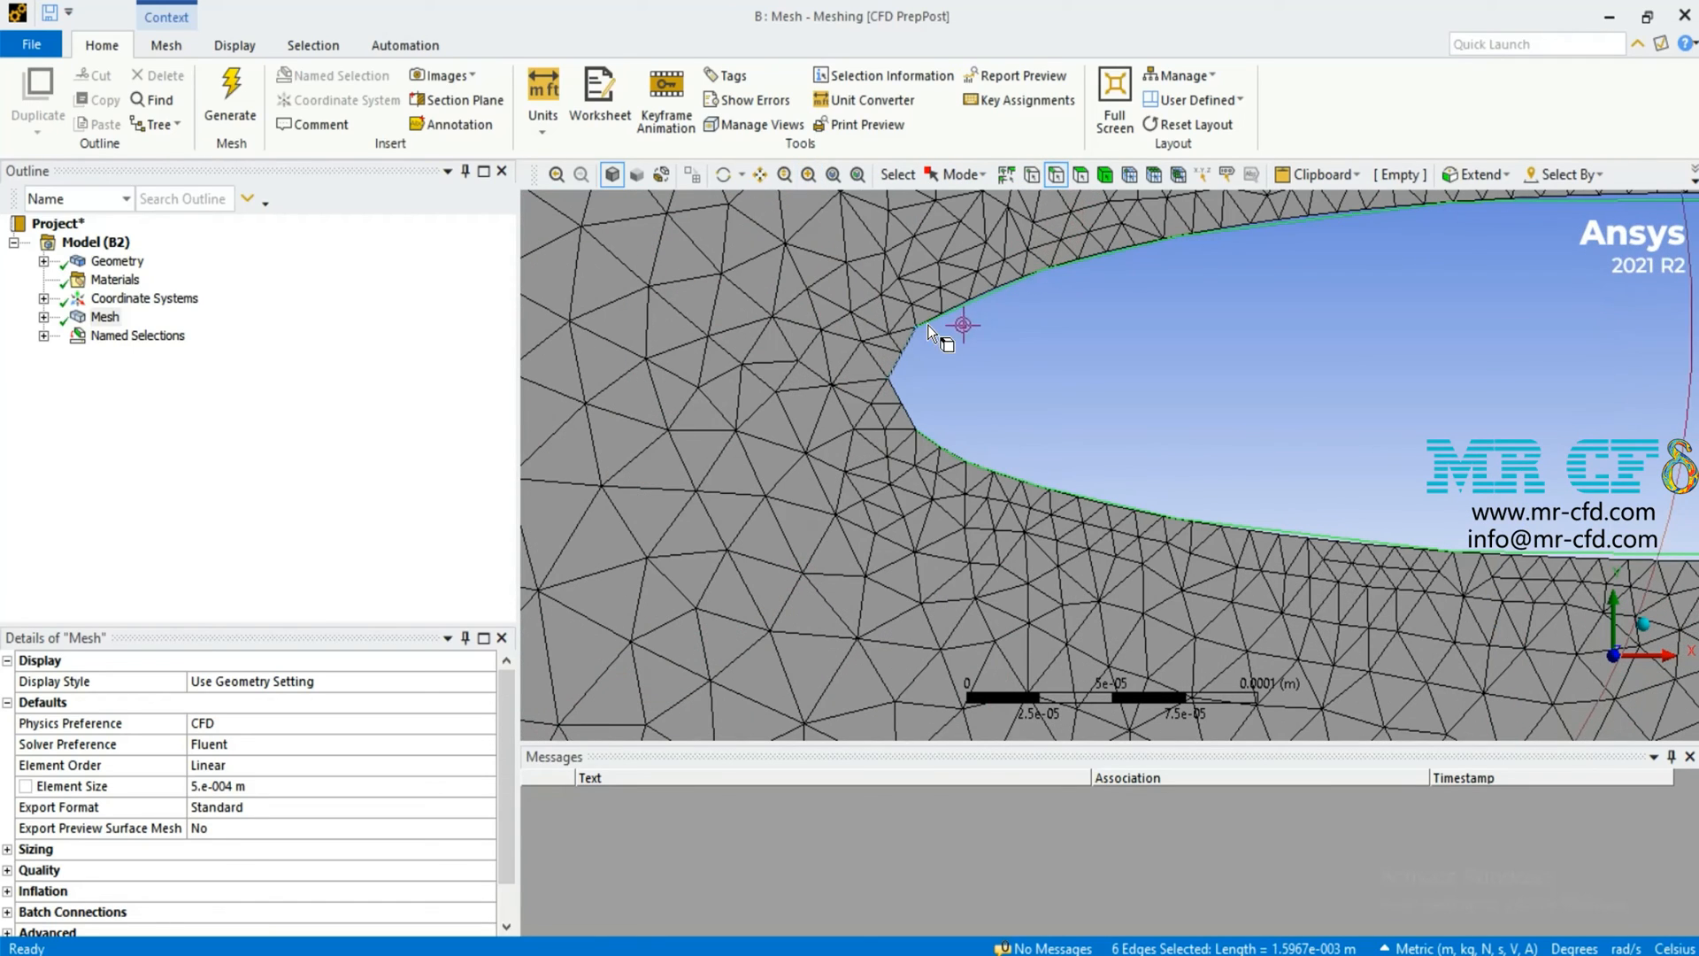
click(943, 336)
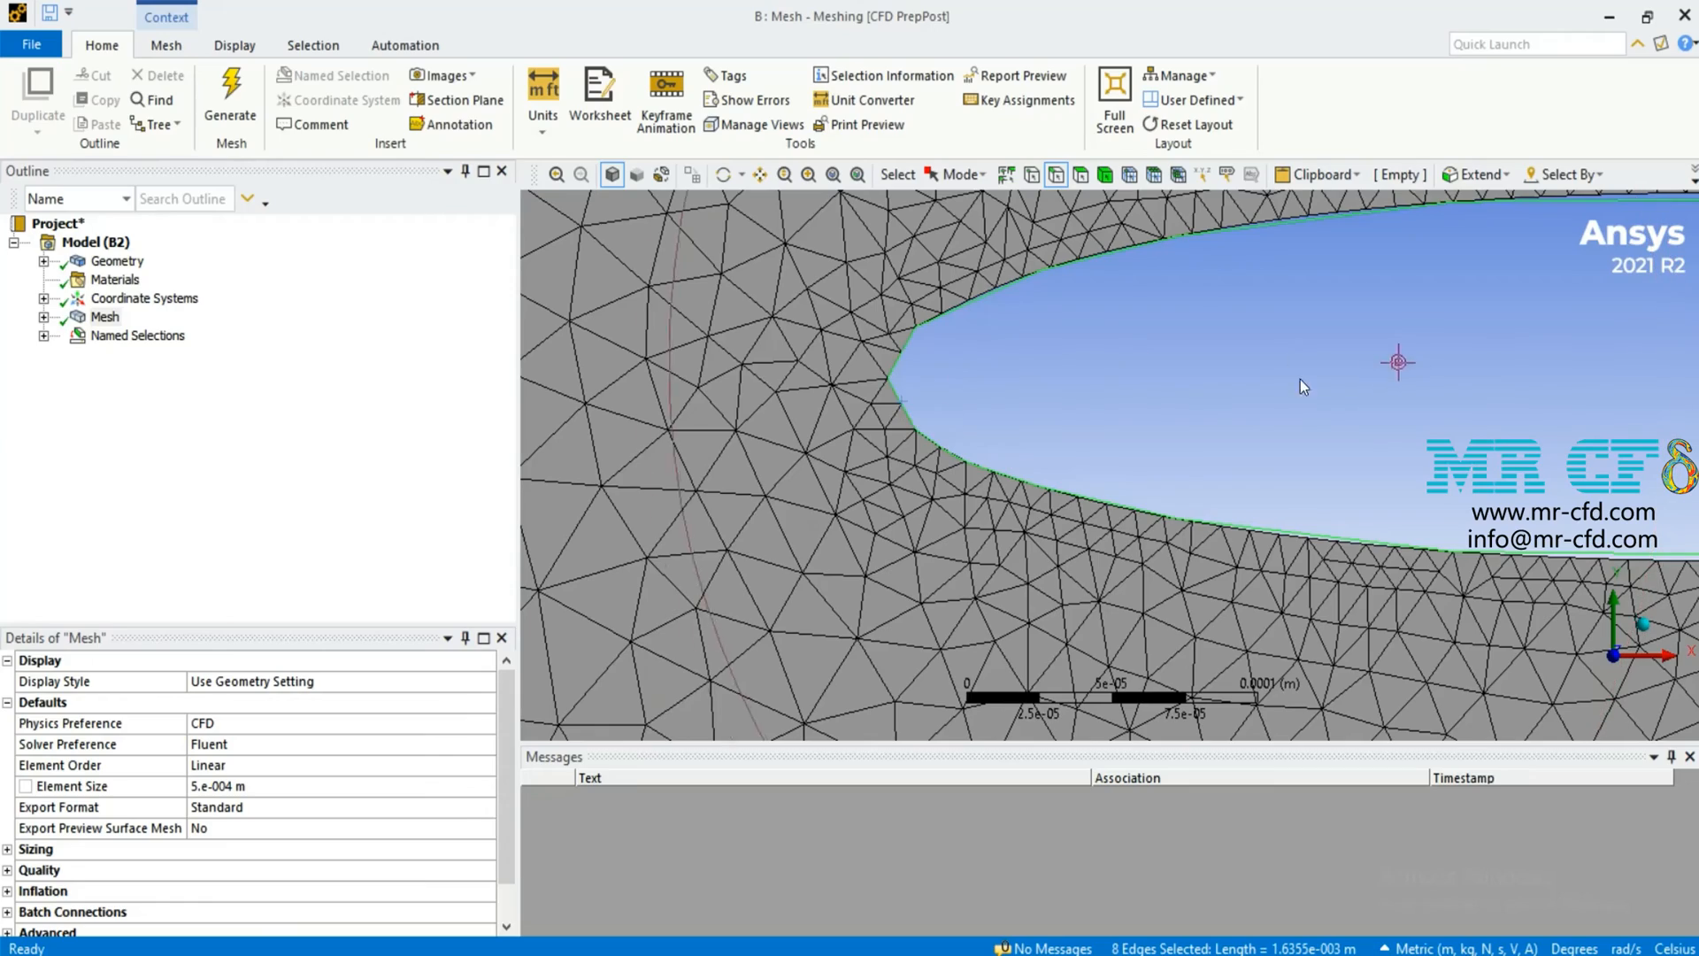
scroll(down, 3)
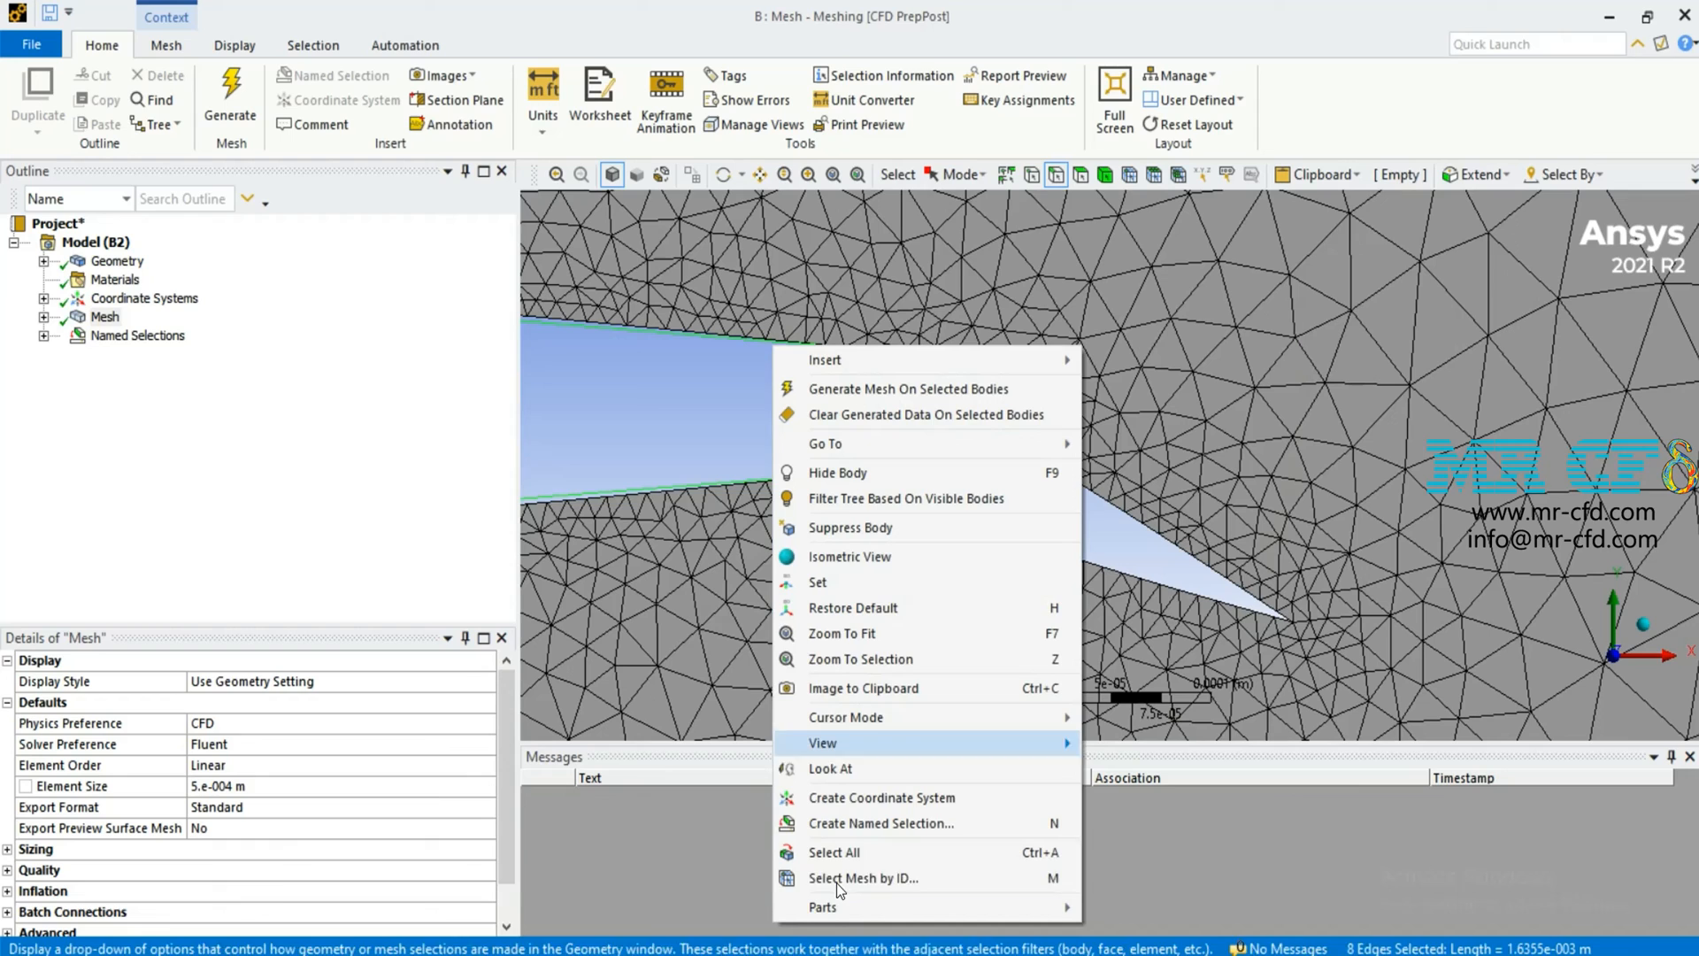
click(880, 823)
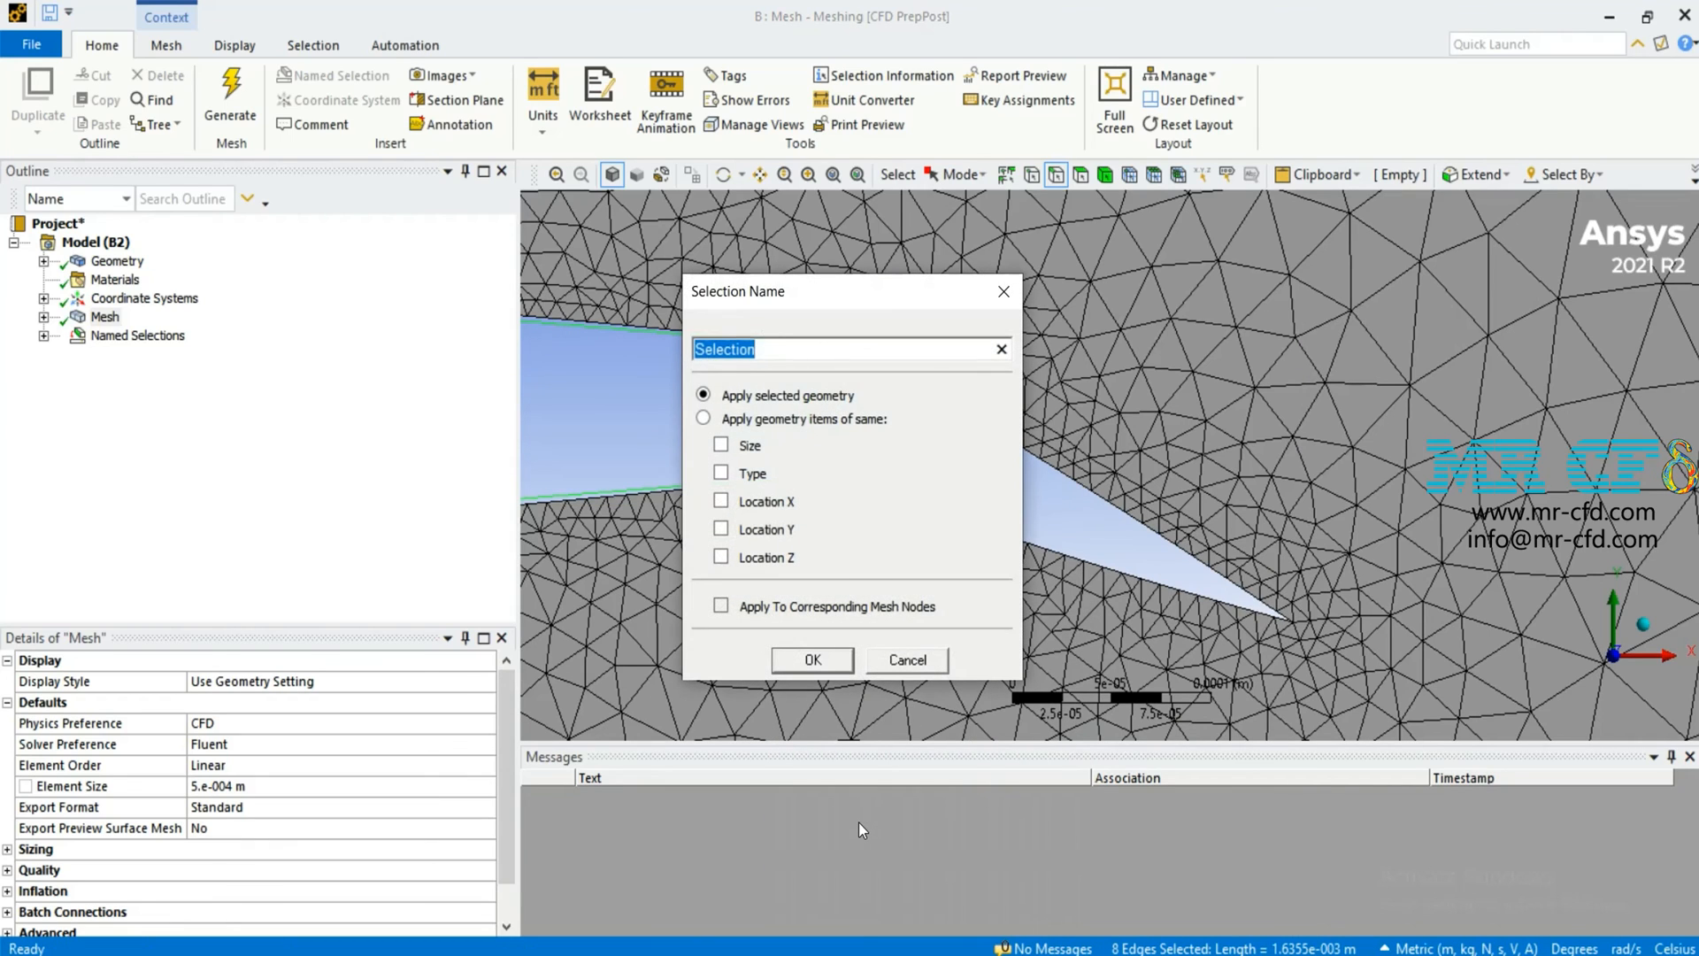
text(airf)
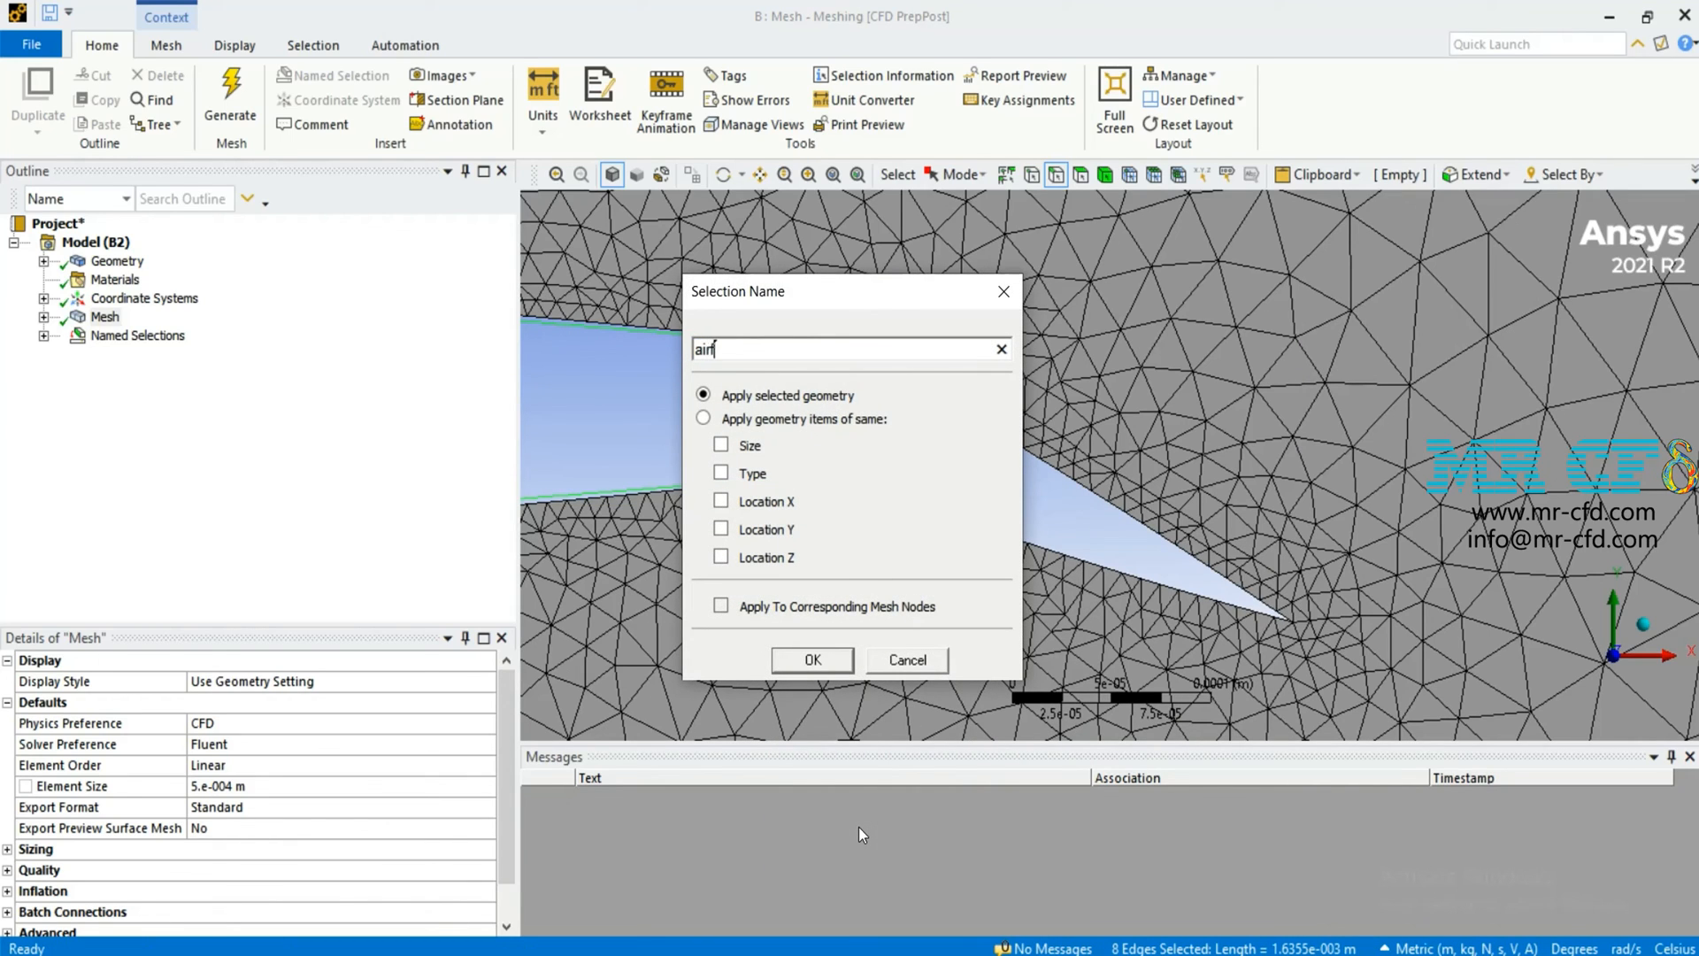
click(811, 659)
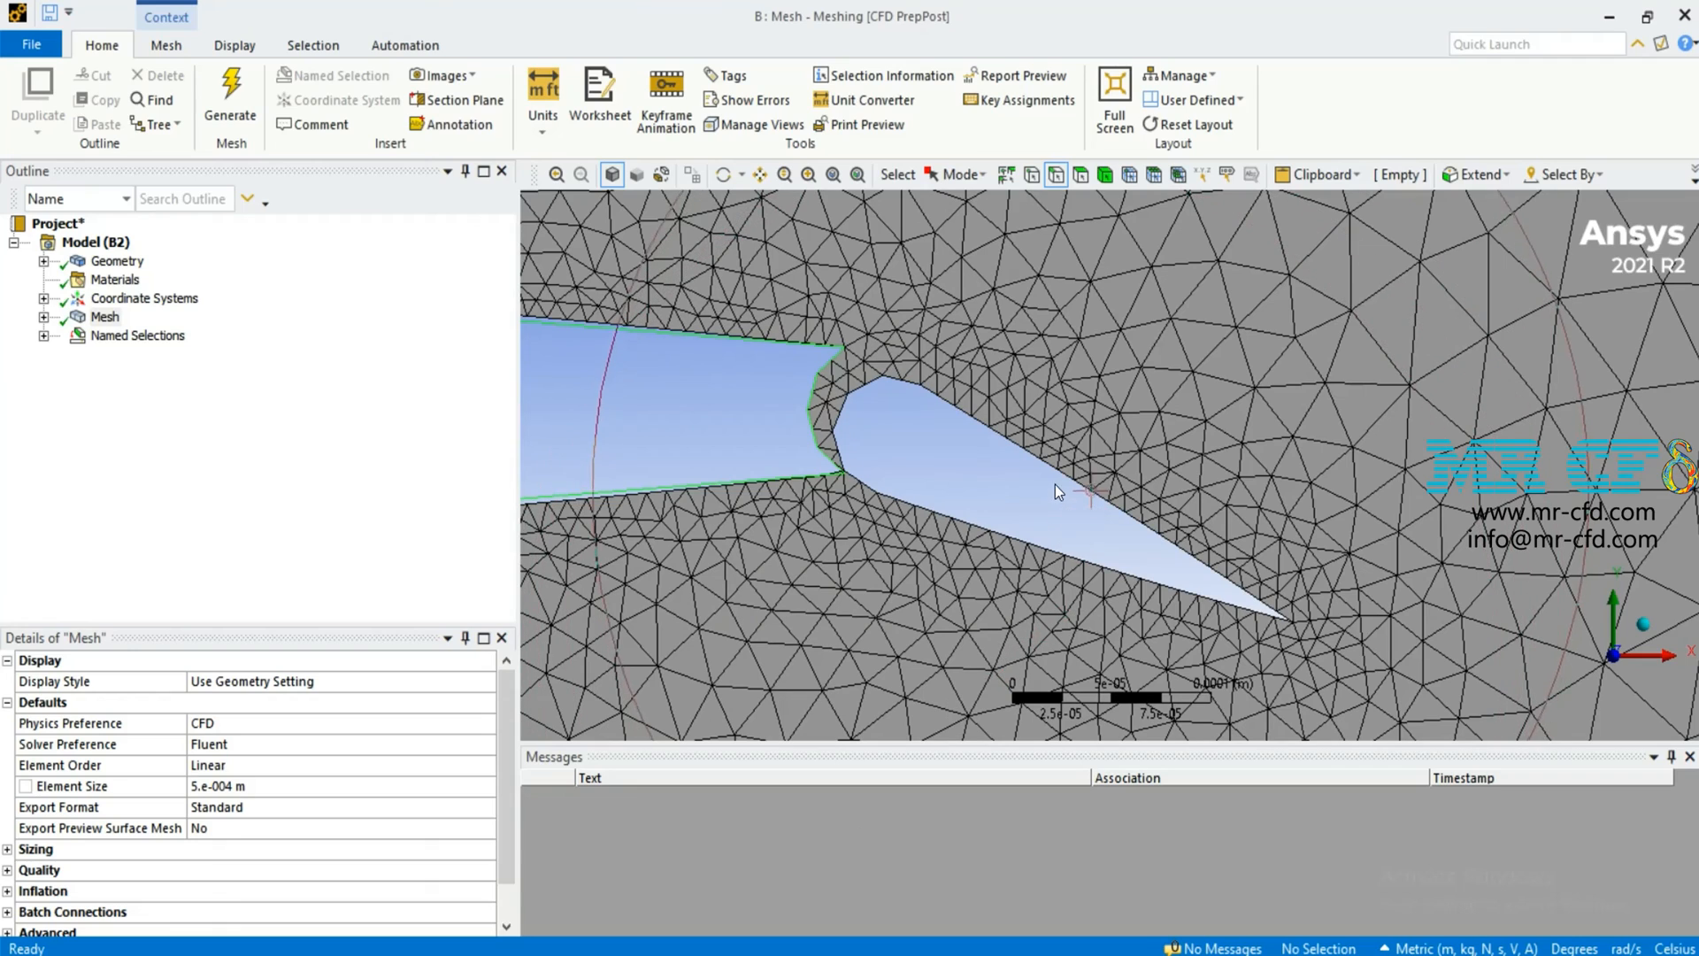
Select the flap edges and save them as the flap named selection.
click(857, 465)
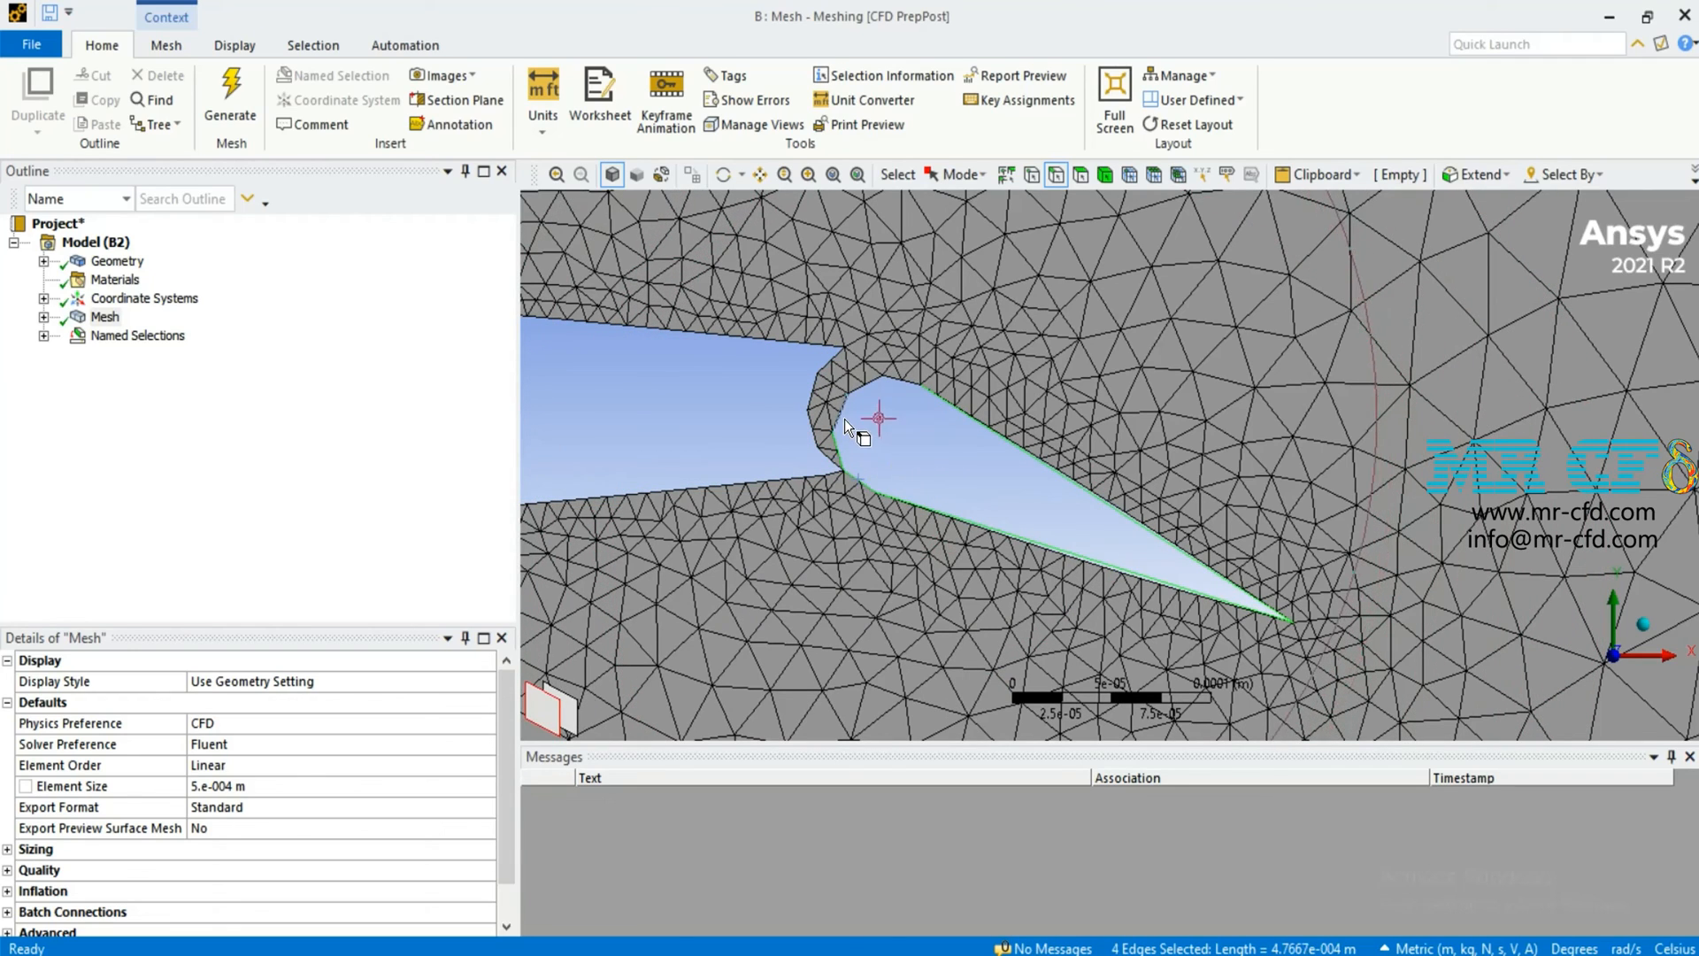
right_click(878, 434)
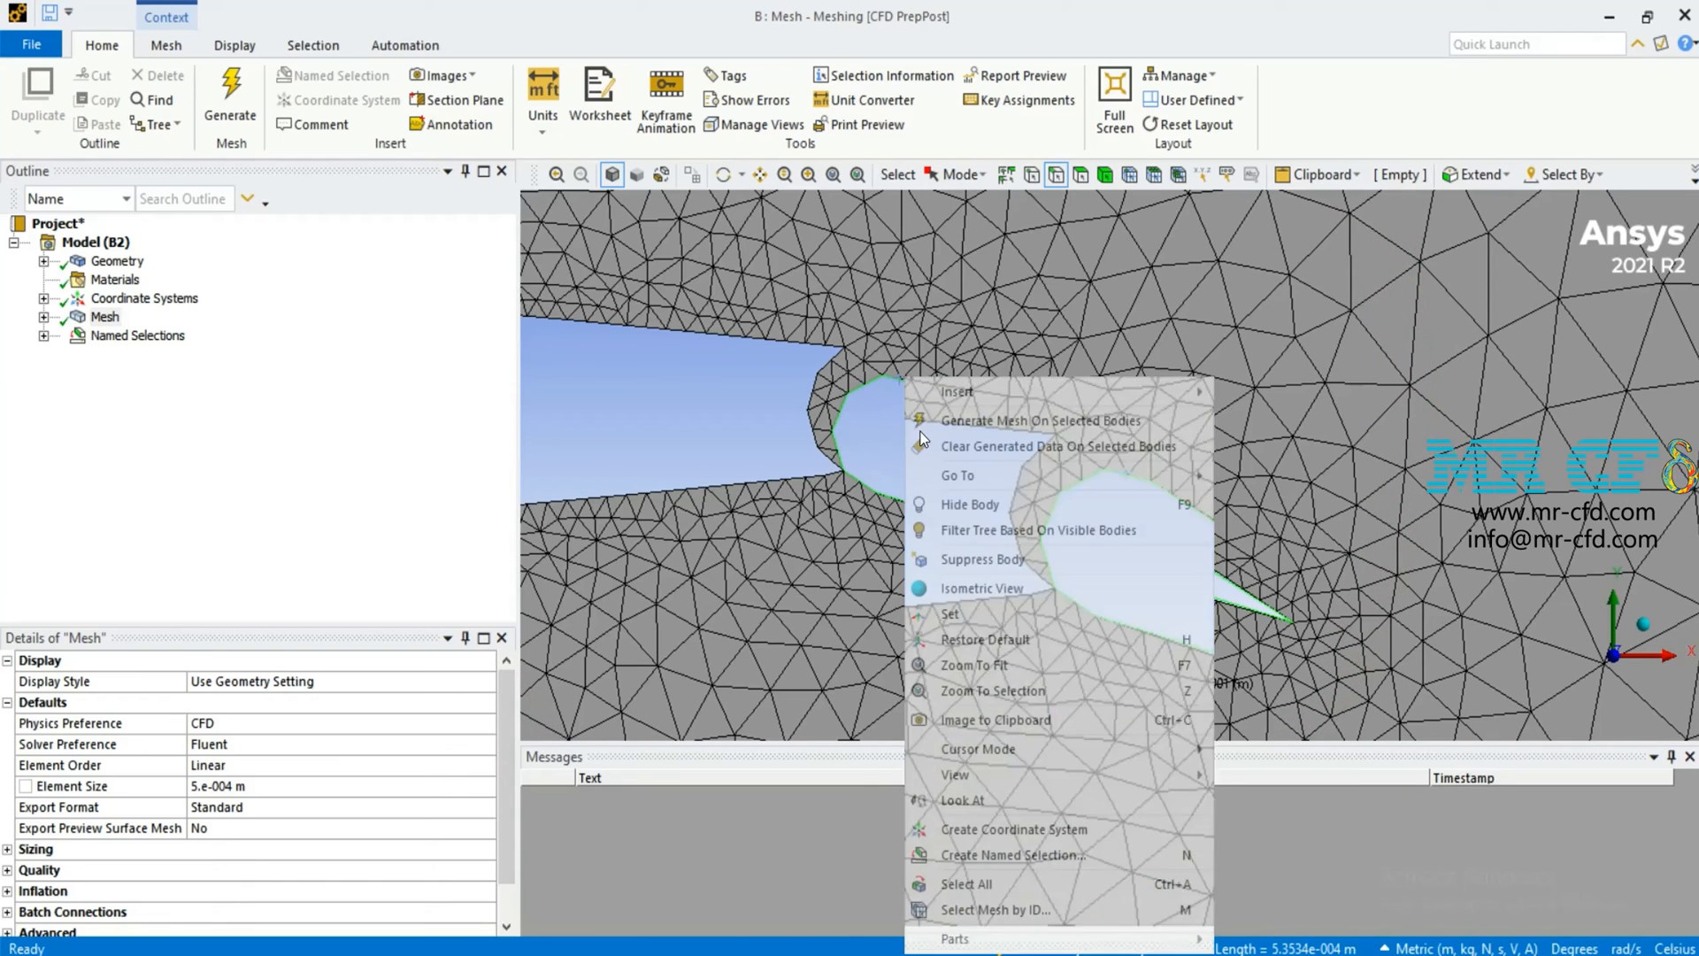
click(1013, 855)
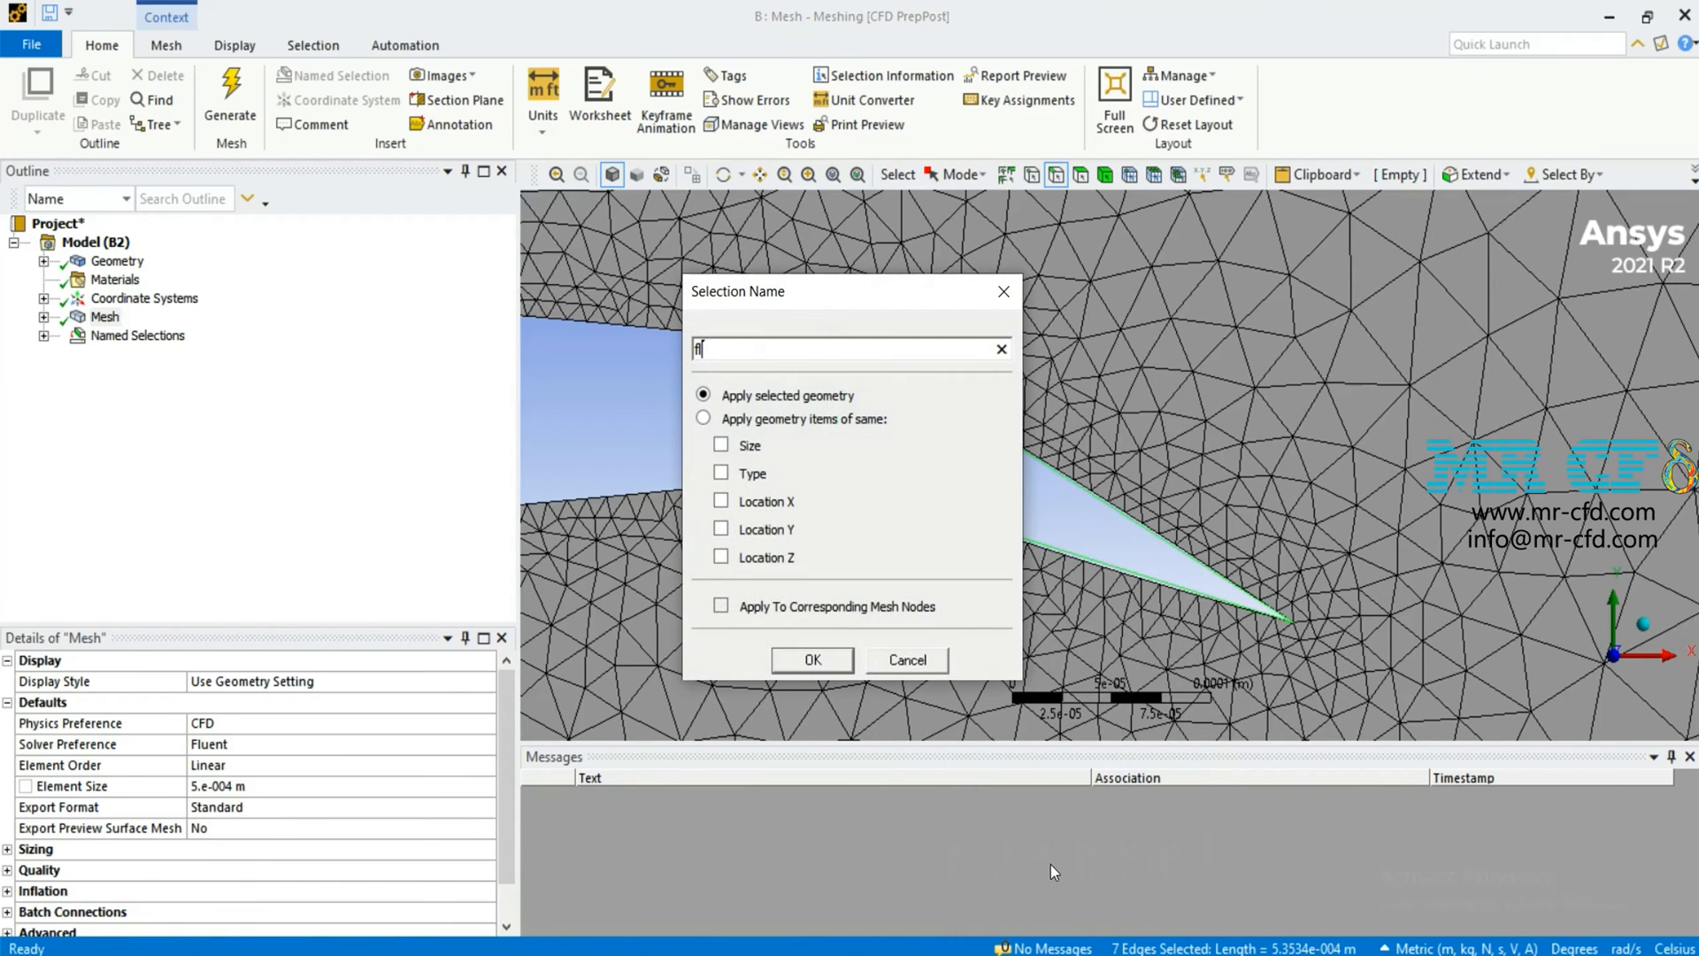
click(906, 660)
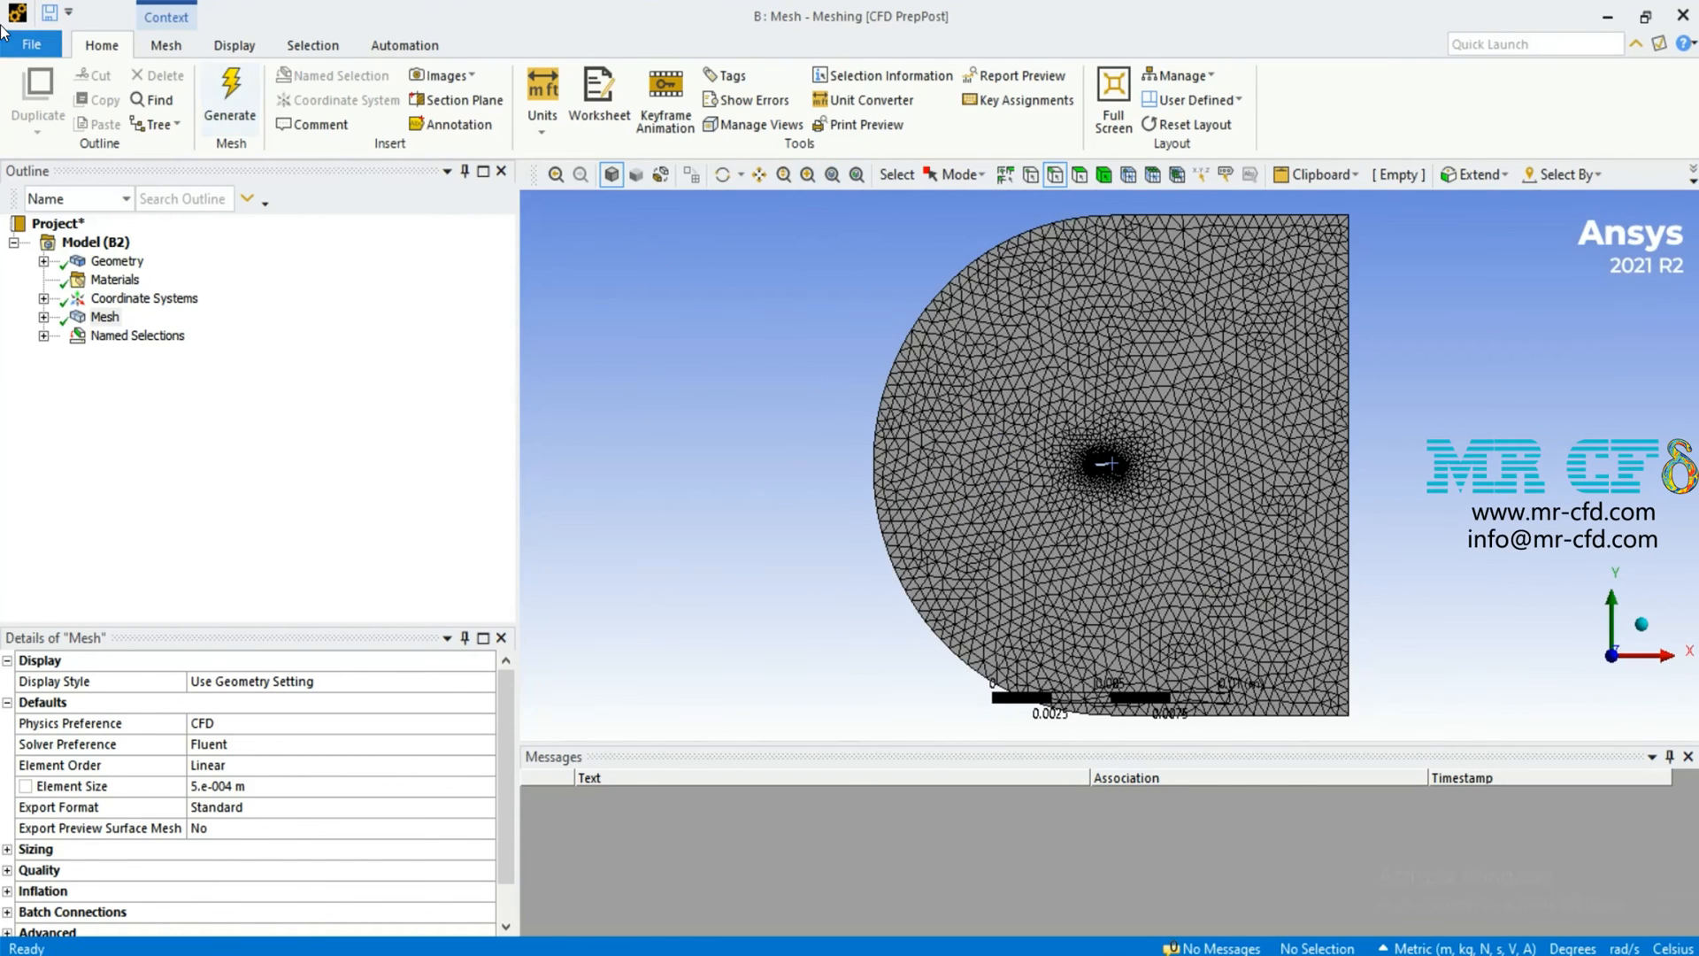
Export the mesh as a FLUENT input file named 'flap effect' (.msh).
click(31, 44)
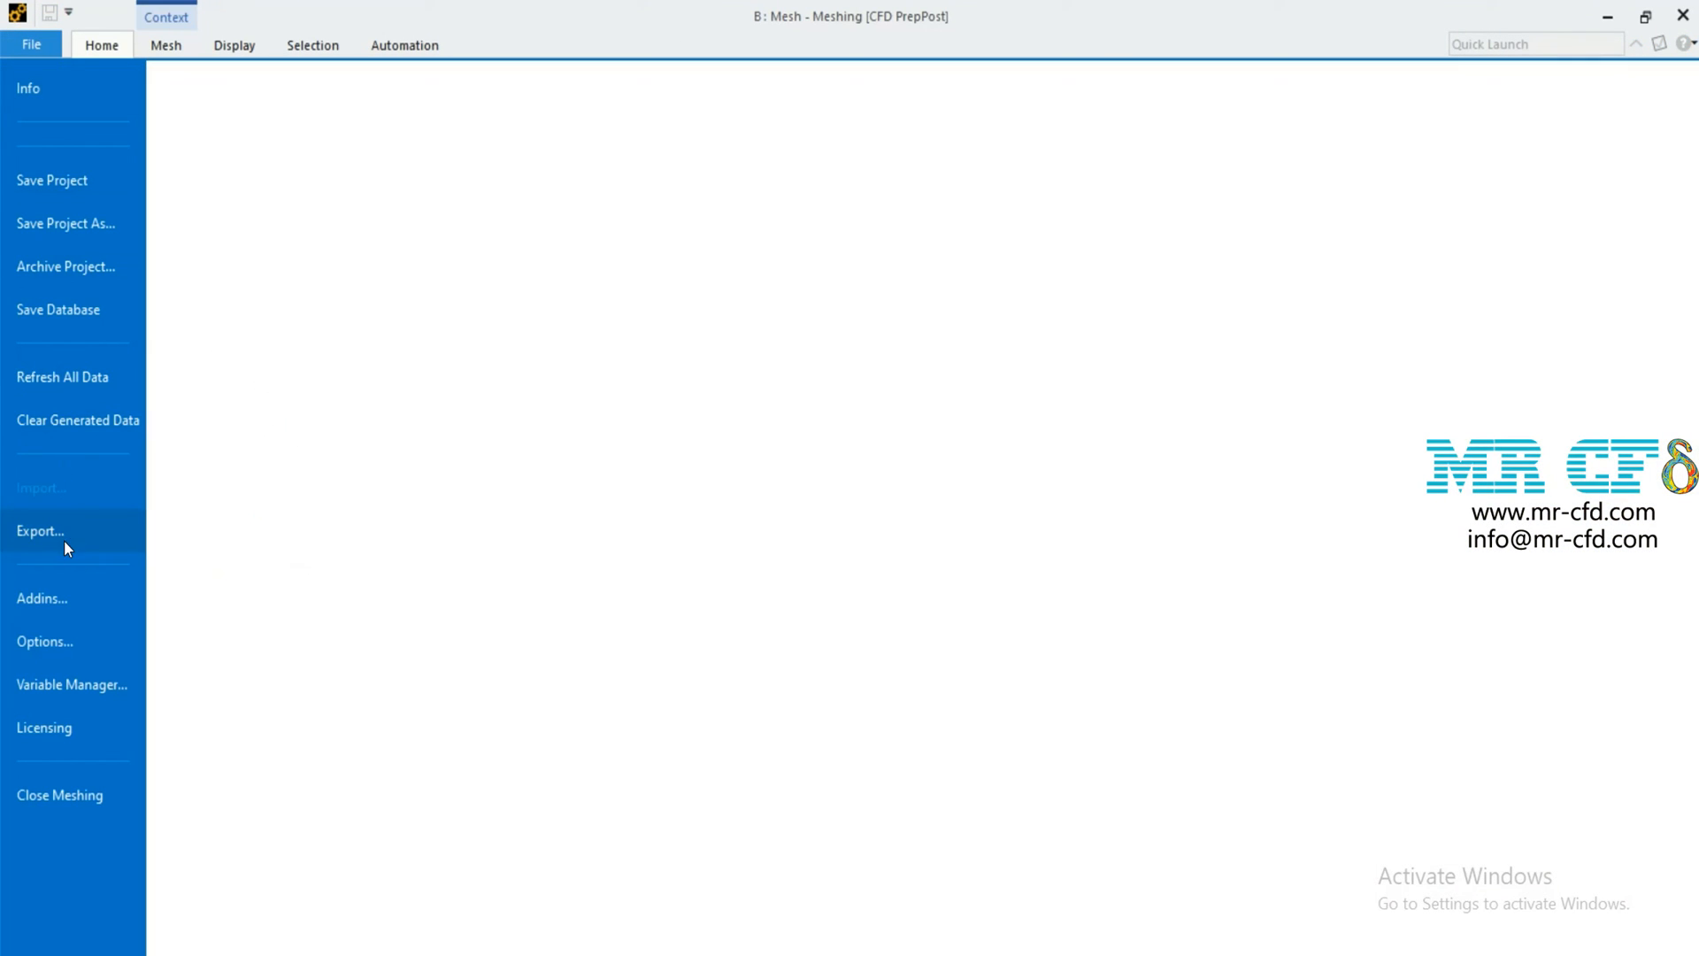
click(41, 531)
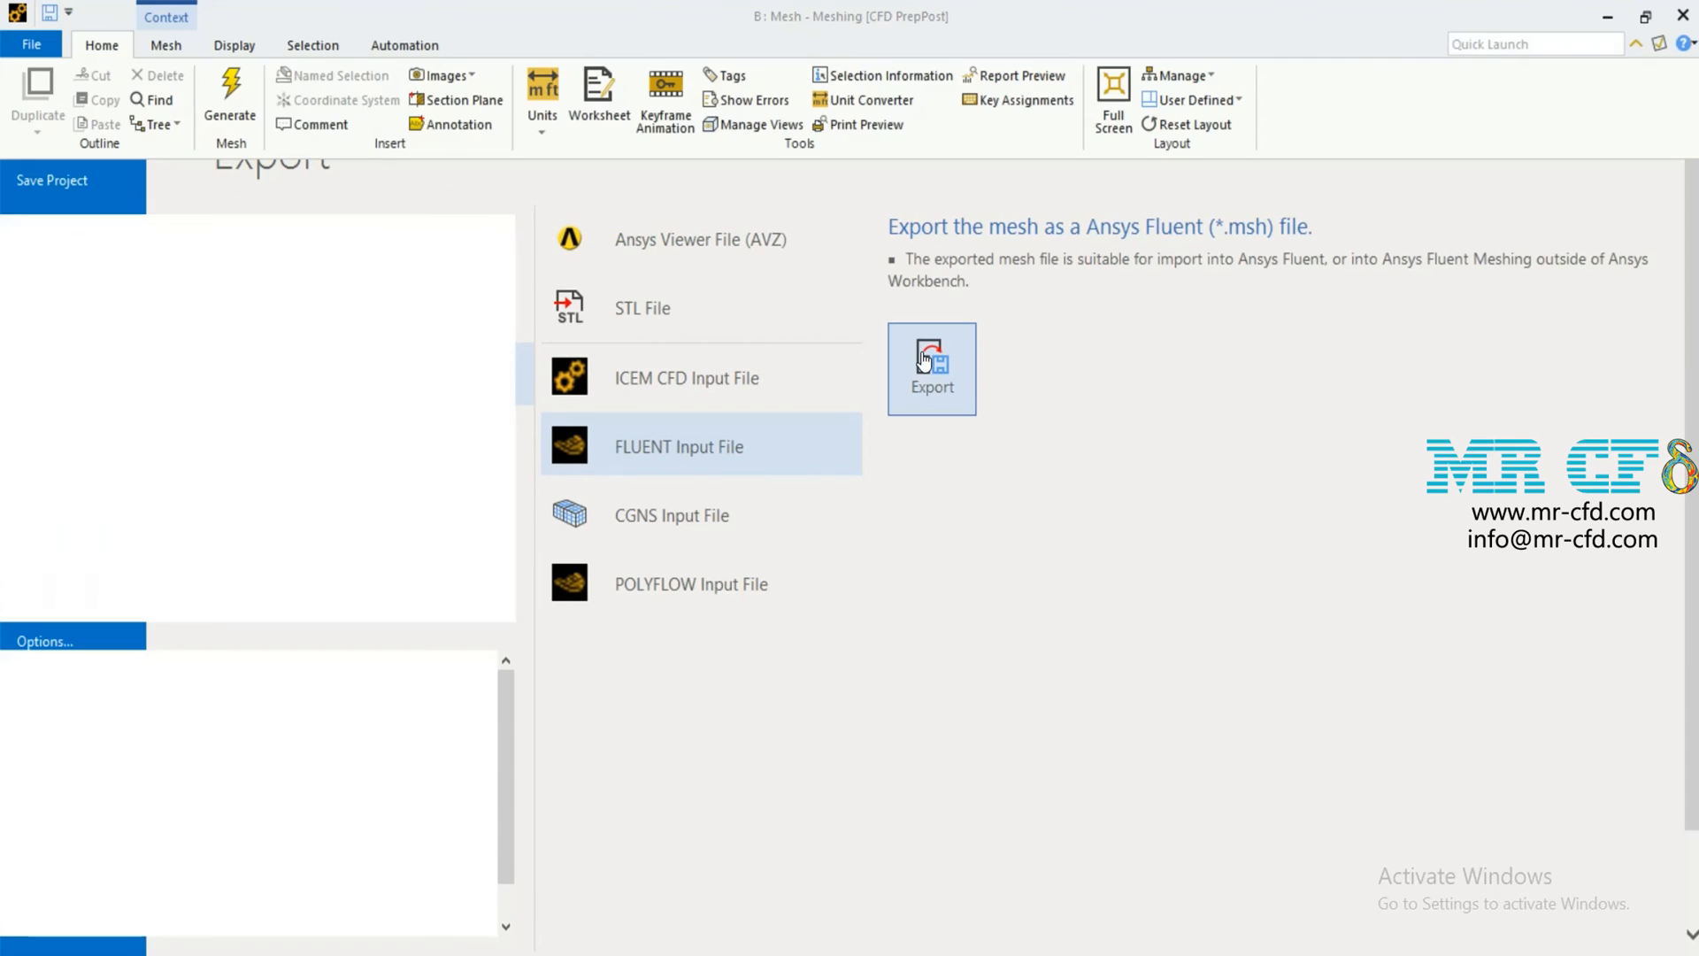
click(929, 368)
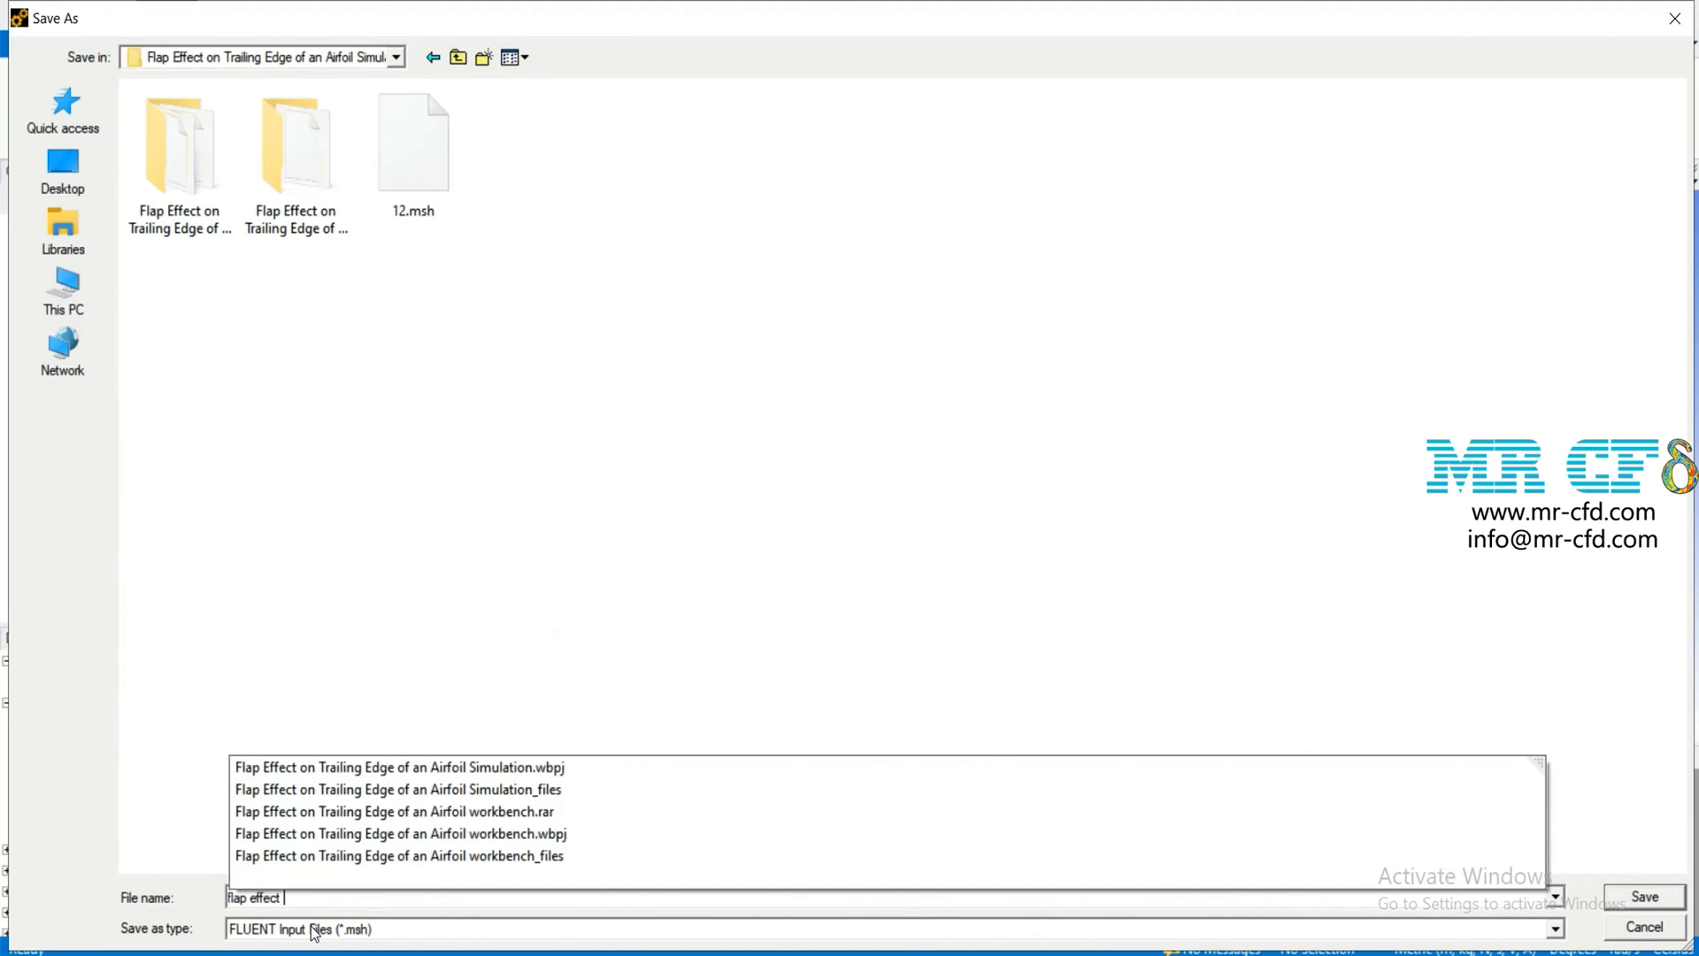
click(1642, 897)
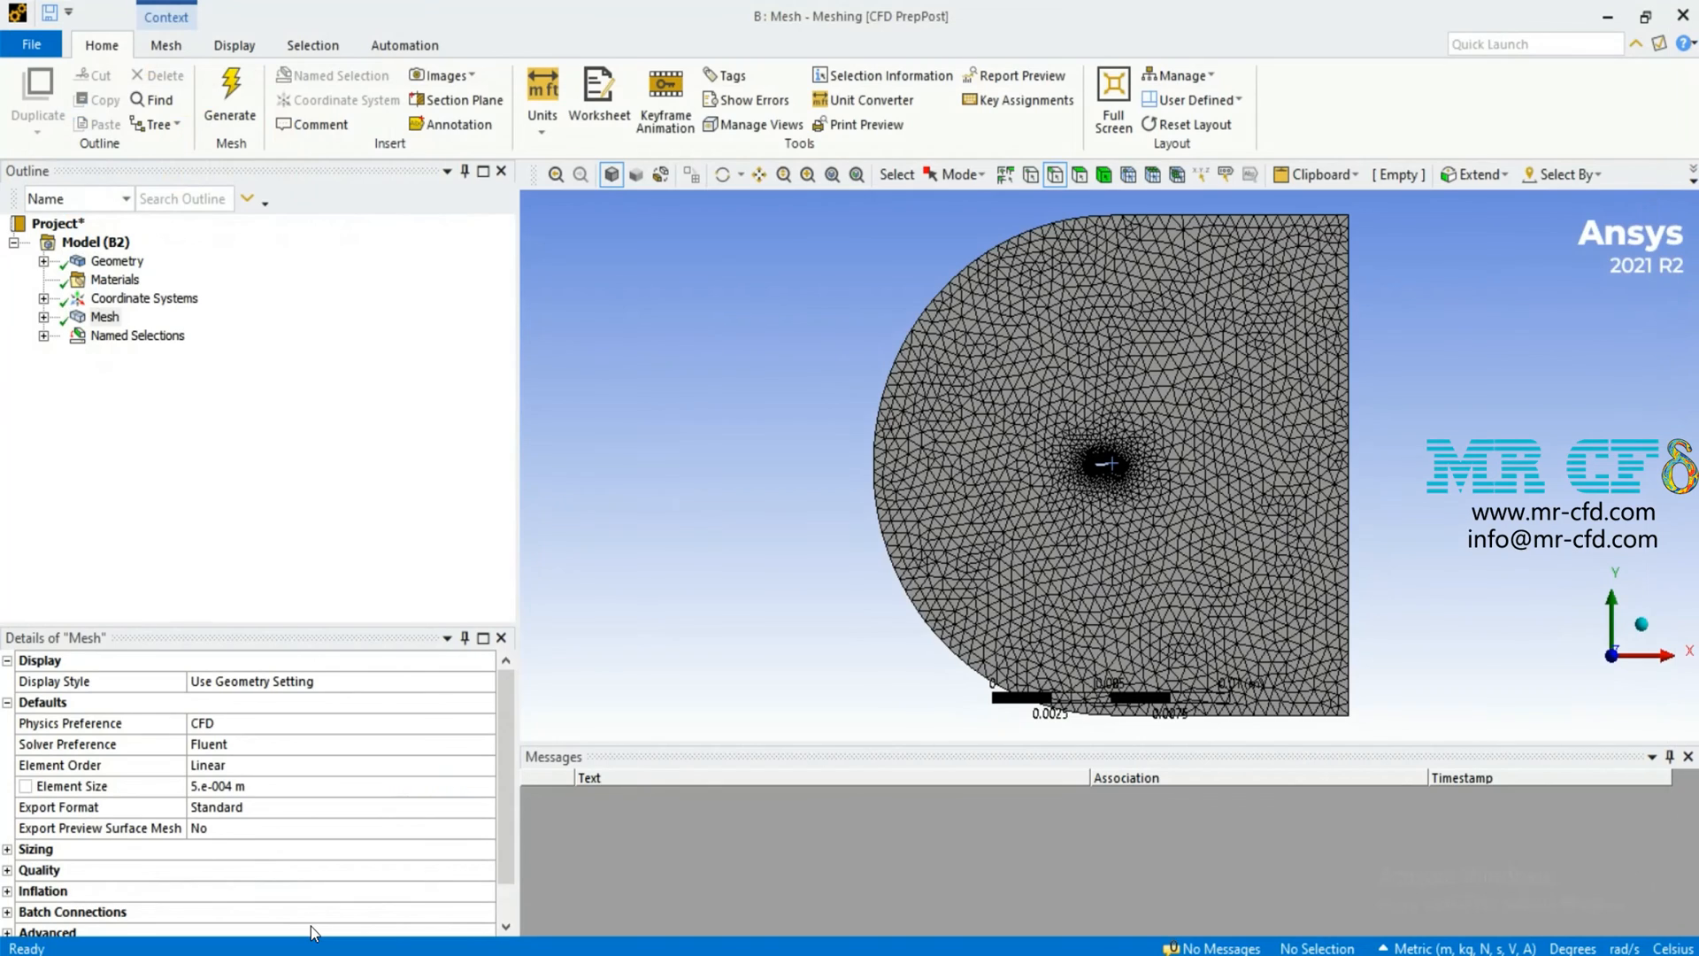